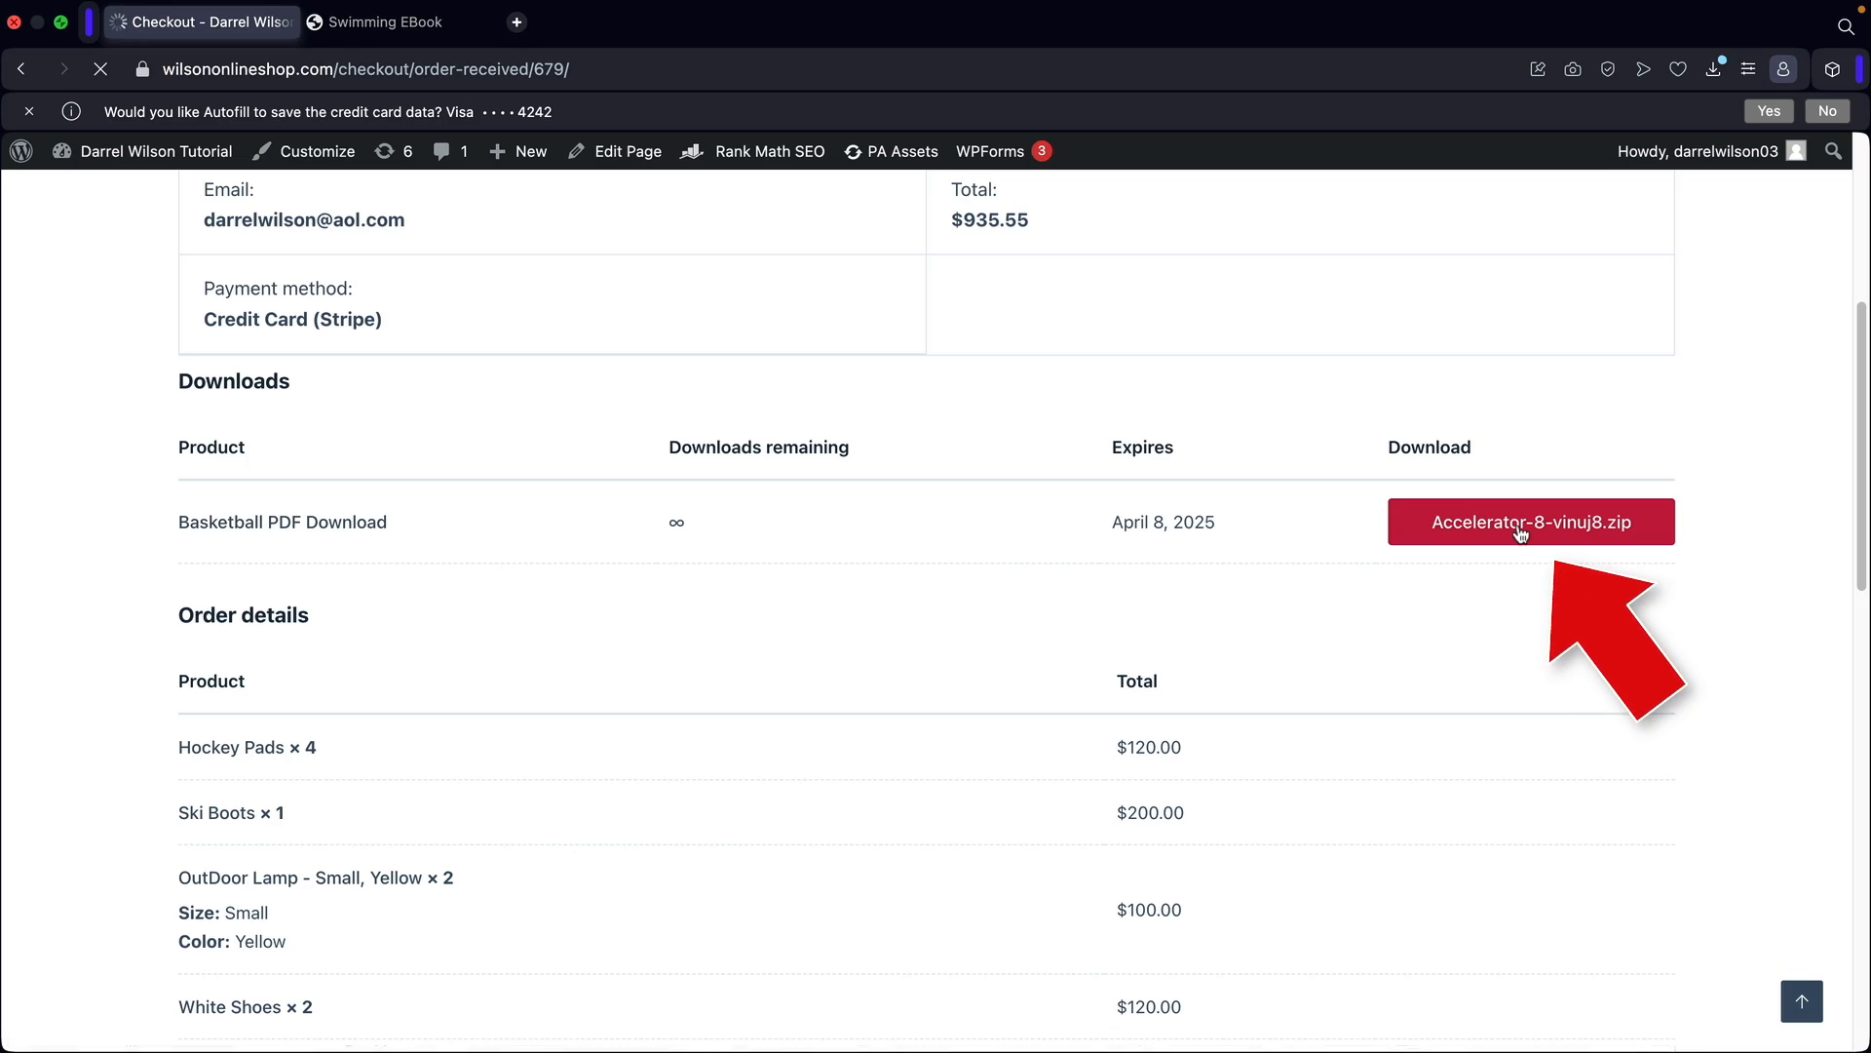
Download the purchased Accelerator-8 zip from the order page and return to the Swimming eBook page
click(1533, 522)
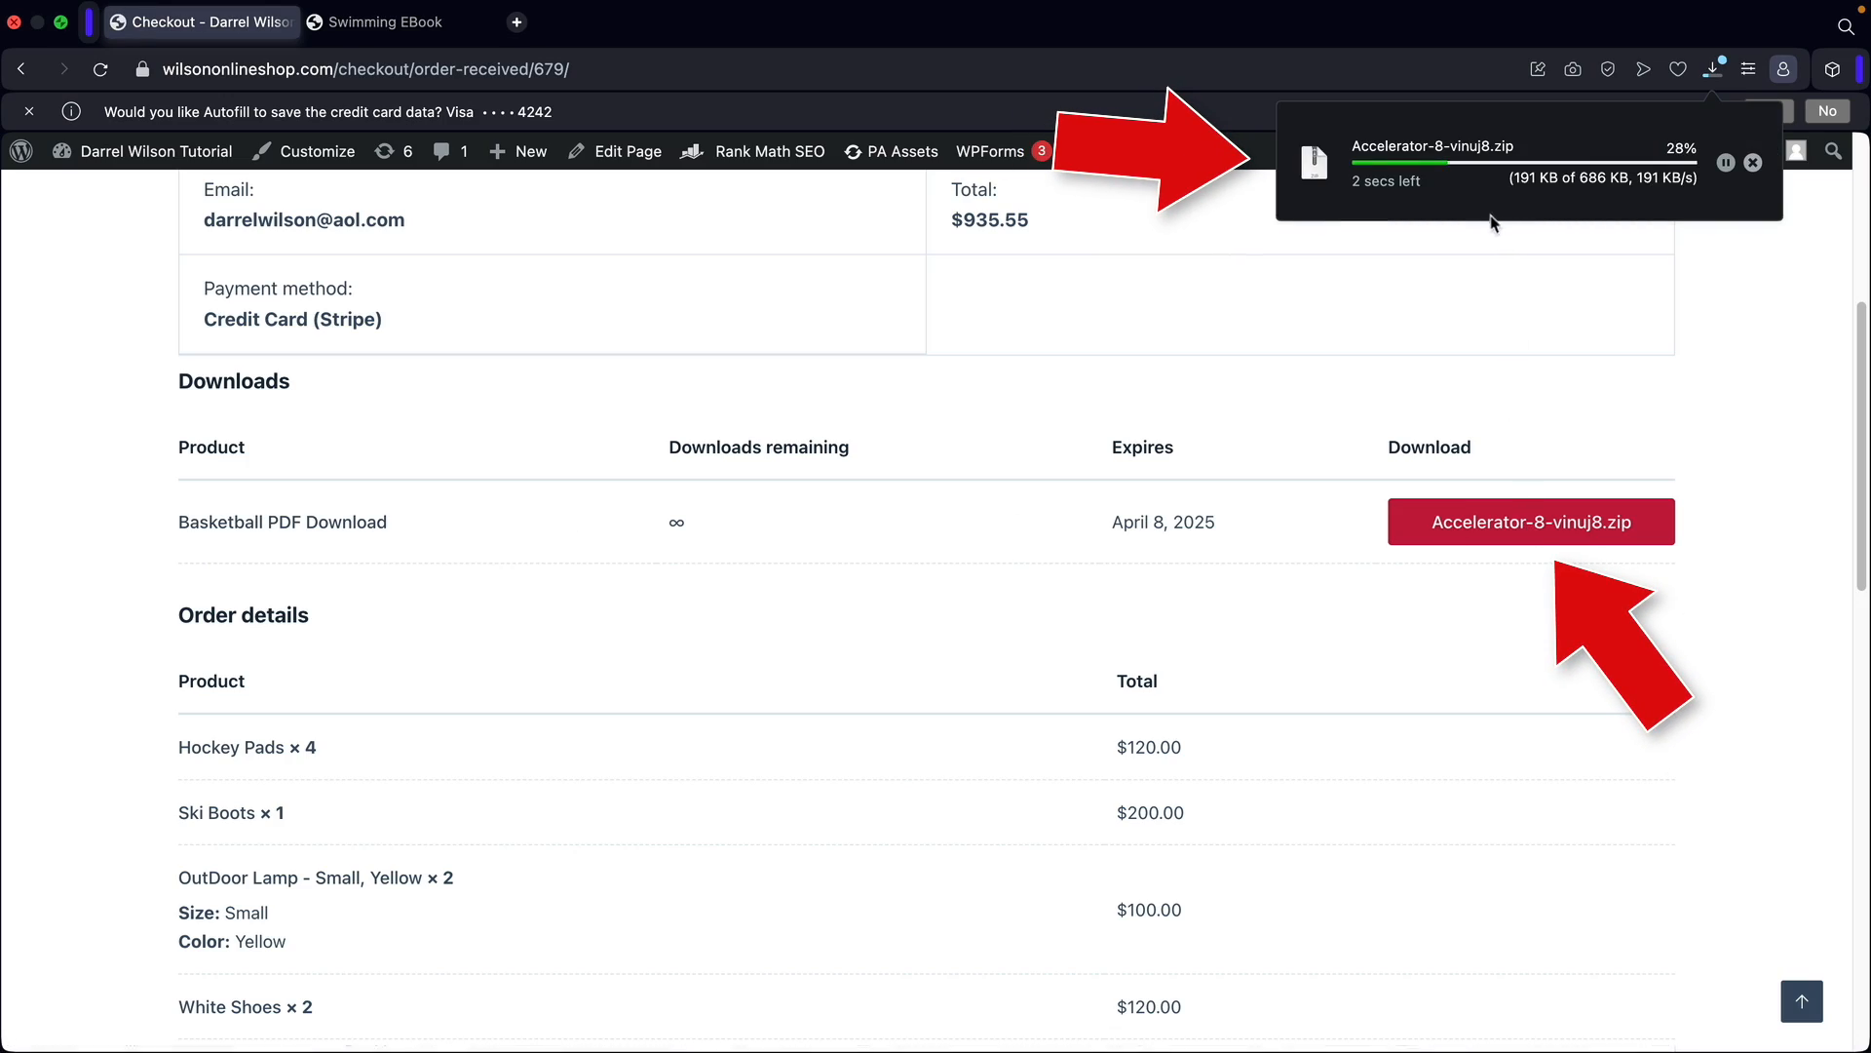
click(384, 22)
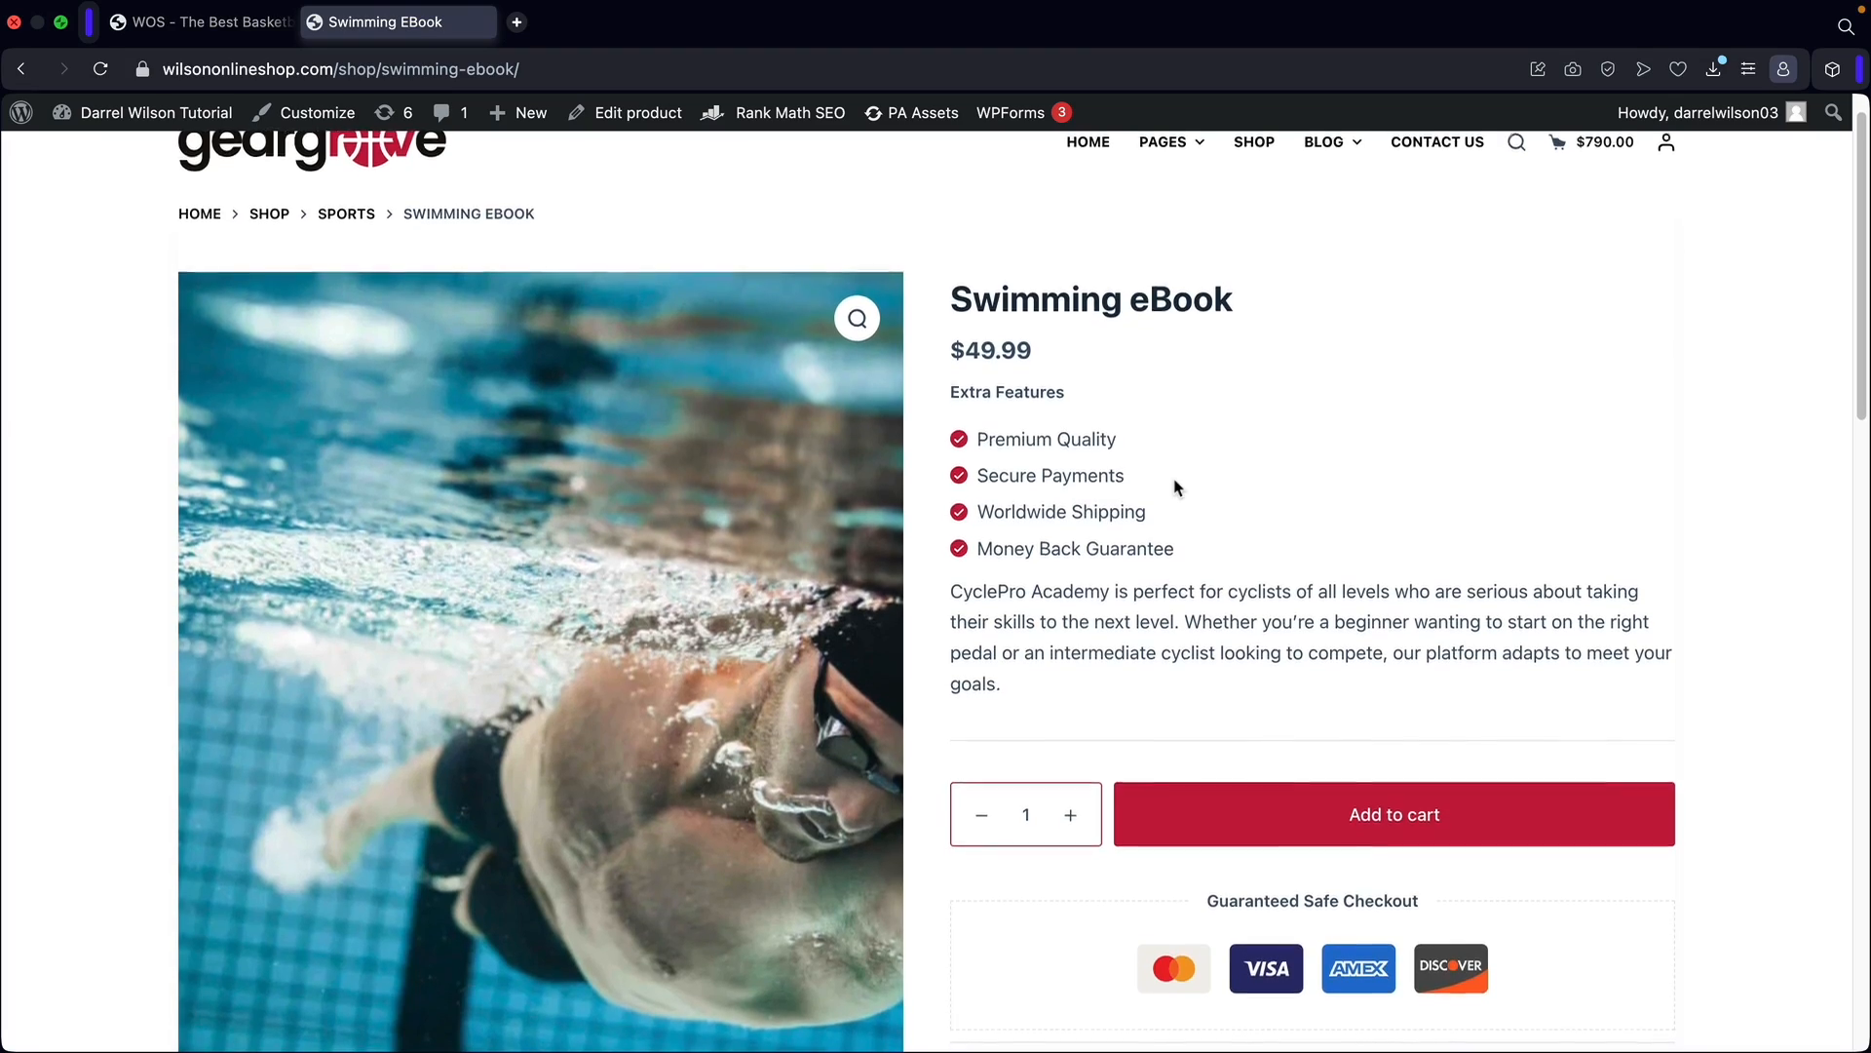
scroll(down, 3)
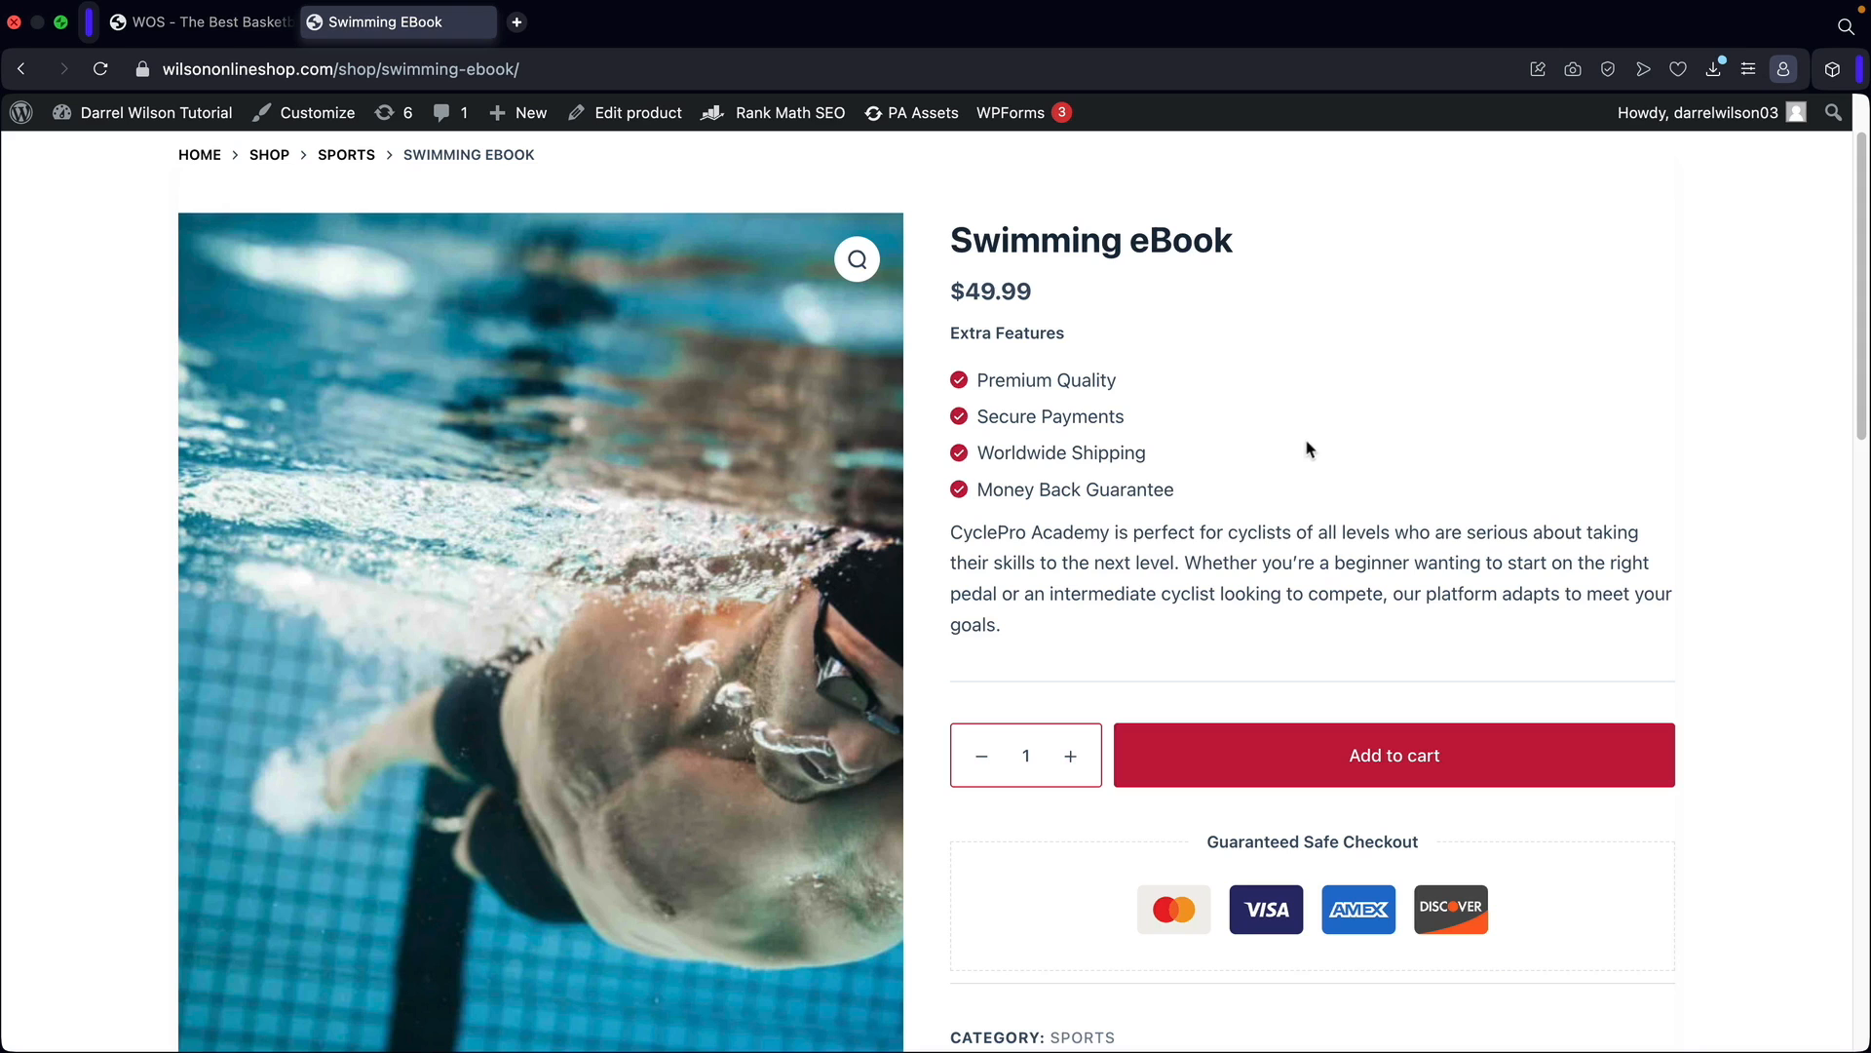
triple_click(1090, 240)
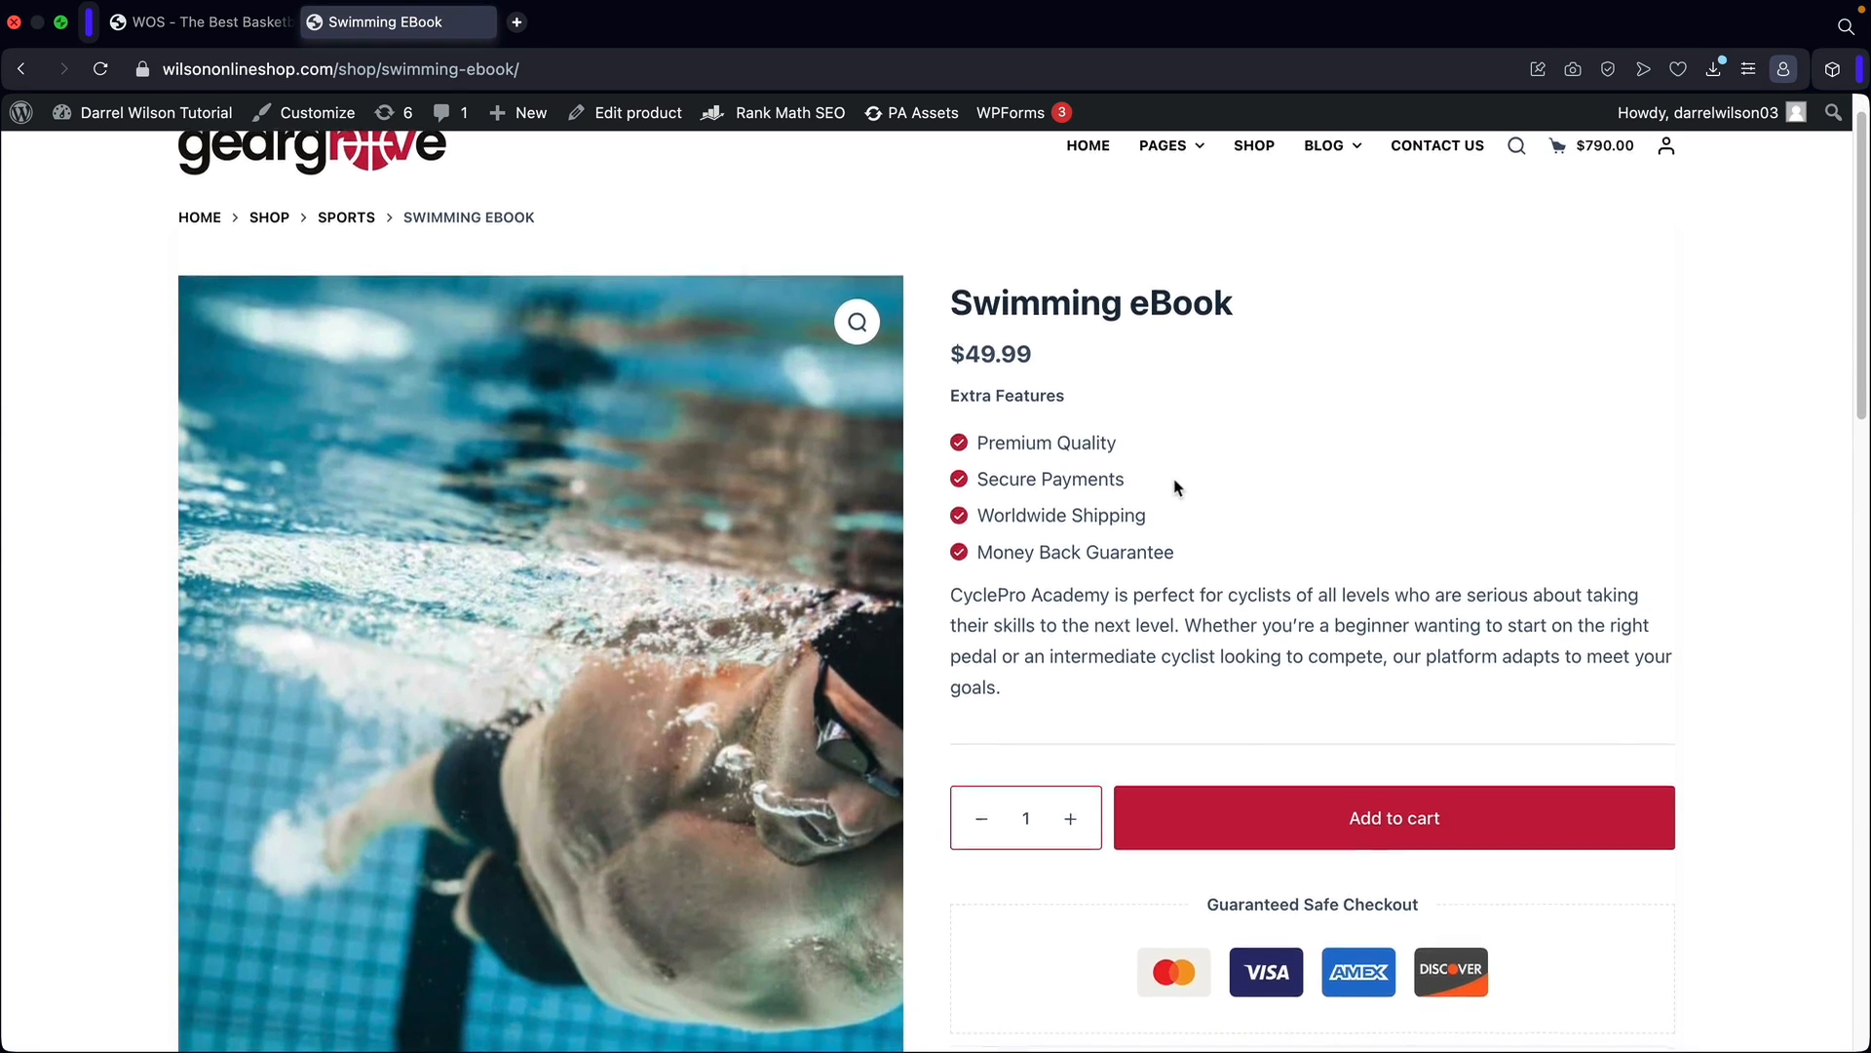
scroll(down, 3)
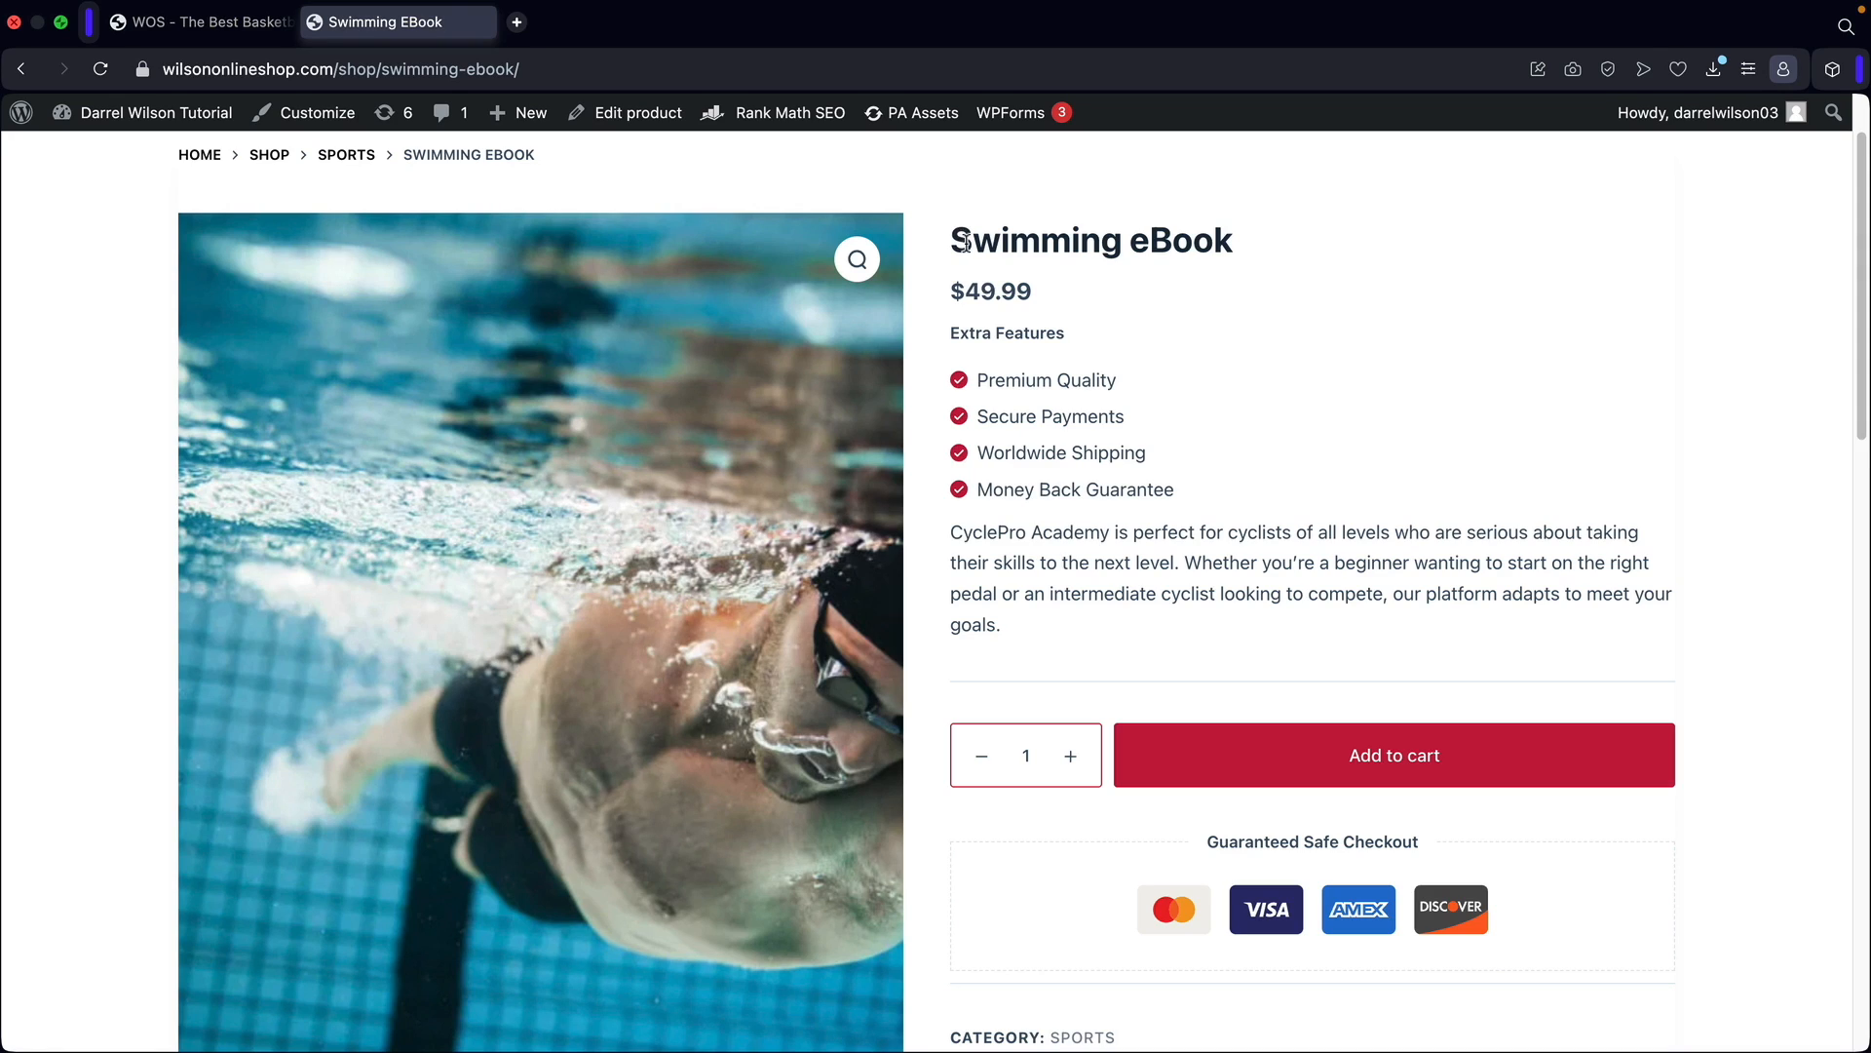
mouse_move(1207, 558)
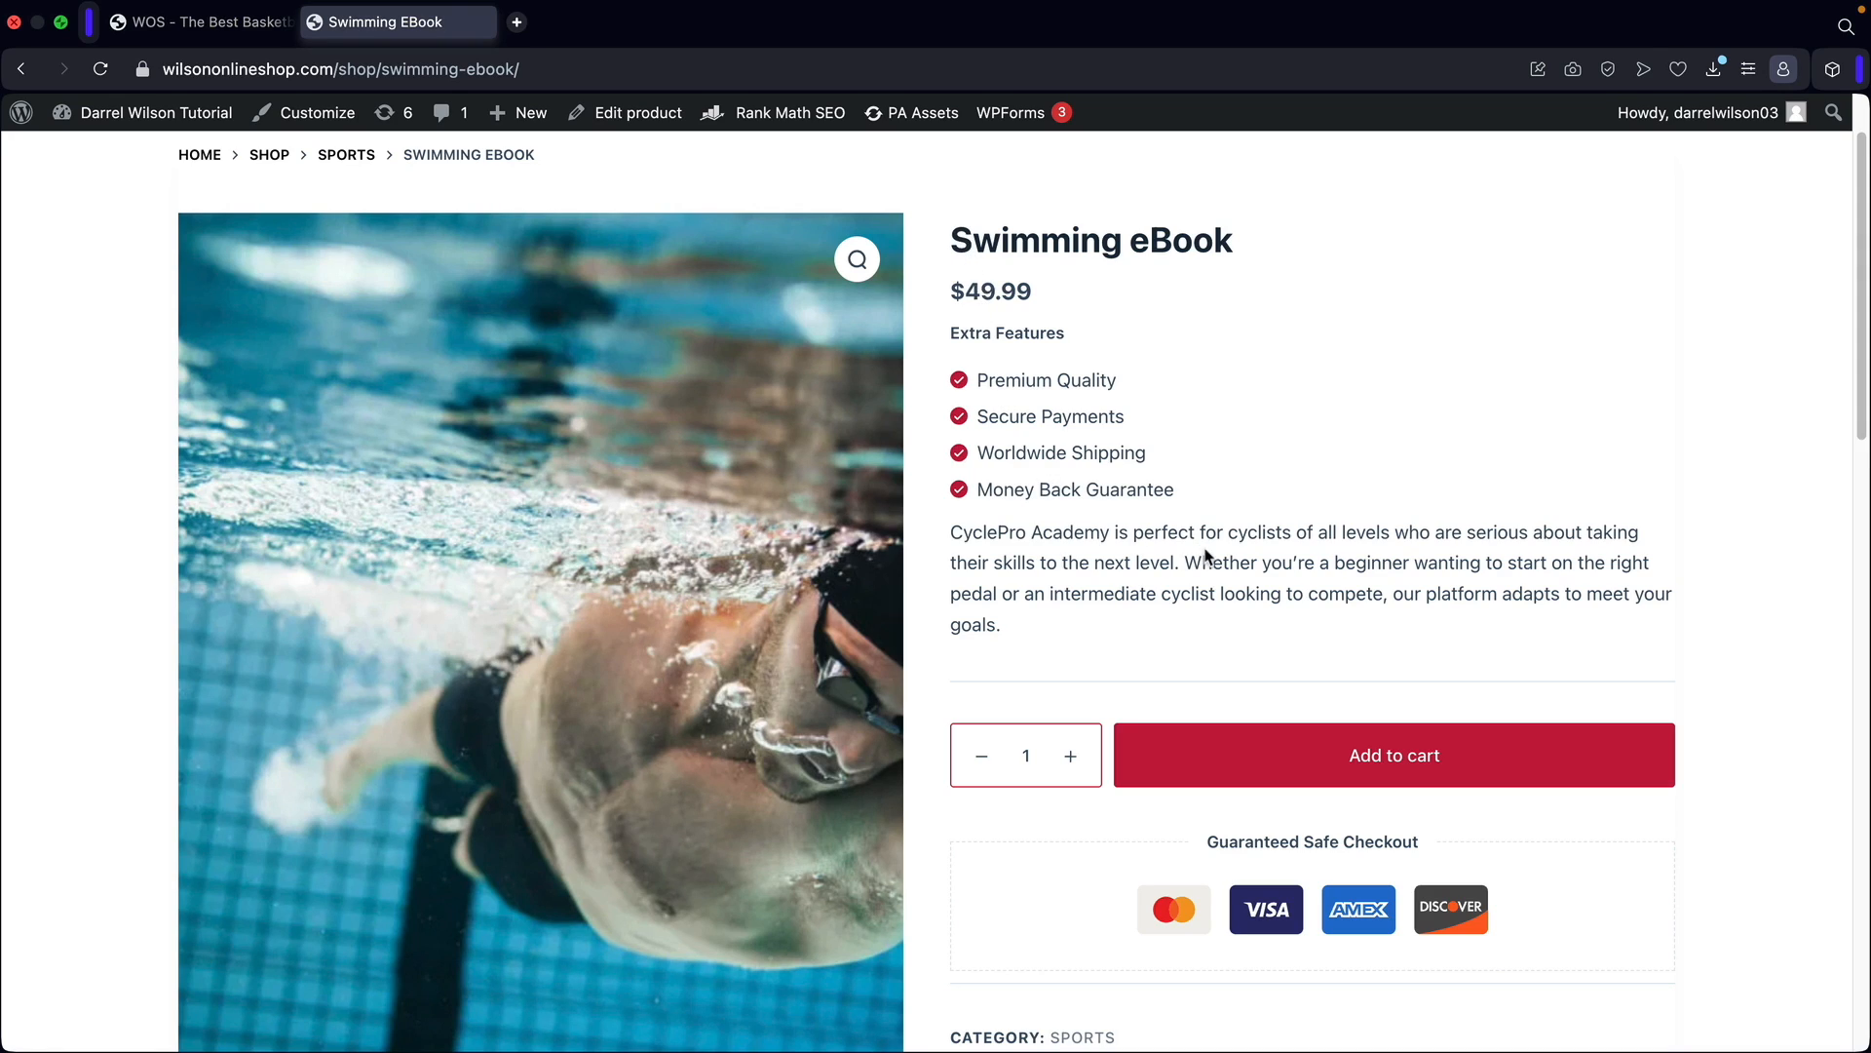
mouse_move(1219, 497)
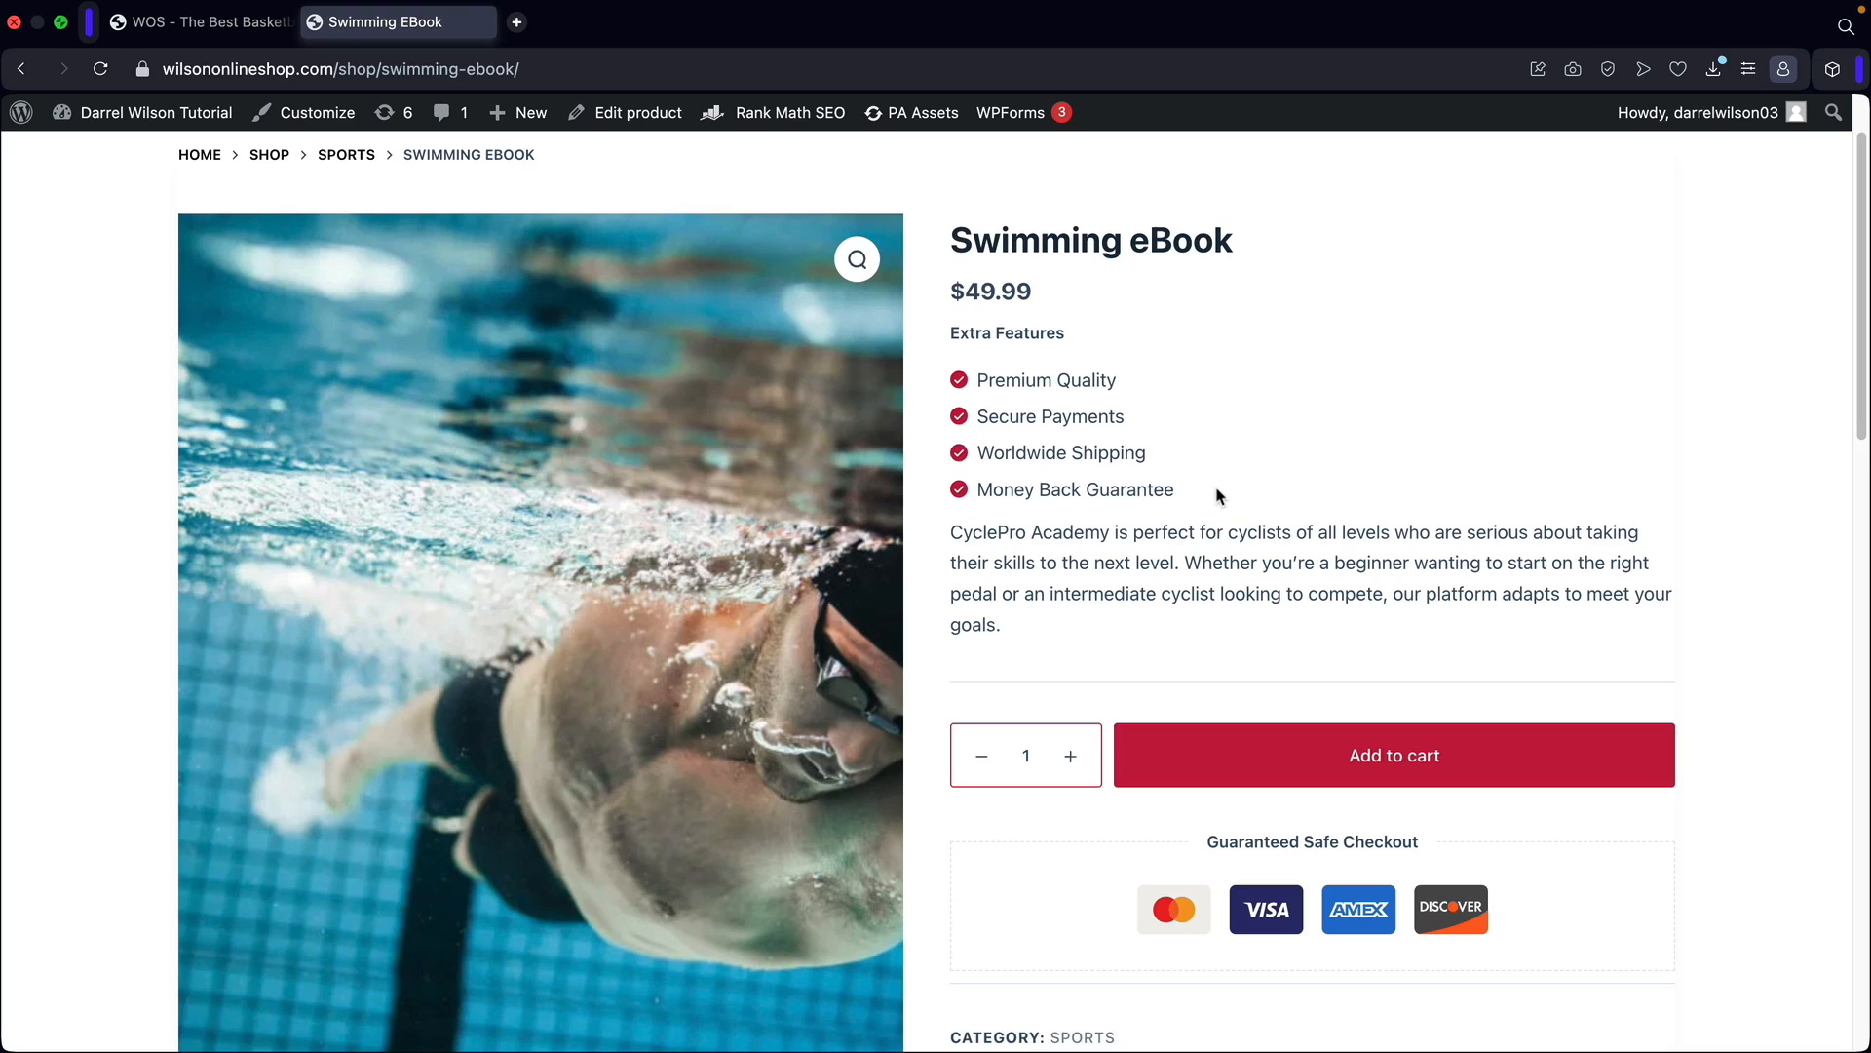
mouse_move(1187, 470)
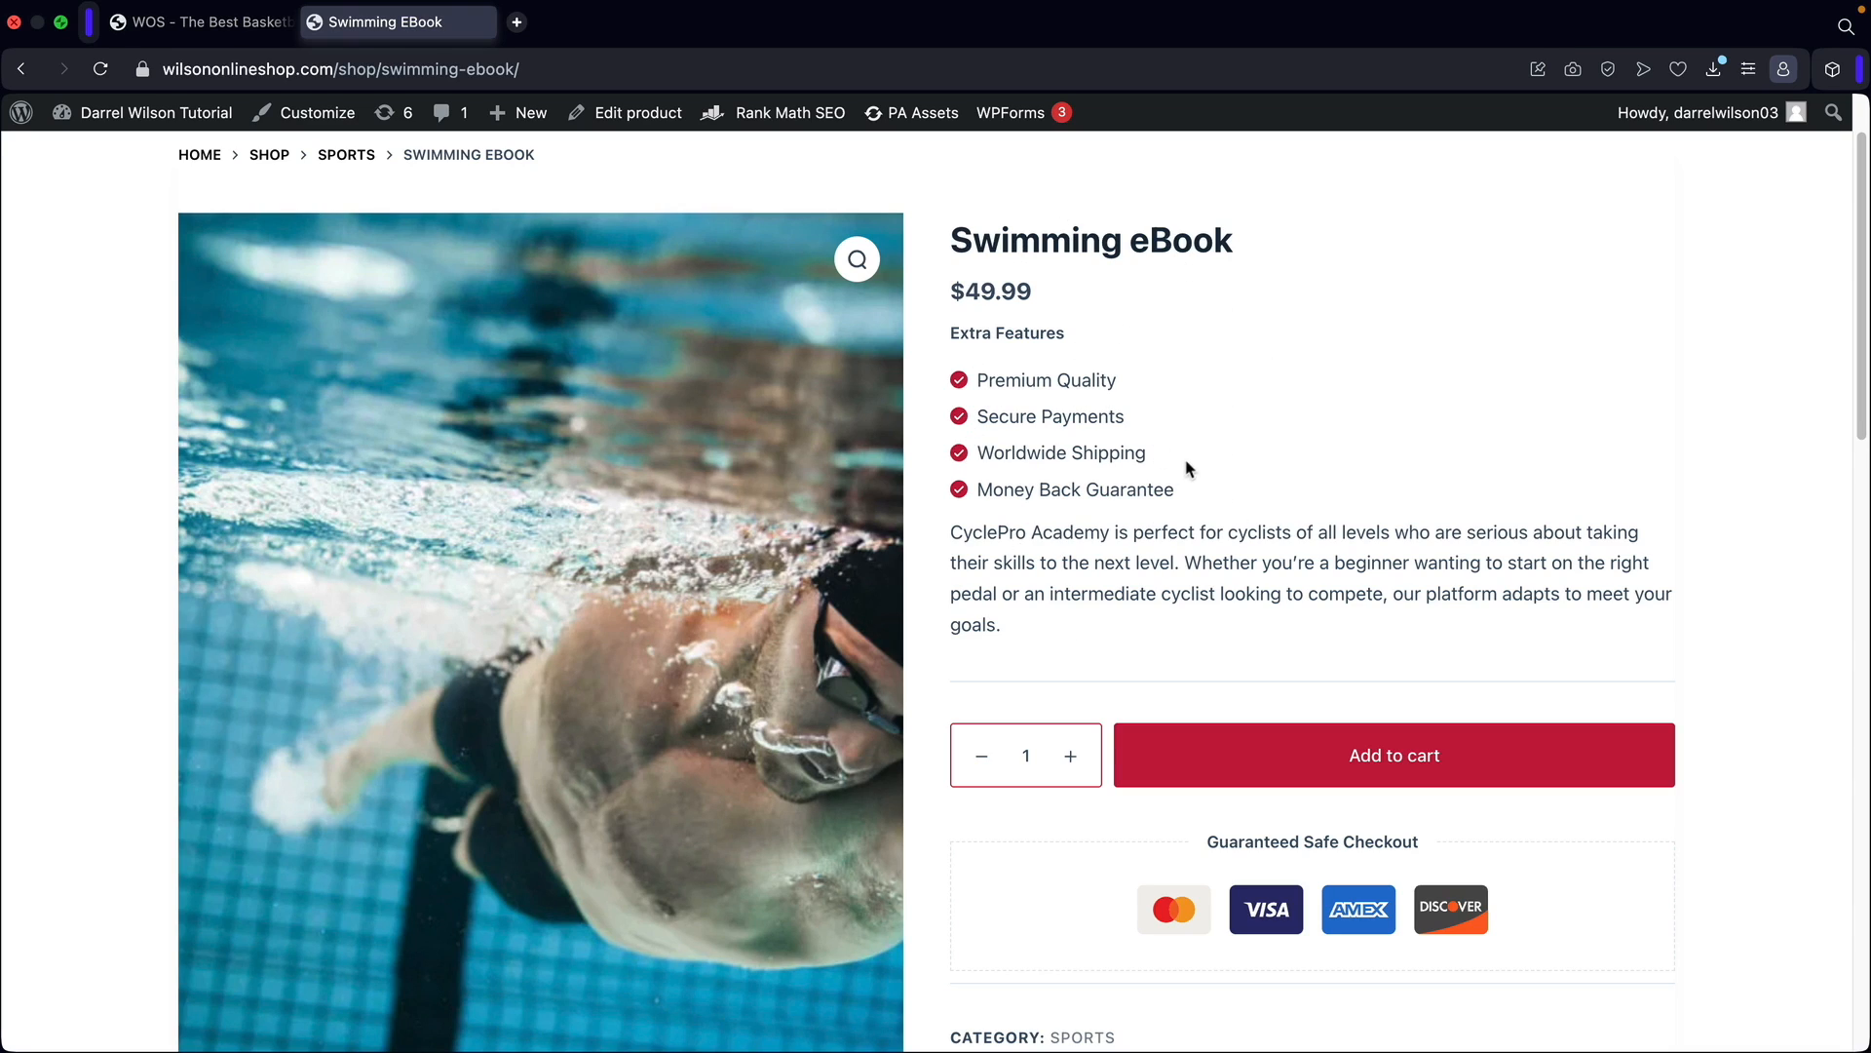
mouse_move(1445, 558)
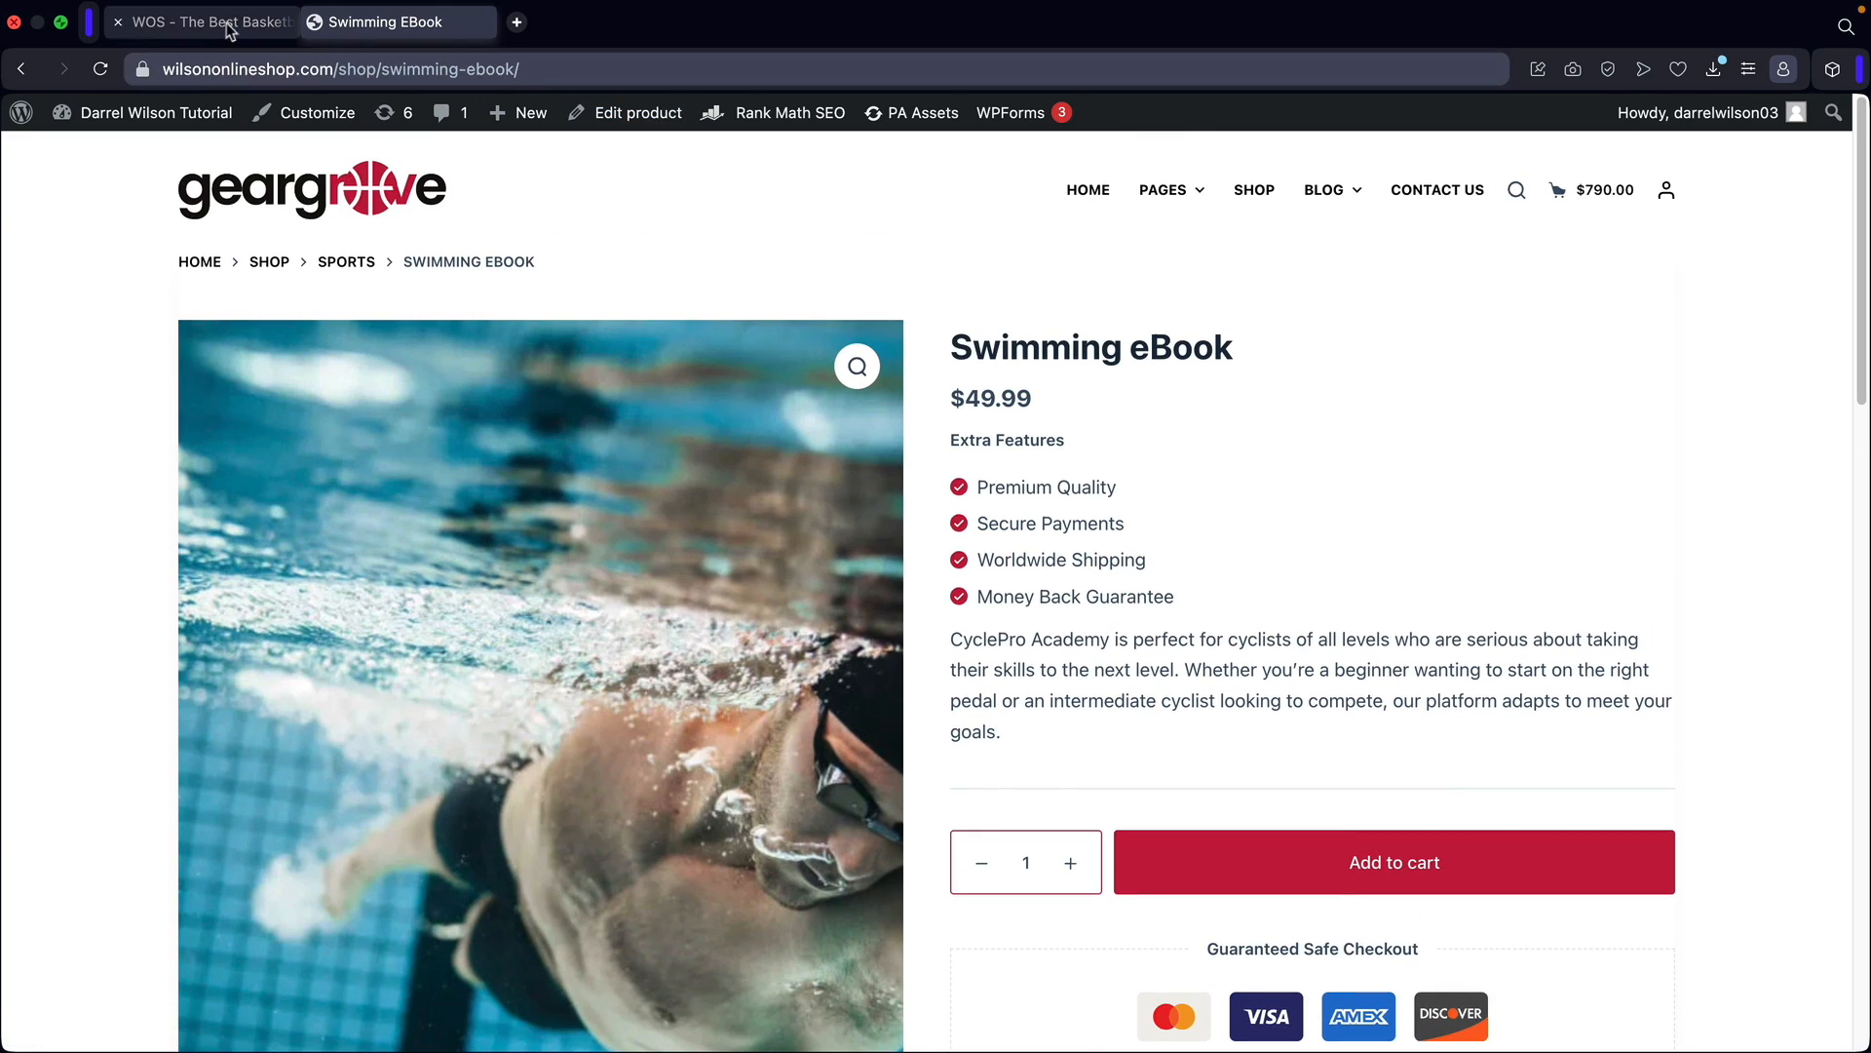
From the storefront admin bar, enter the Dashboard and go to Plugins > Add New Plugin
click(201, 22)
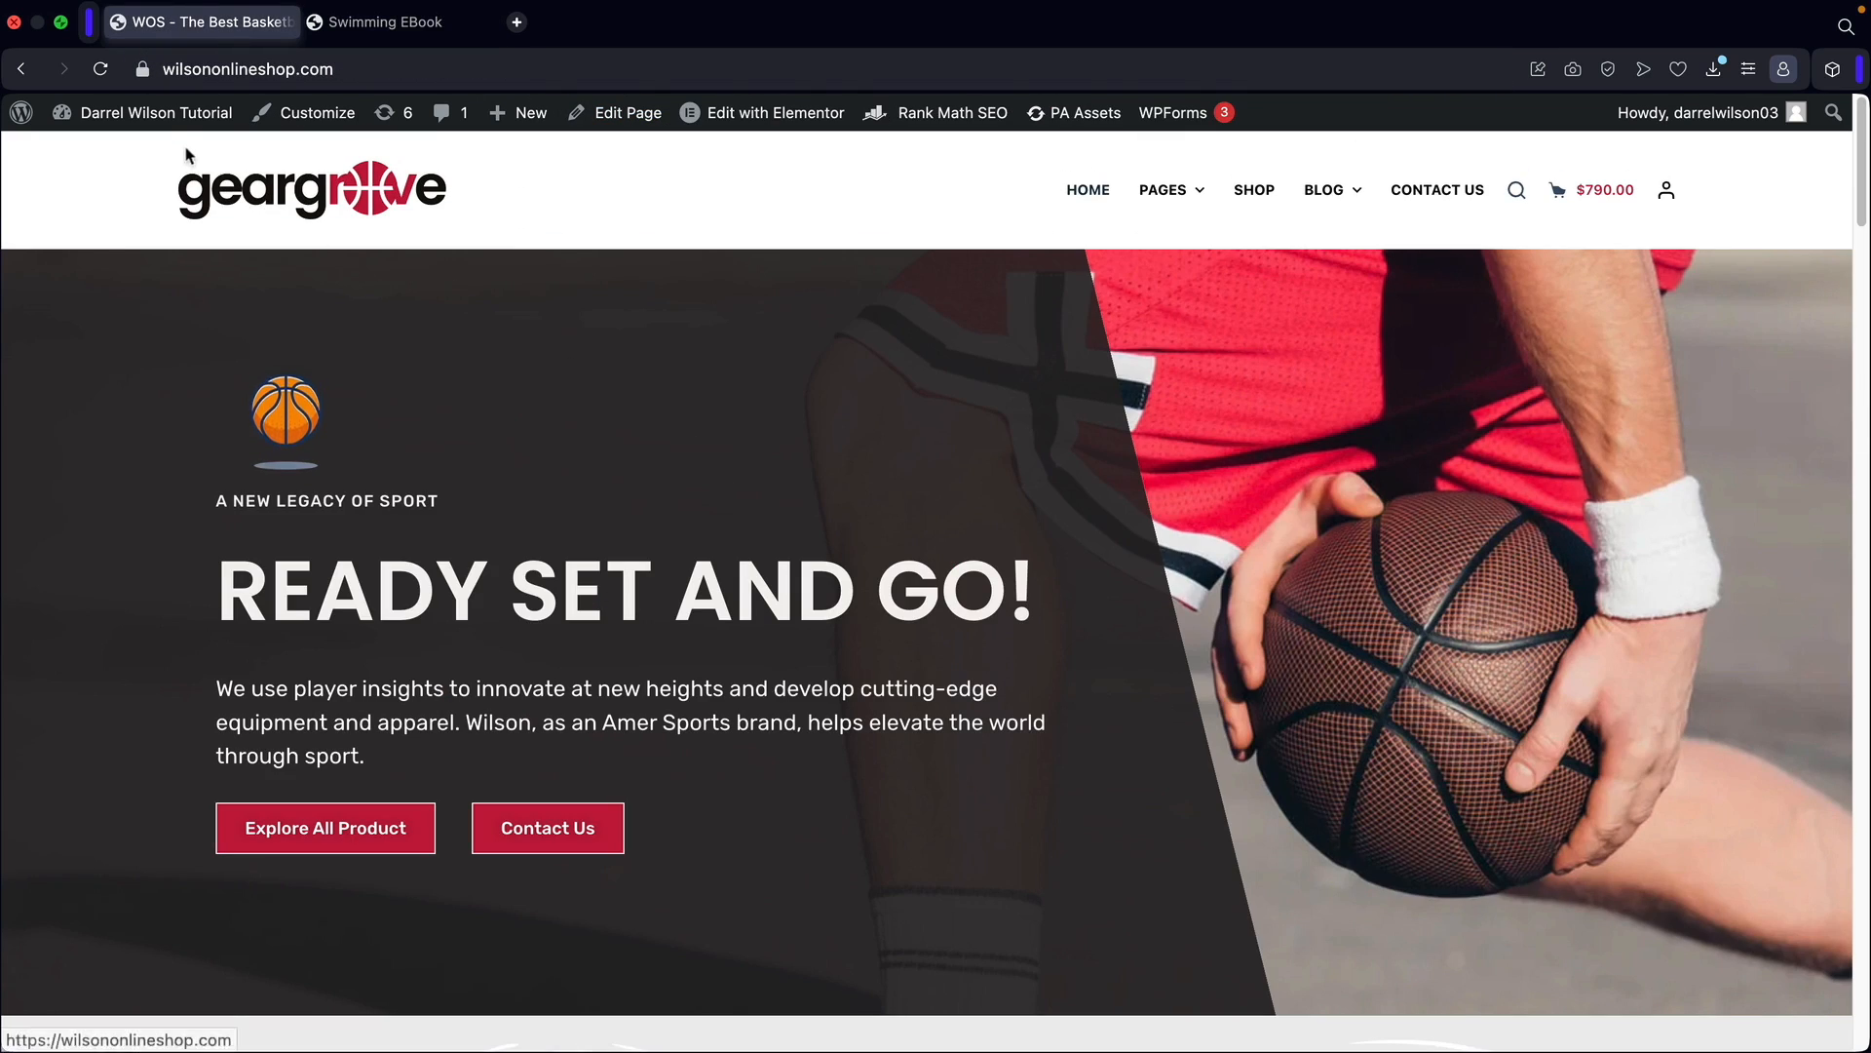
click(156, 113)
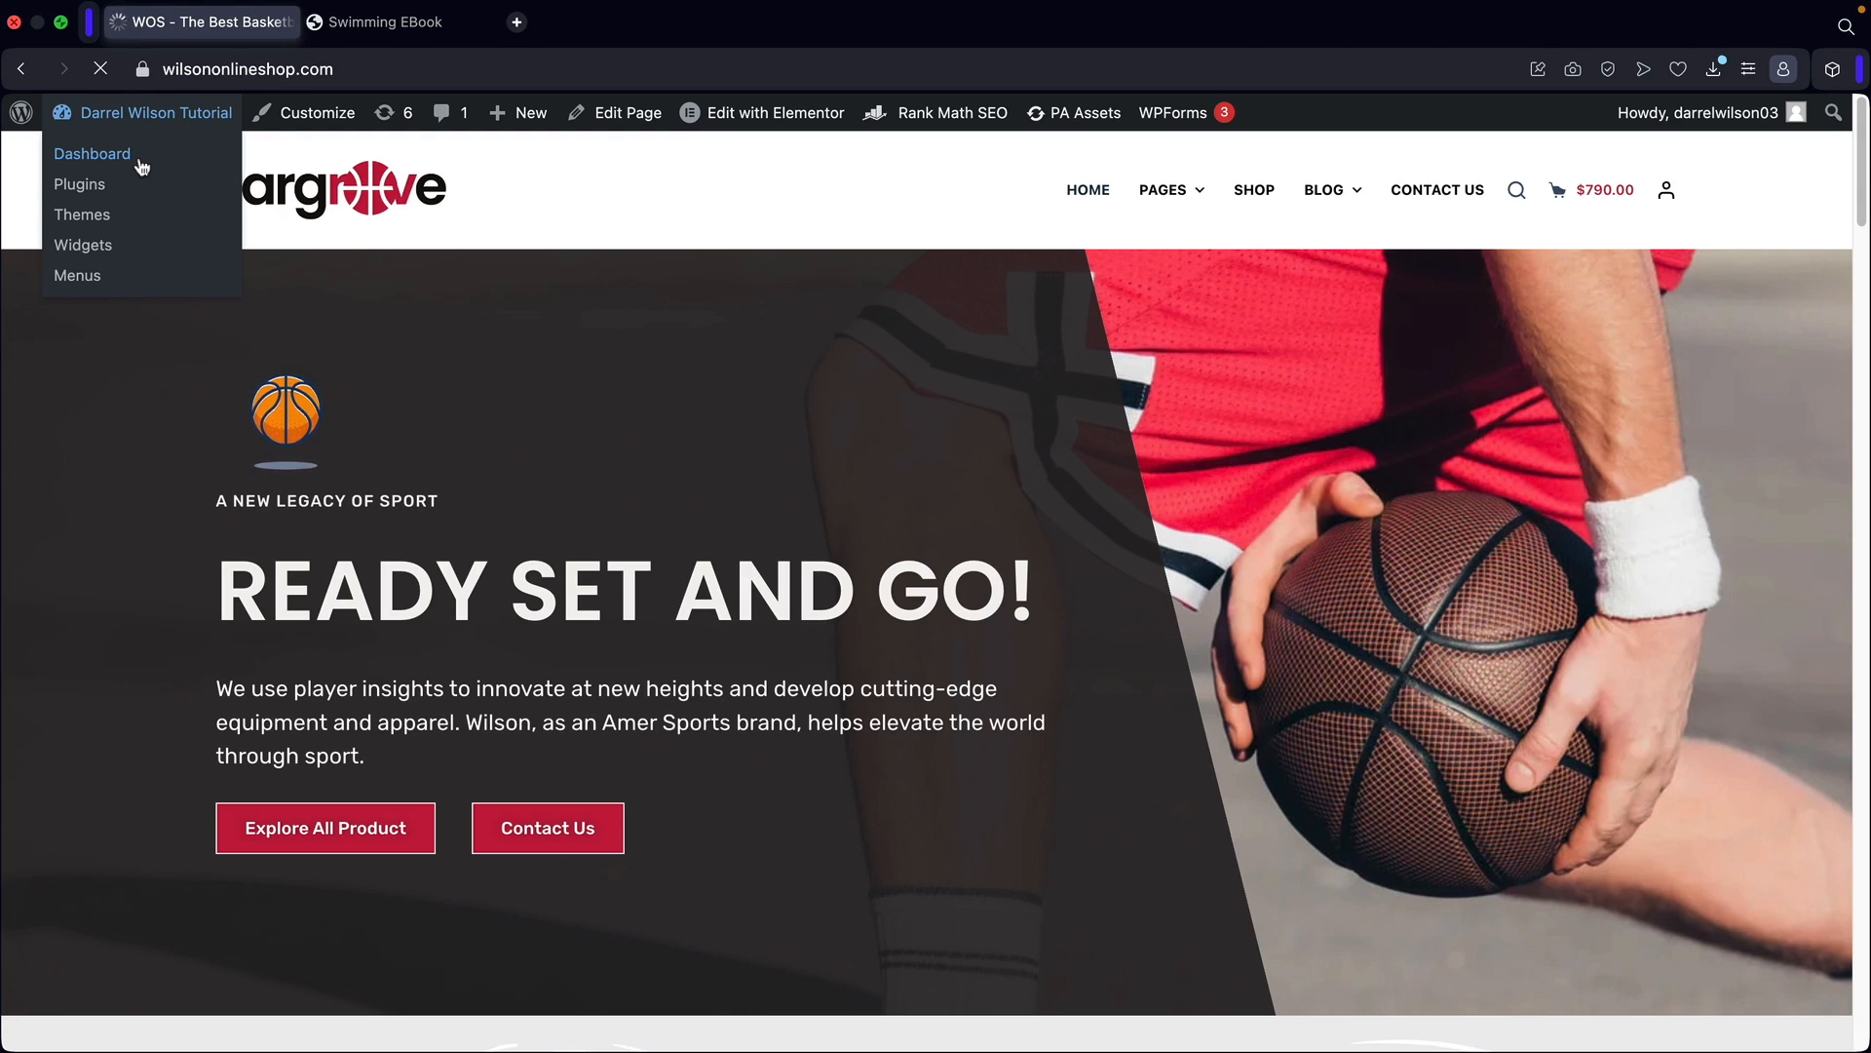
click(92, 152)
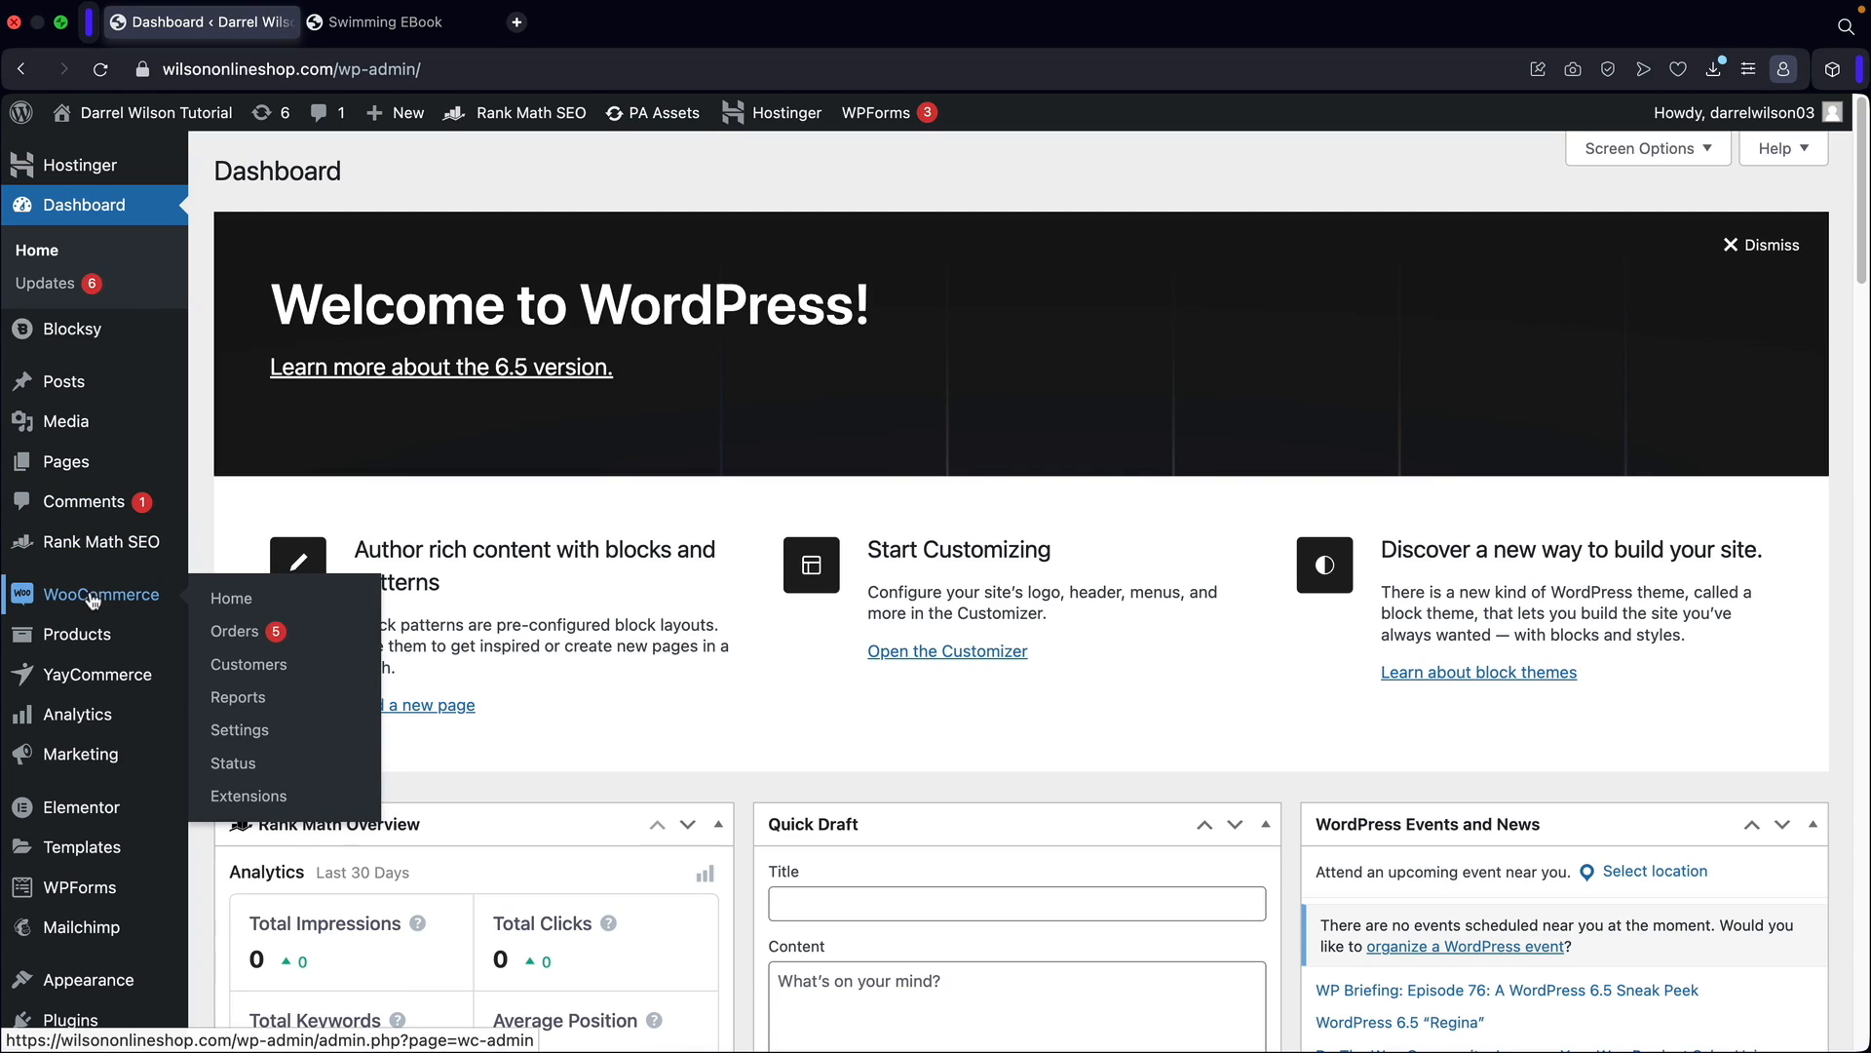
mouse_move(66, 421)
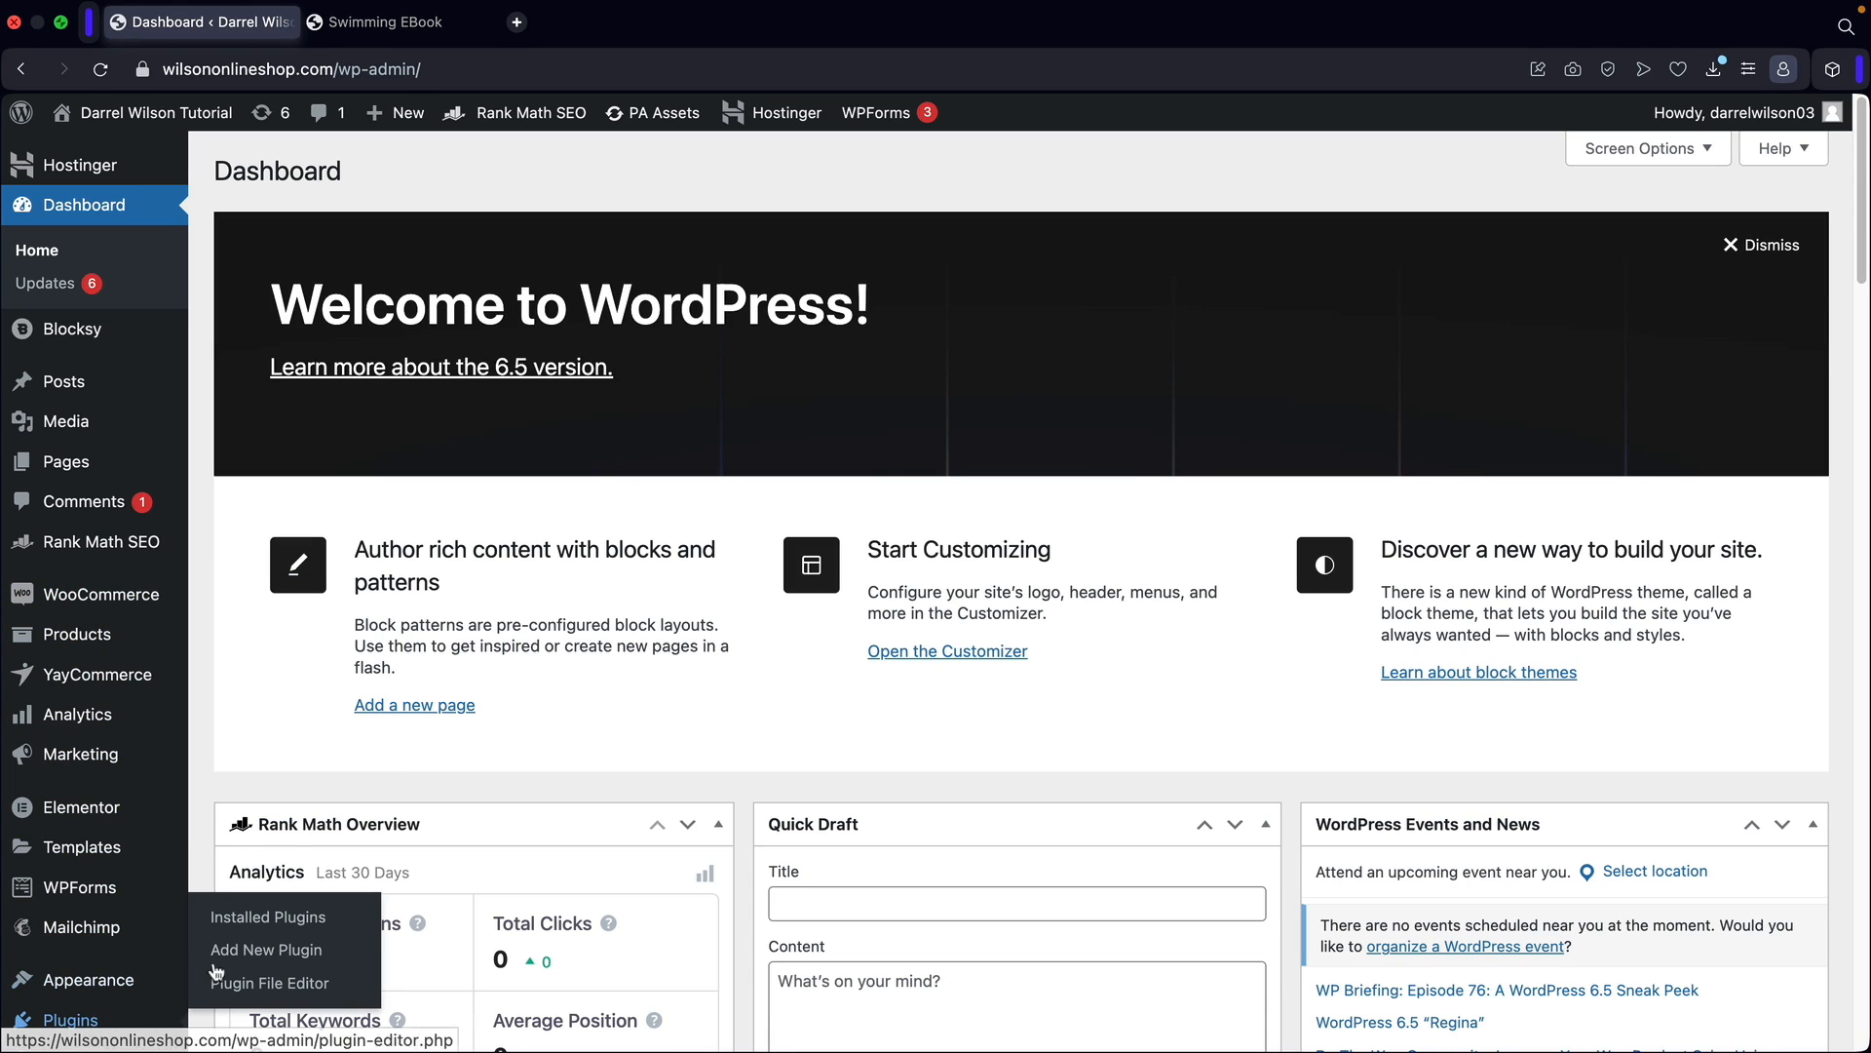
click(269, 916)
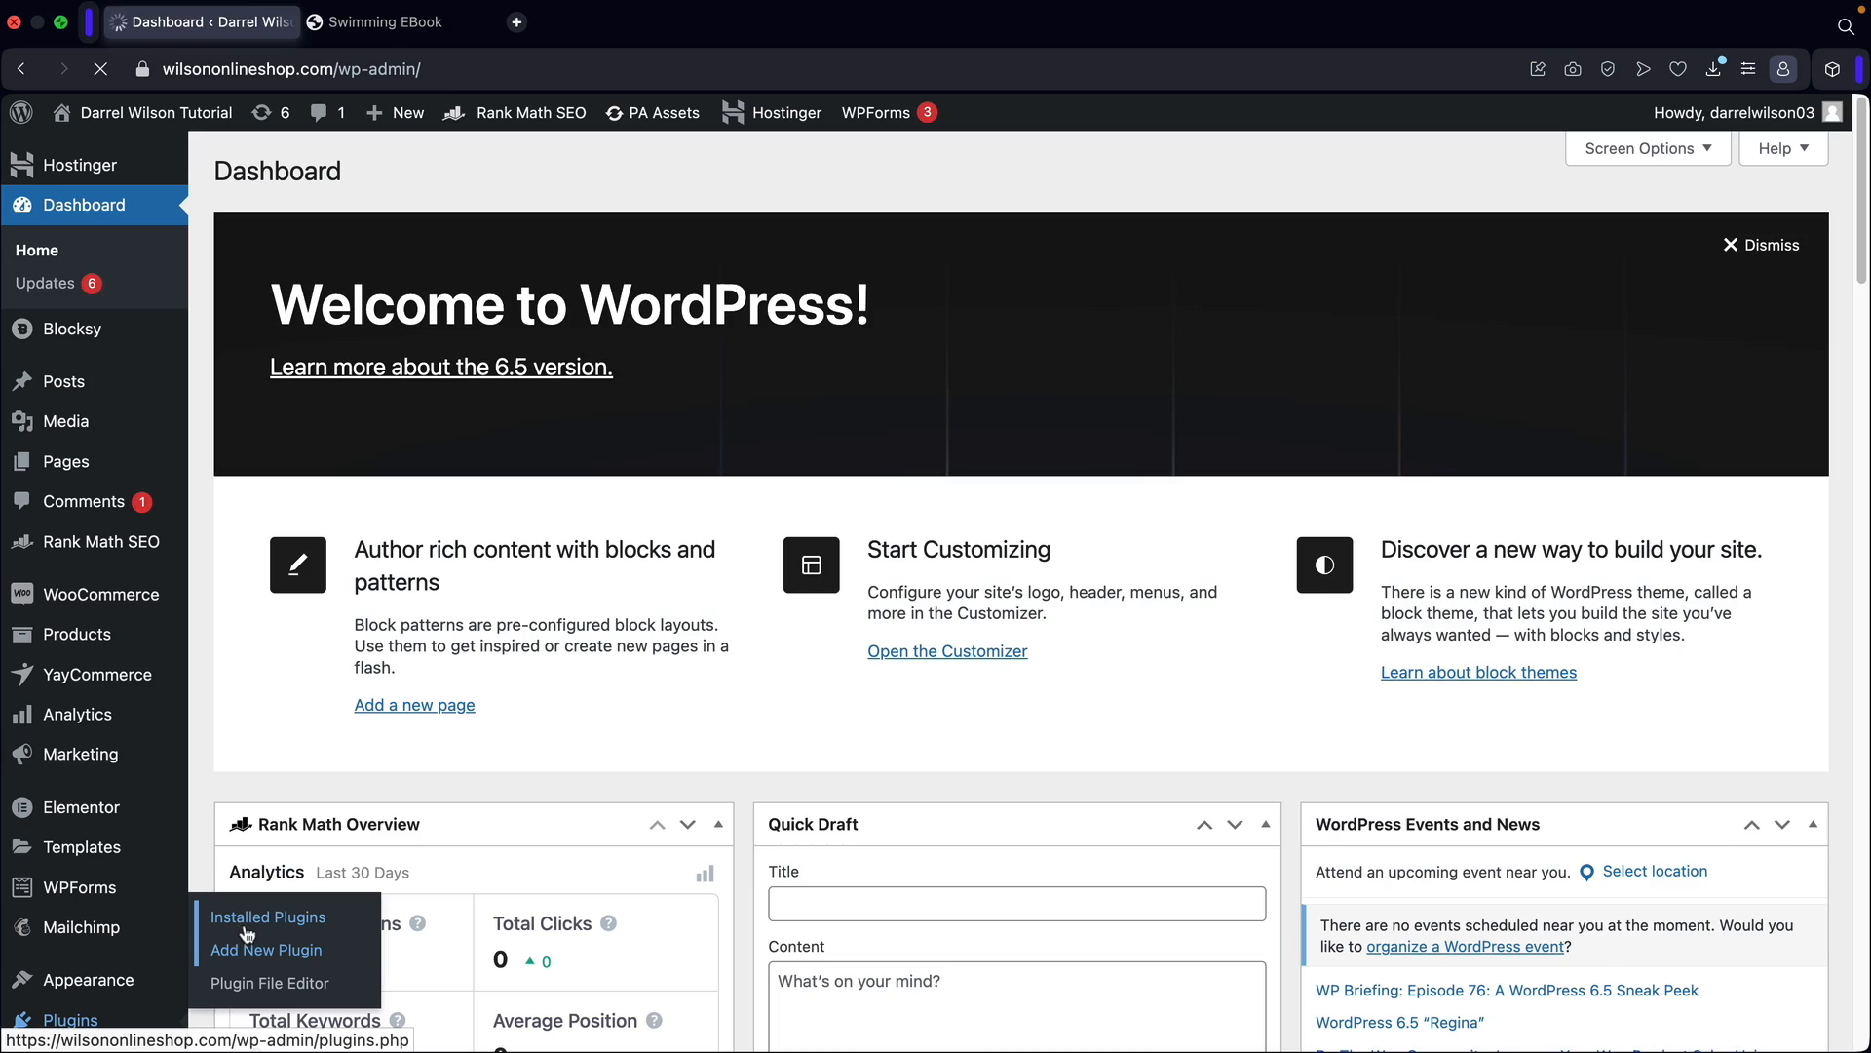
Search plugins for 'woocommerce' to confirm it is active, then go to All Products
click(267, 949)
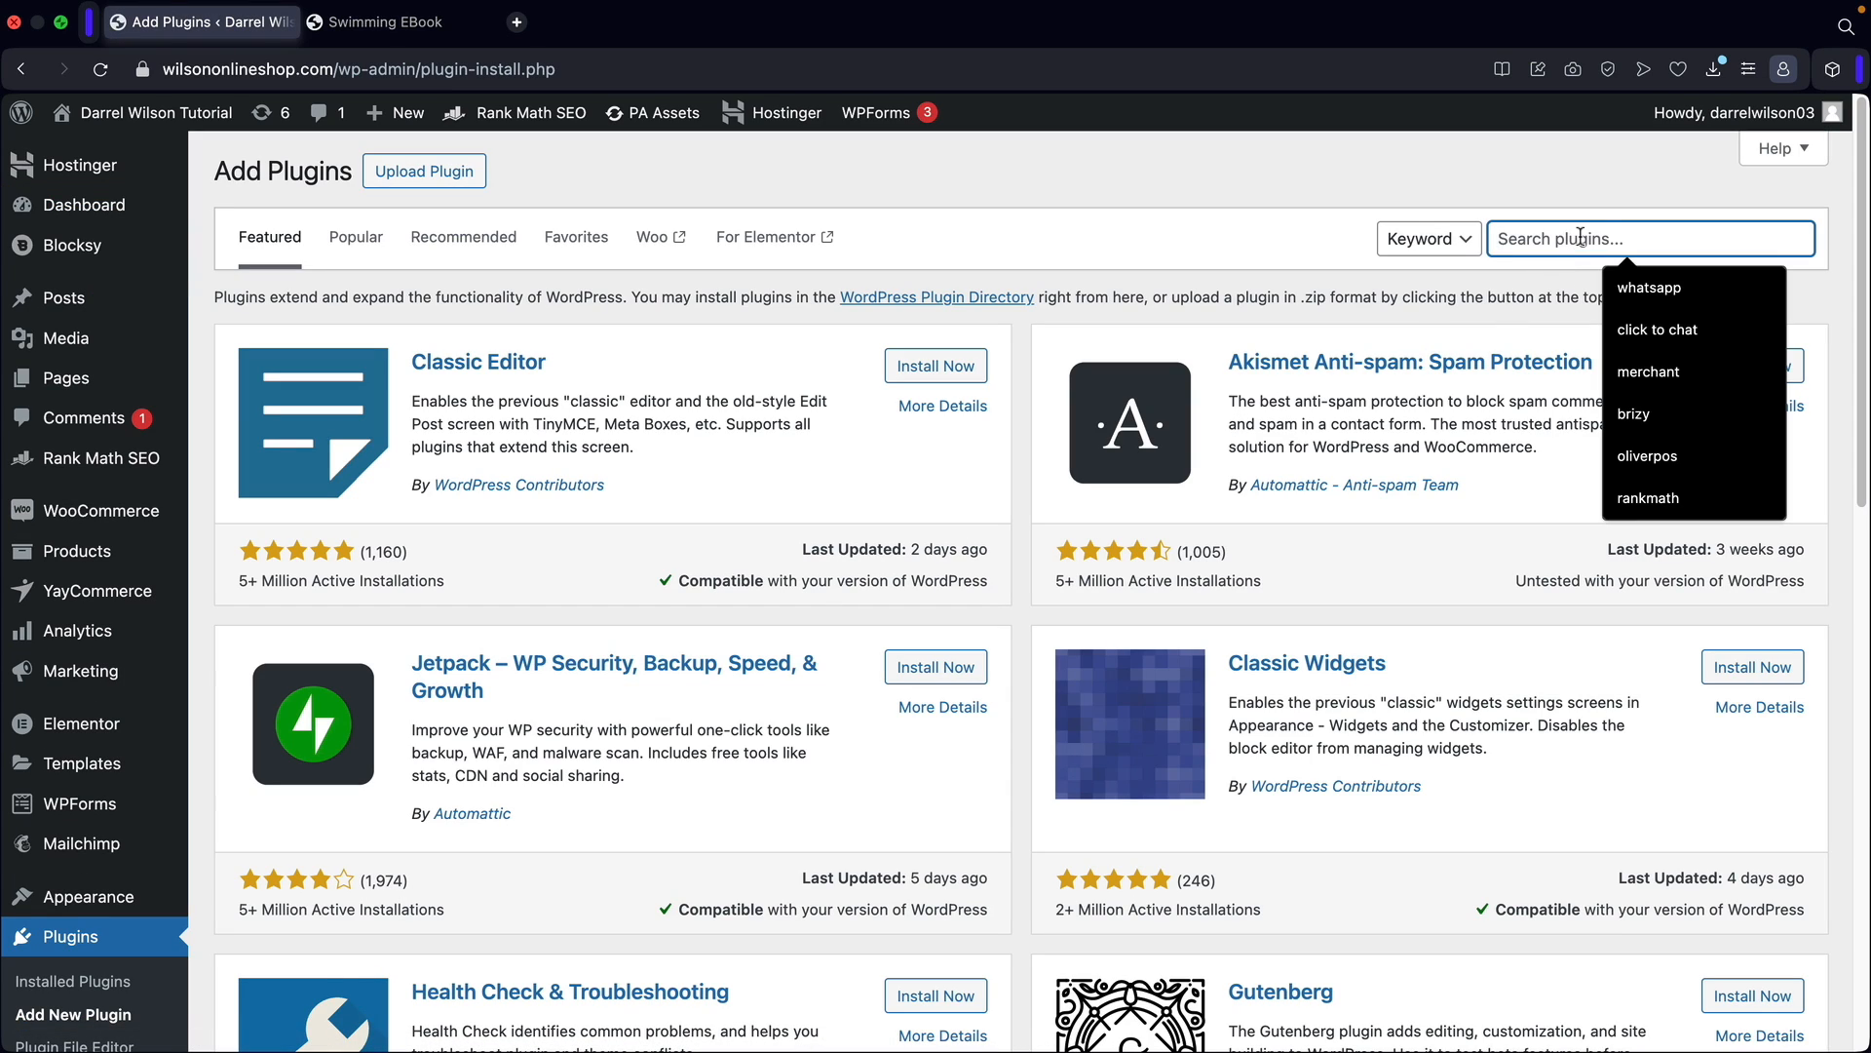
text(woocommerce)
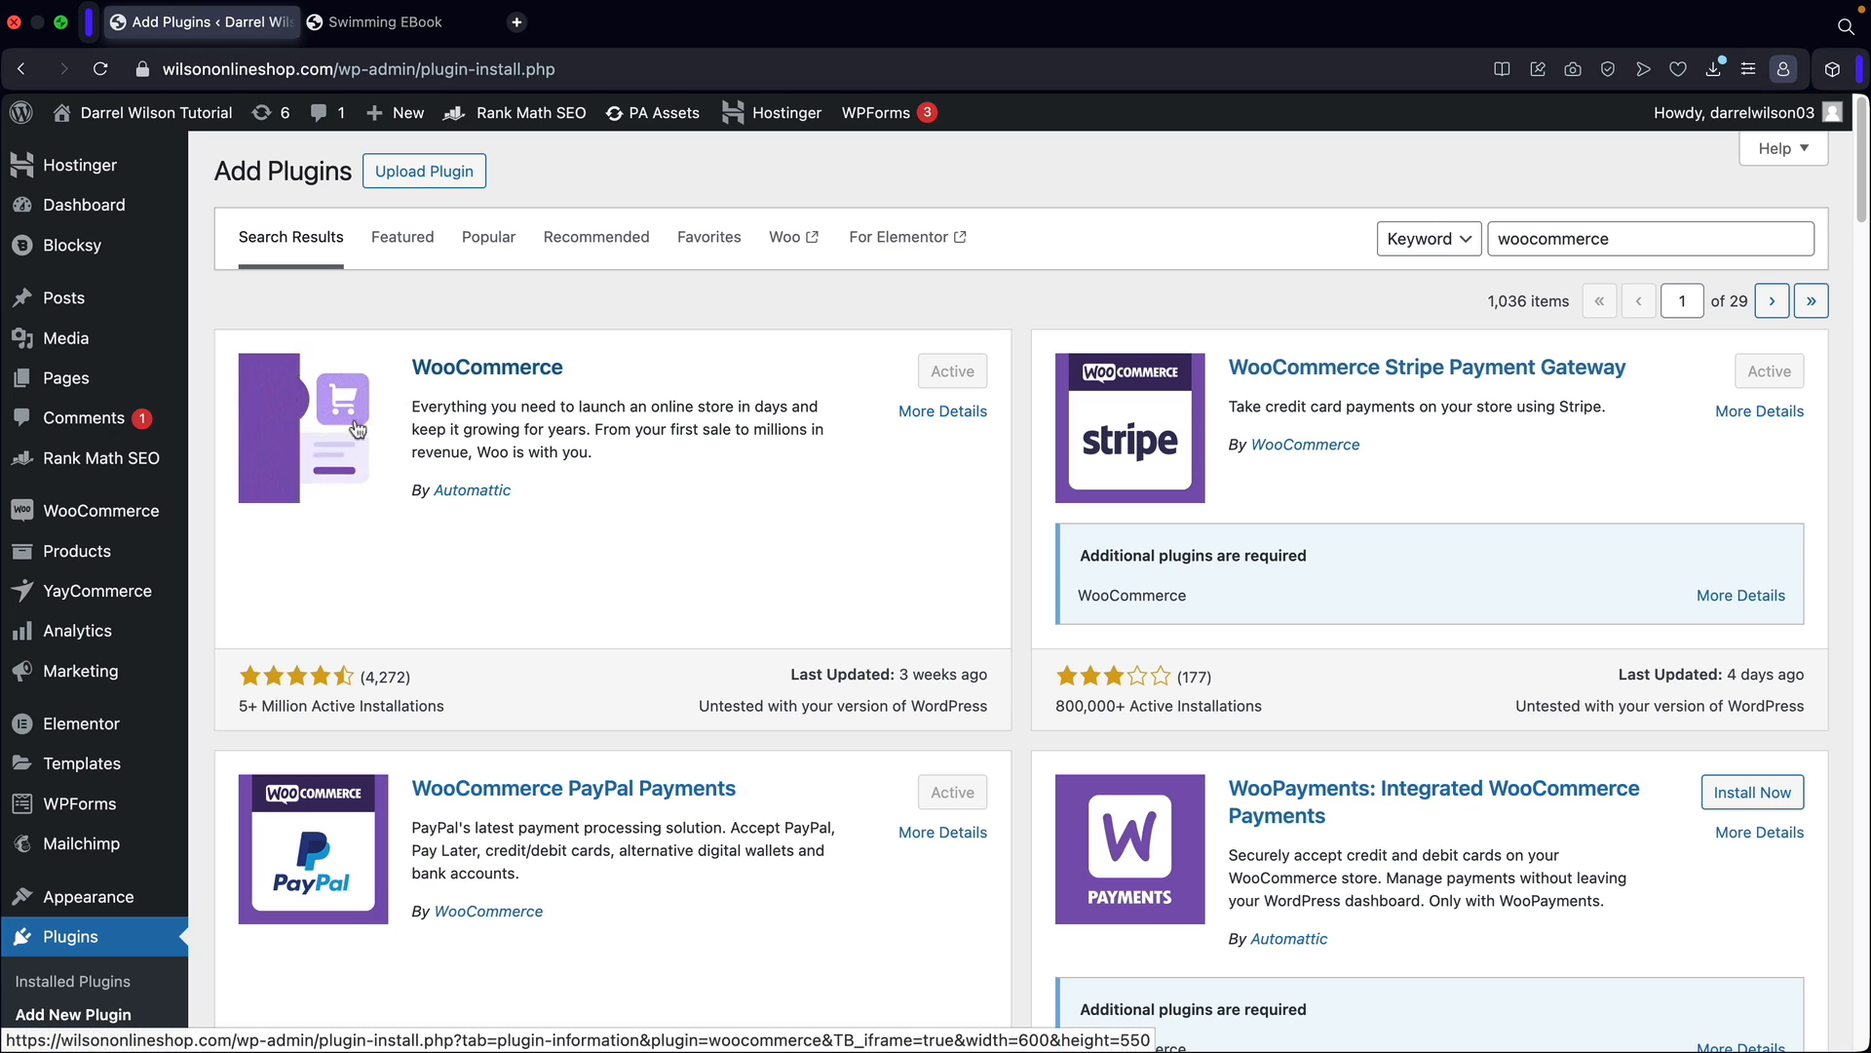
mouse_move(707, 364)
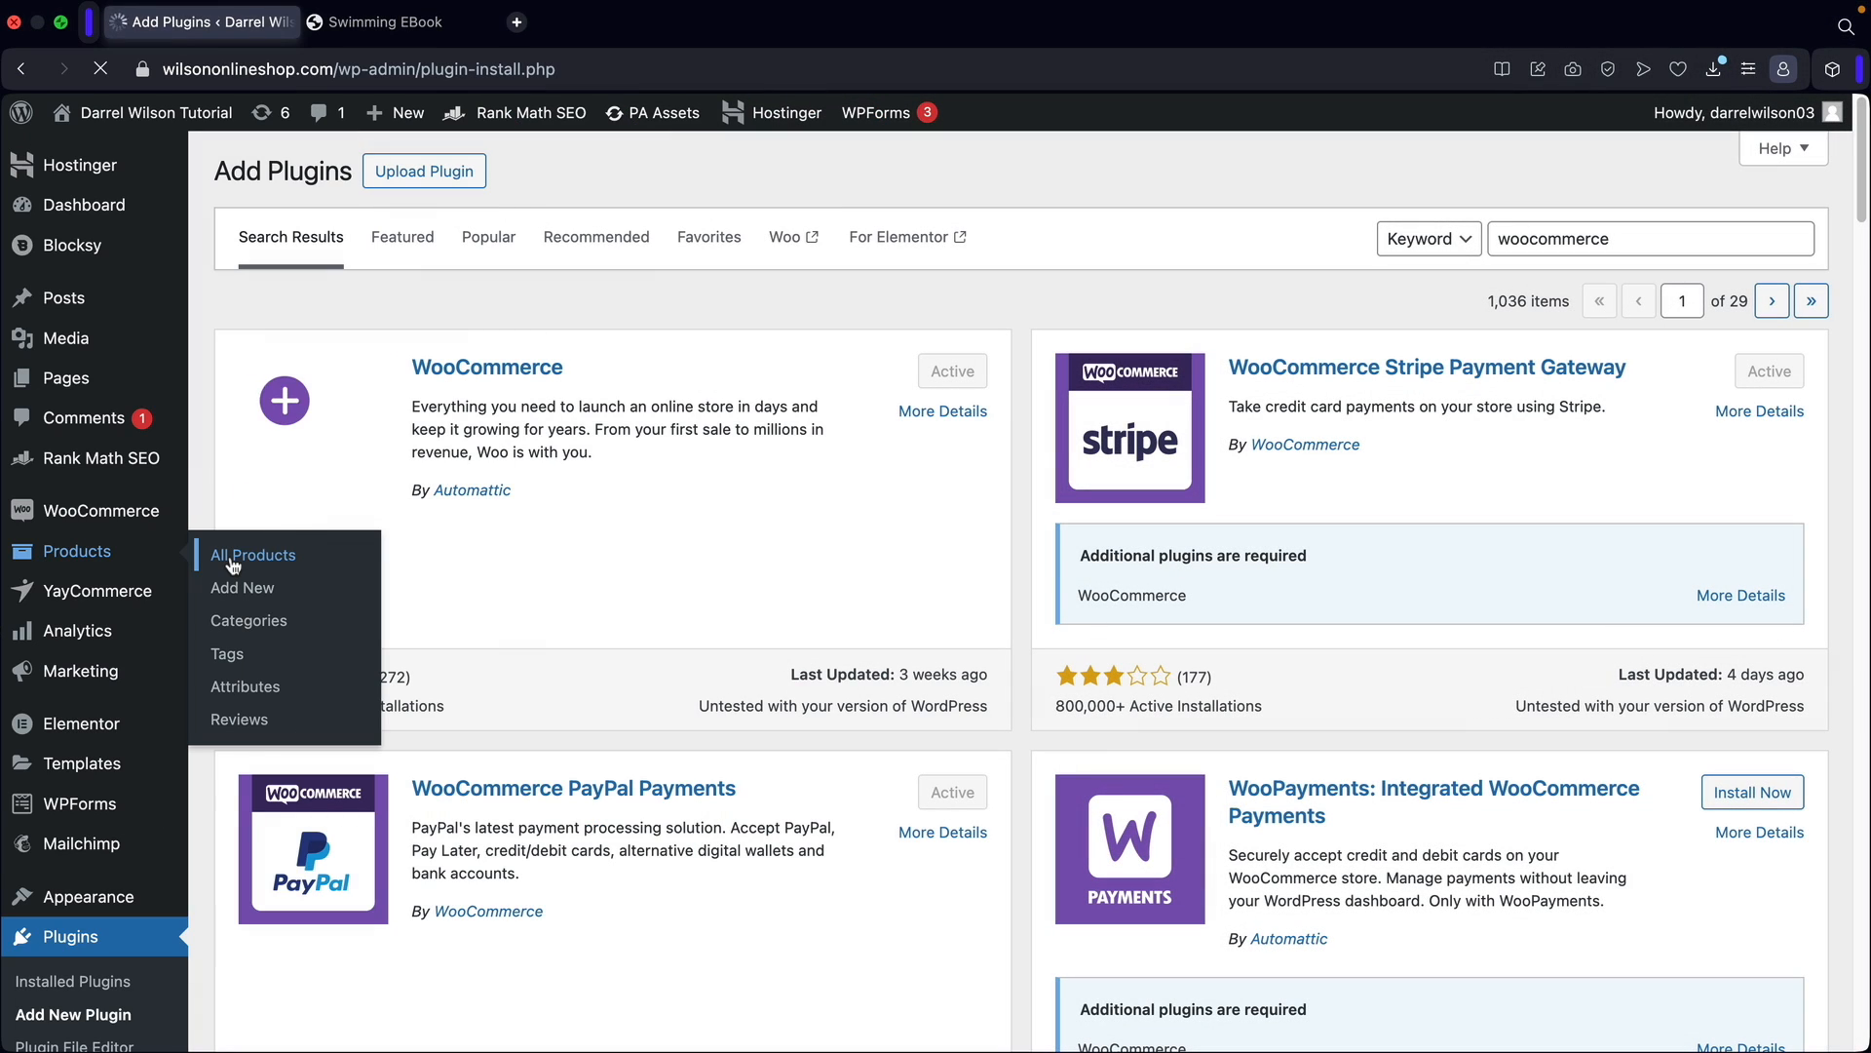
click(252, 553)
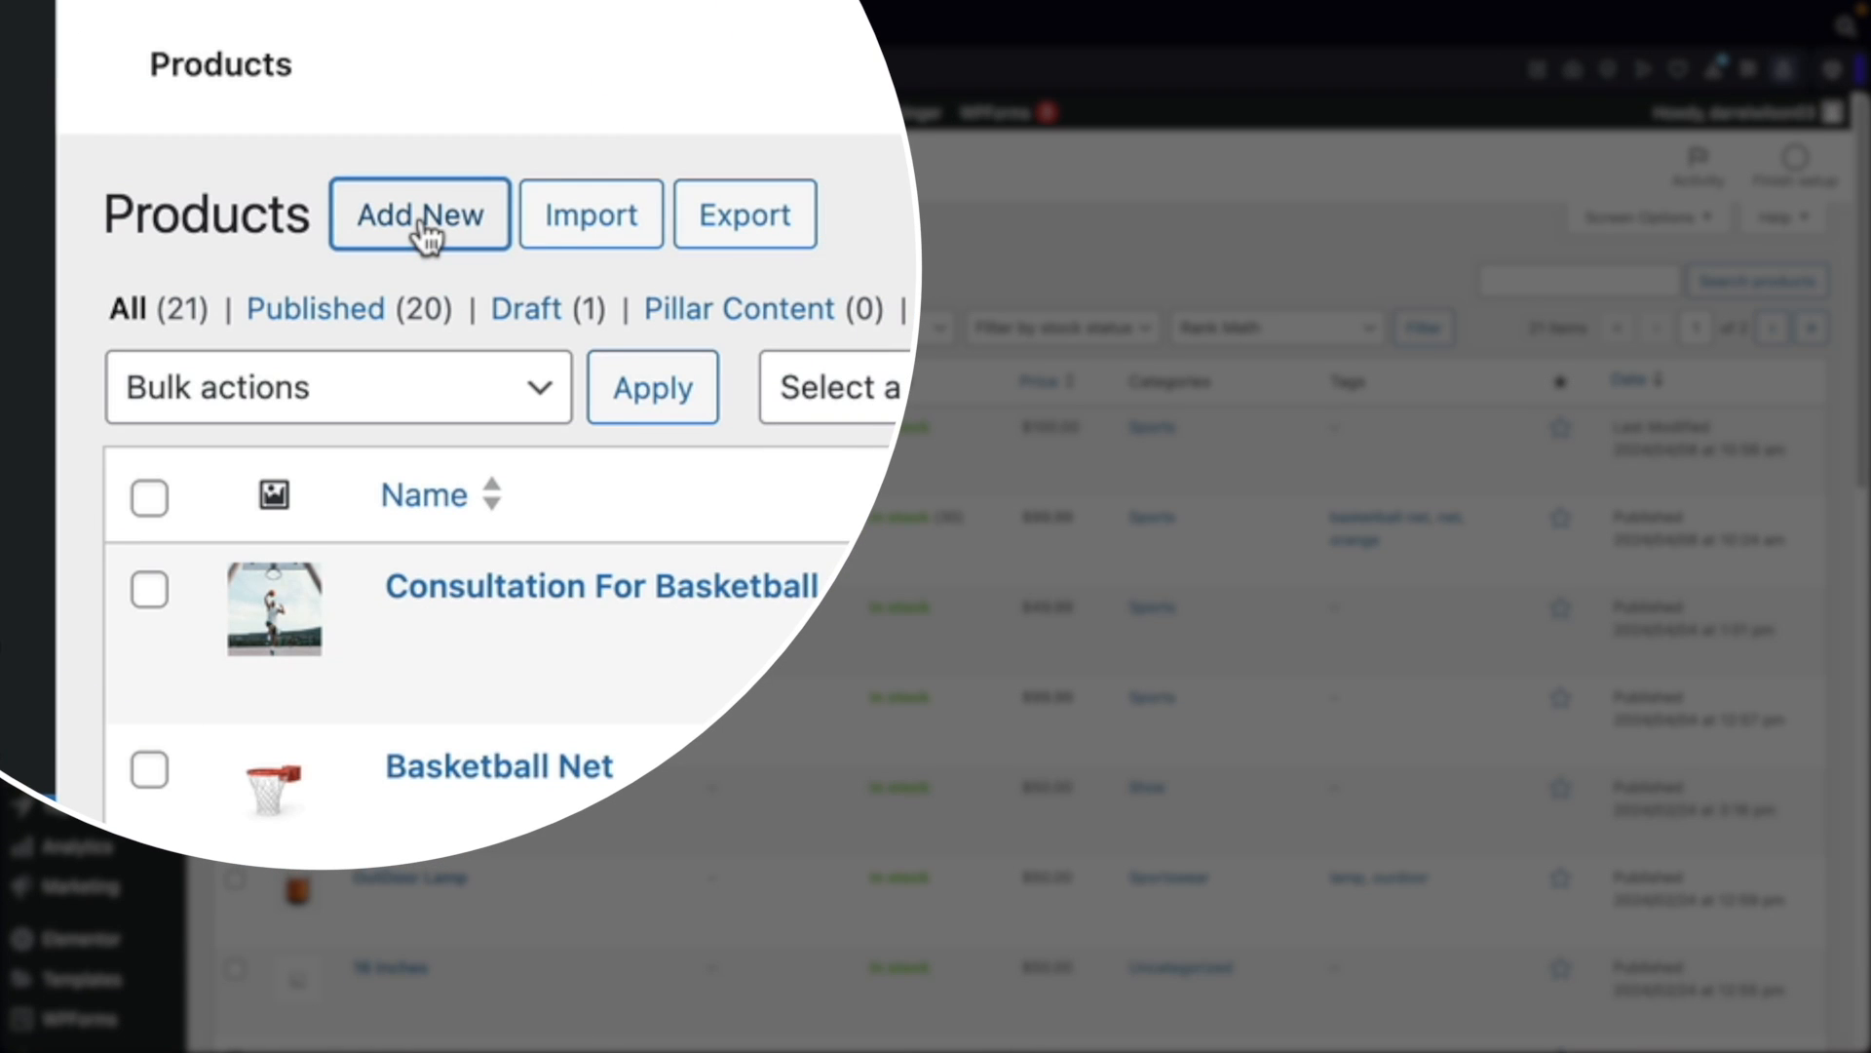
Create a new product titled 'Basketball PDF Download'
click(419, 214)
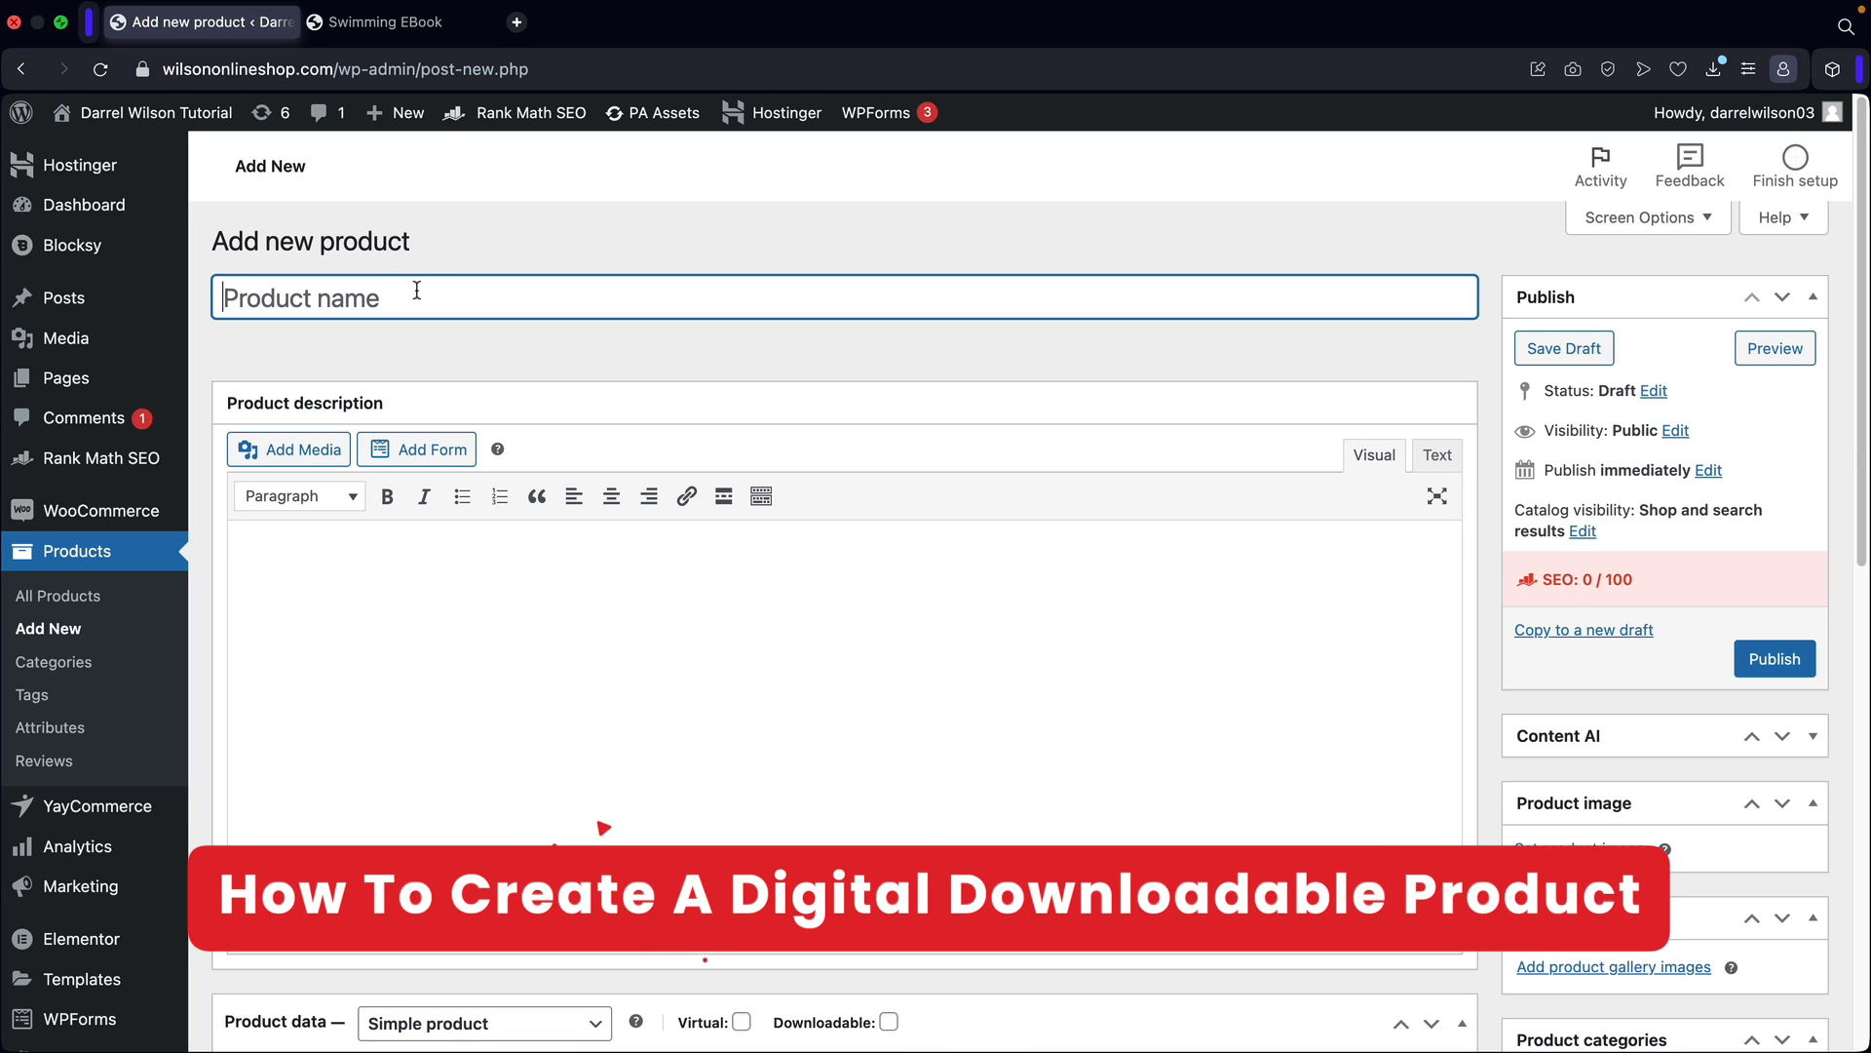
text(Basketball PDF Download)
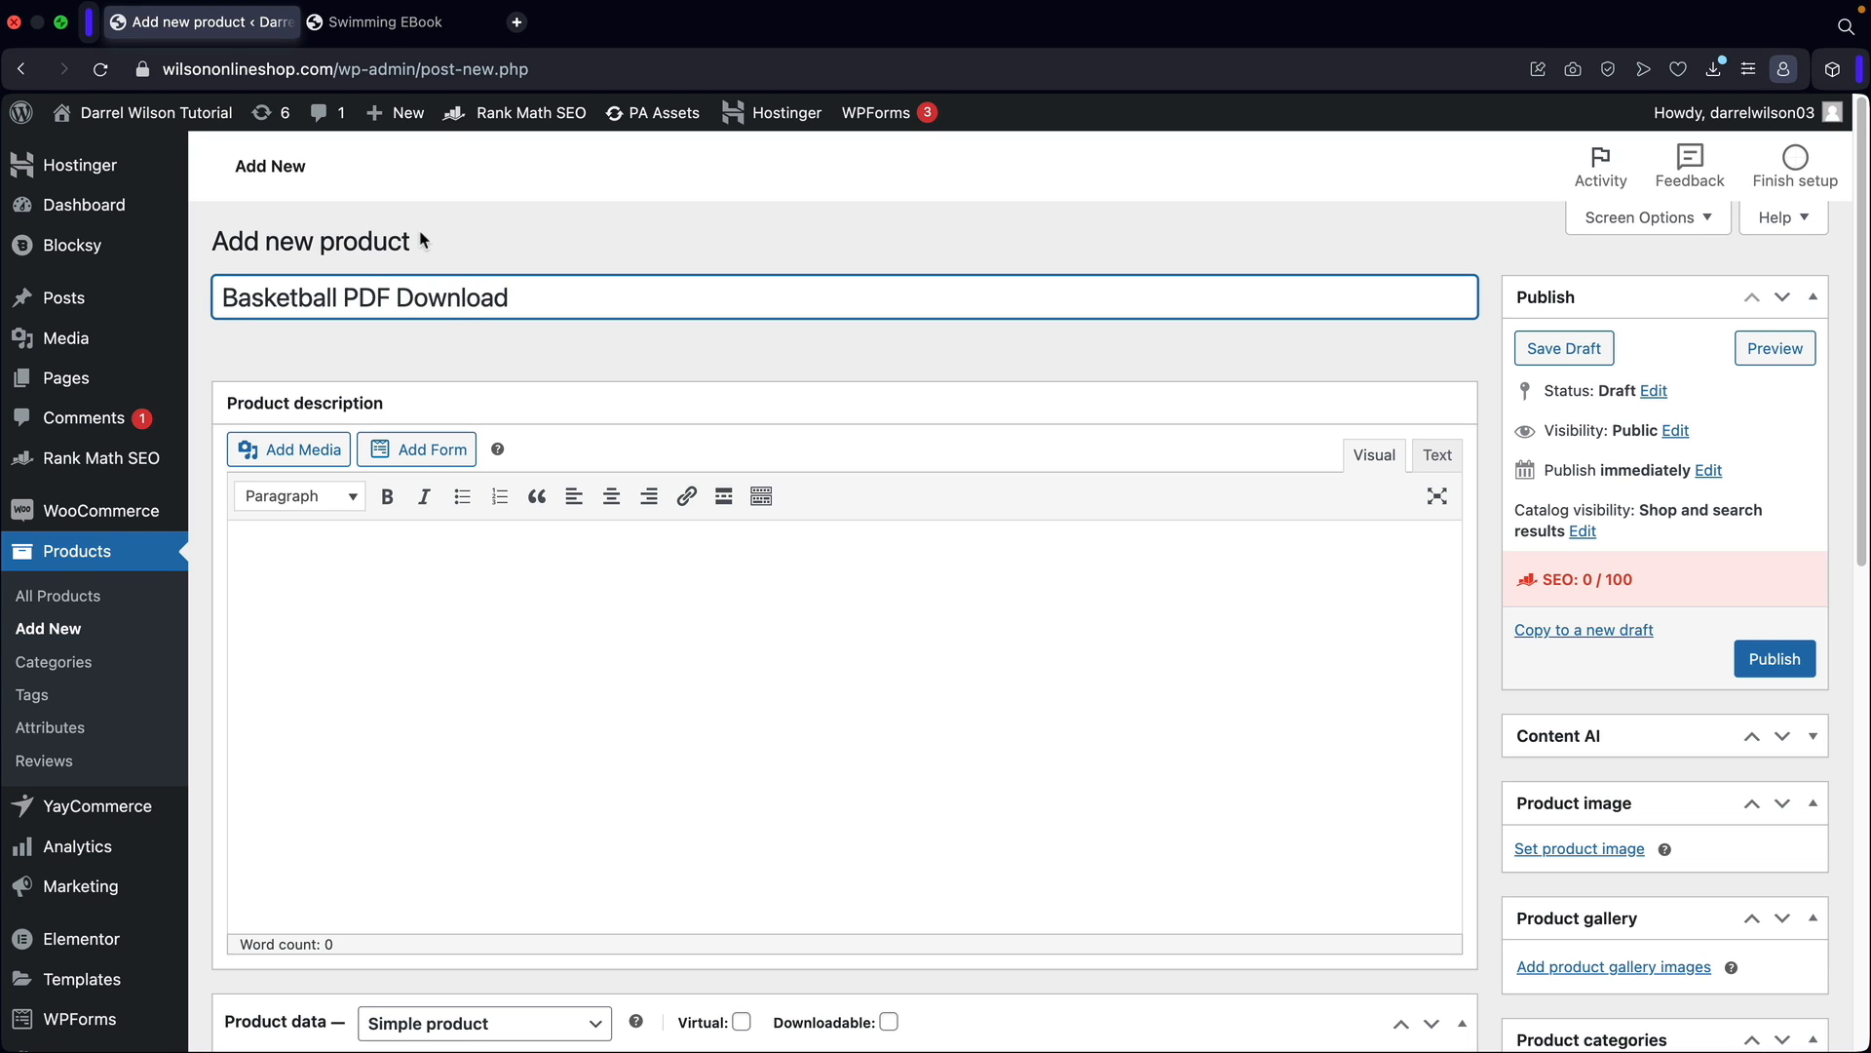
Keep the product type as a simple product in the Product data box
scroll(down, 3)
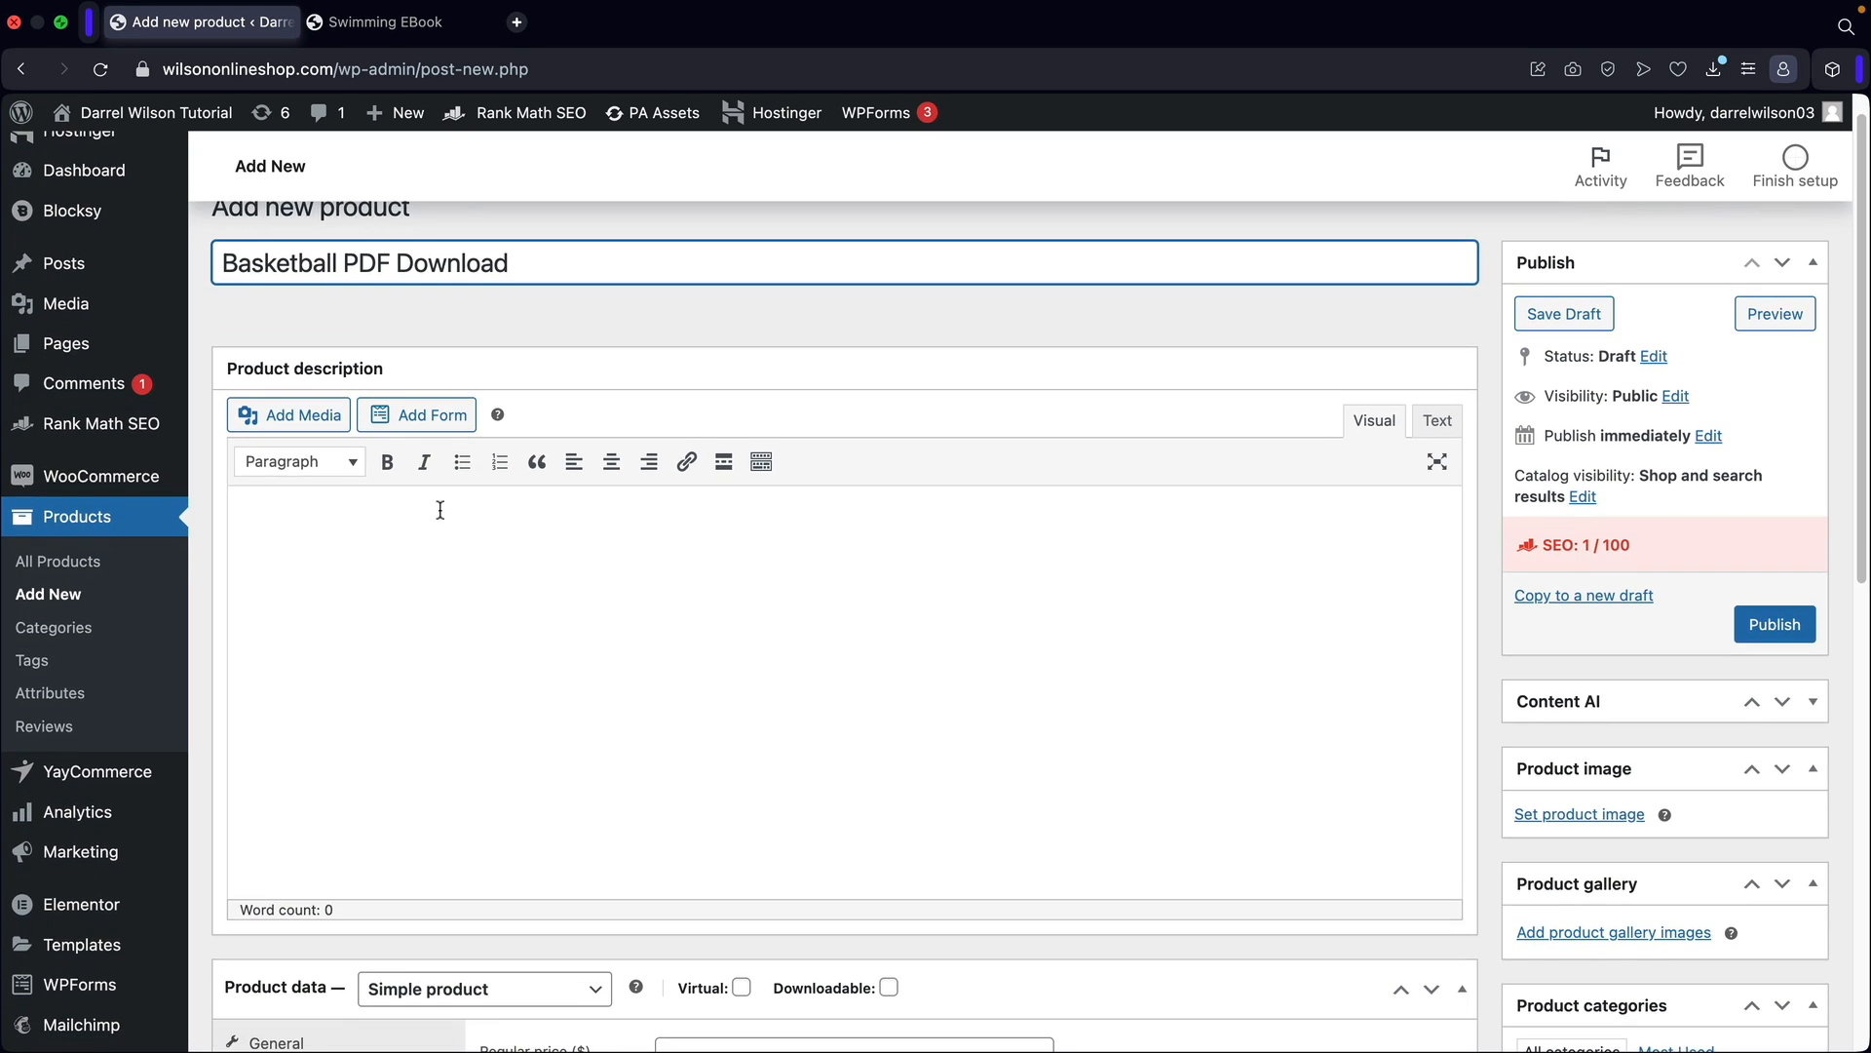
scroll(down, 3)
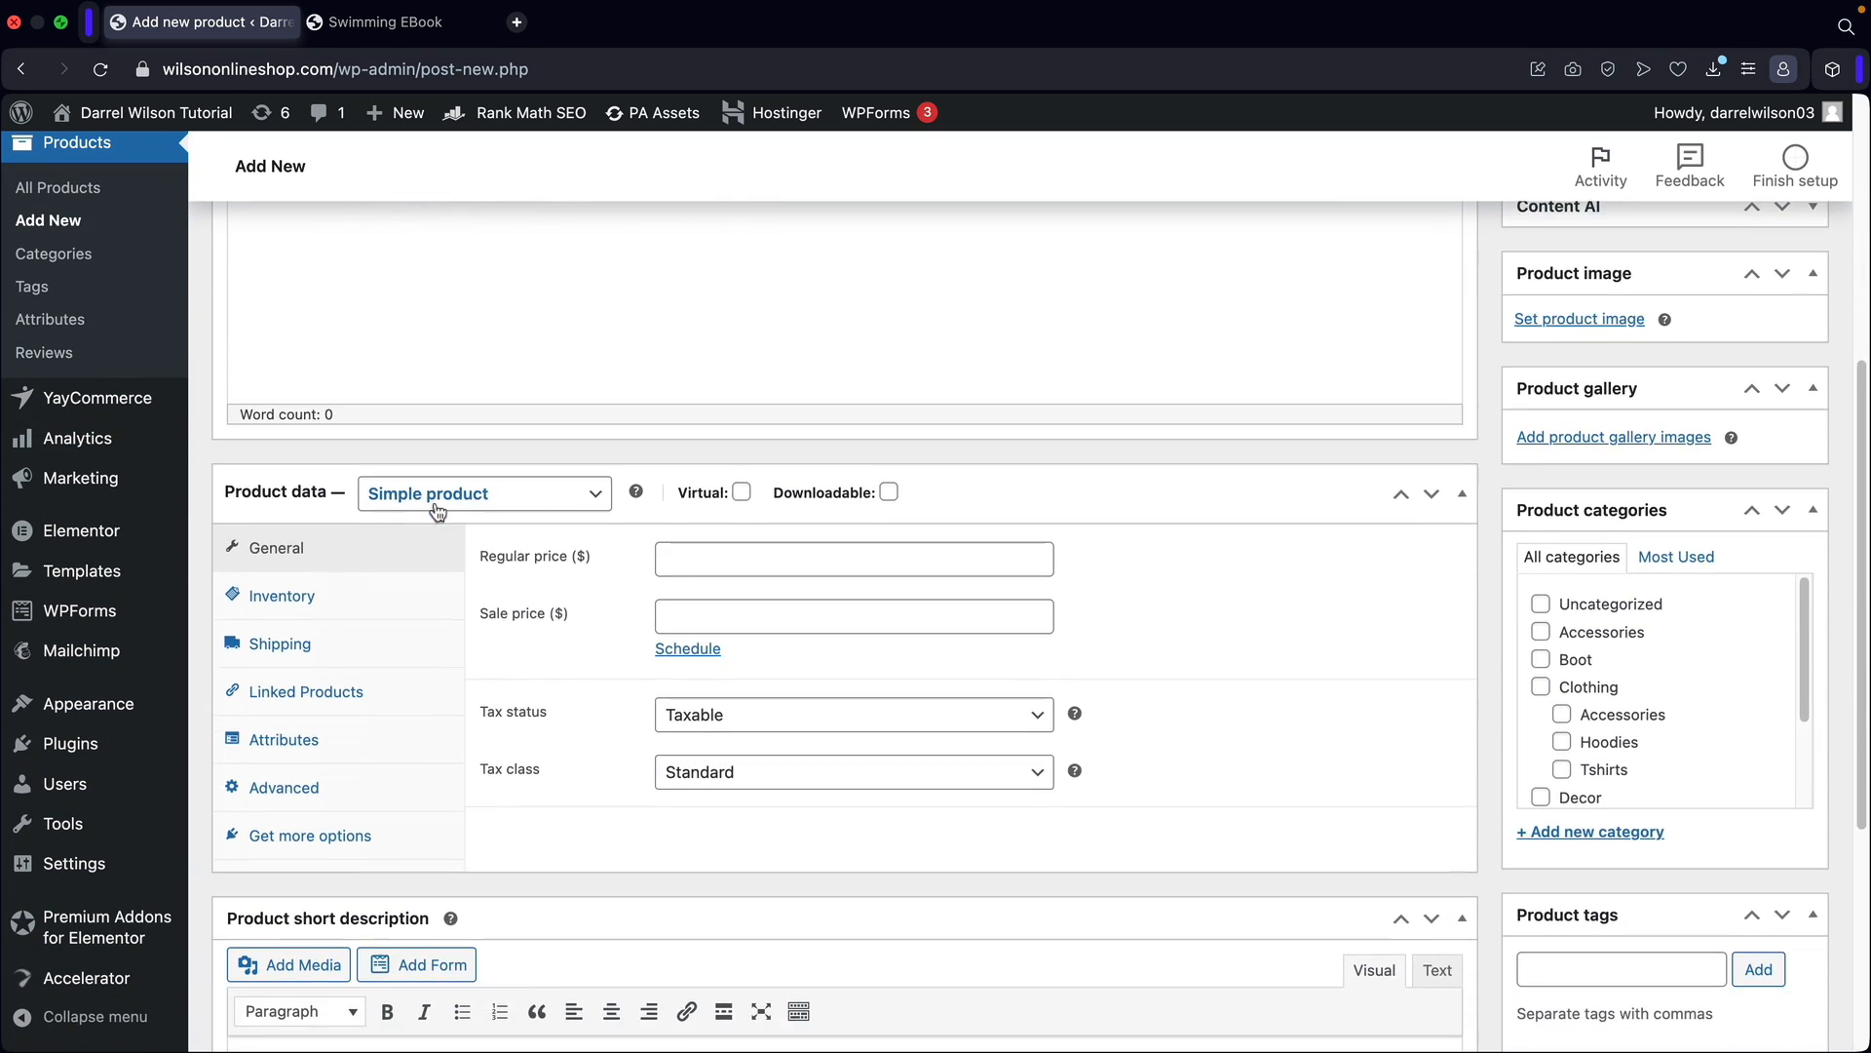
click(483, 494)
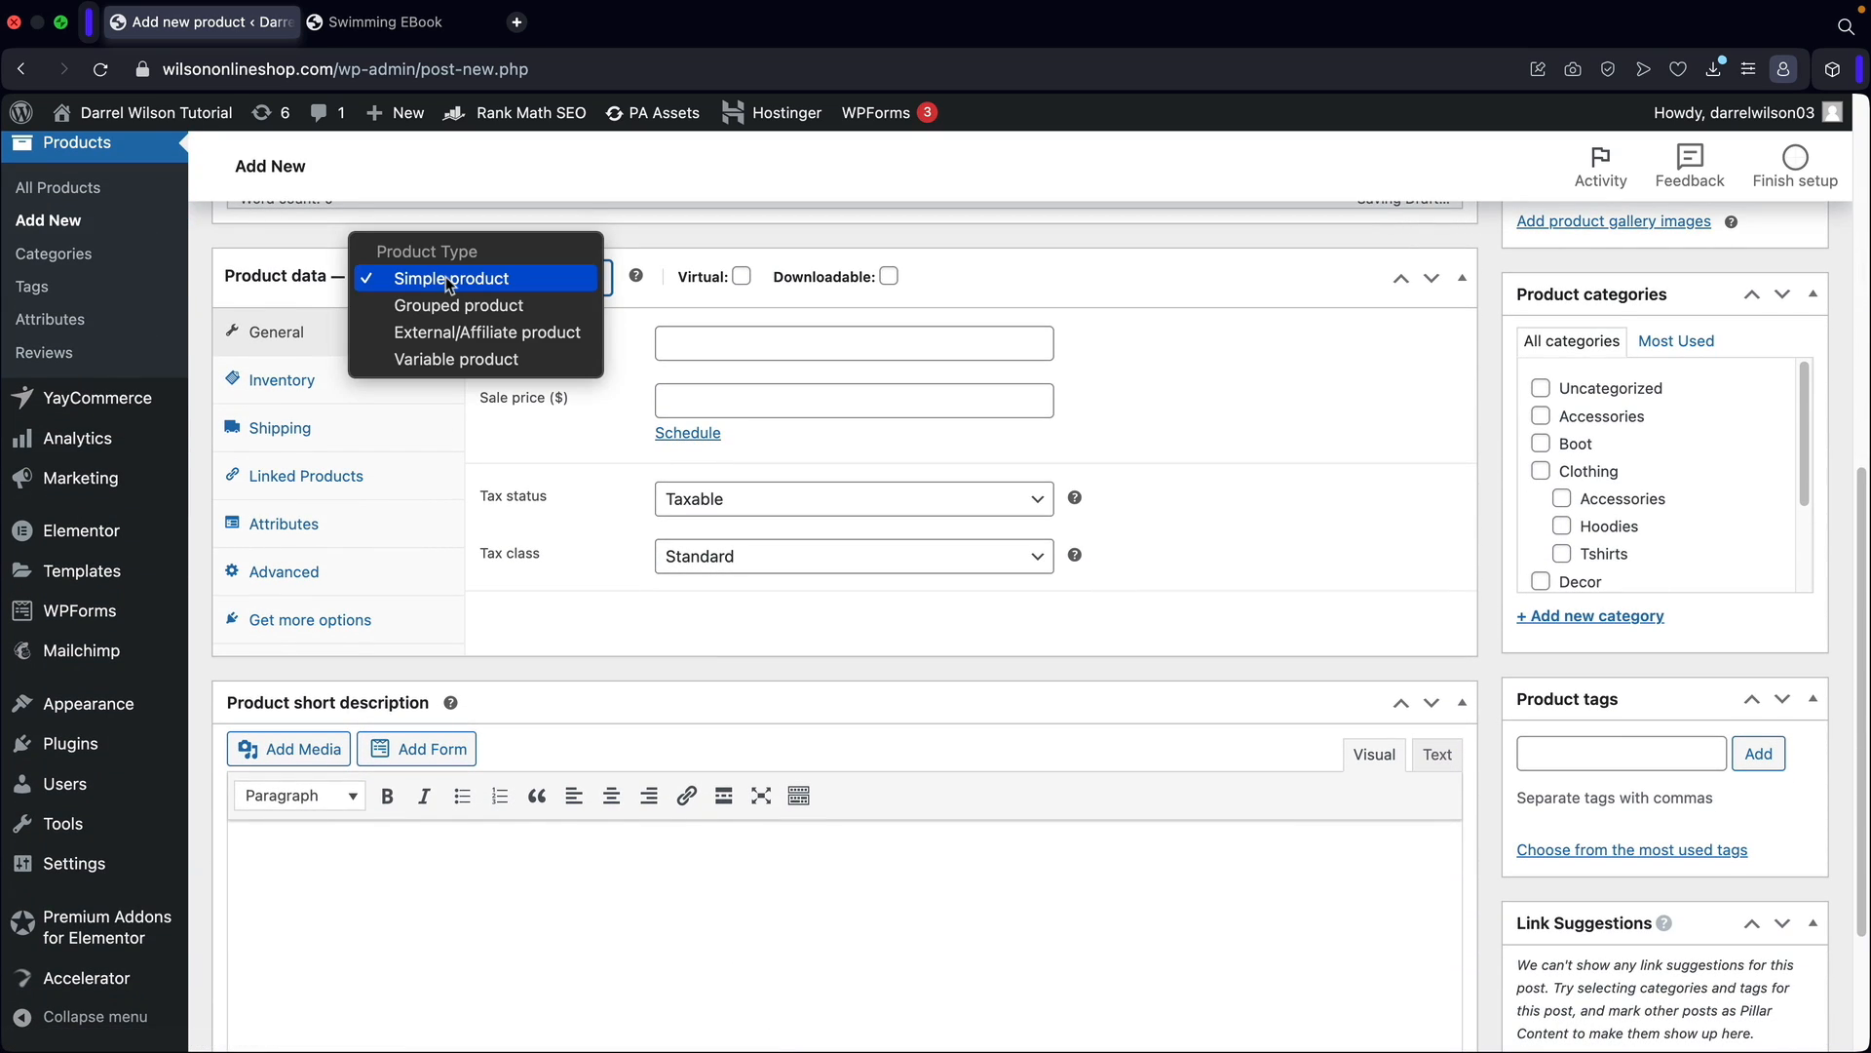
click(450, 279)
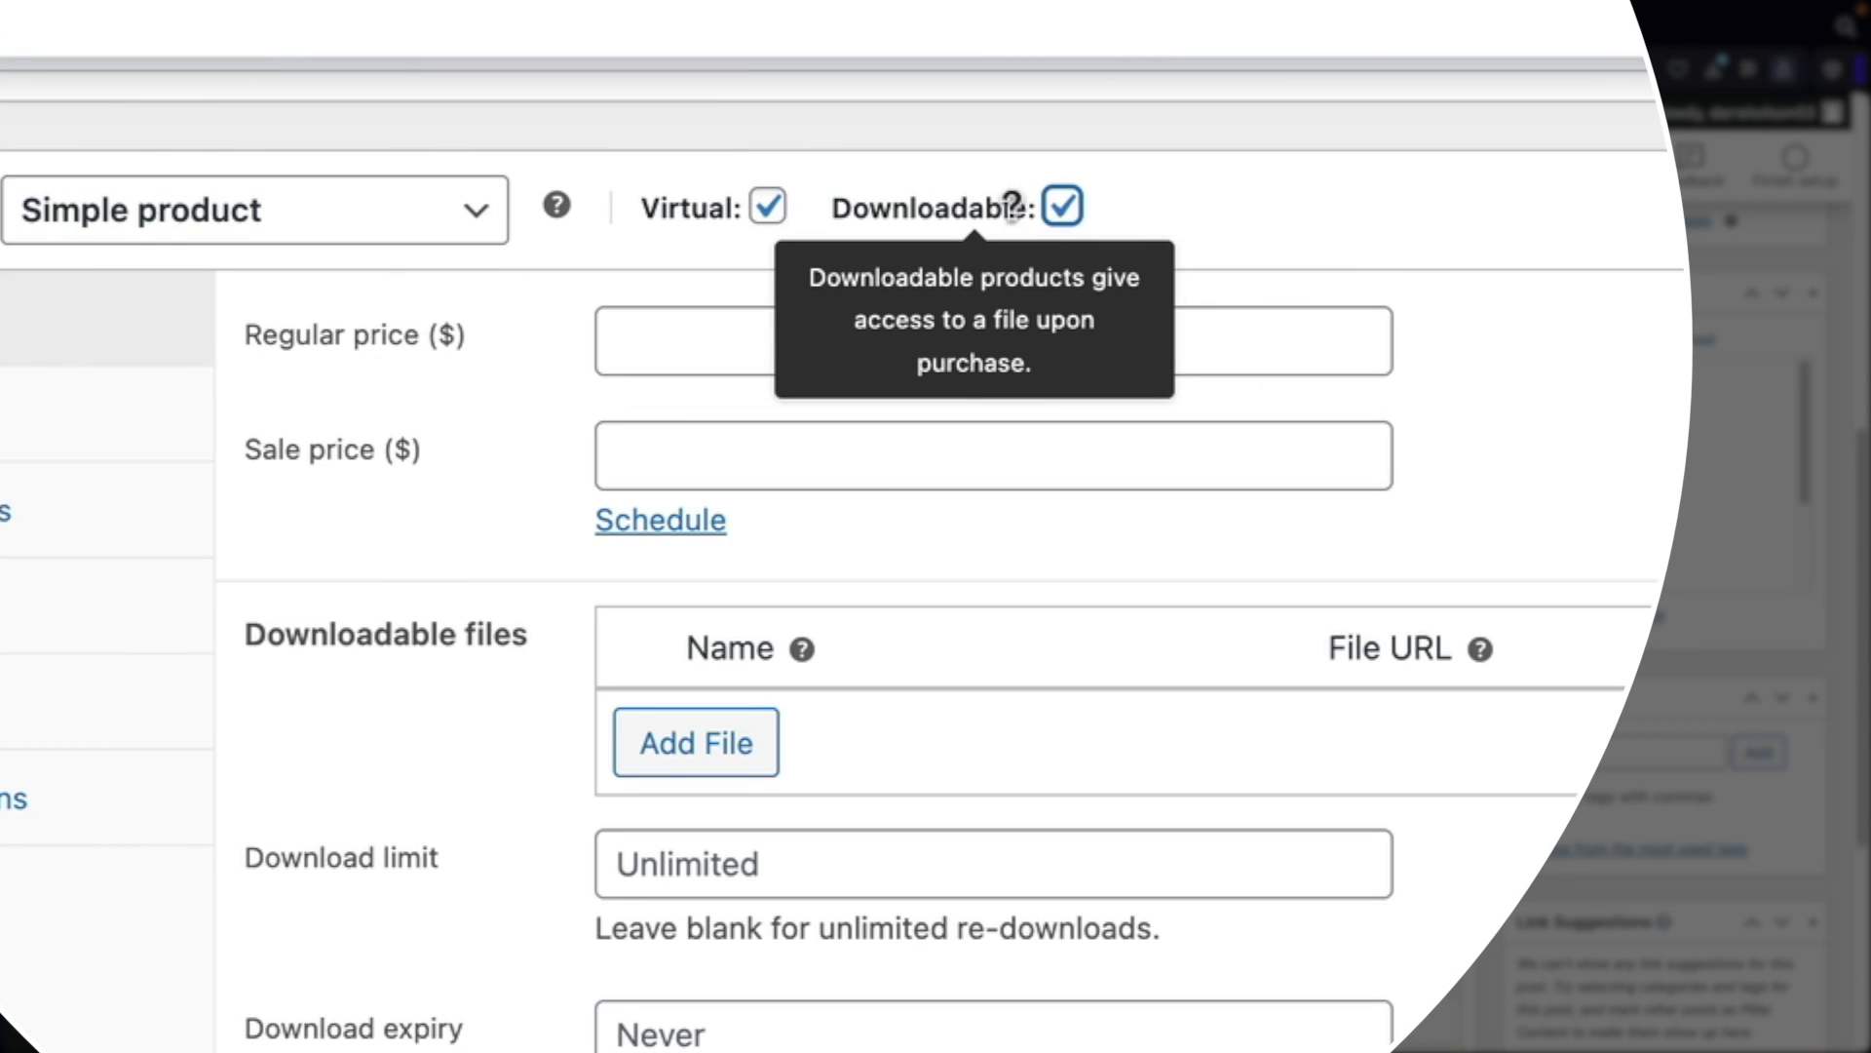
mouse_move(938, 186)
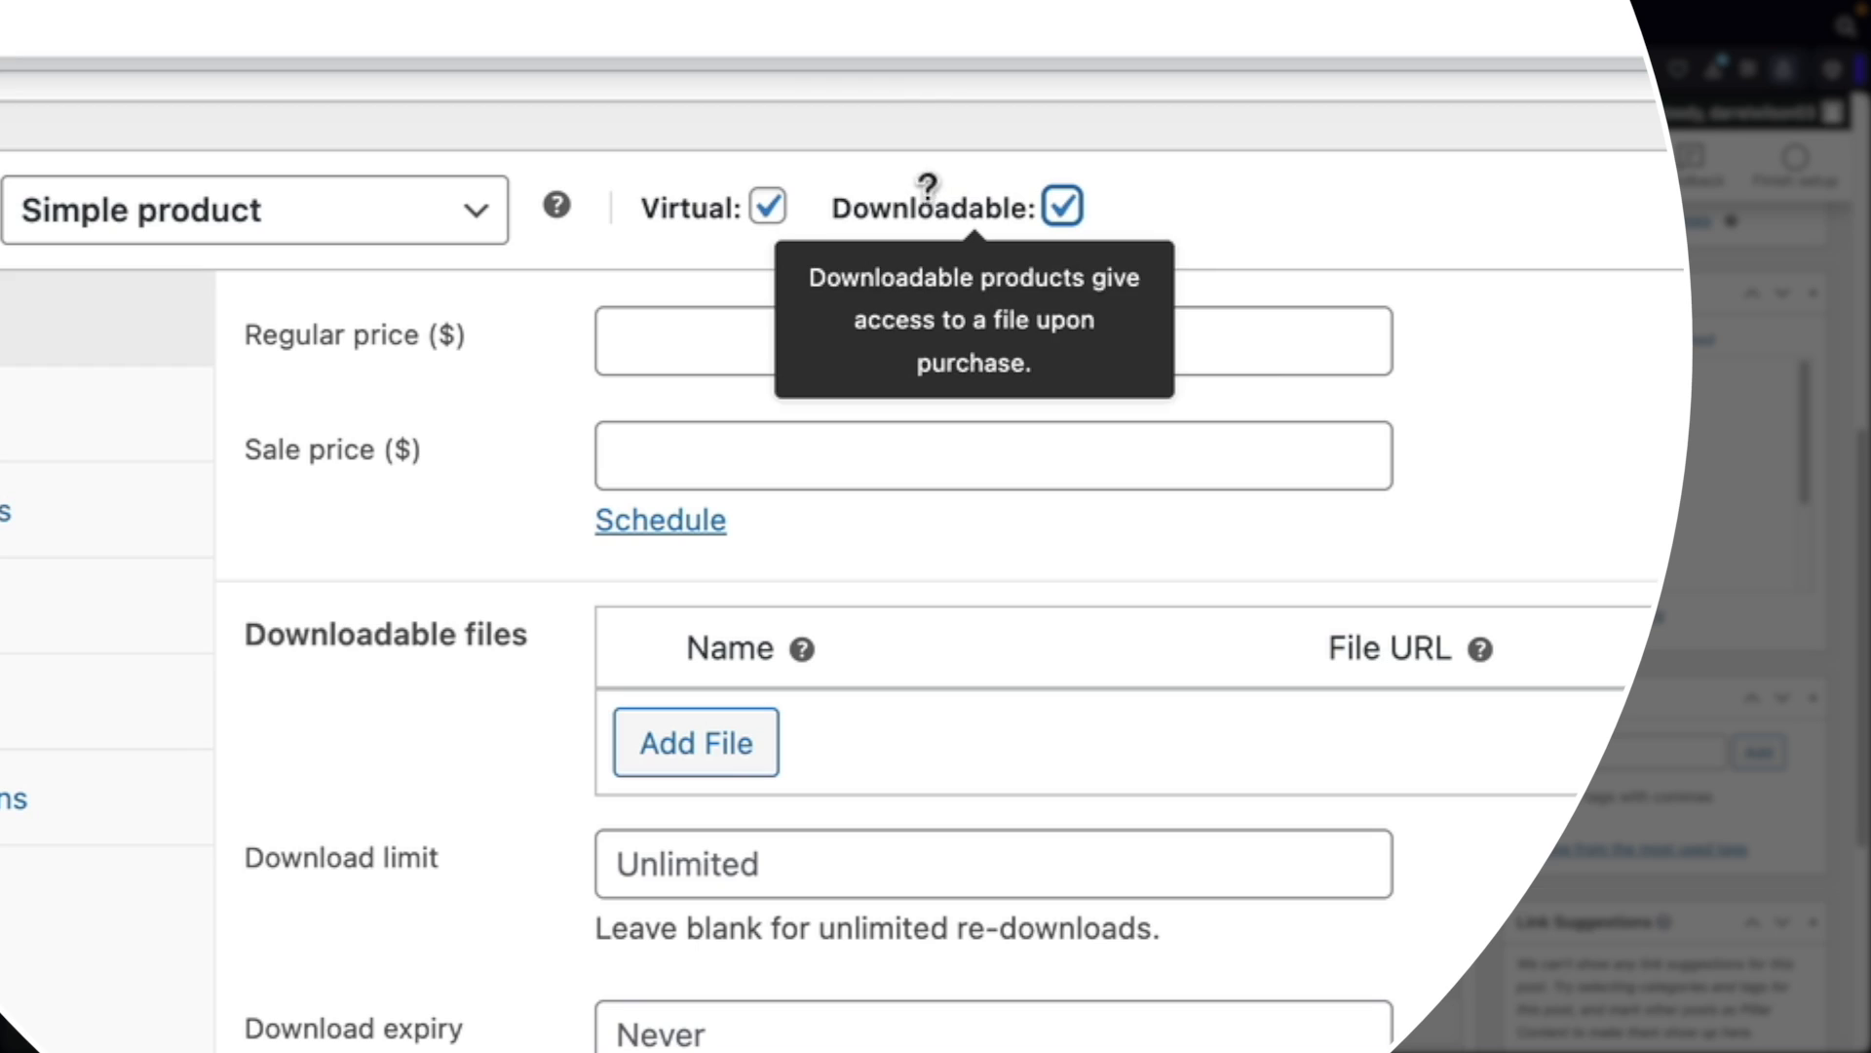
mouse_move(774, 209)
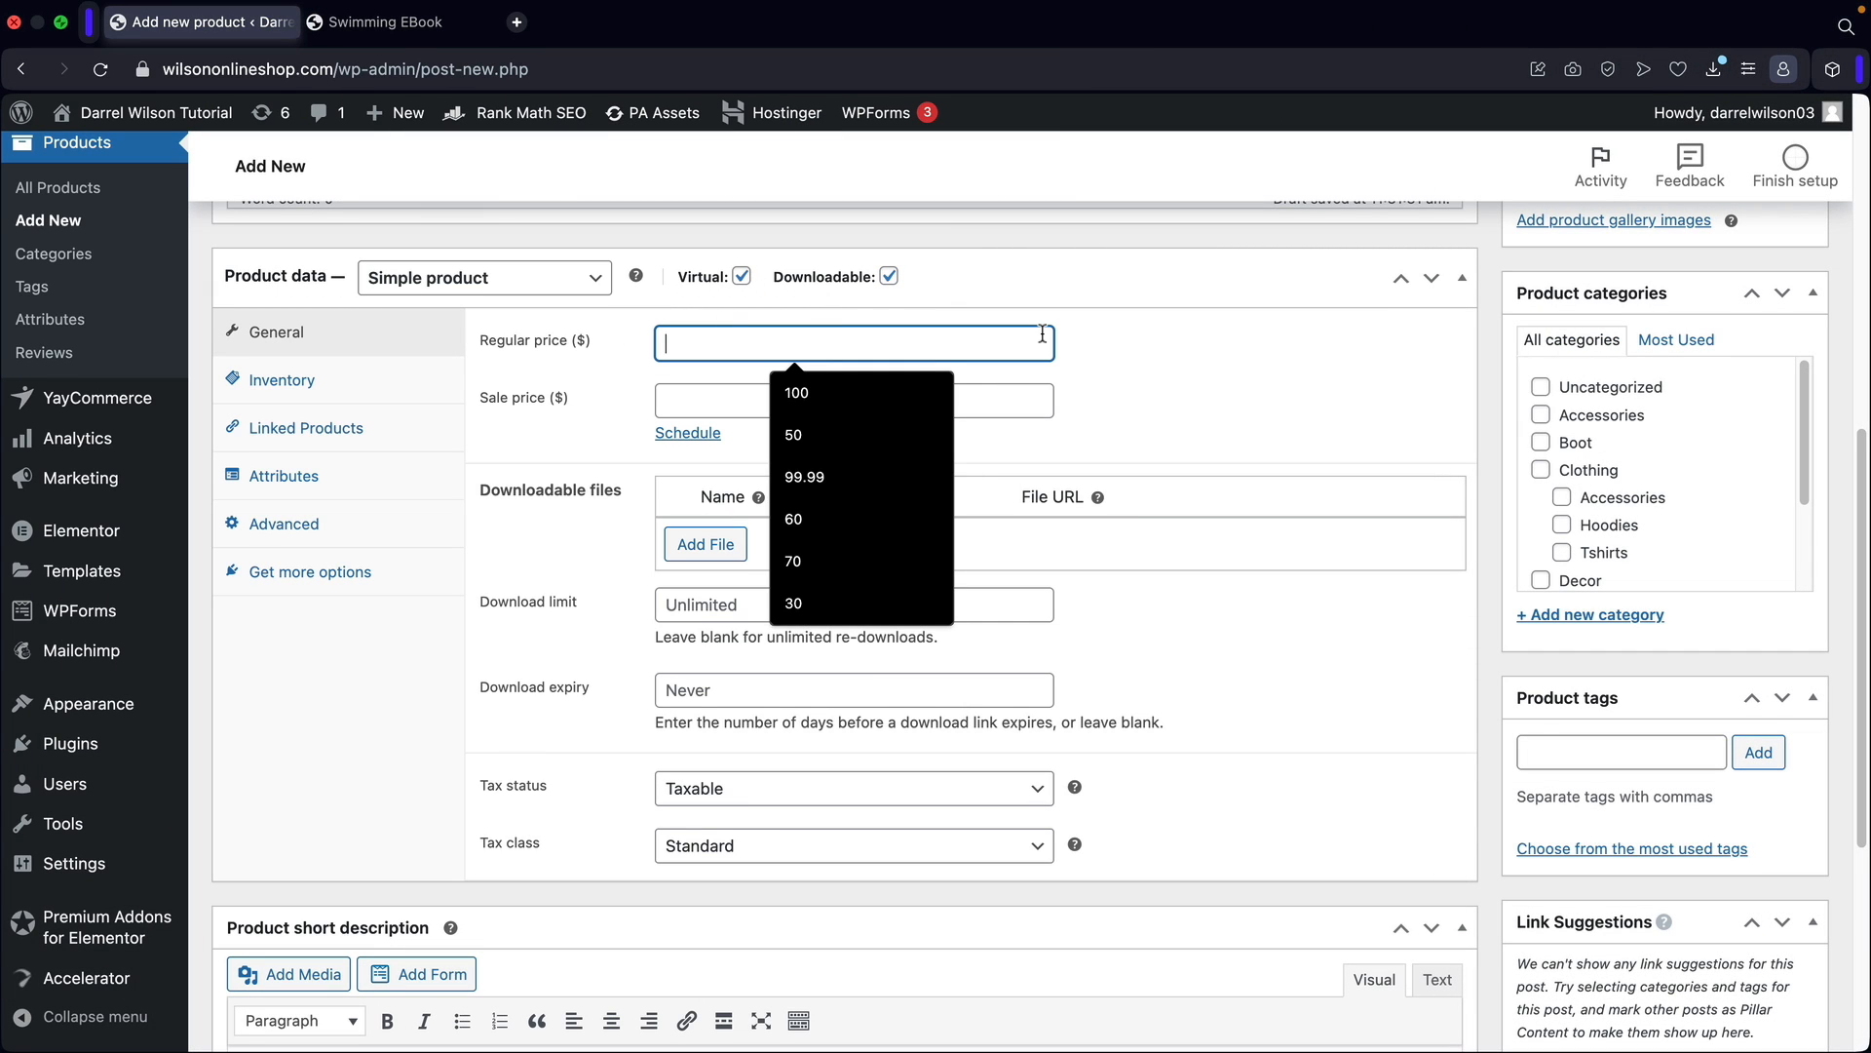
Set the regular price to 100 and the sale price to 80
click(795, 392)
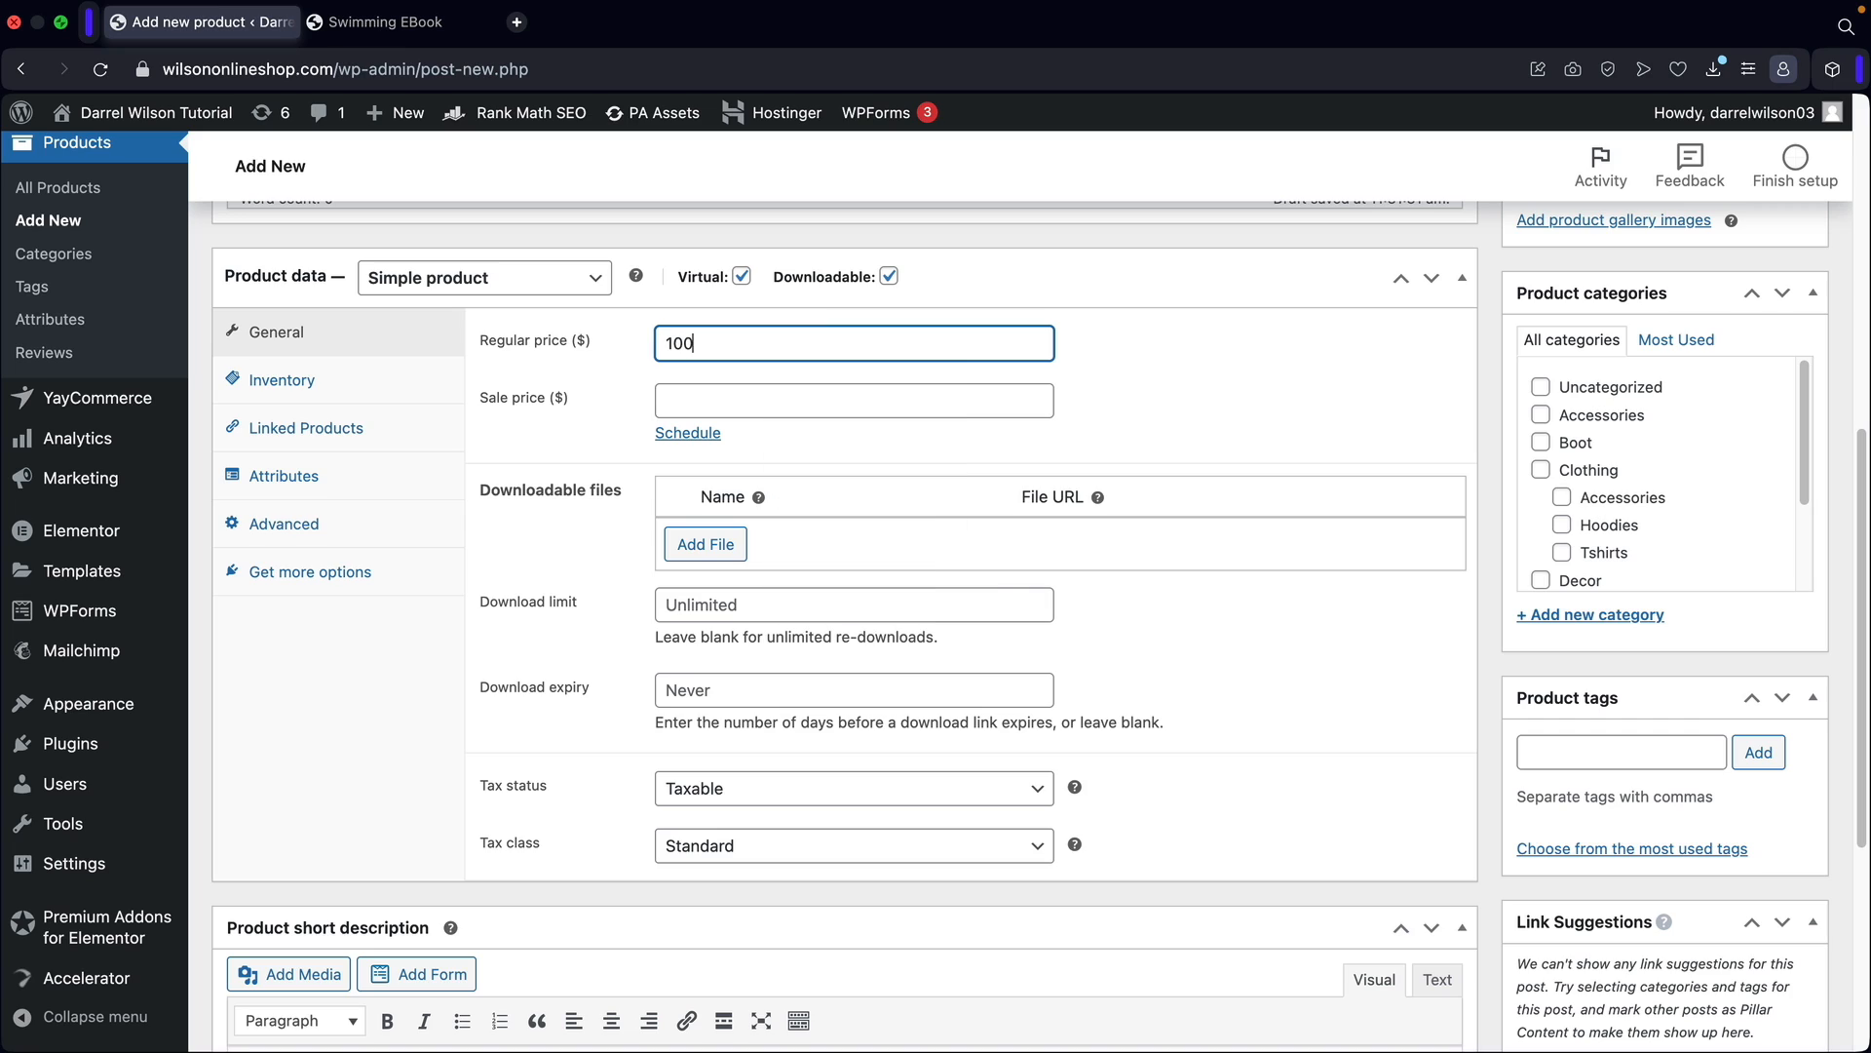
click(852, 399)
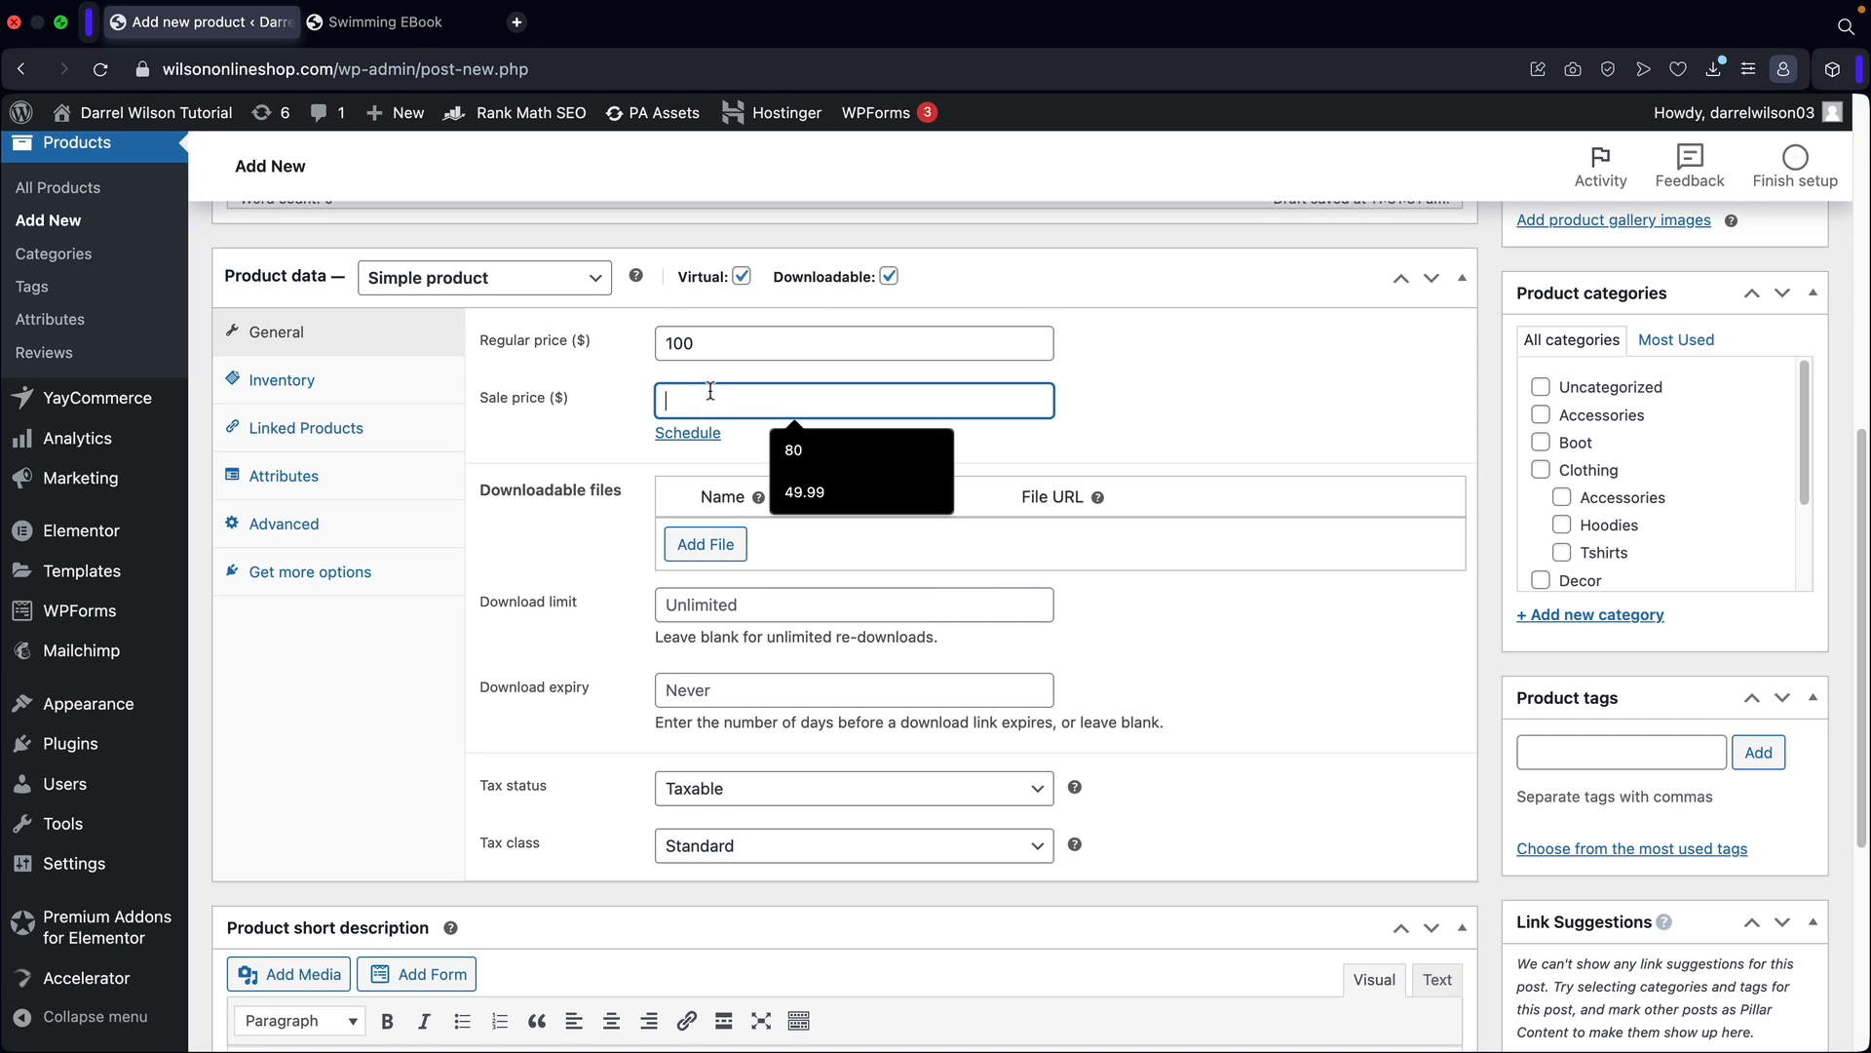
click(793, 451)
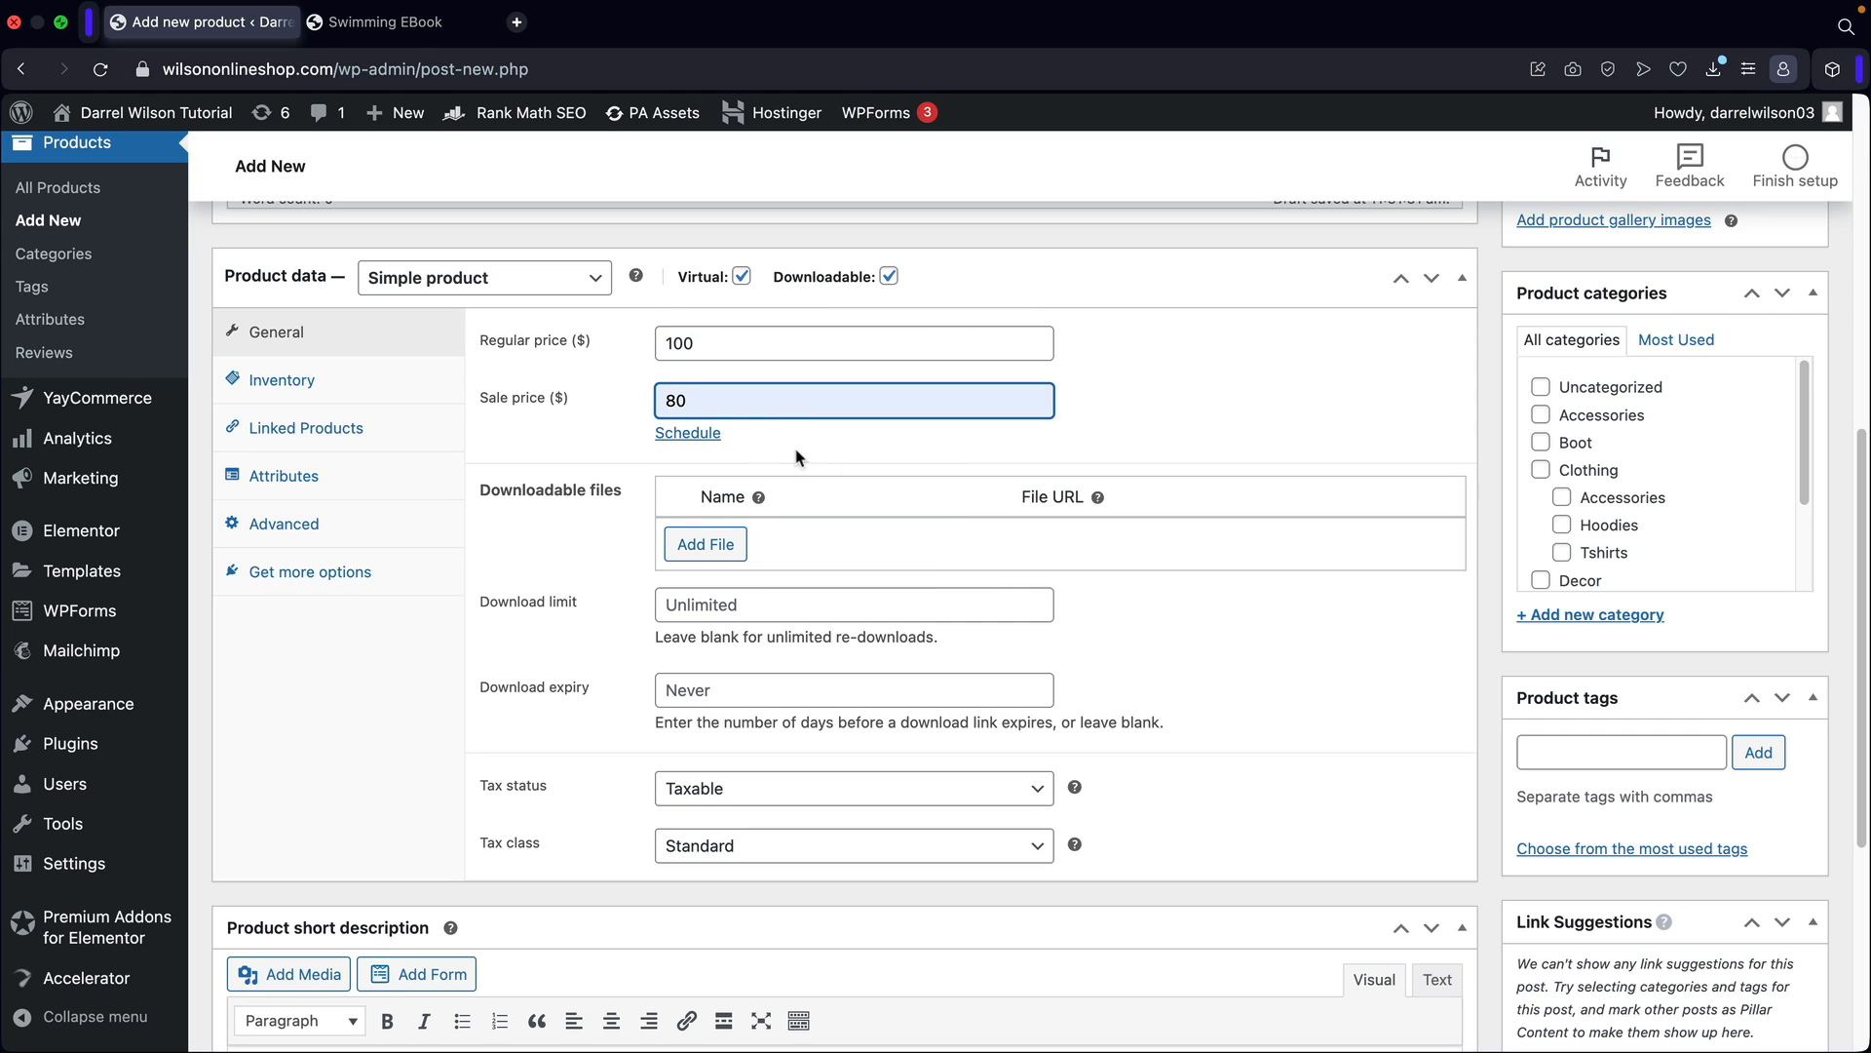
mouse_move(556, 505)
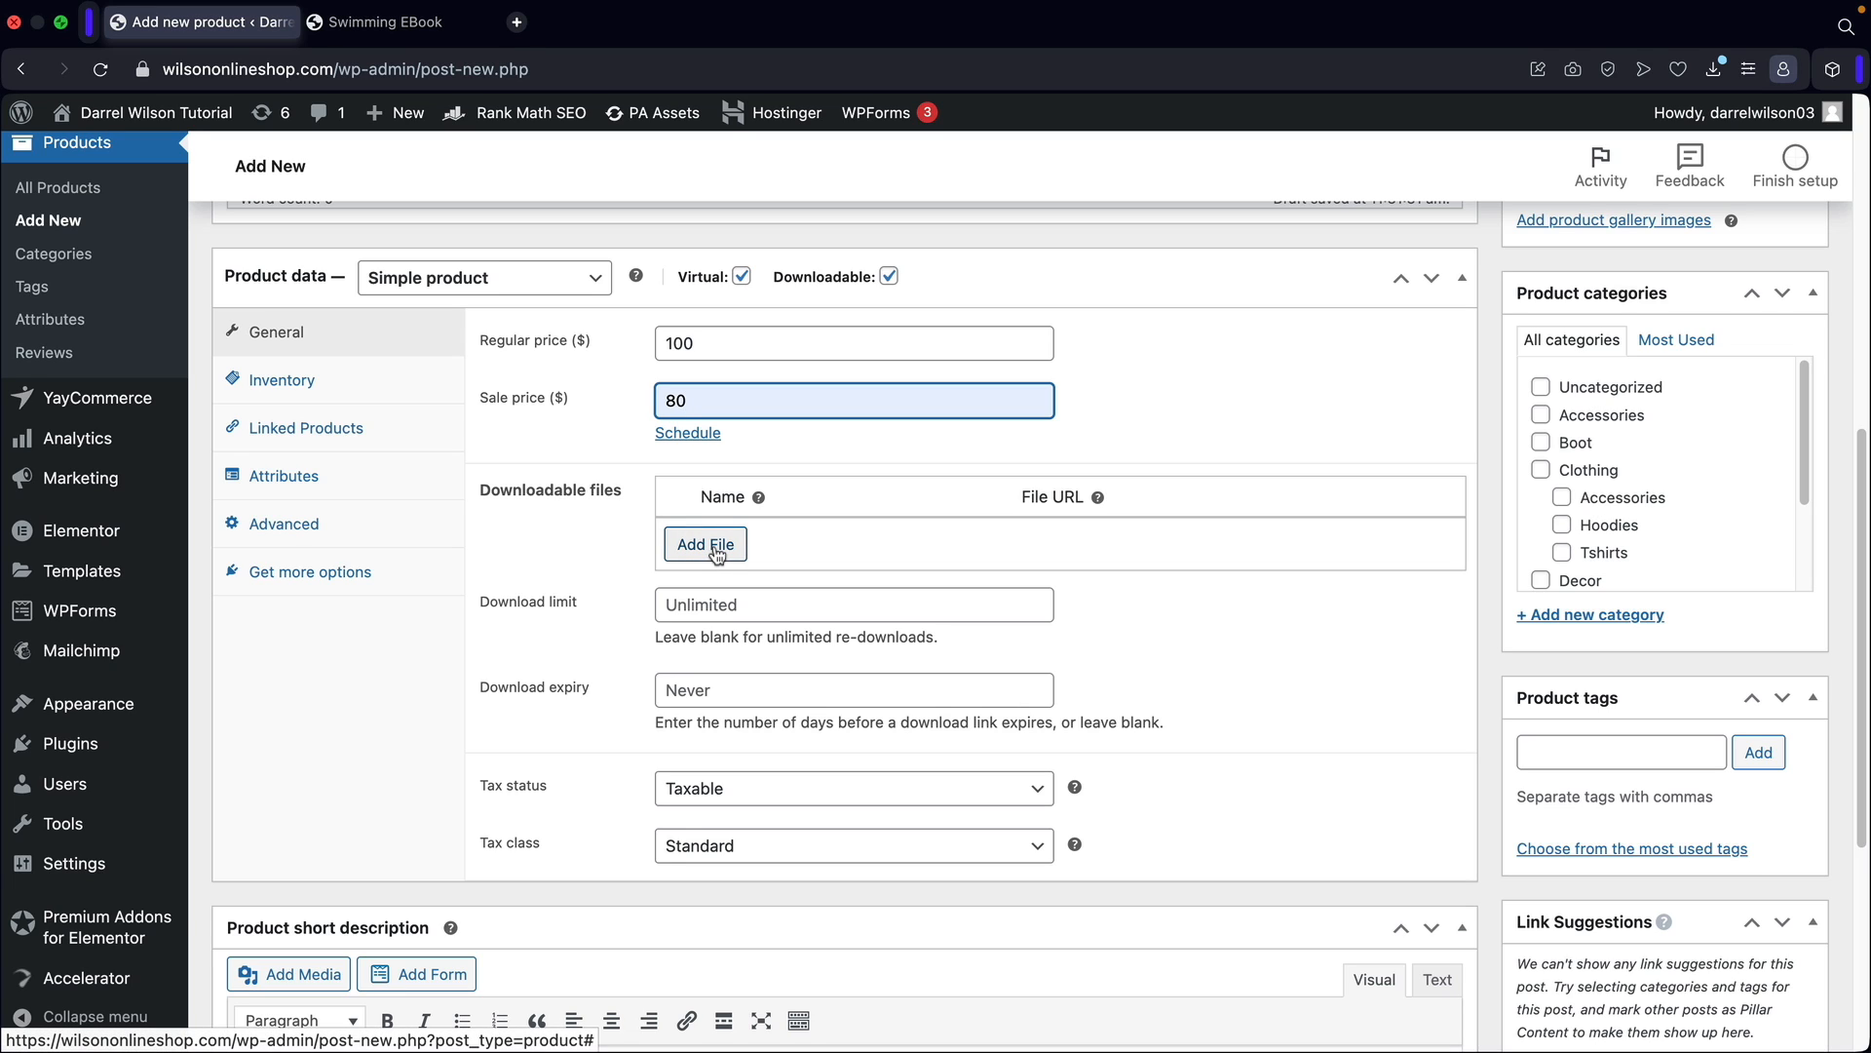
Add a downloadable file row and begin choosing its file from the media library
click(706, 544)
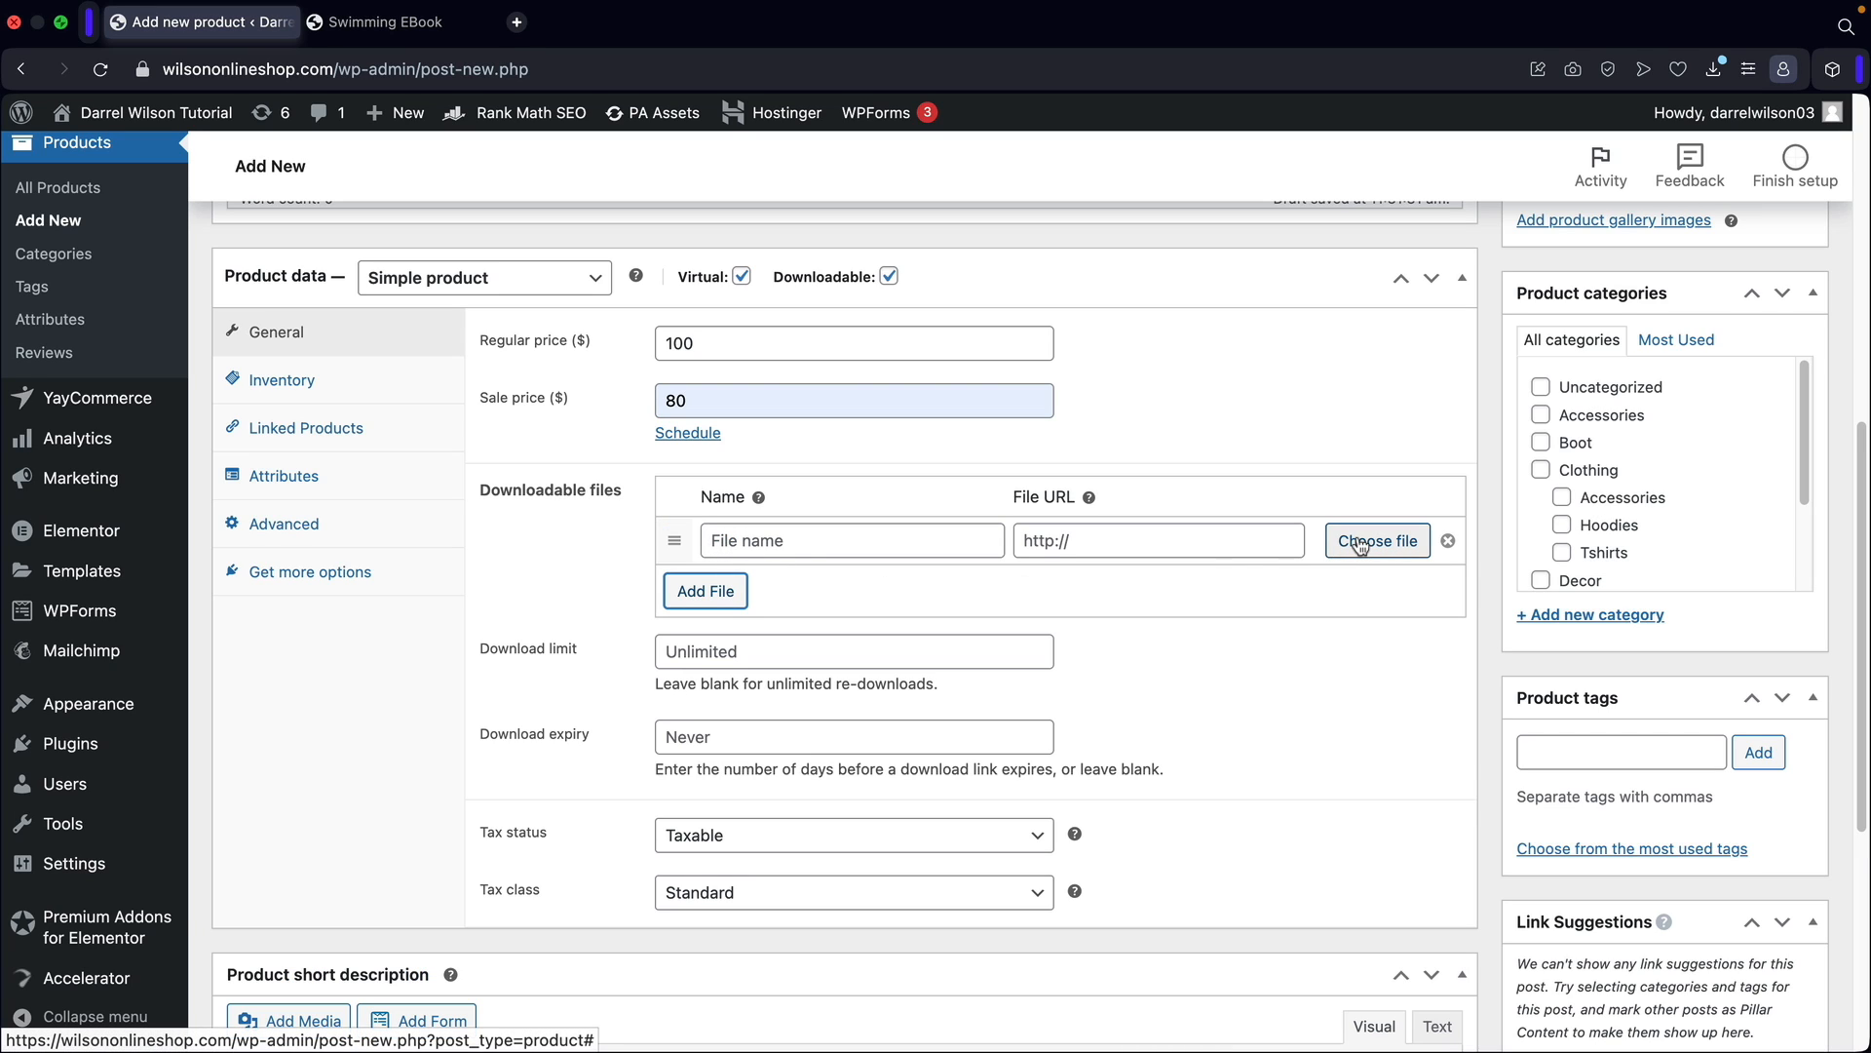
click(1377, 540)
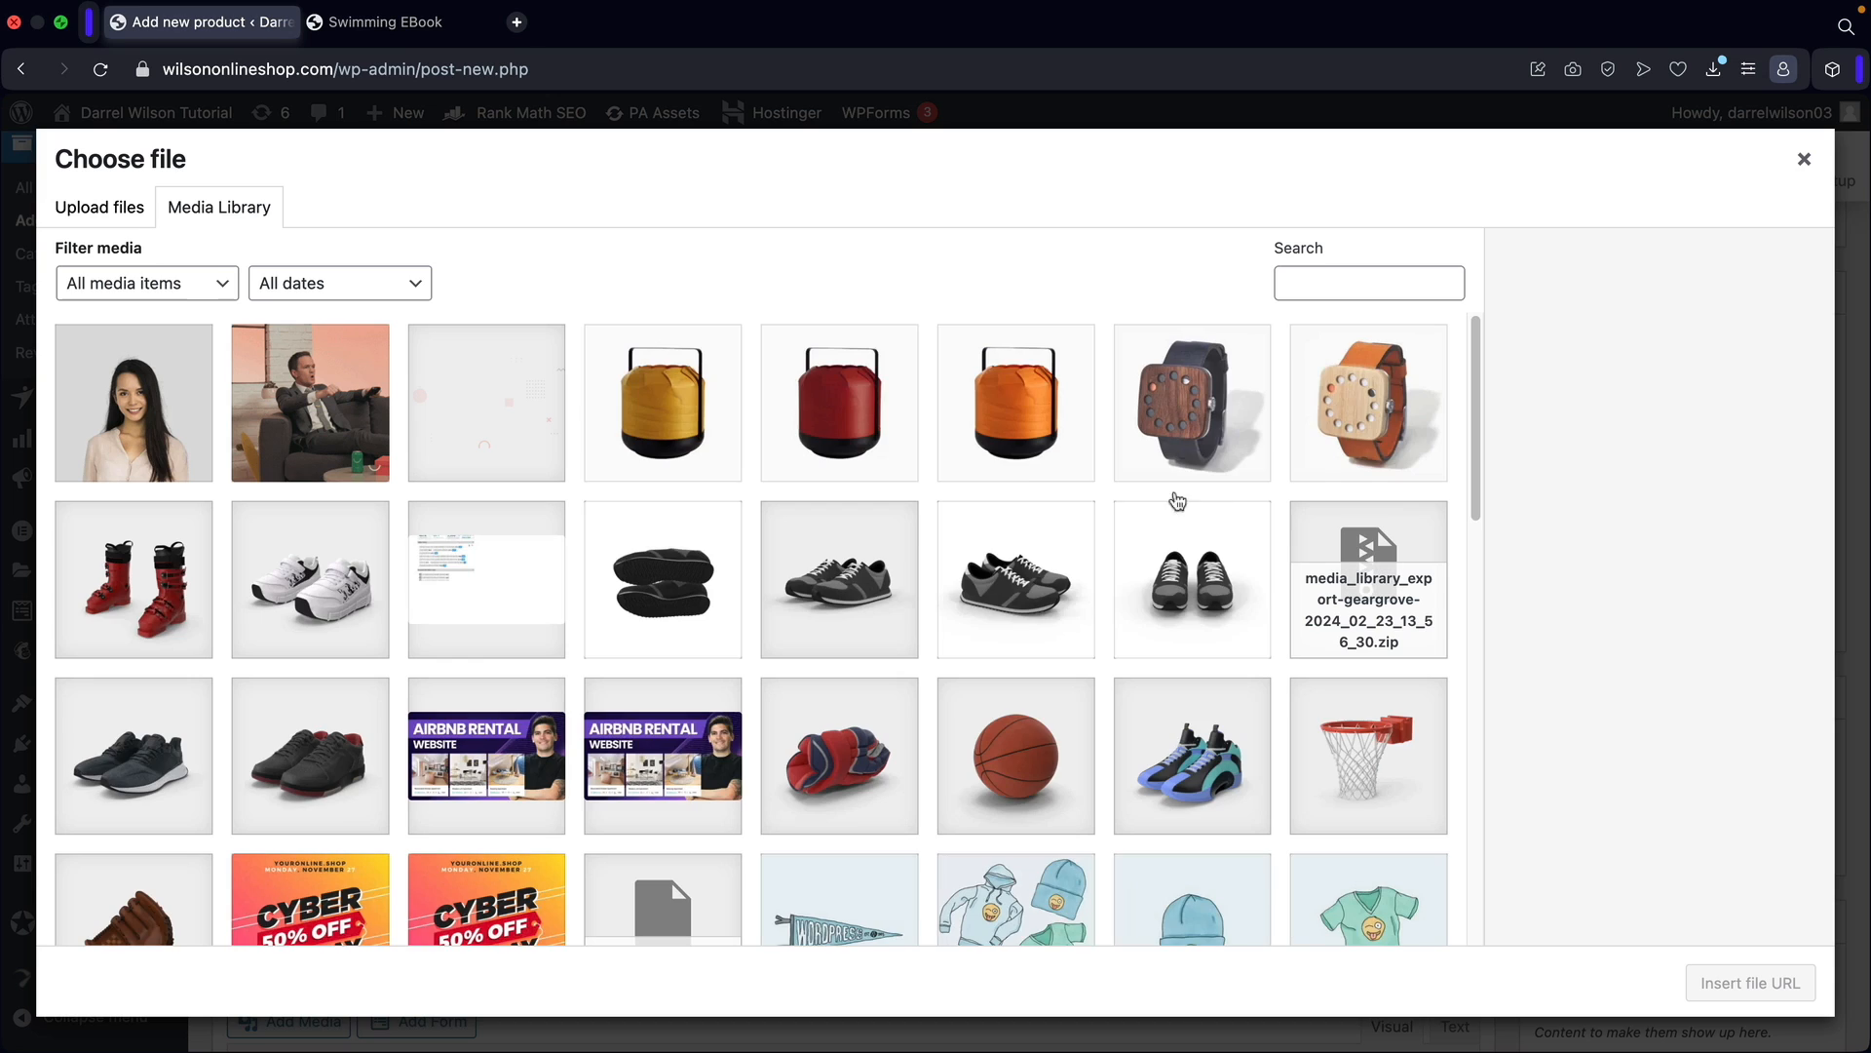
mouse_move(1183, 579)
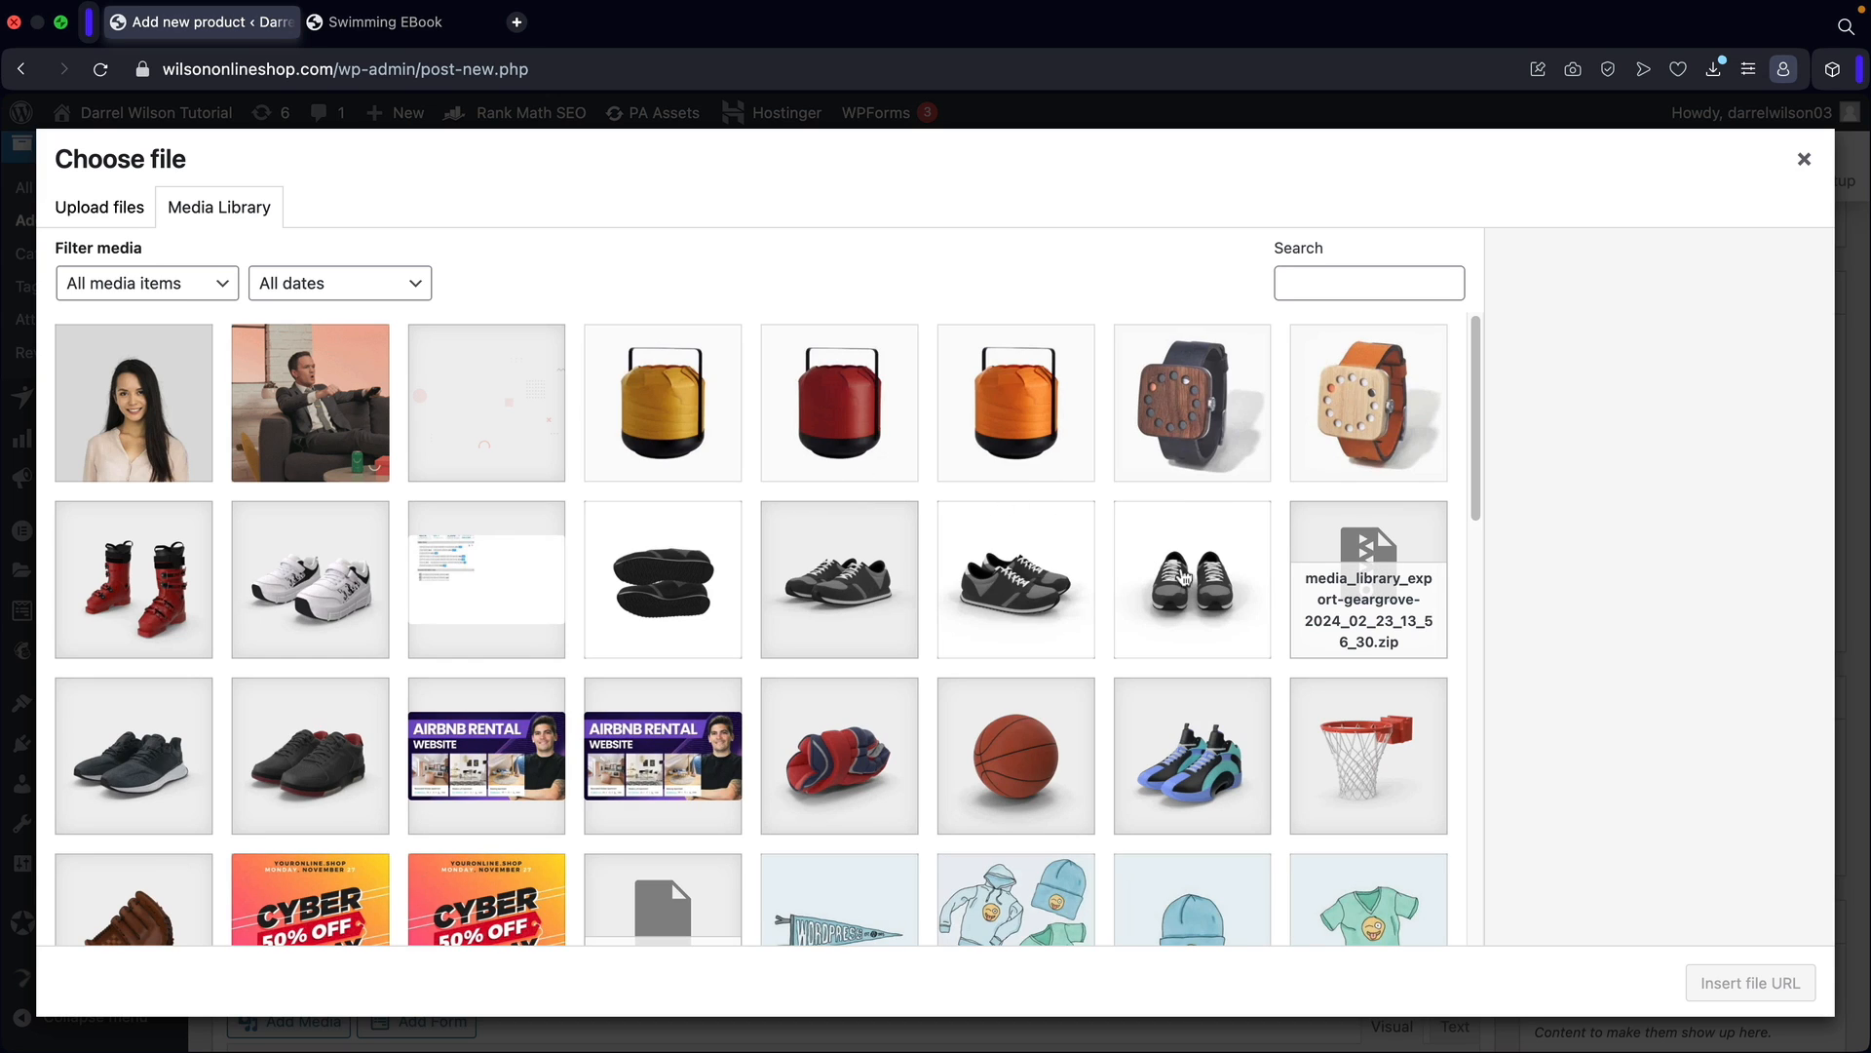
mouse_move(1341, 610)
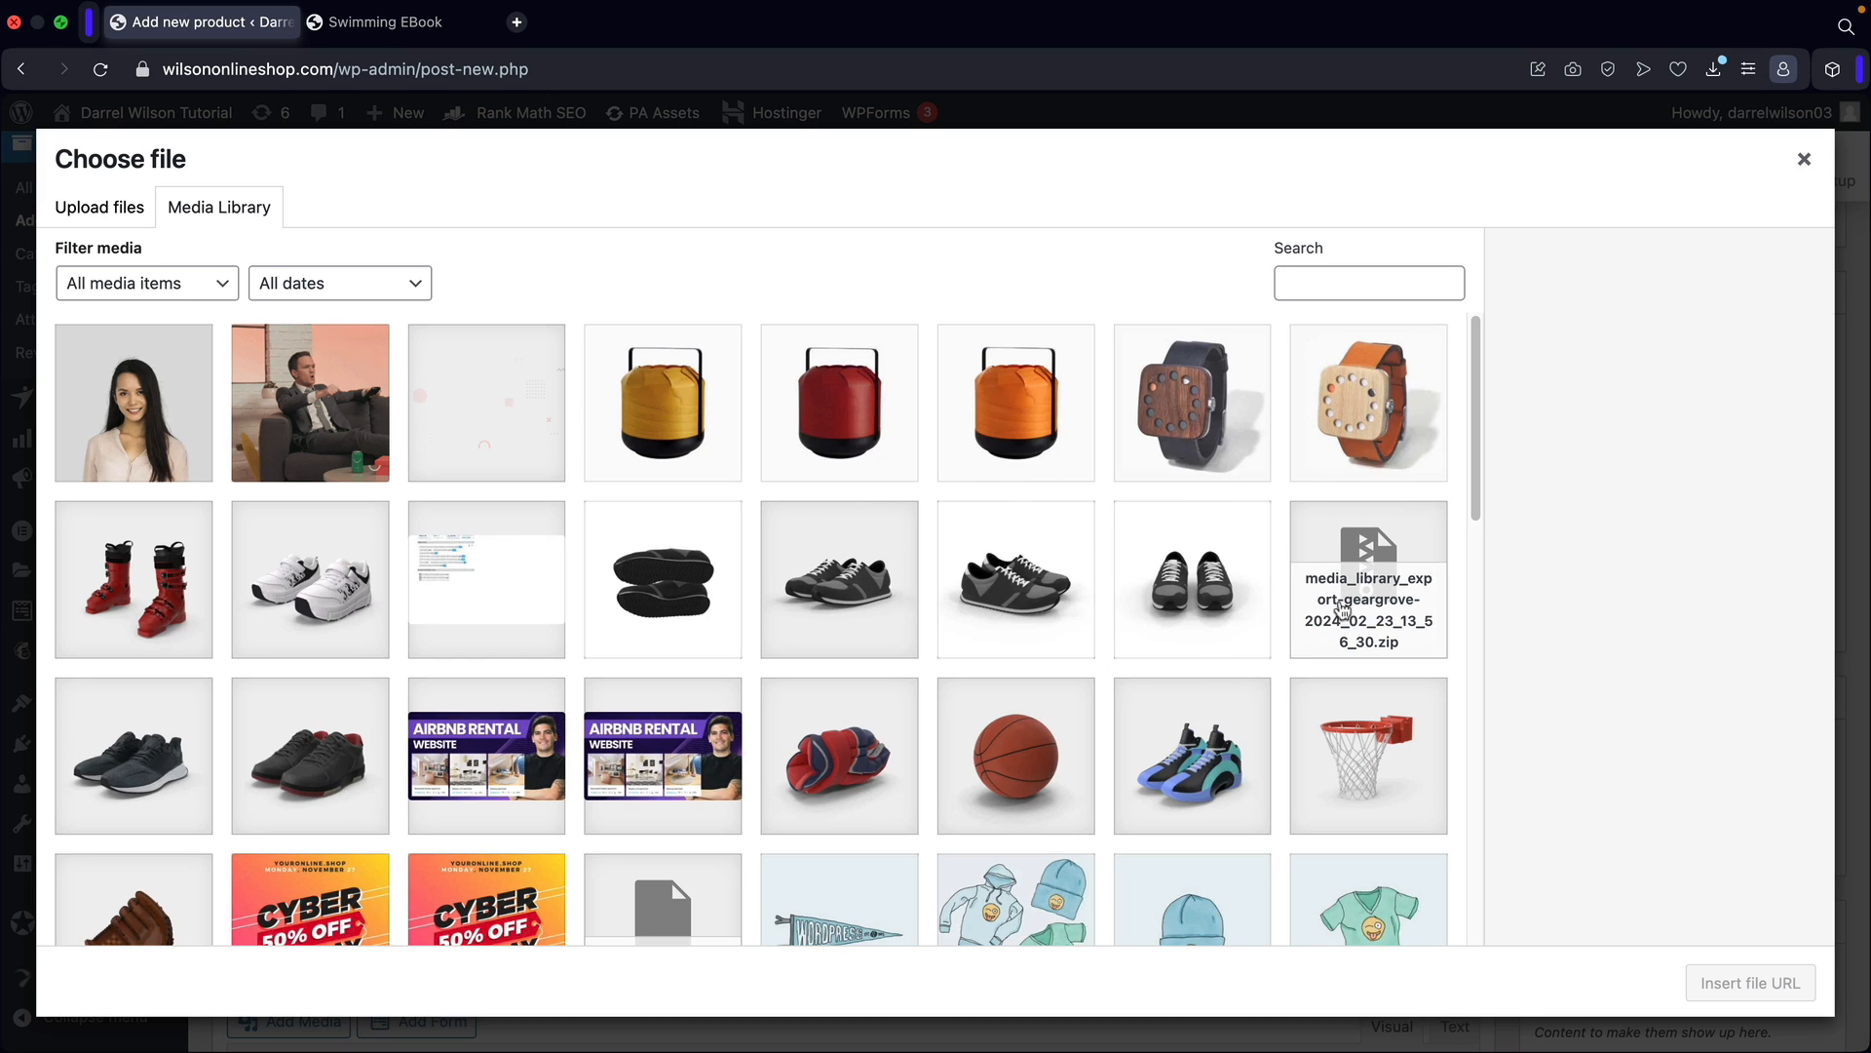
click(1369, 579)
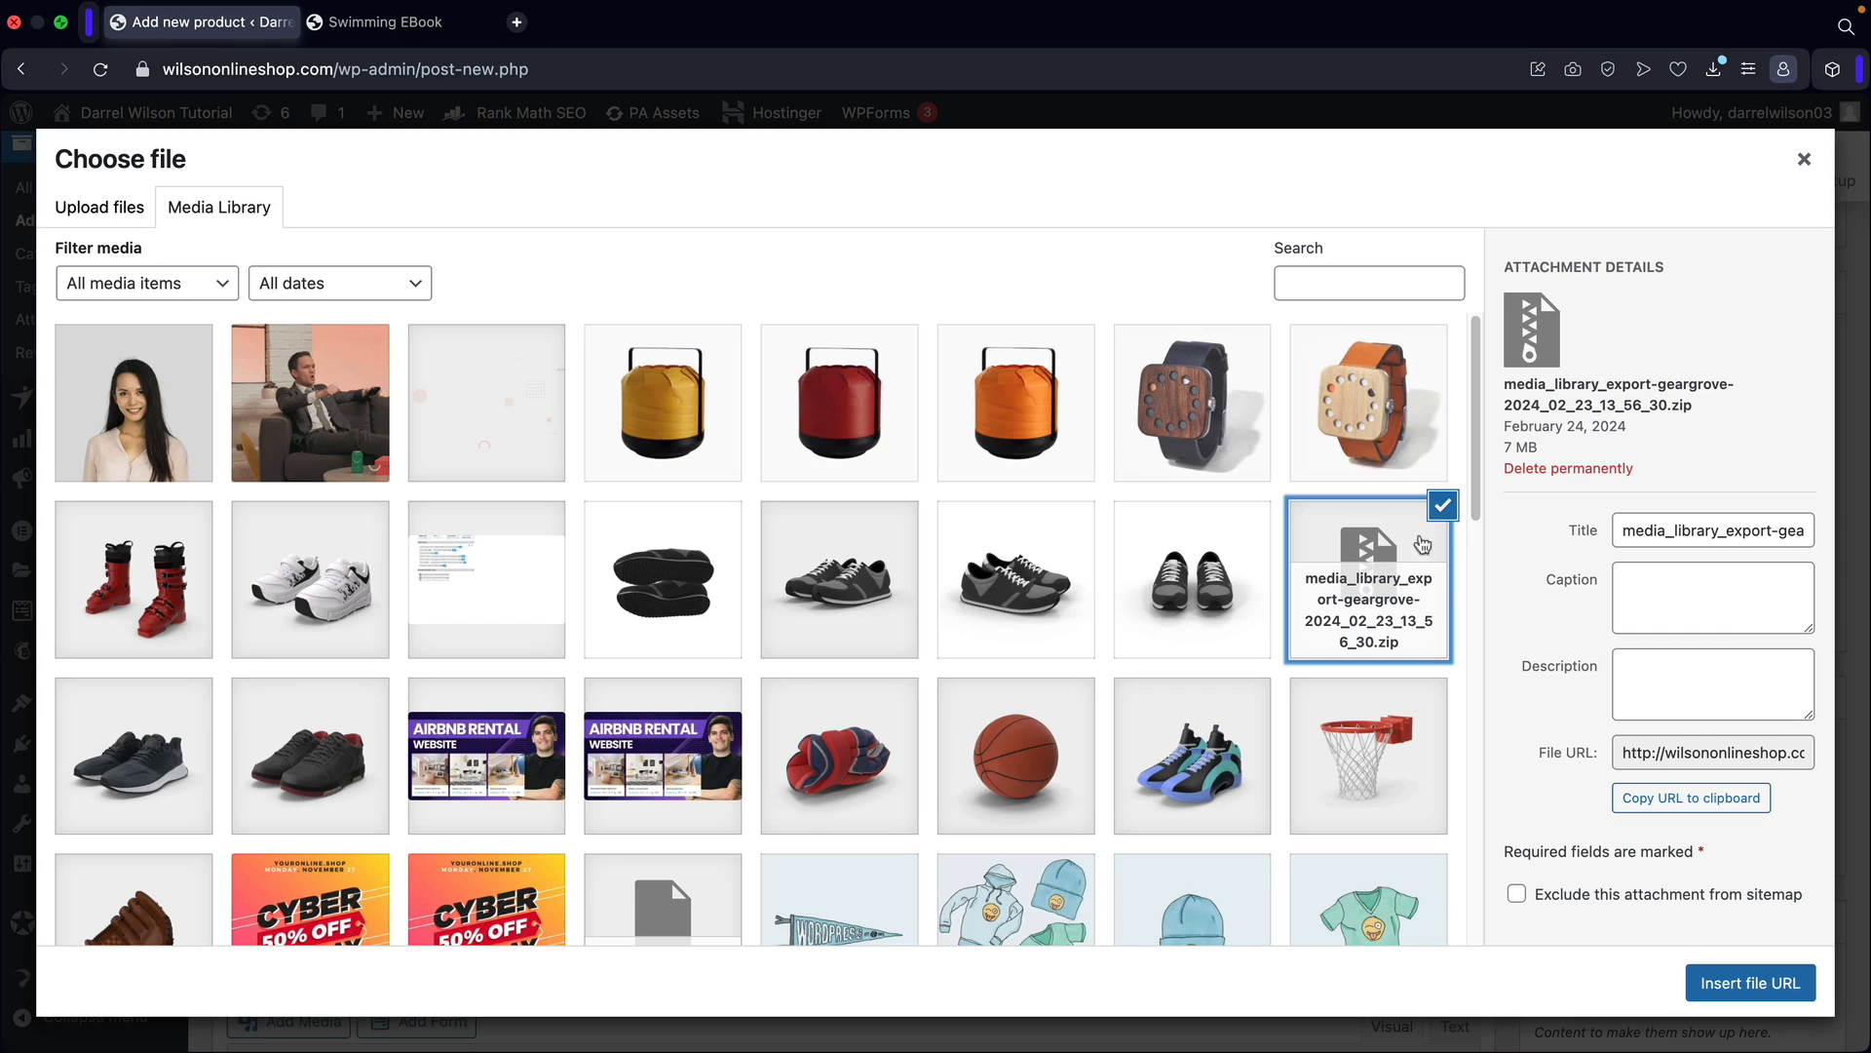
mouse_move(1339, 550)
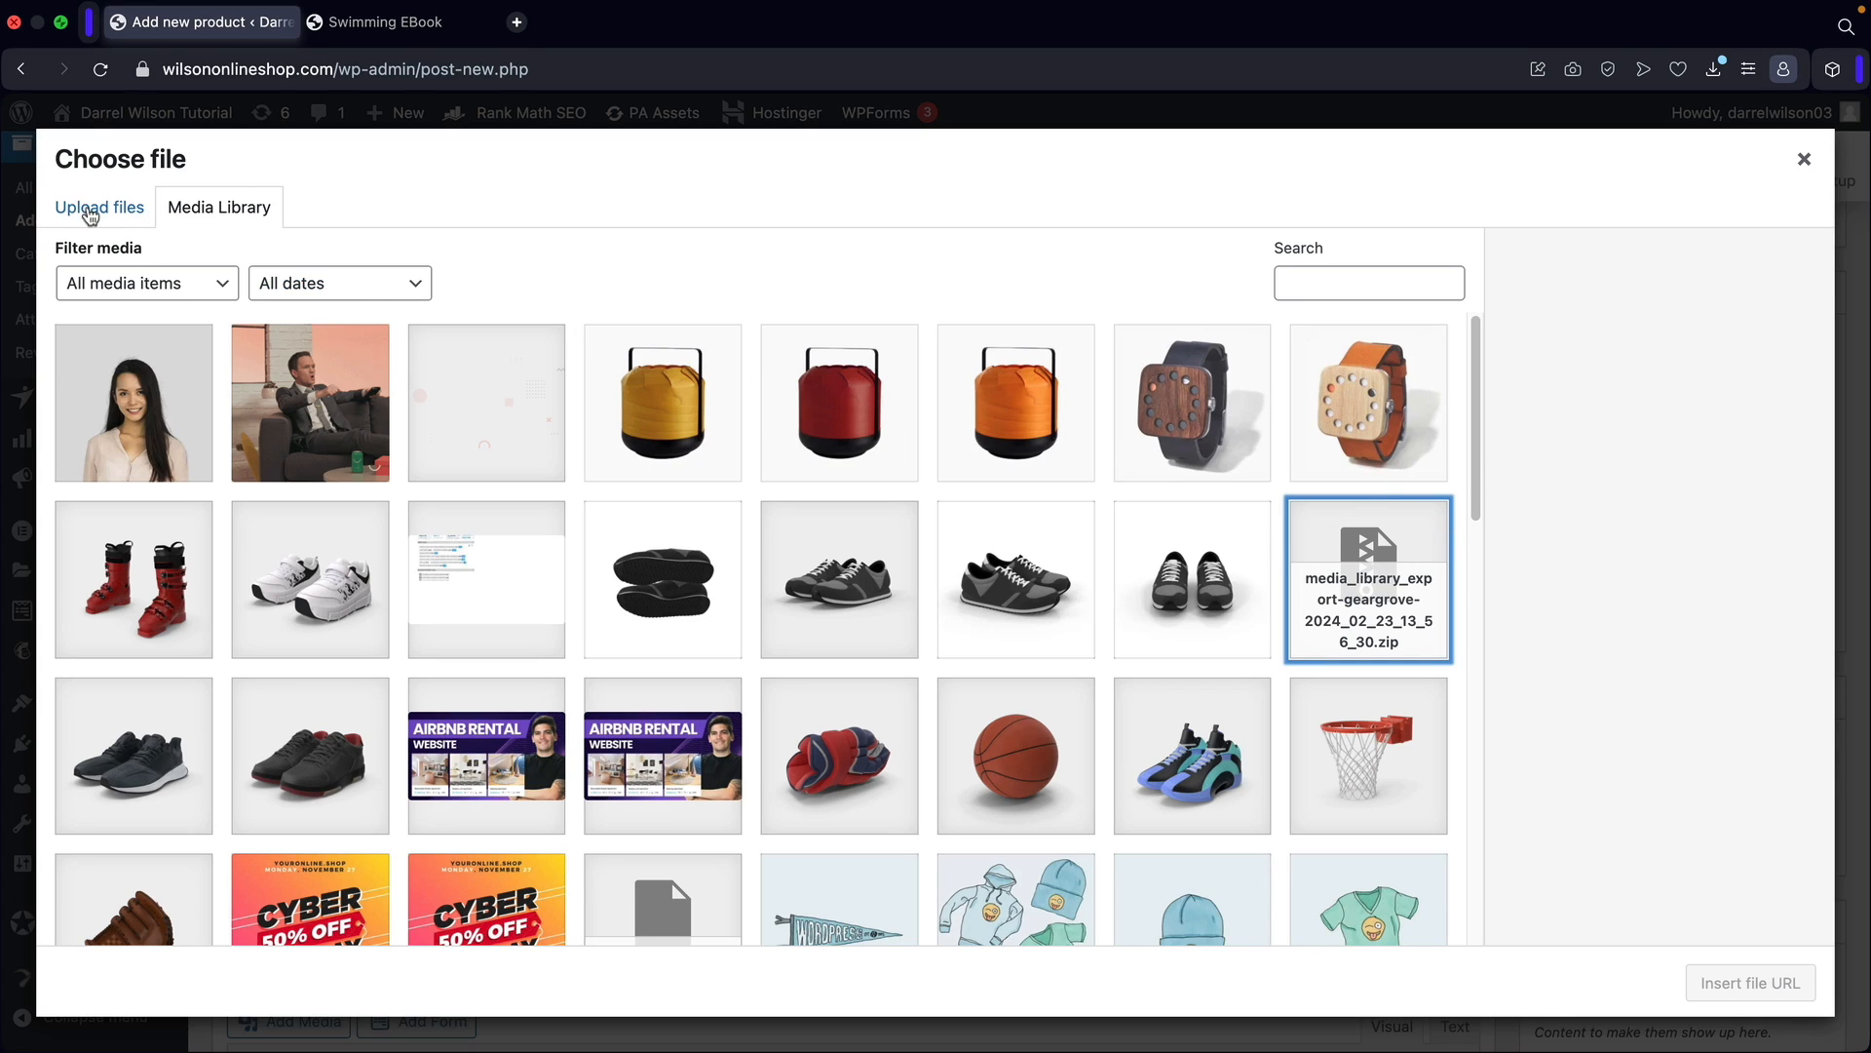
Upload Accelerator (8).zip and insert its URL as the download file
click(99, 206)
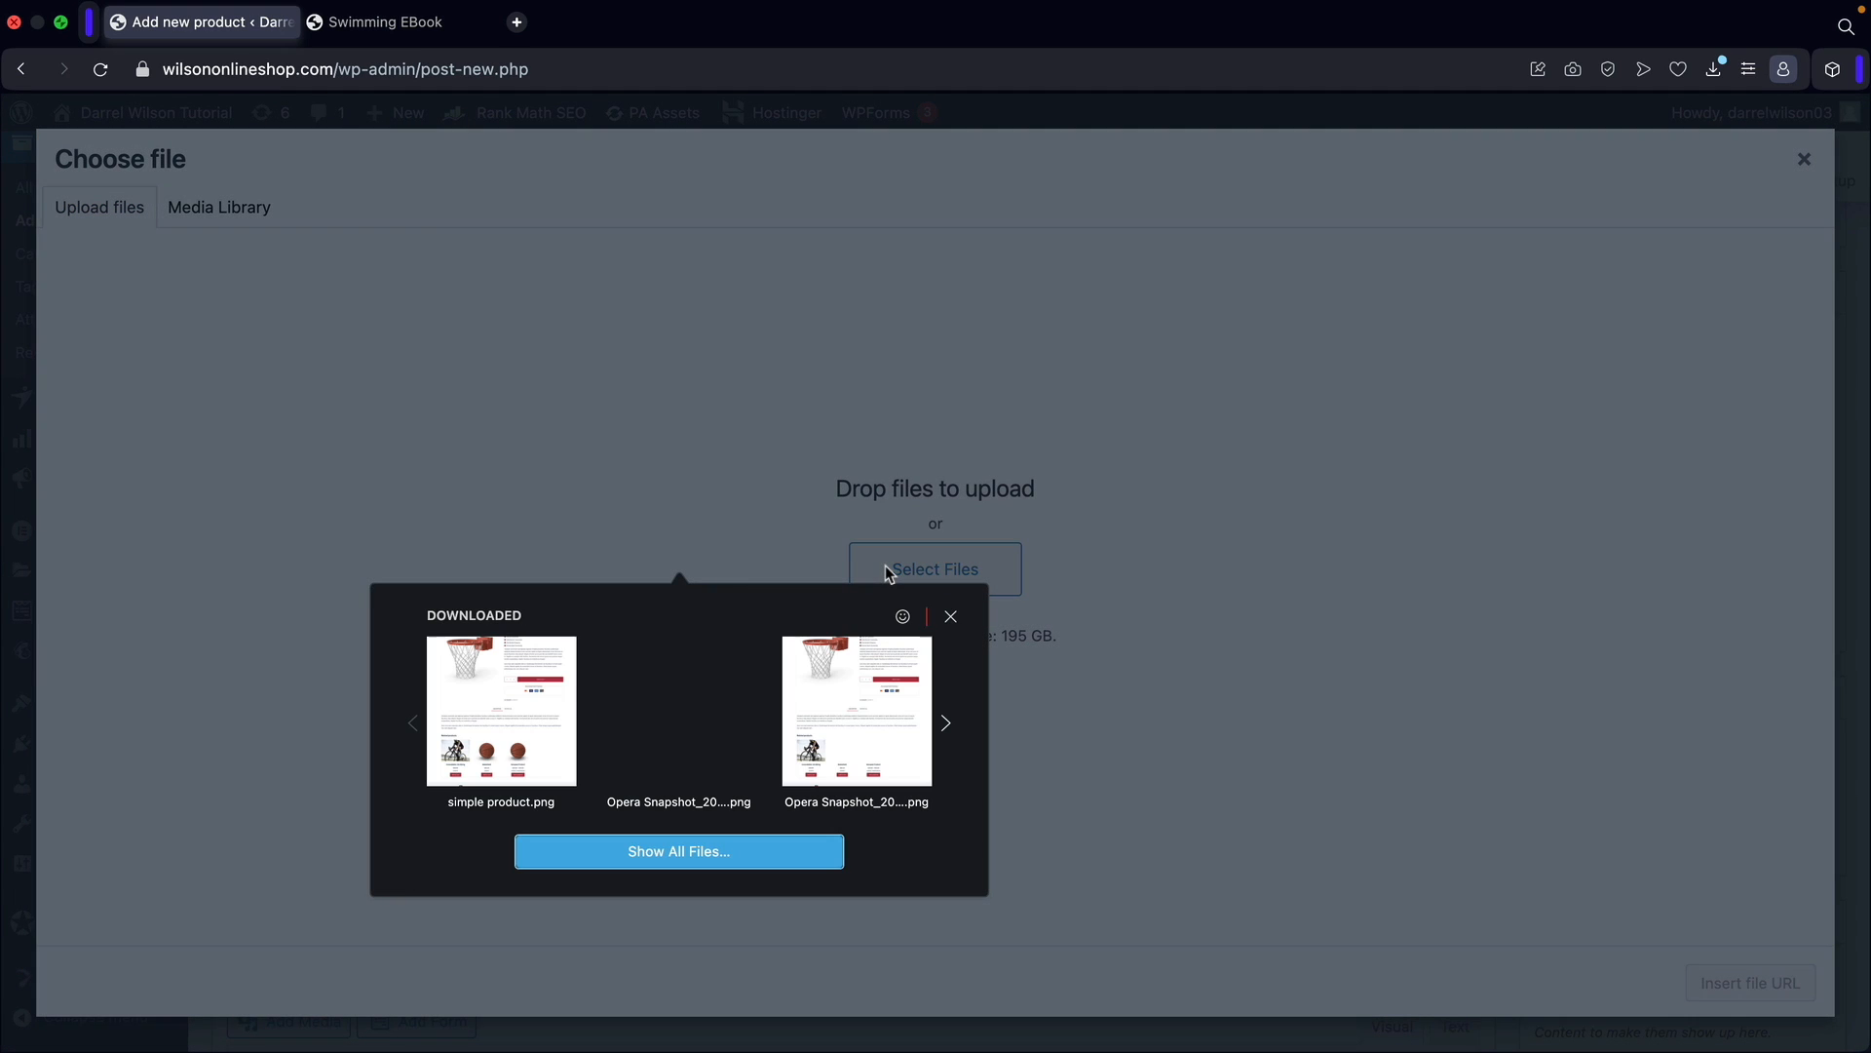
click(934, 567)
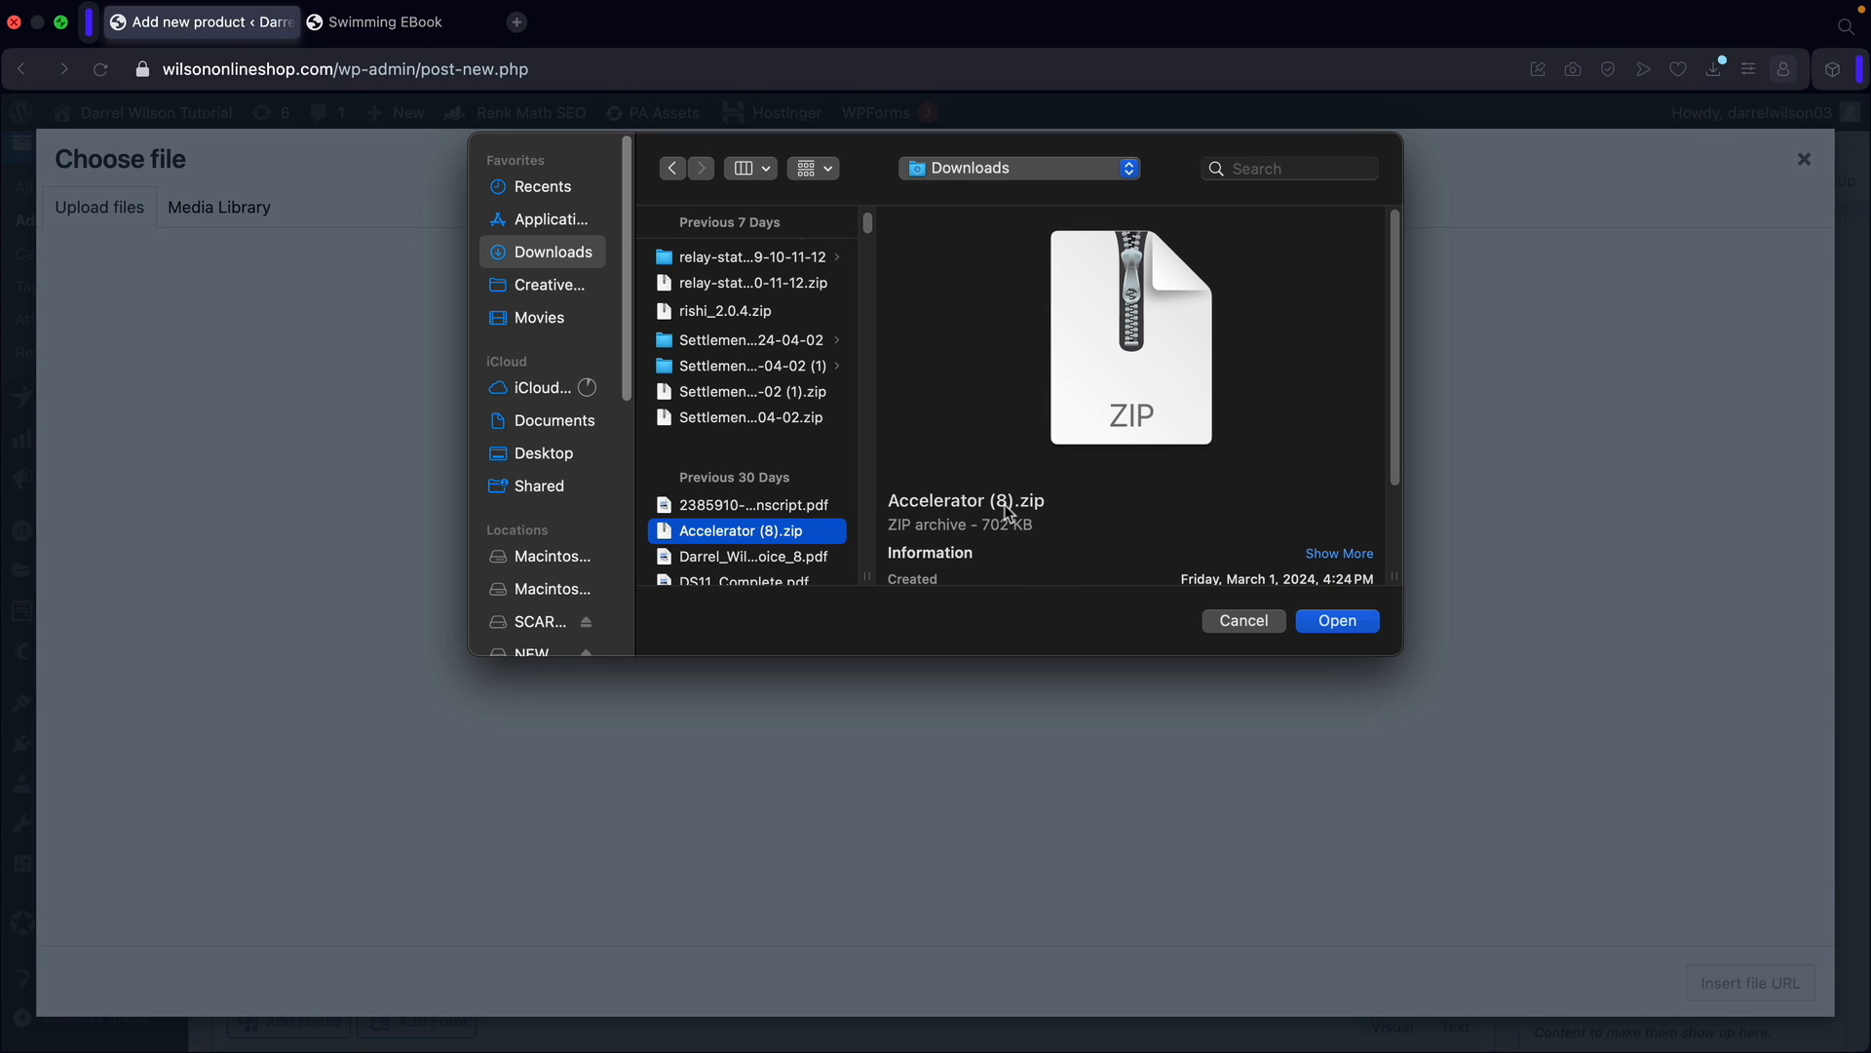
click(1337, 619)
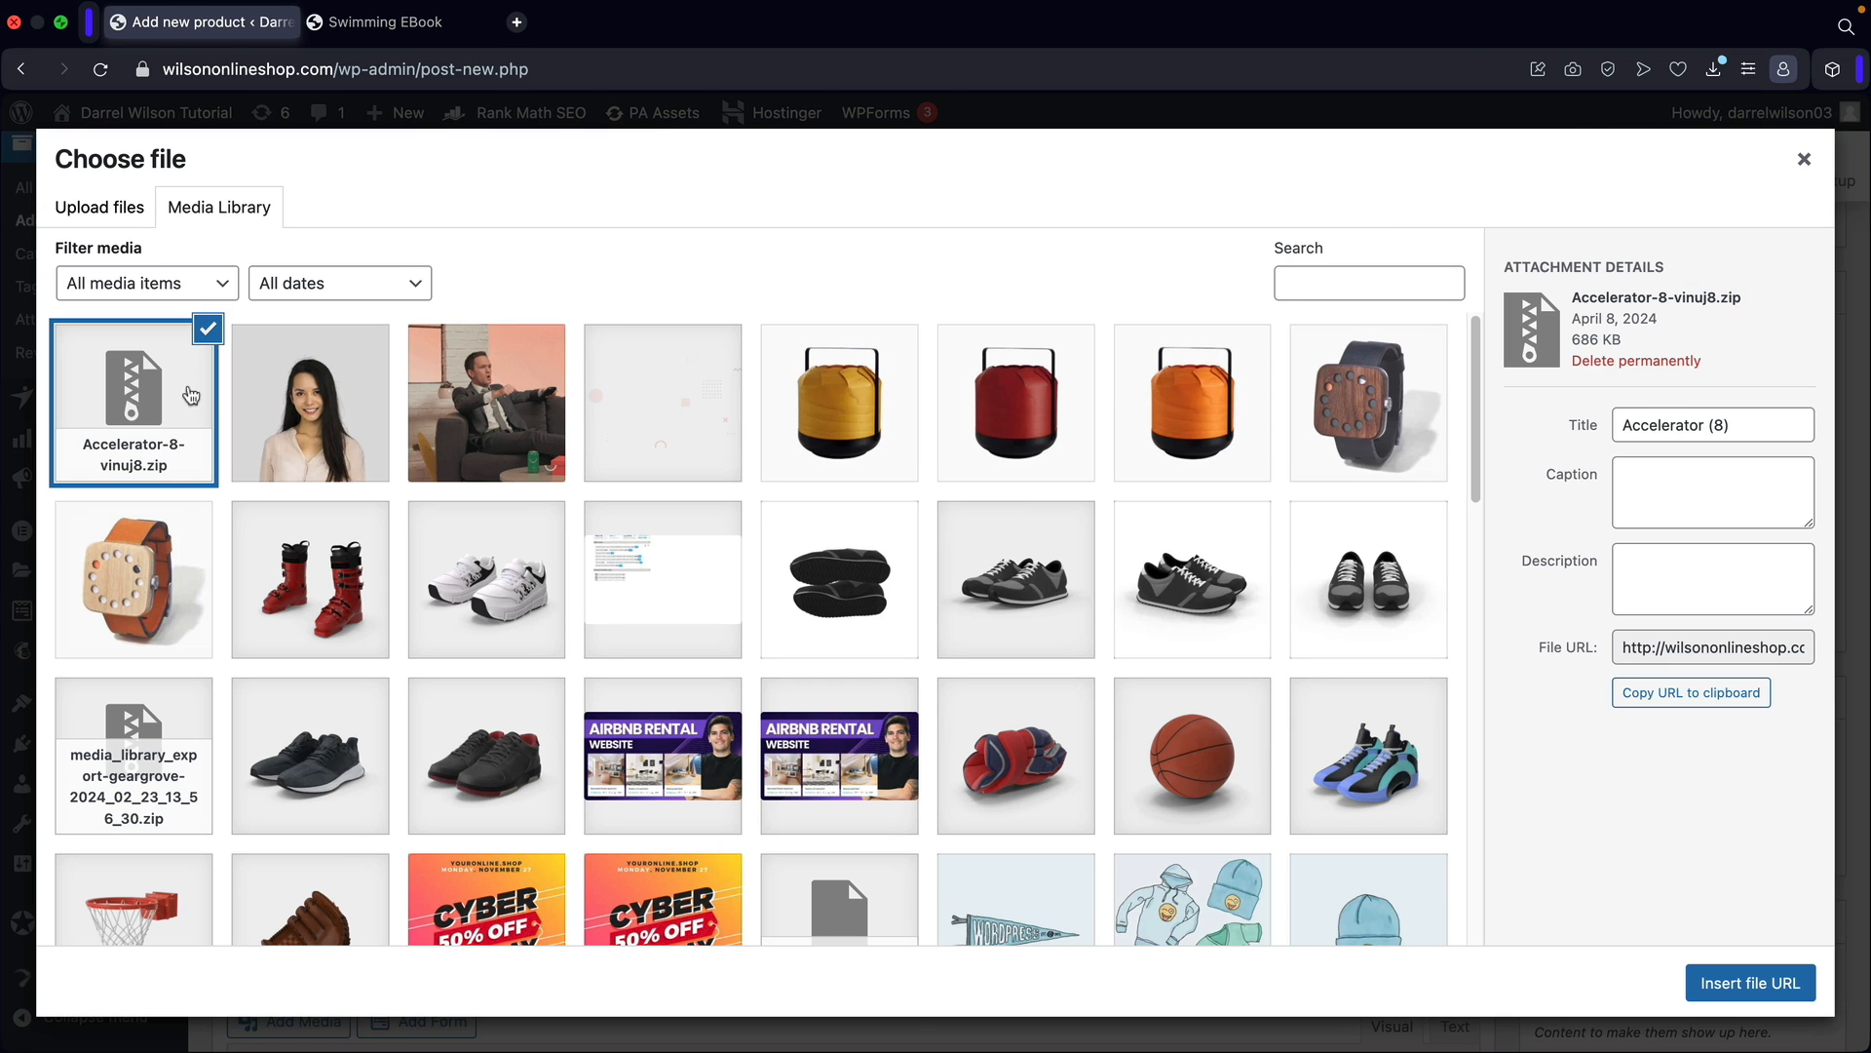
mouse_move(279, 466)
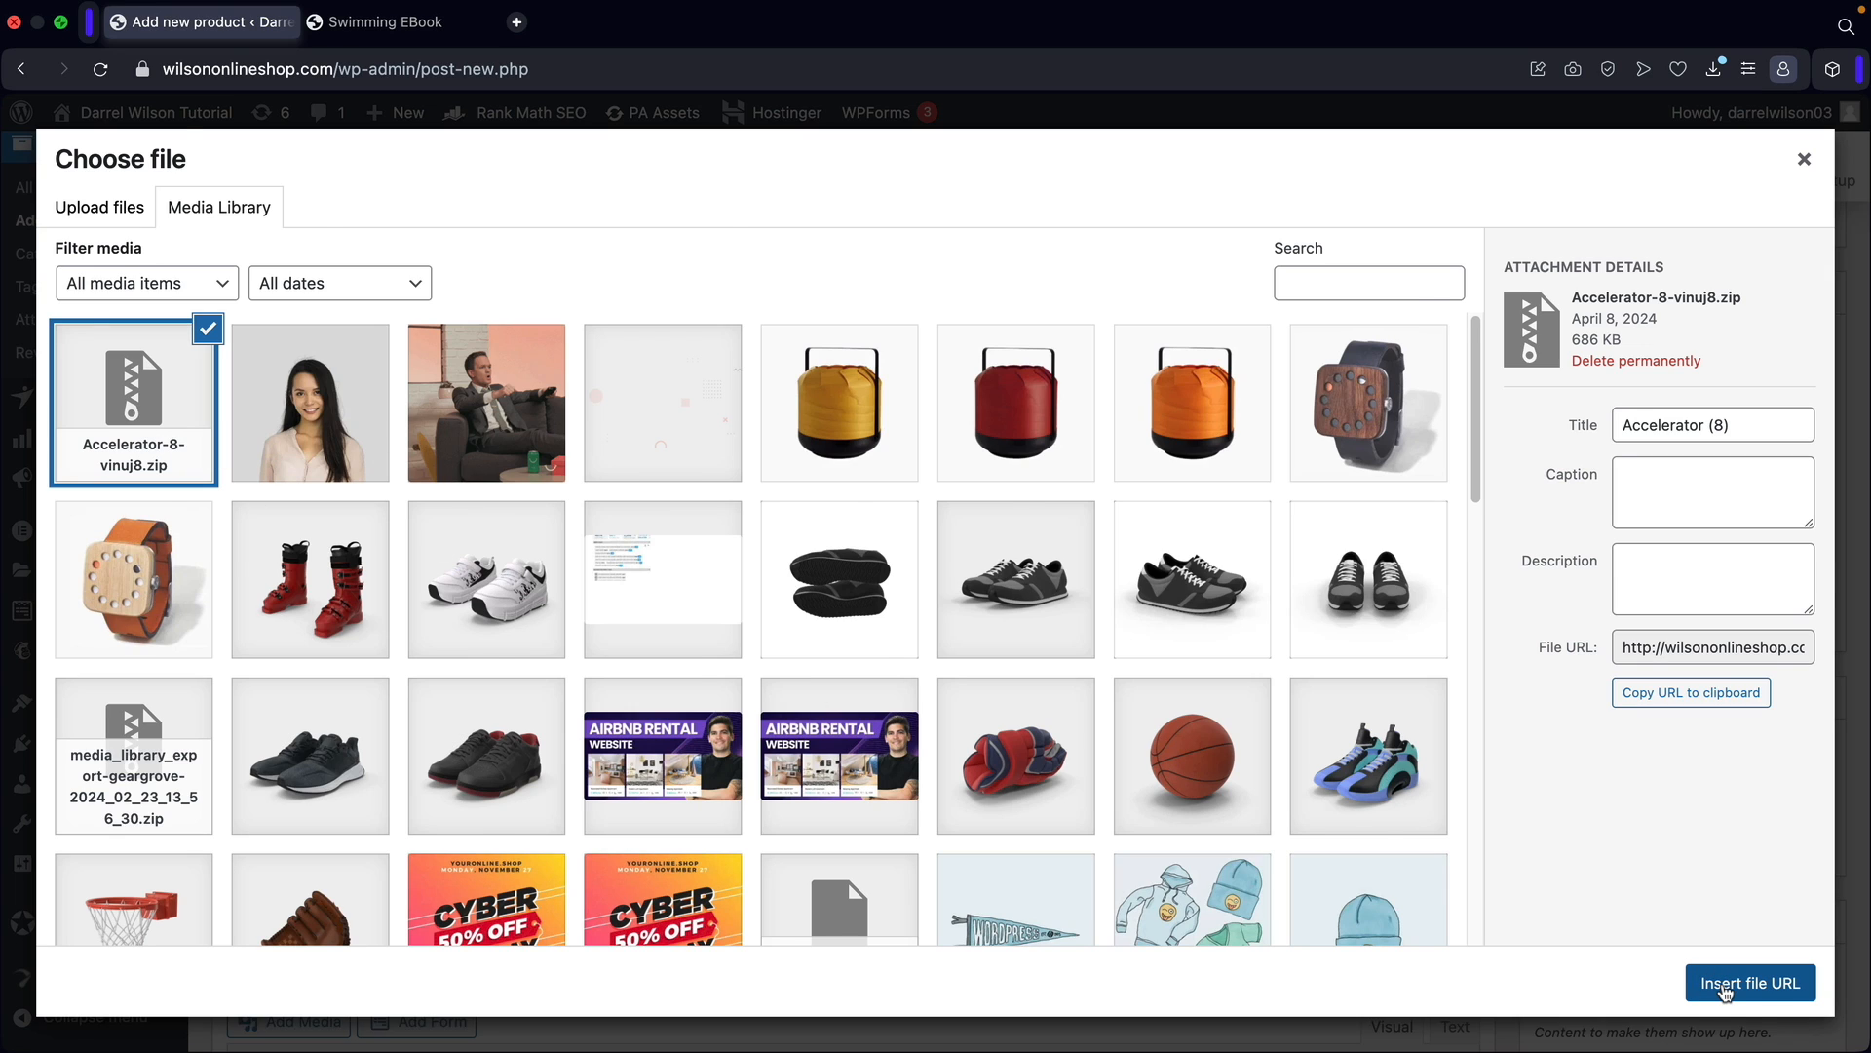
click(1751, 983)
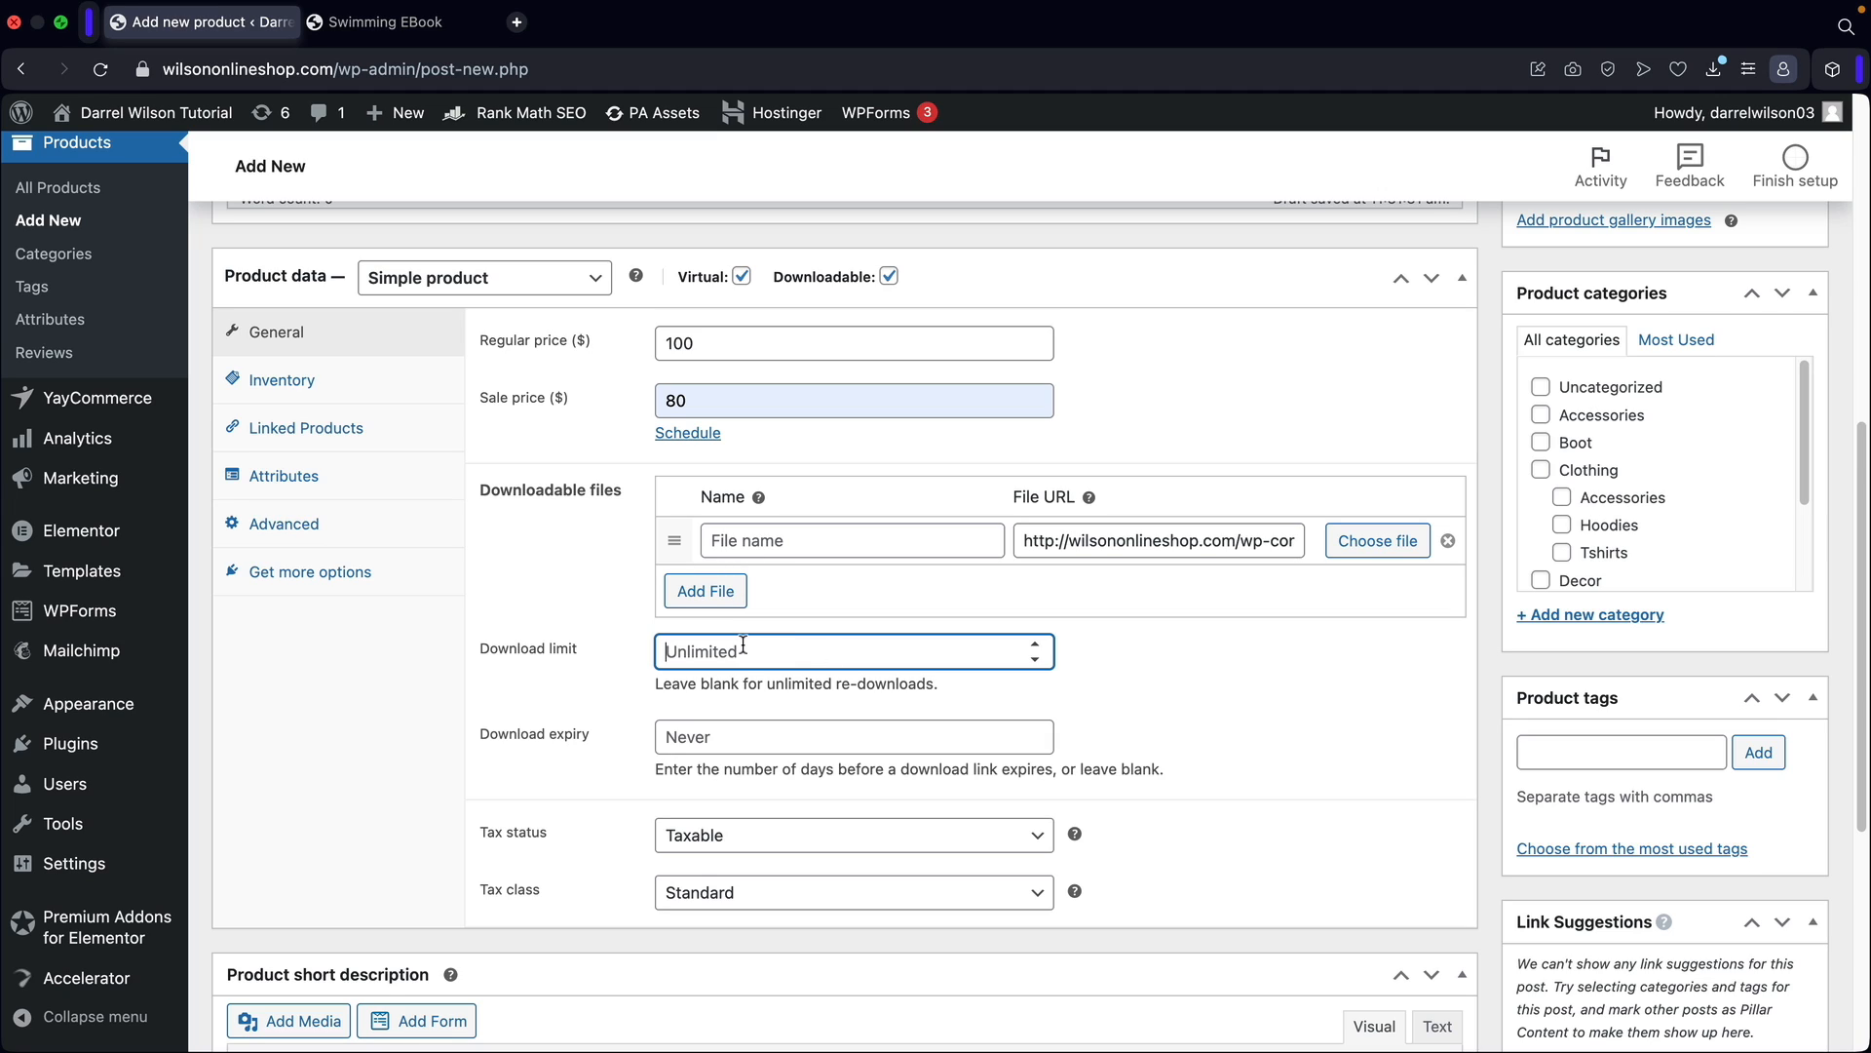
mouse_move(1061, 666)
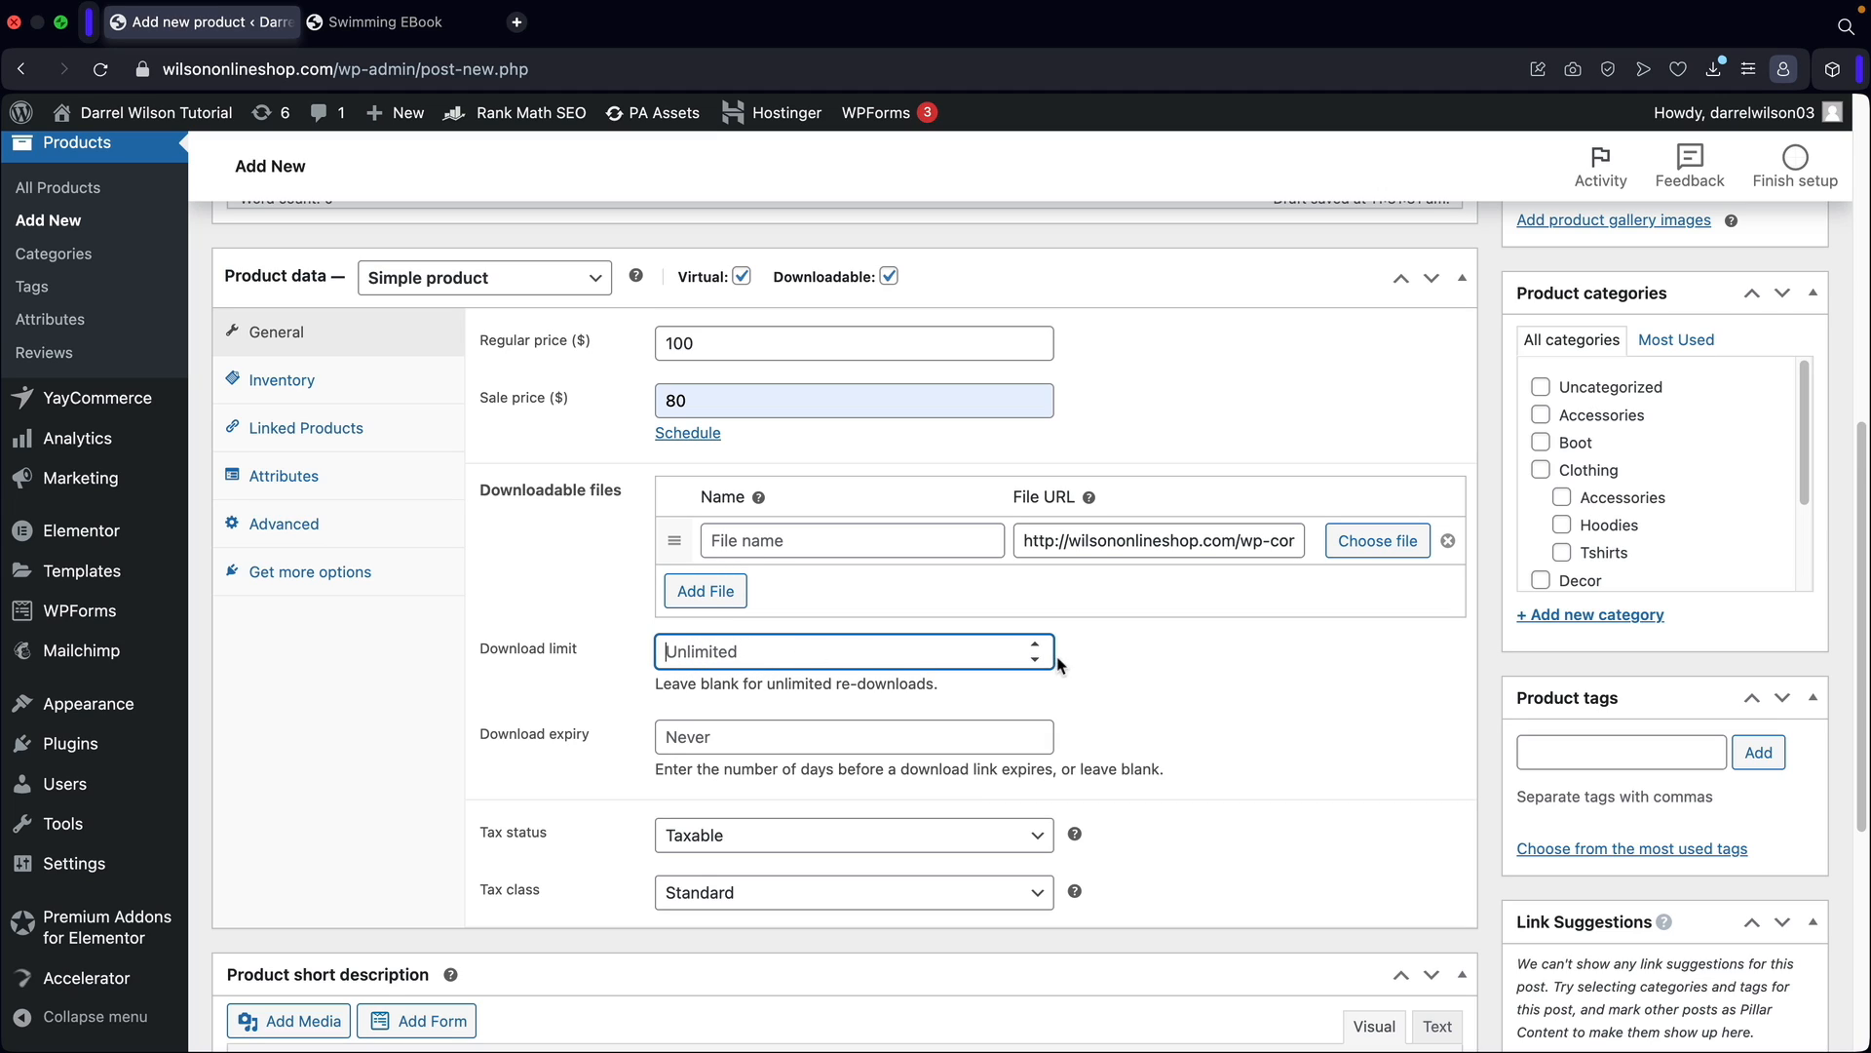
mouse_move(508, 745)
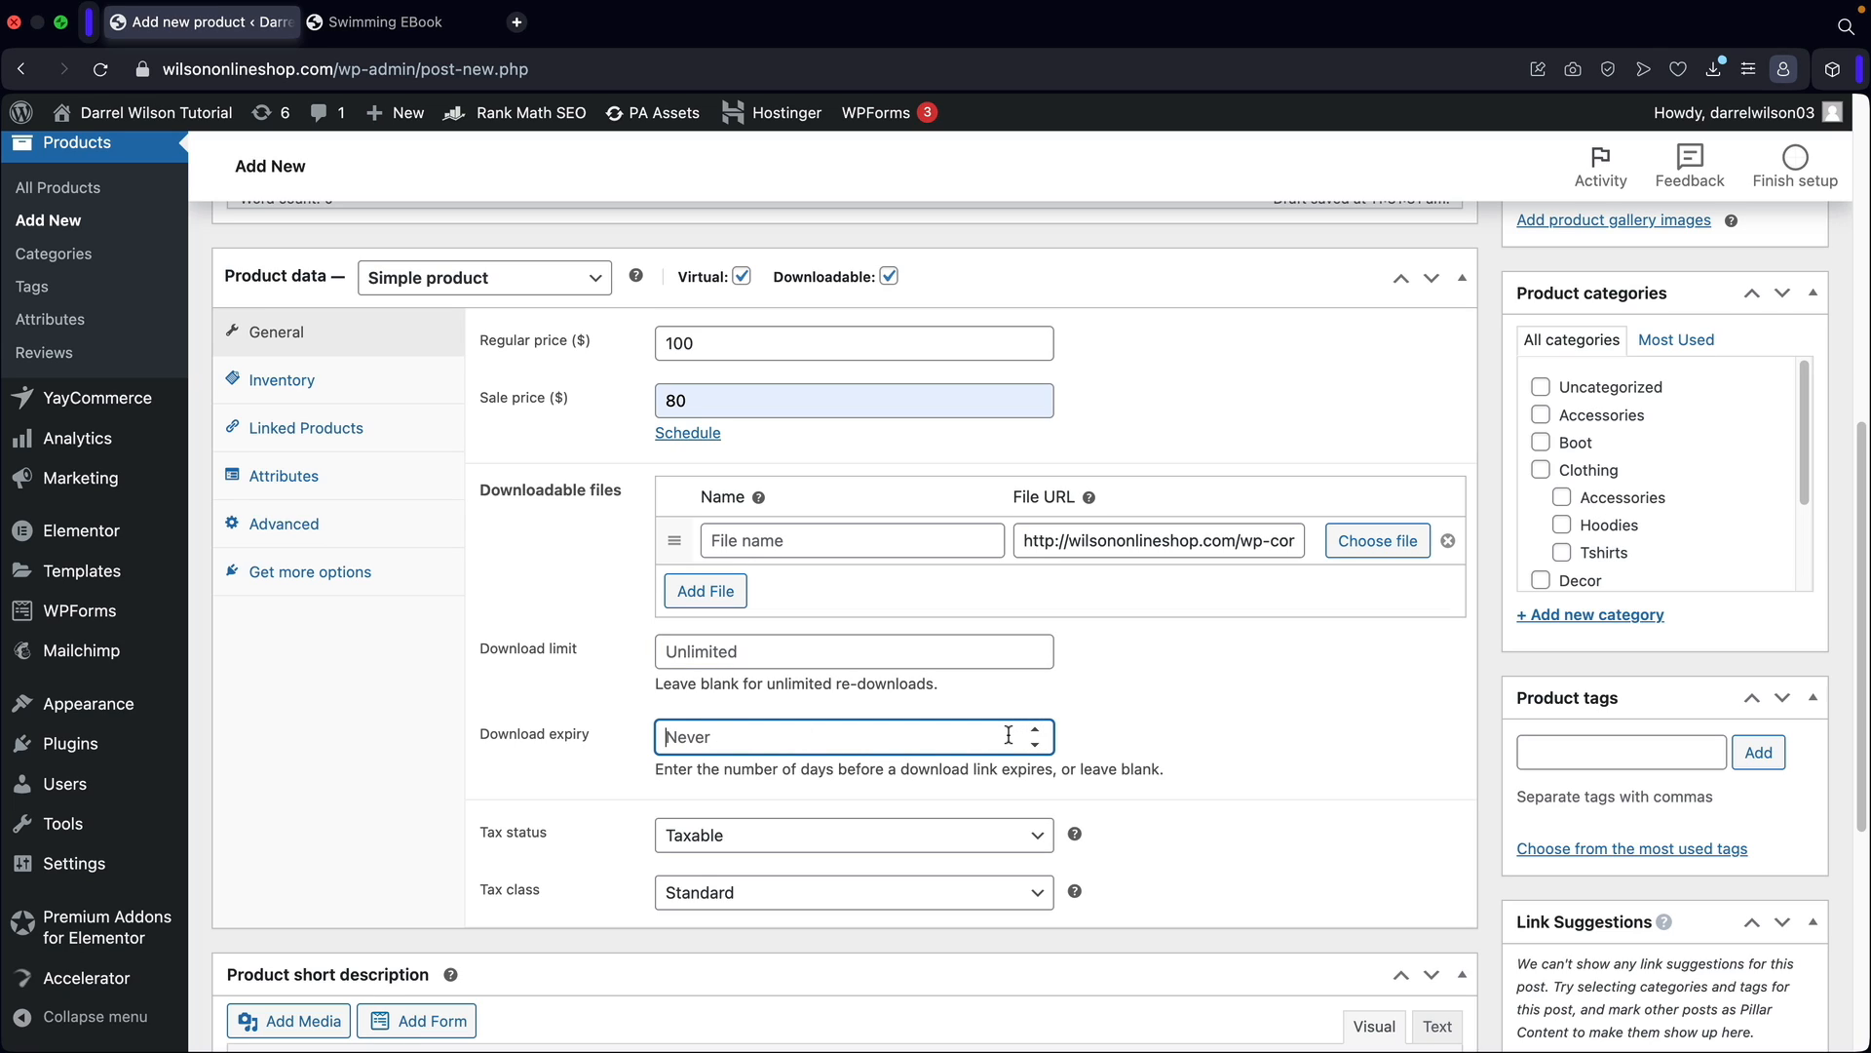
Set the download expiry to 365 days and the tax status to None
text(6)
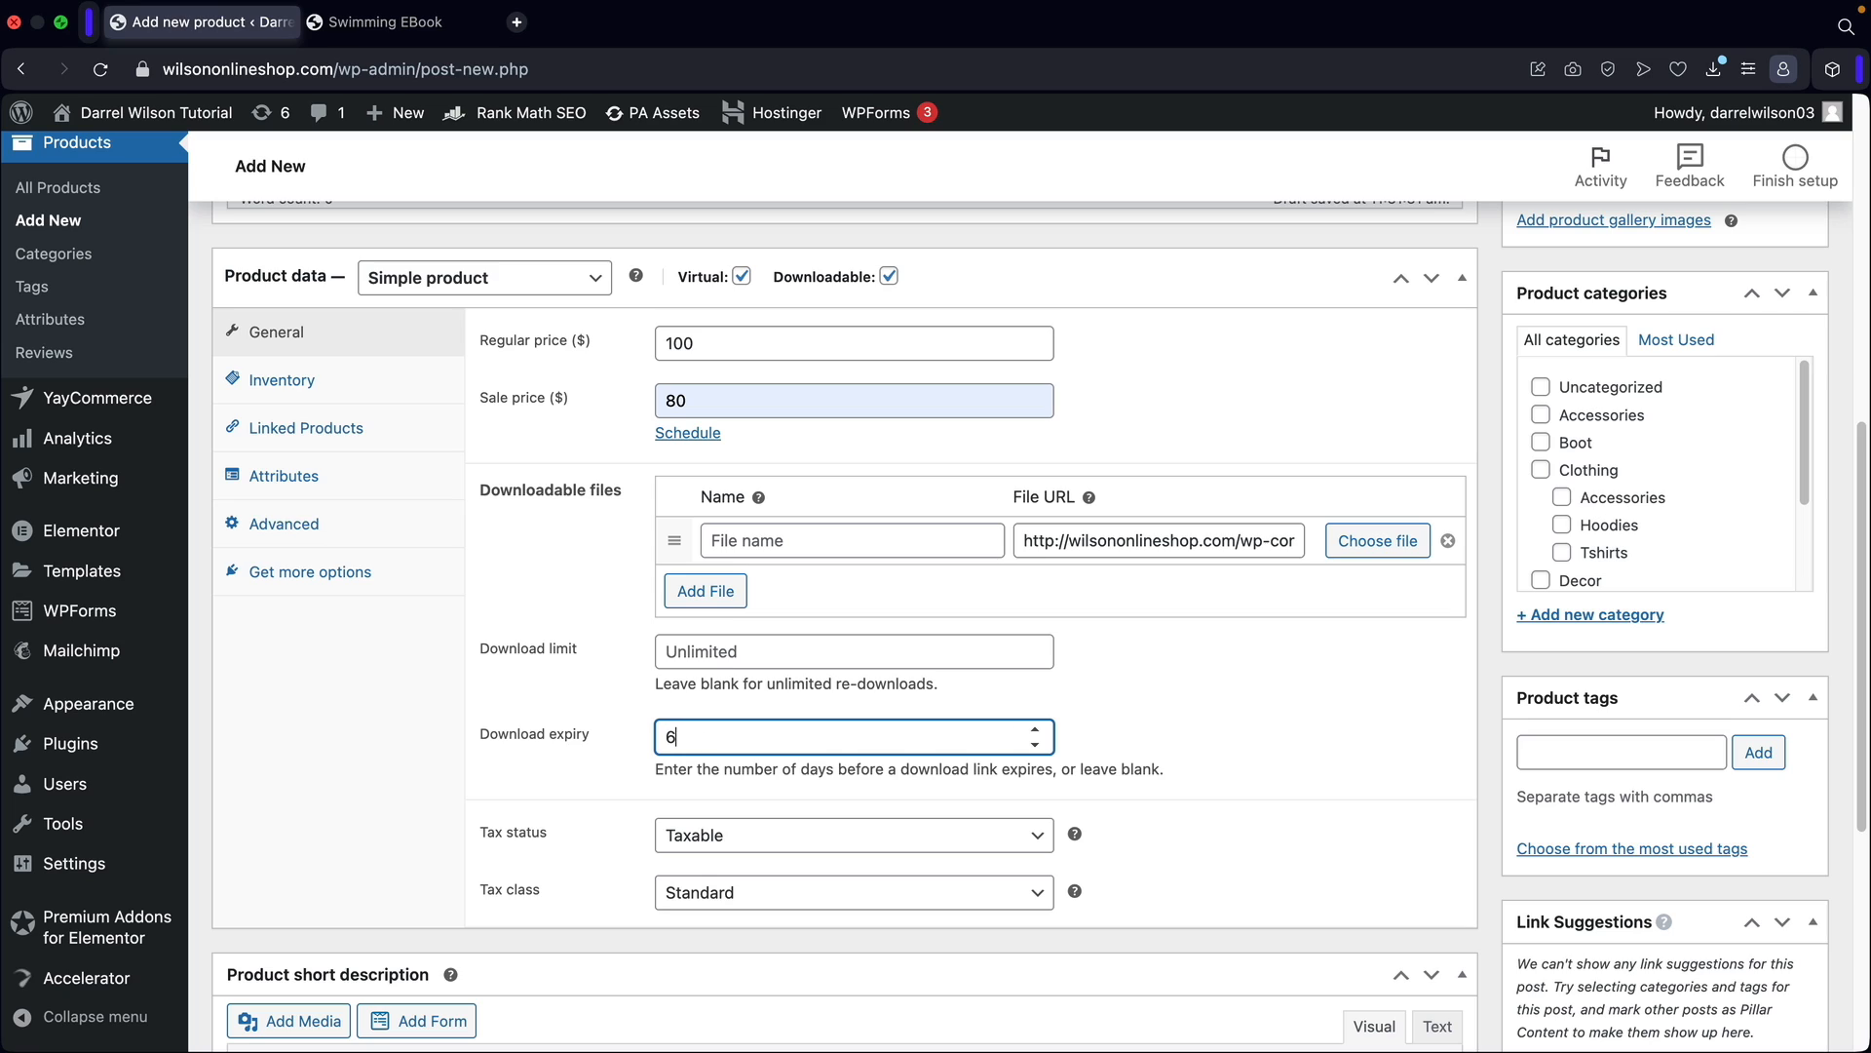
text(365)
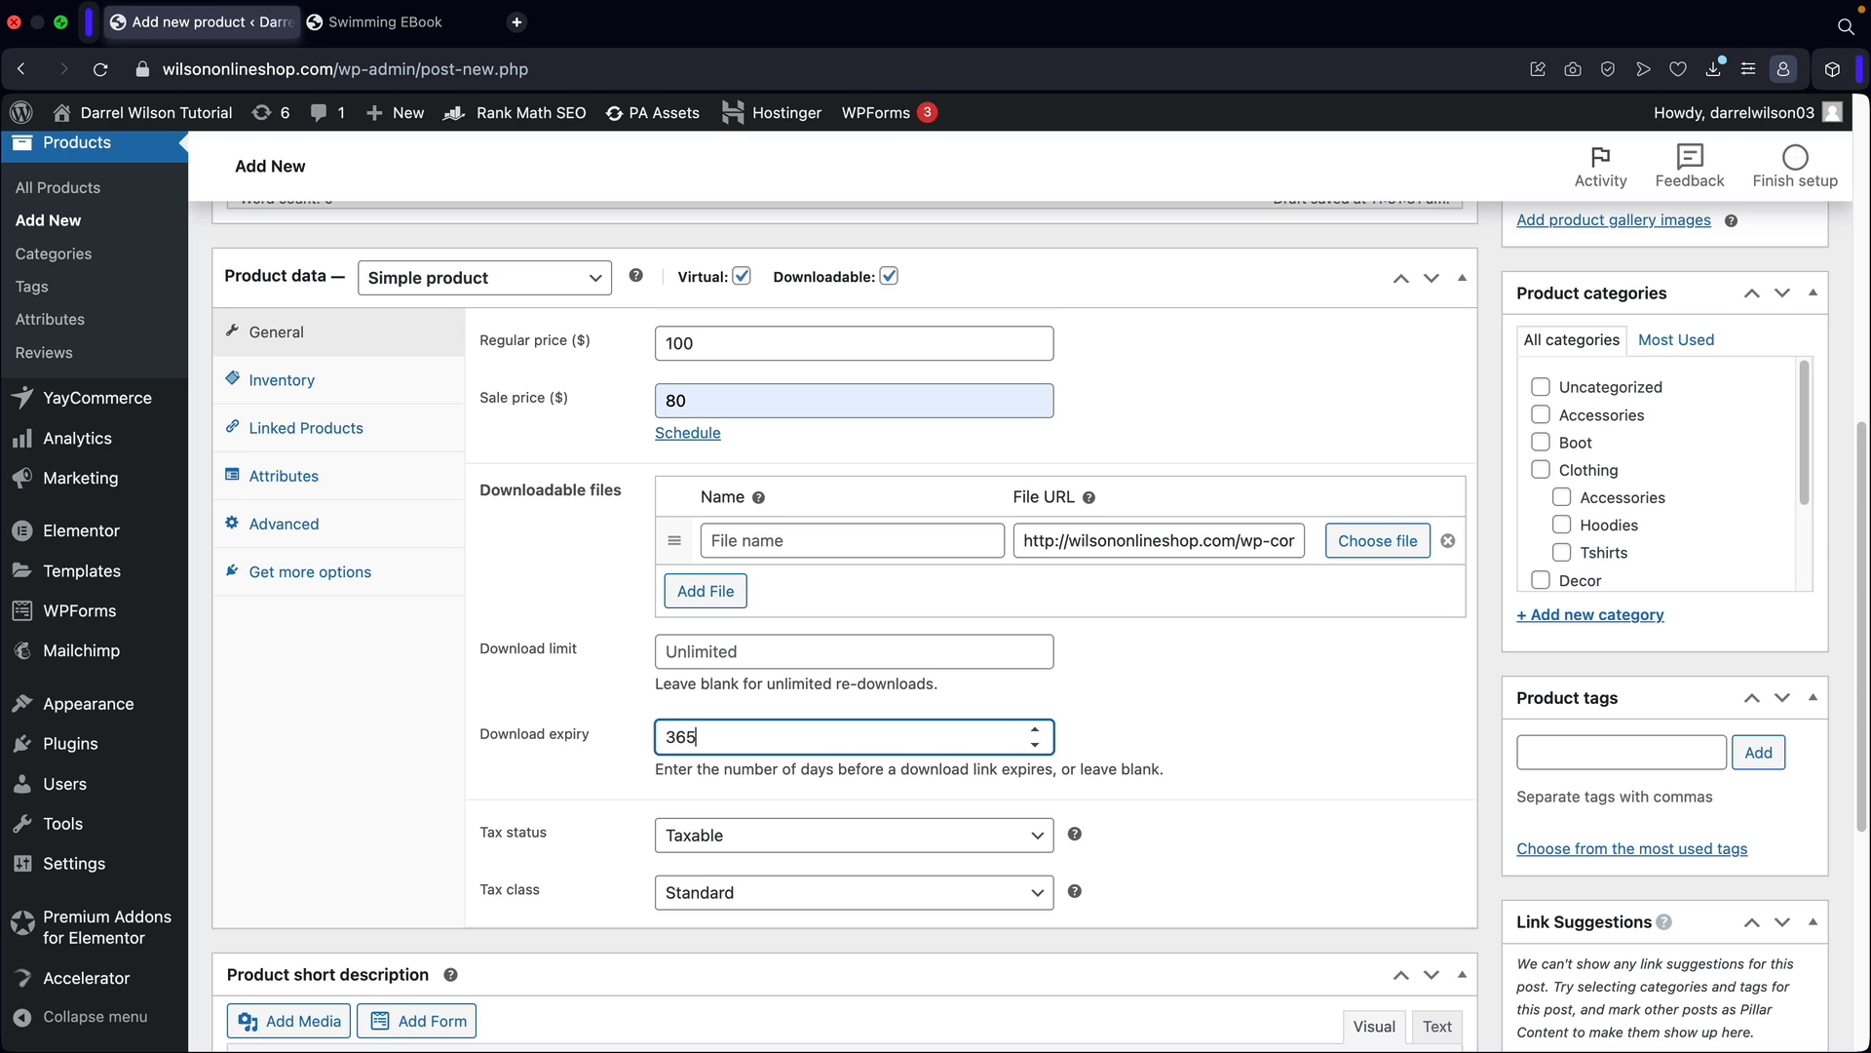
mouse_move(684, 703)
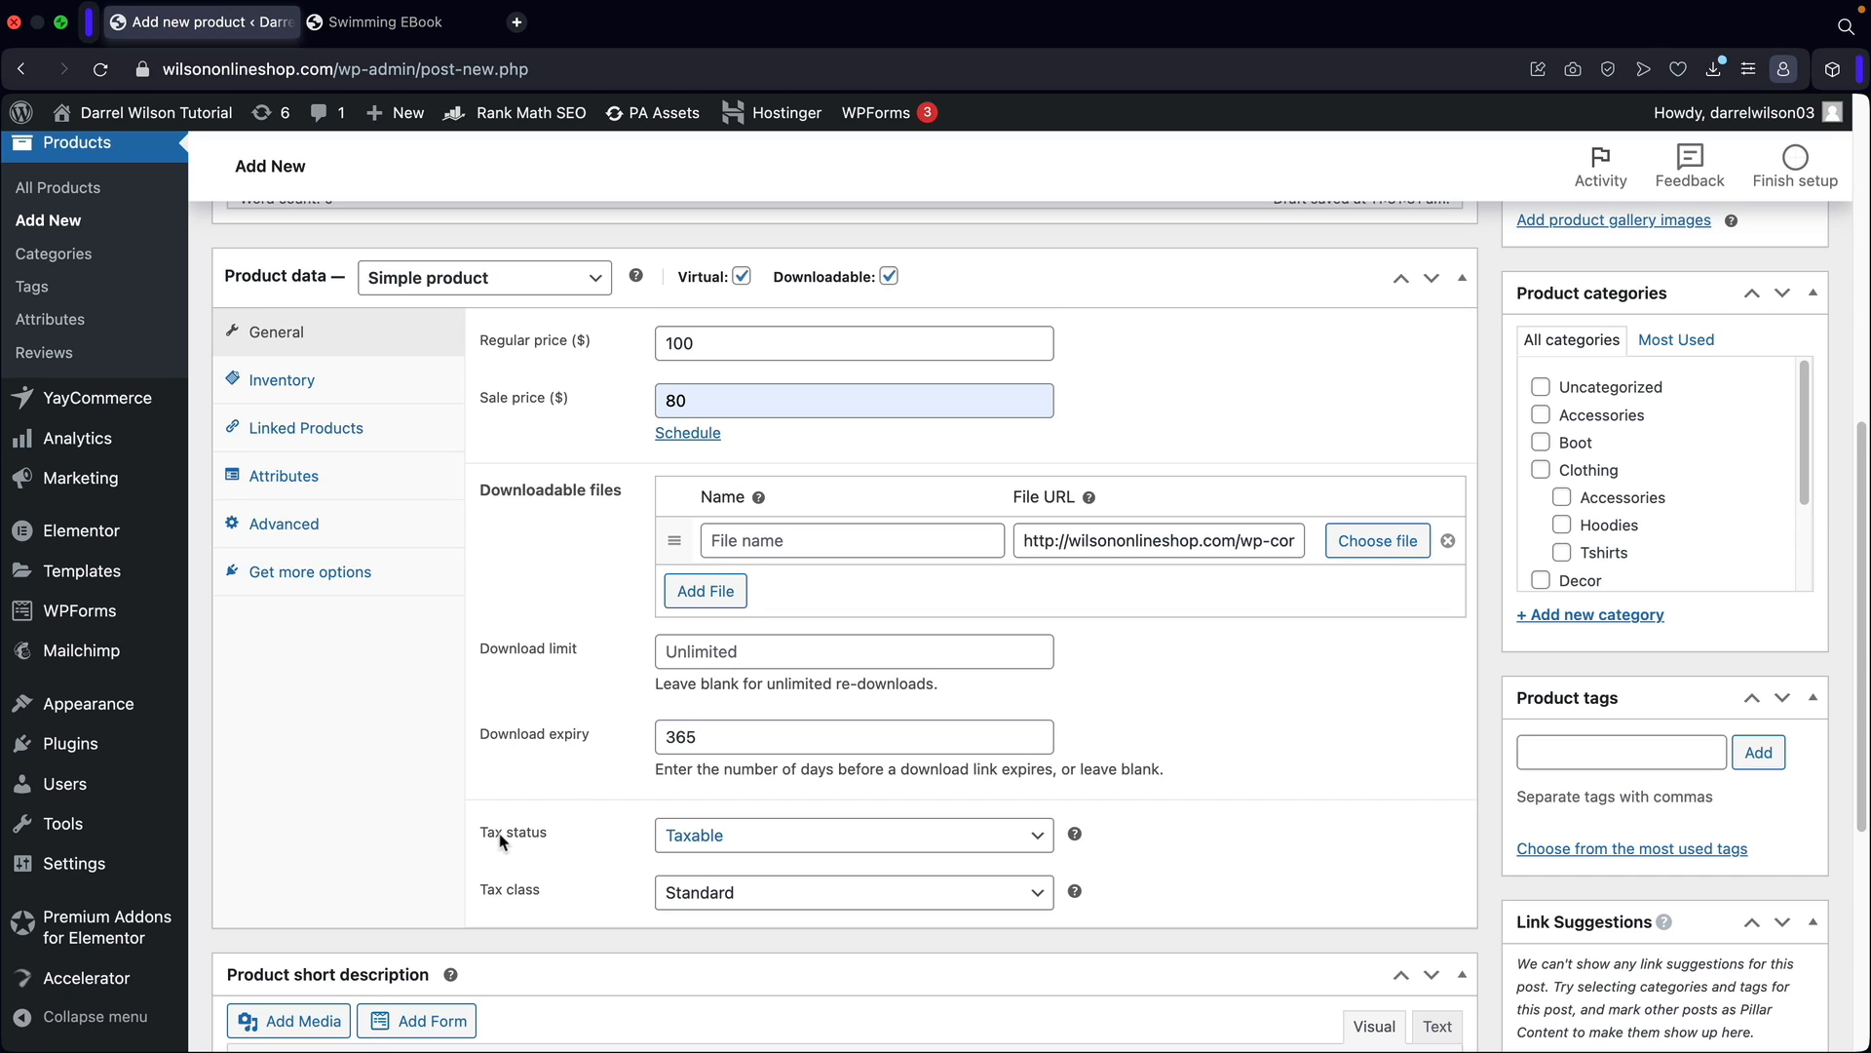
mouse_move(801, 830)
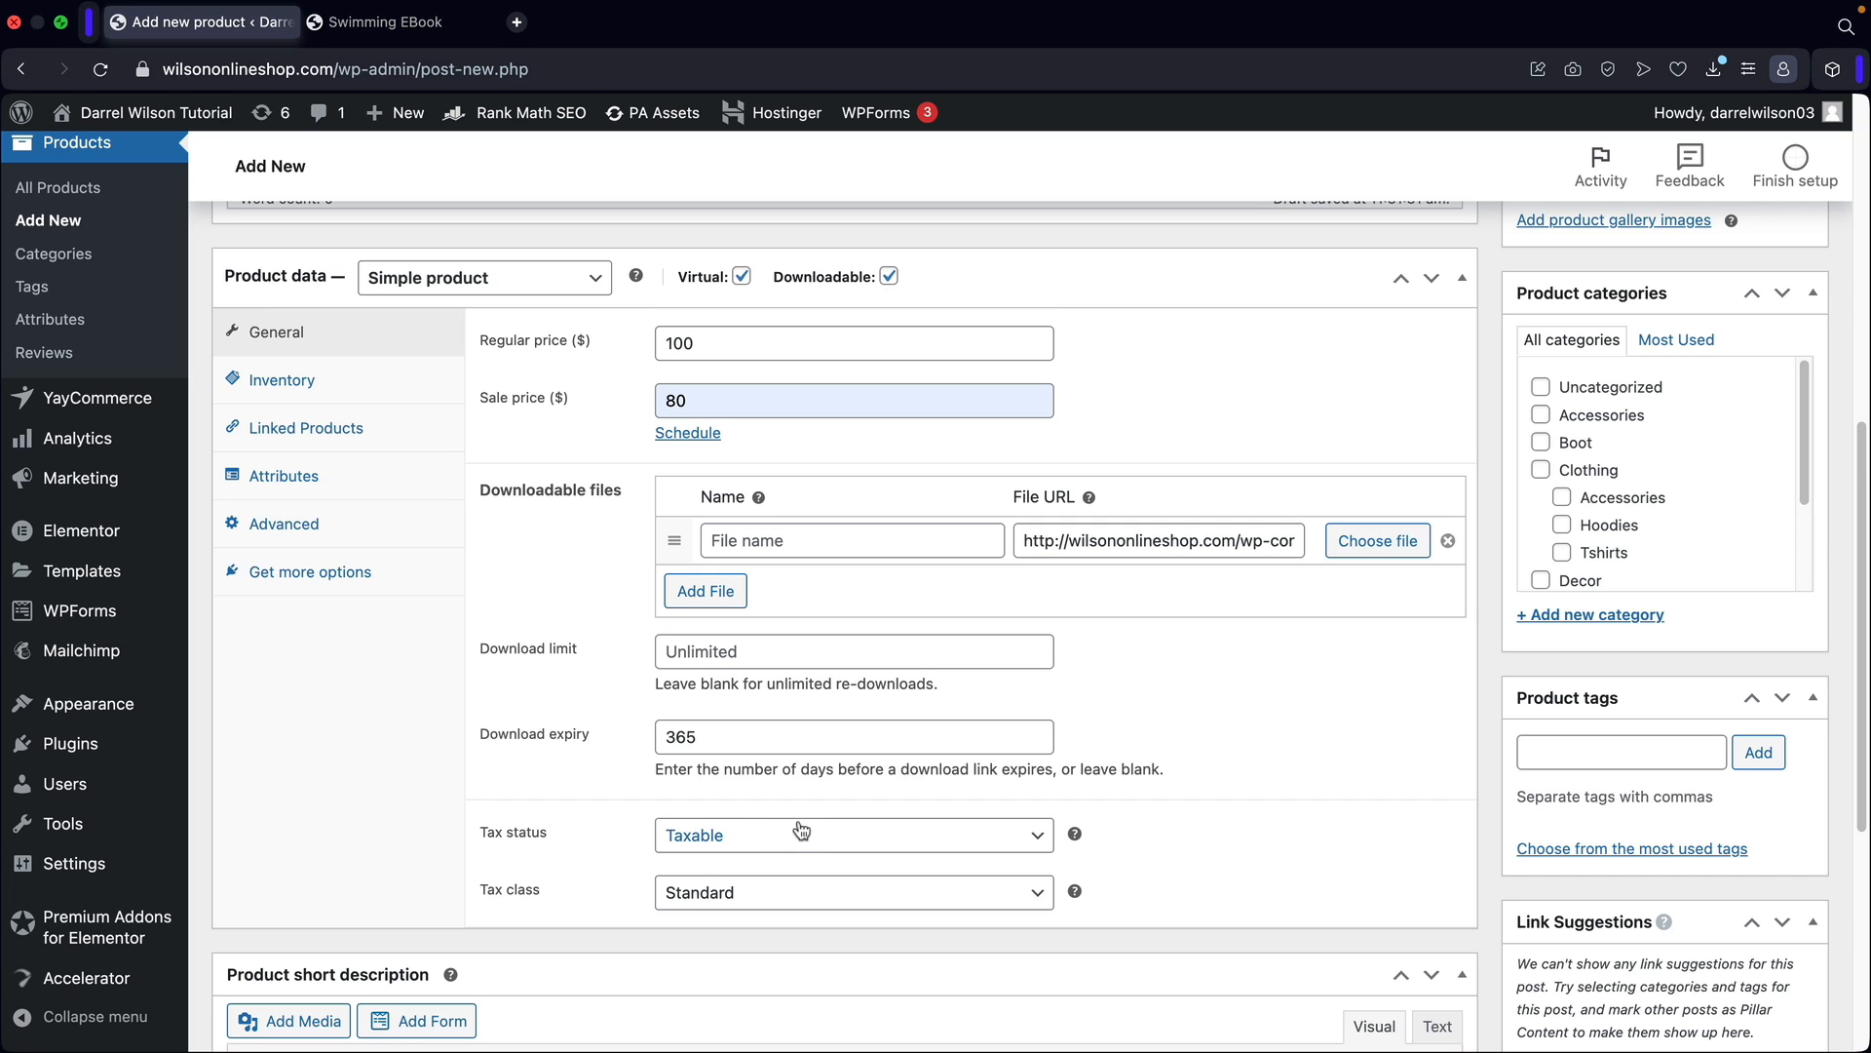
click(852, 835)
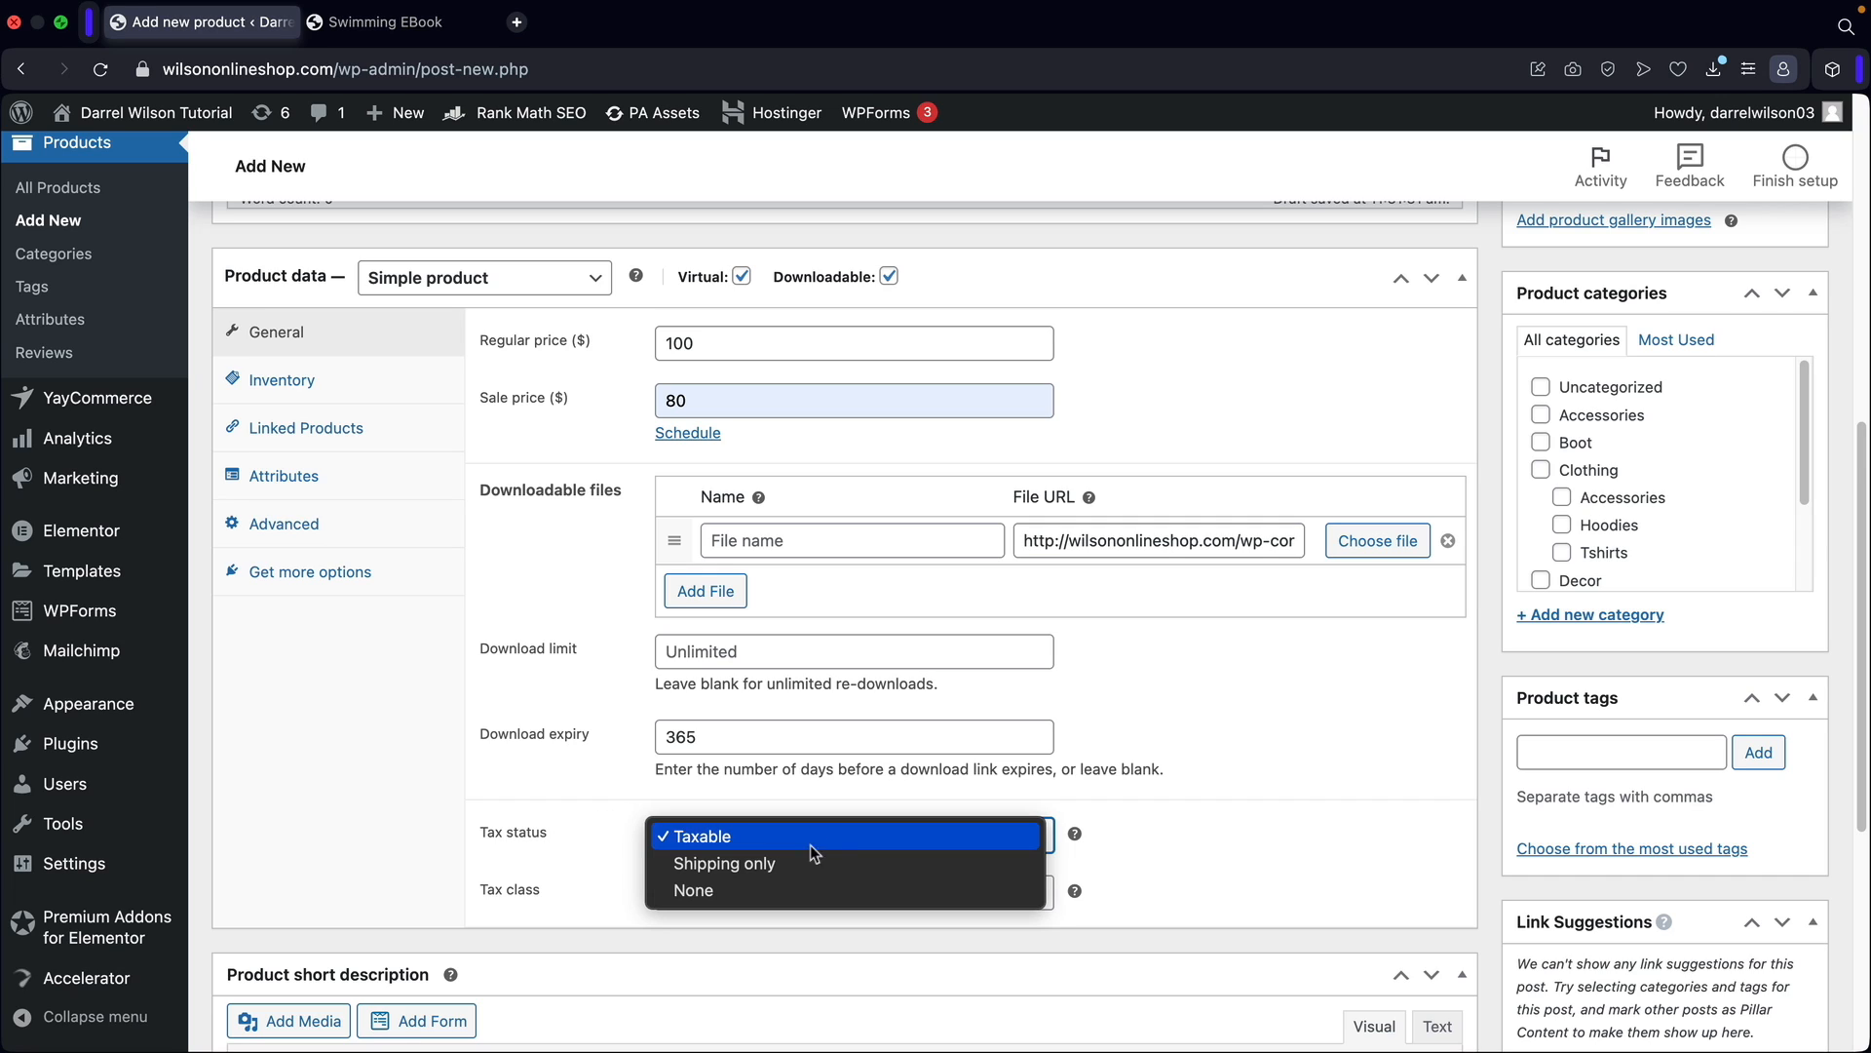
click(693, 889)
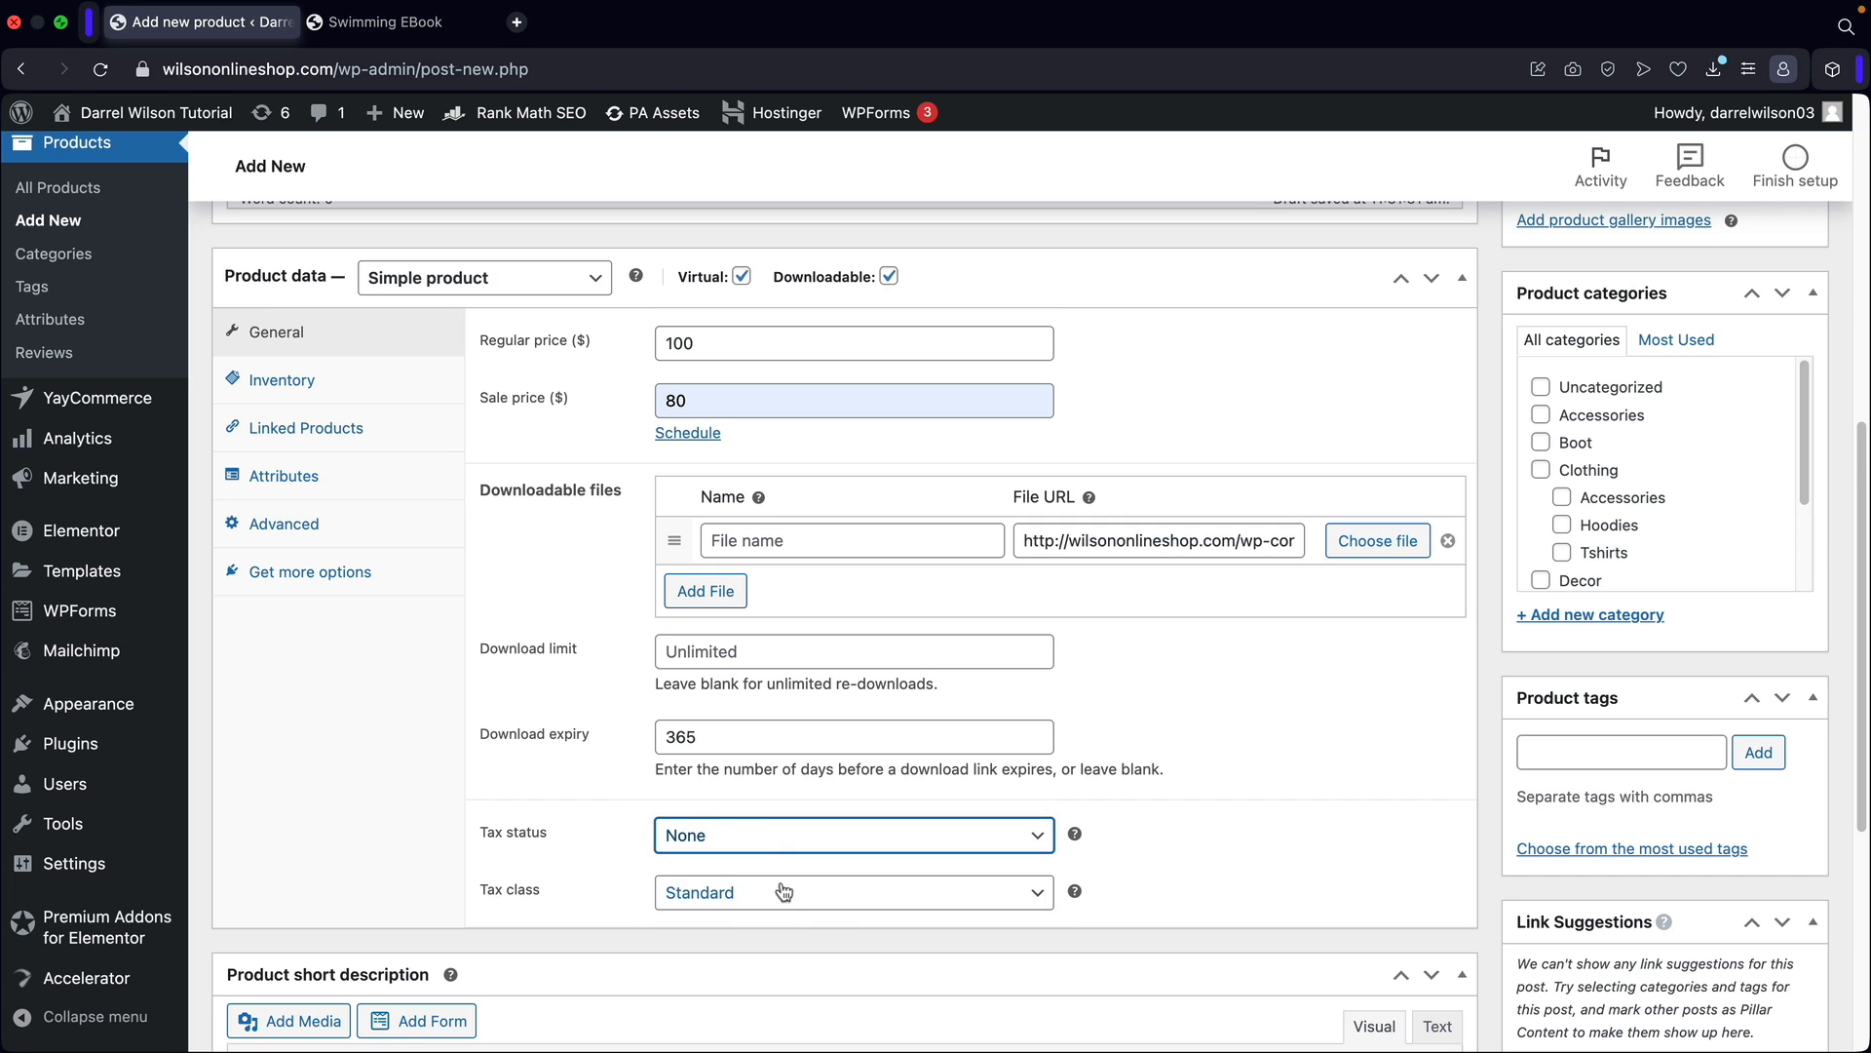
scroll(down, 3)
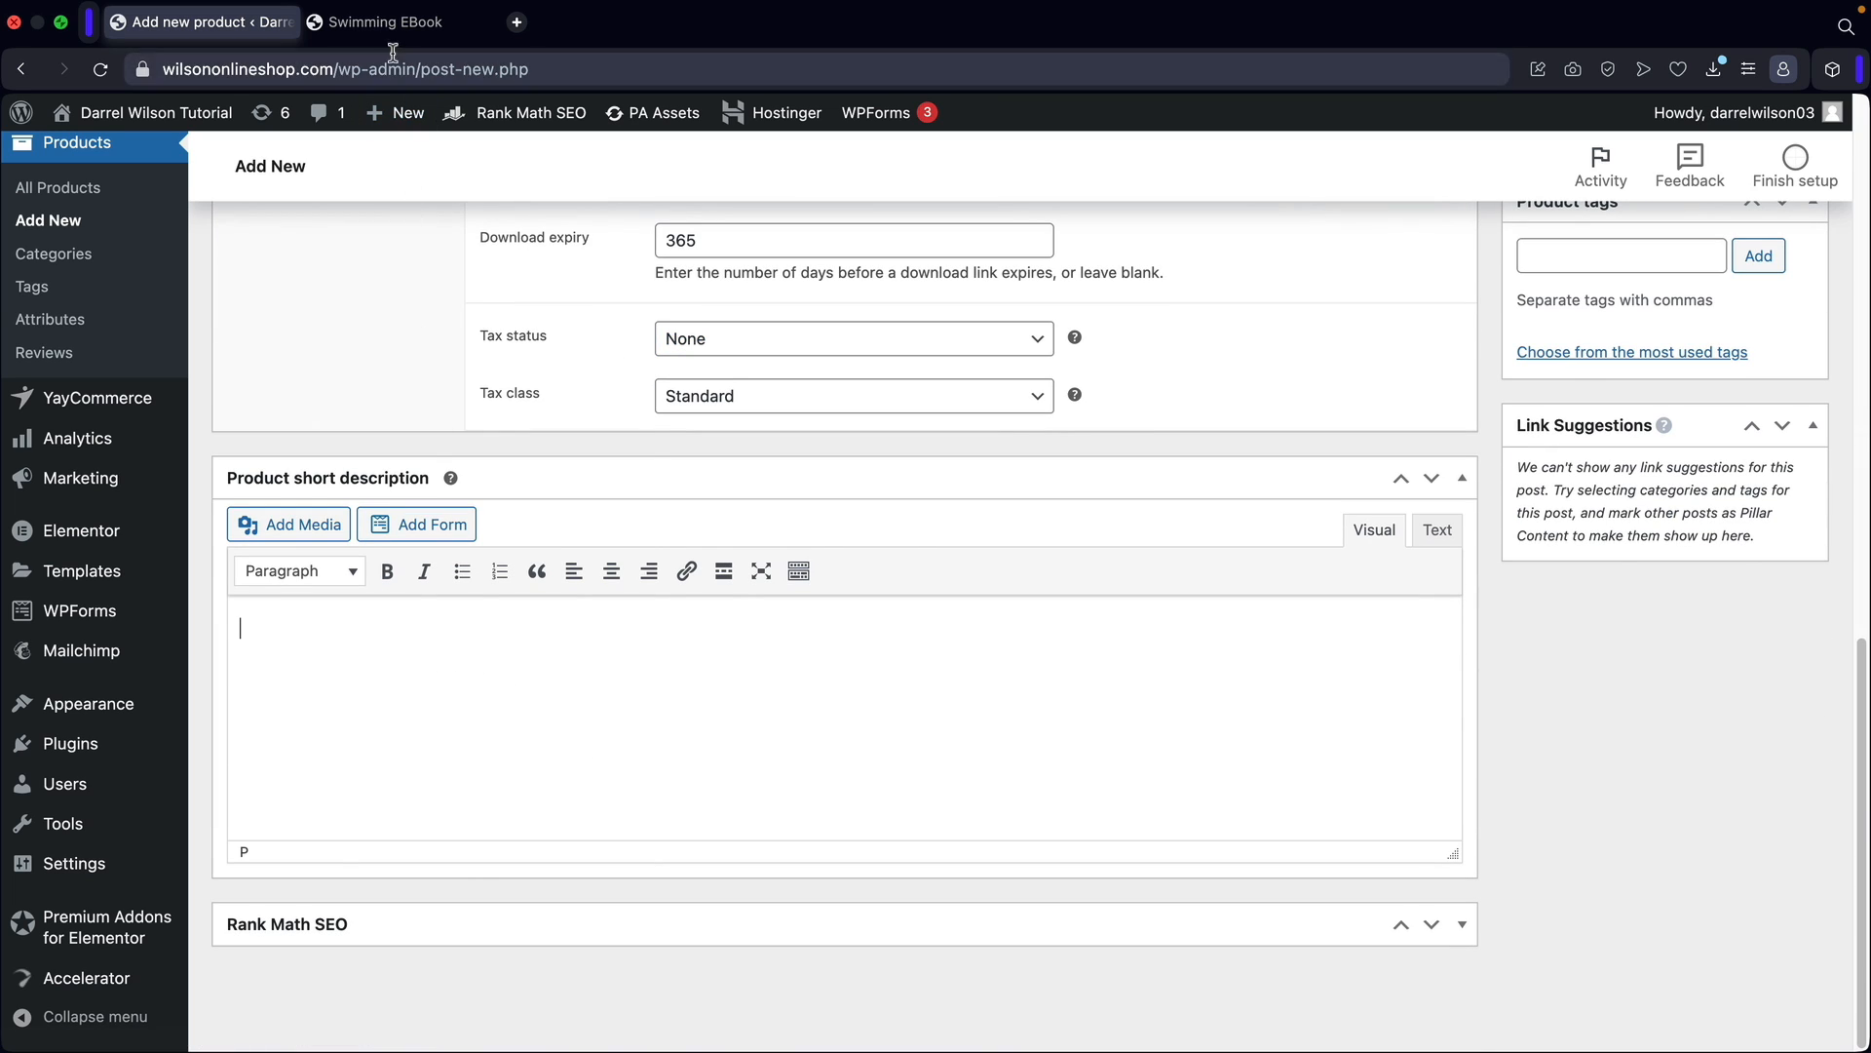
Paste the CyclePro Academy paragraph from the Swimming eBook page into the short description
click(397, 21)
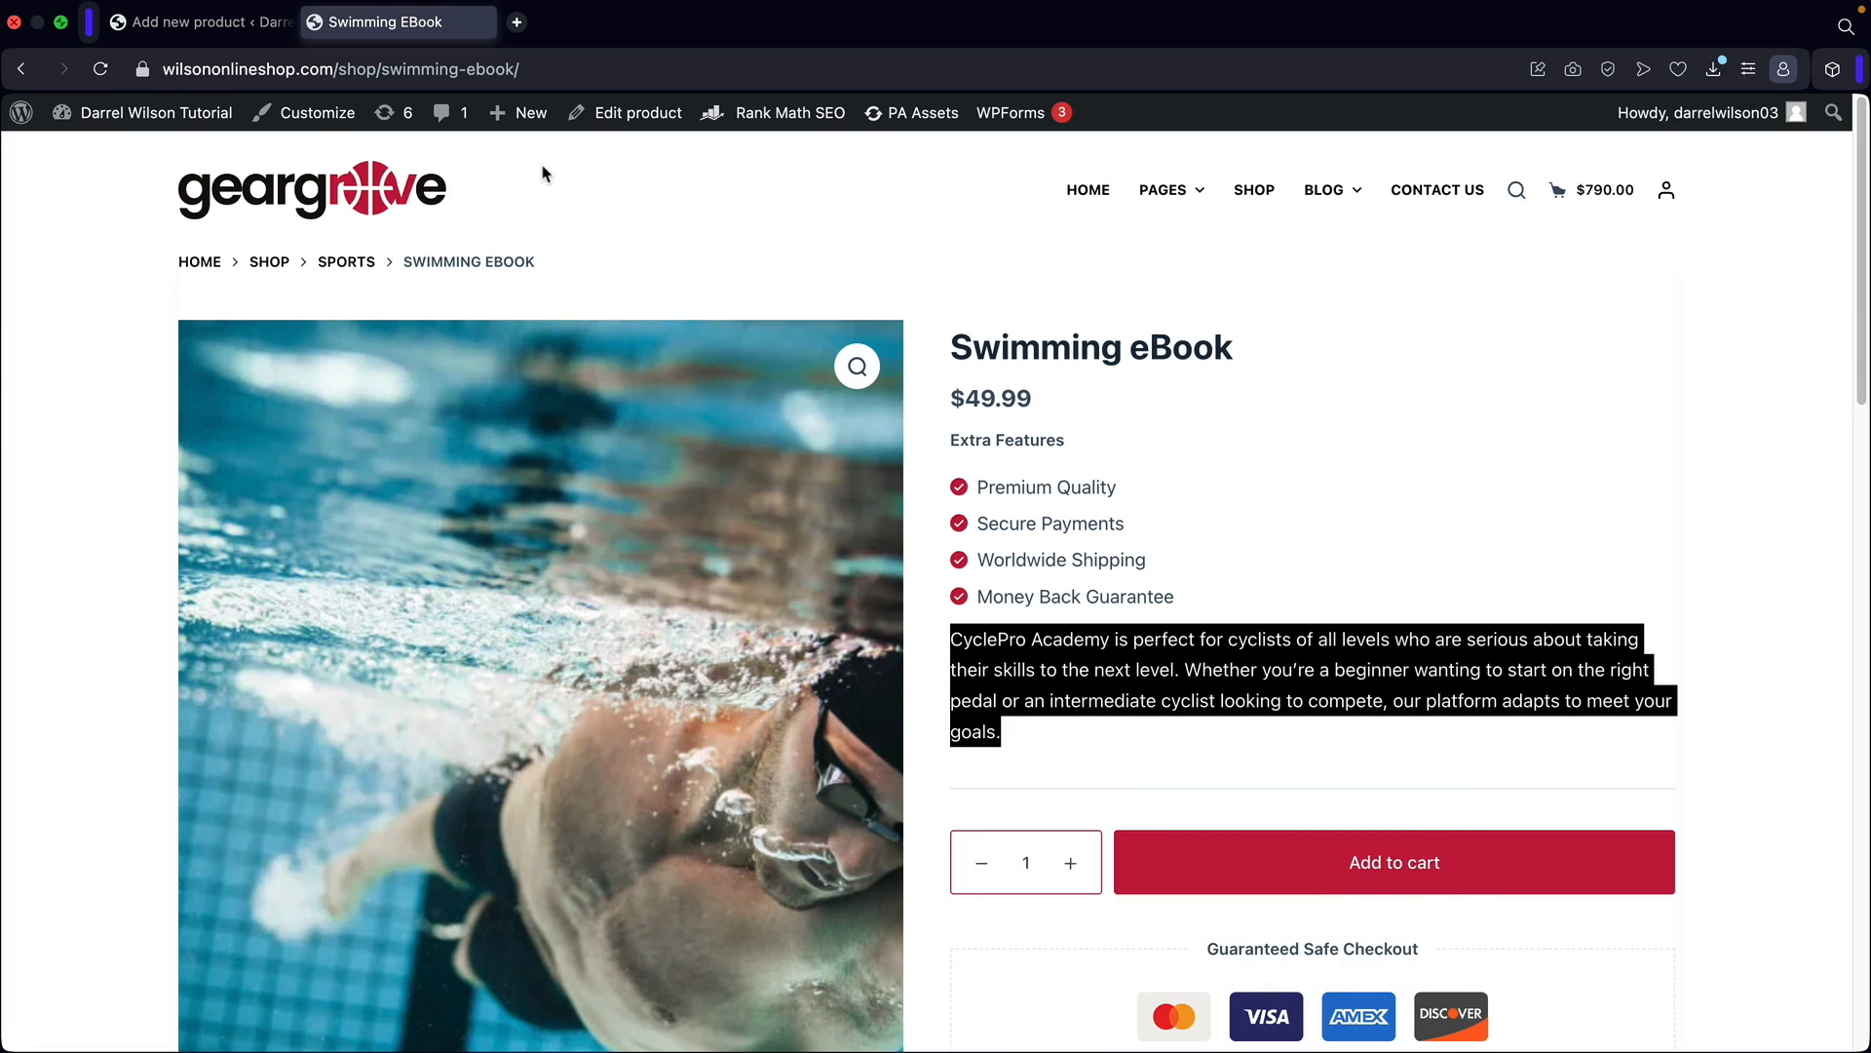
click(199, 22)
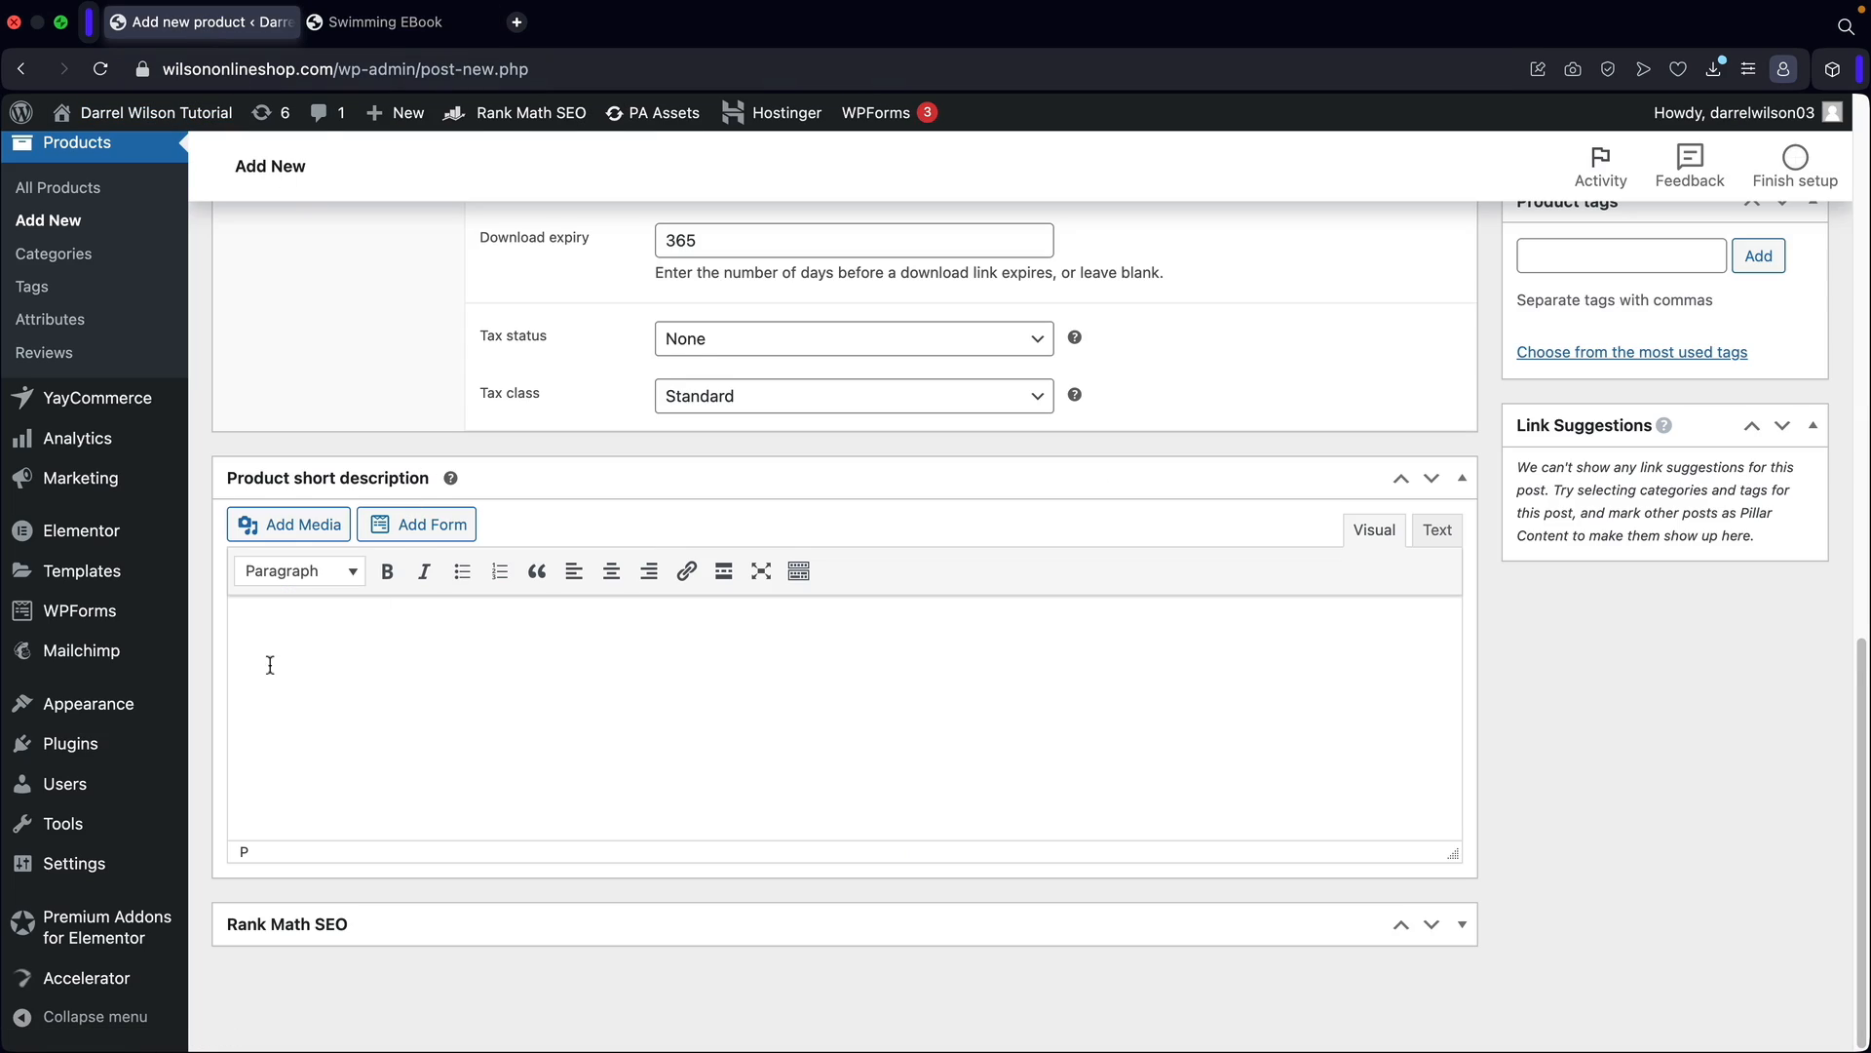
right_click(269, 664)
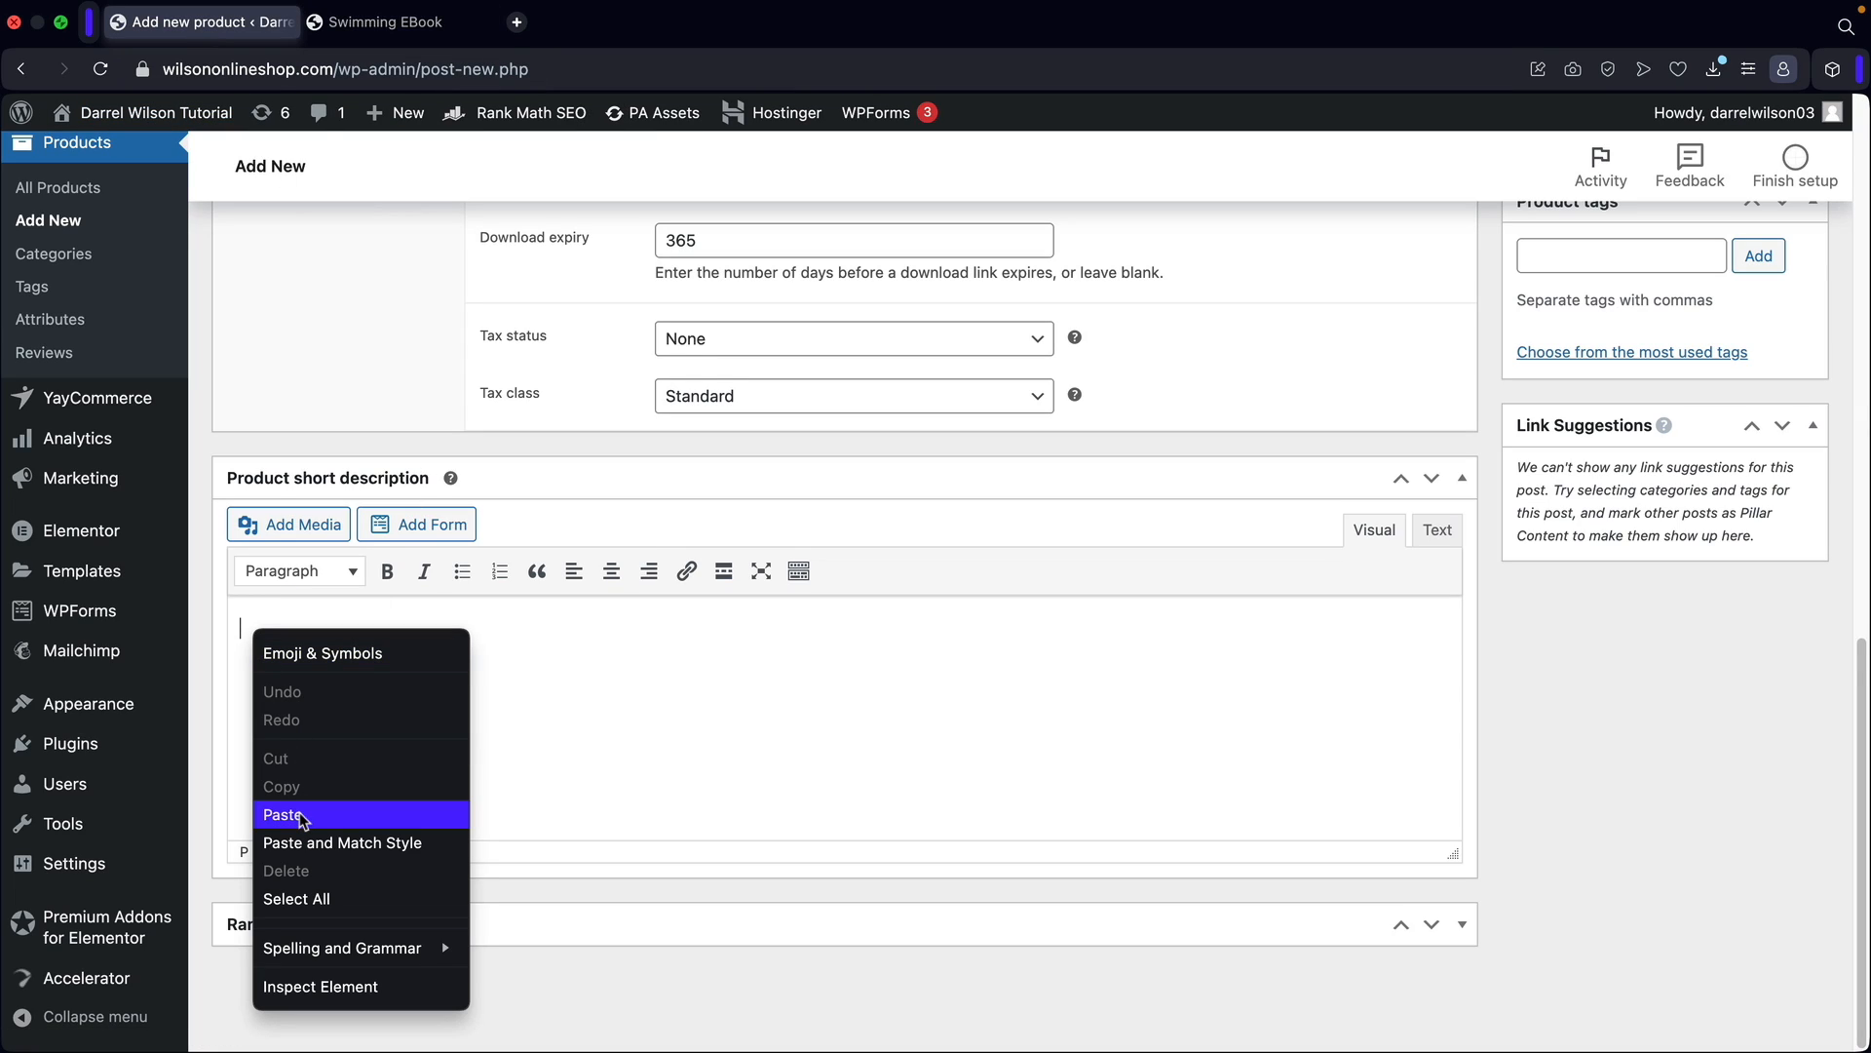
click(281, 815)
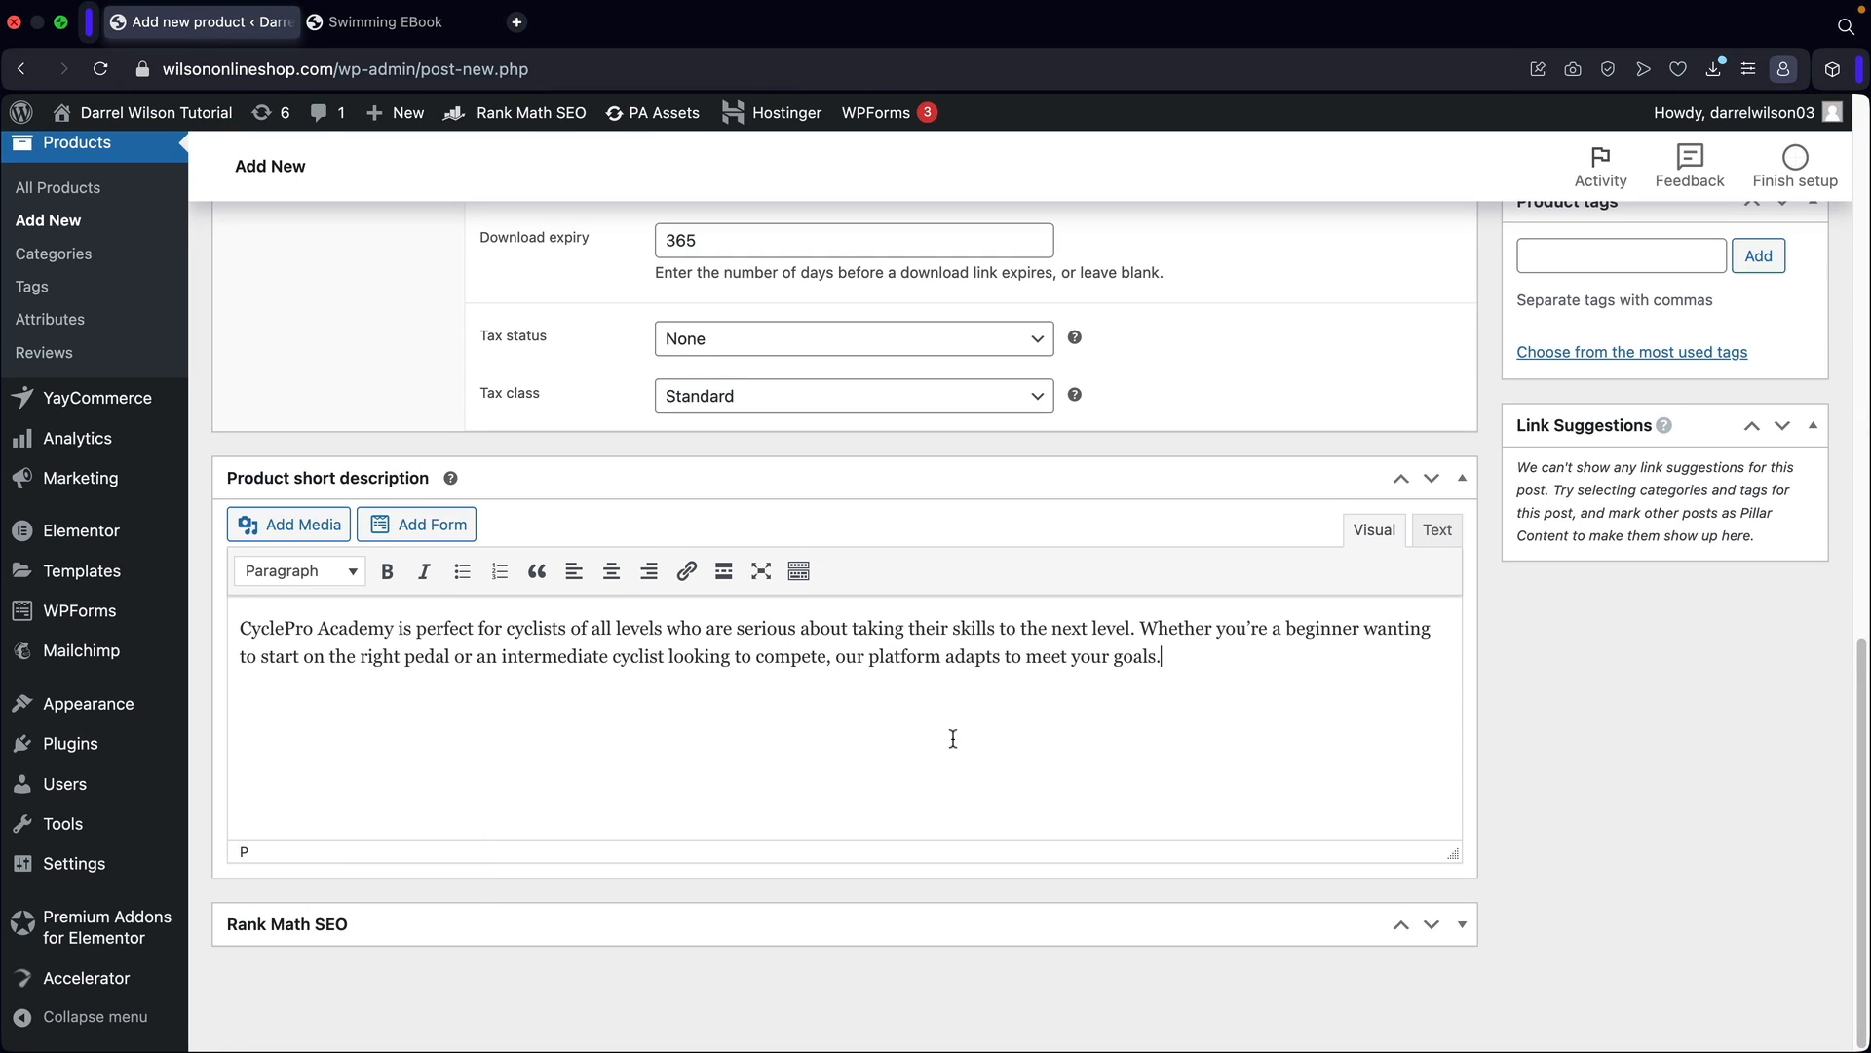
mouse_move(1575, 685)
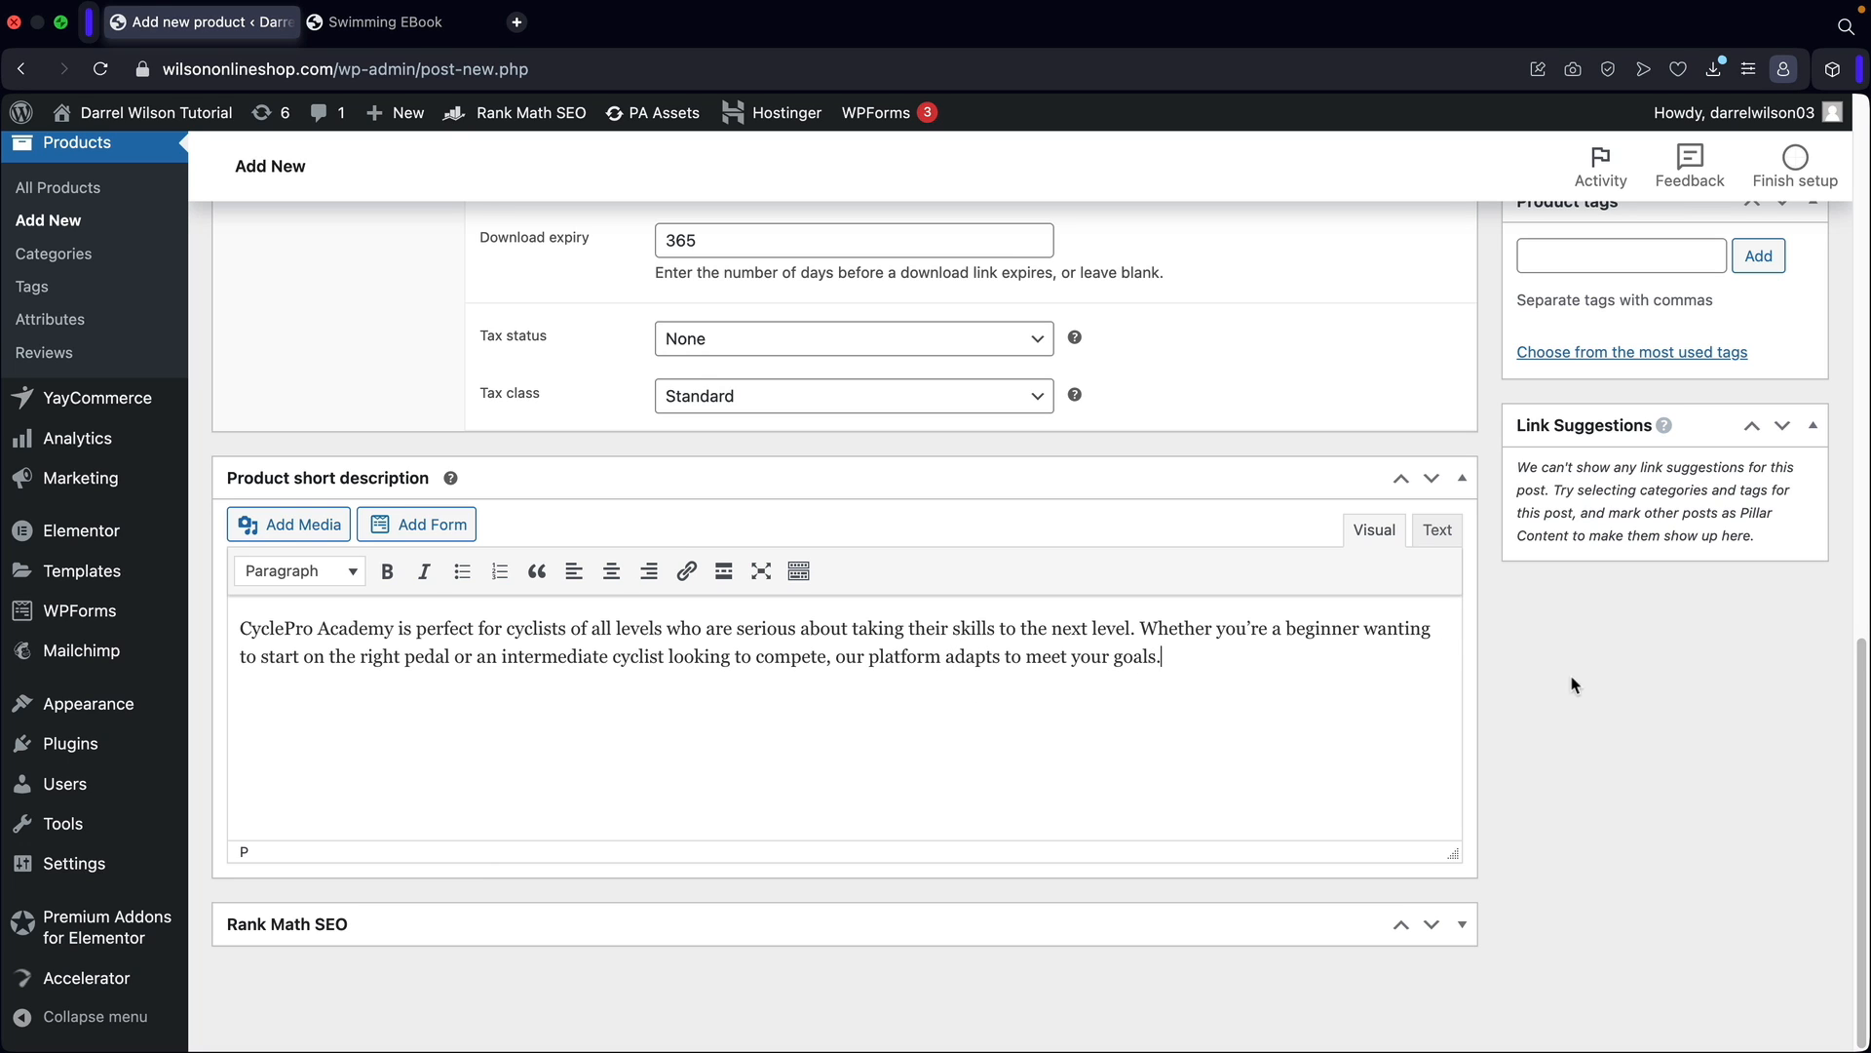
scroll(up, 3)
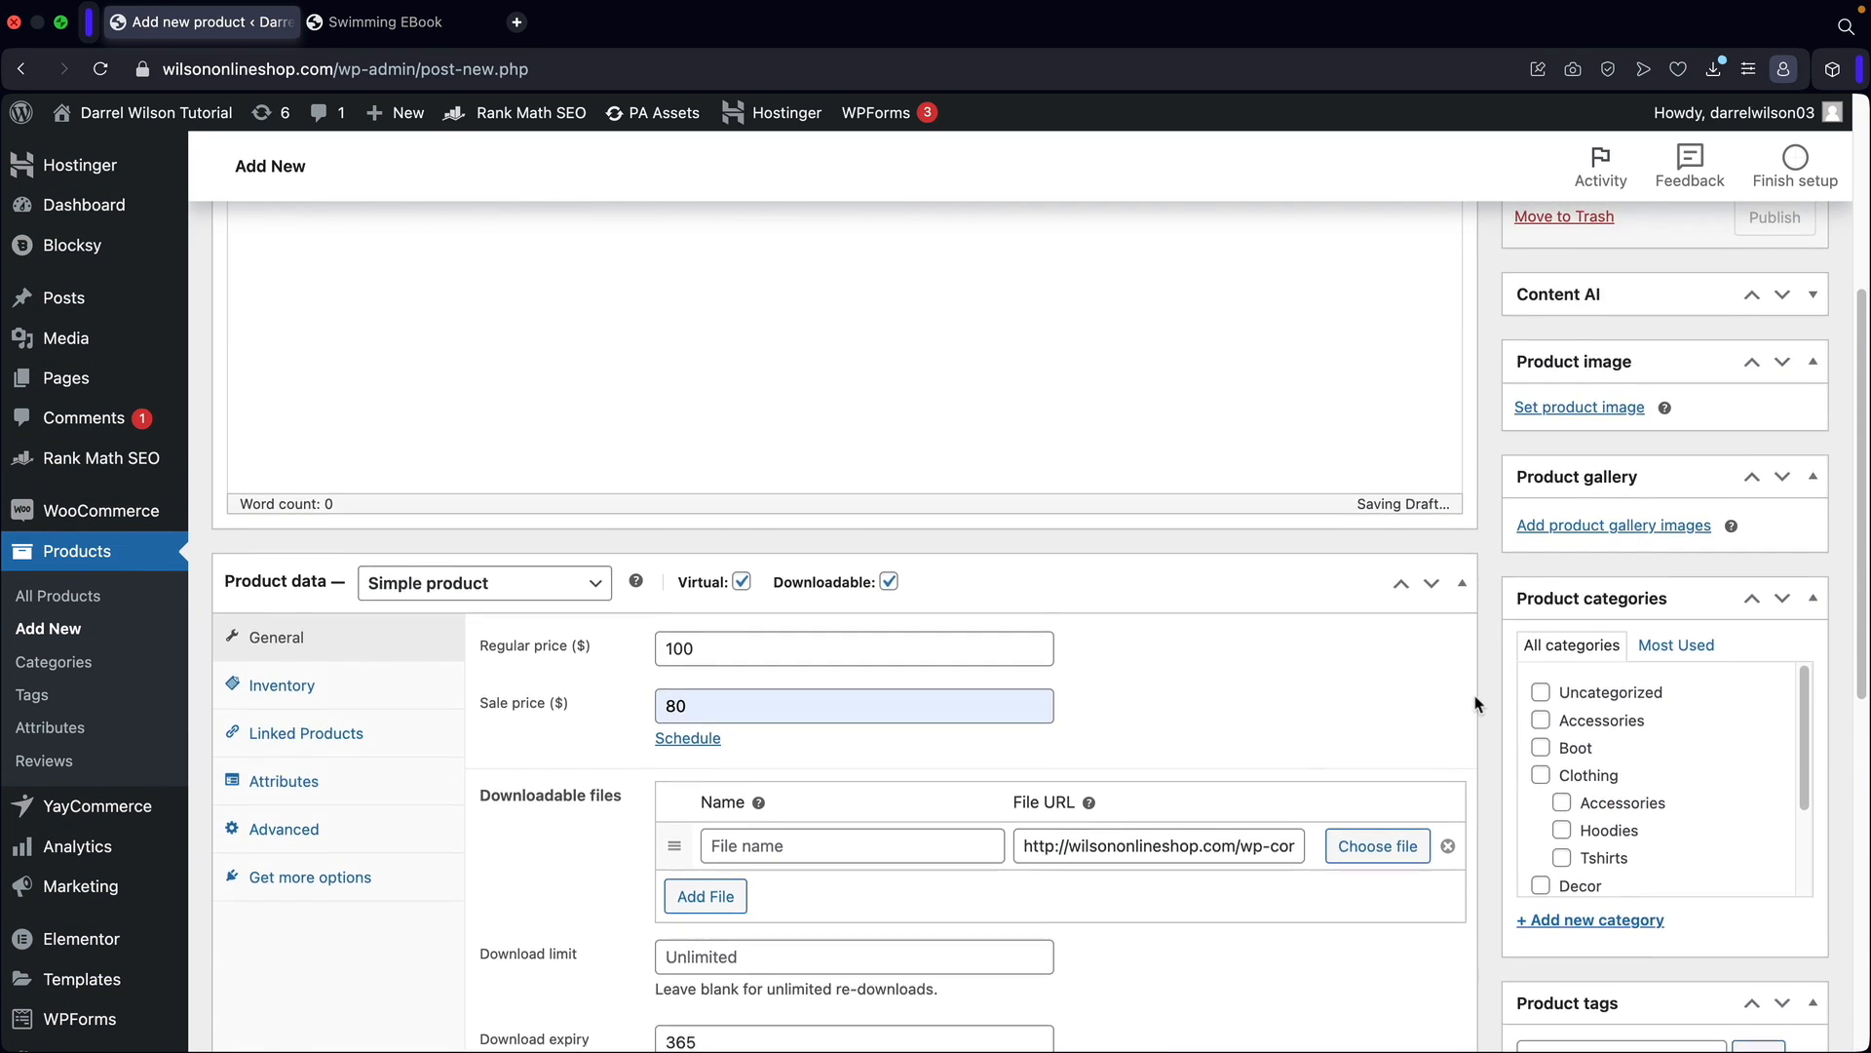
Set the basketball player photo from the media library as the product image
click(1577, 407)
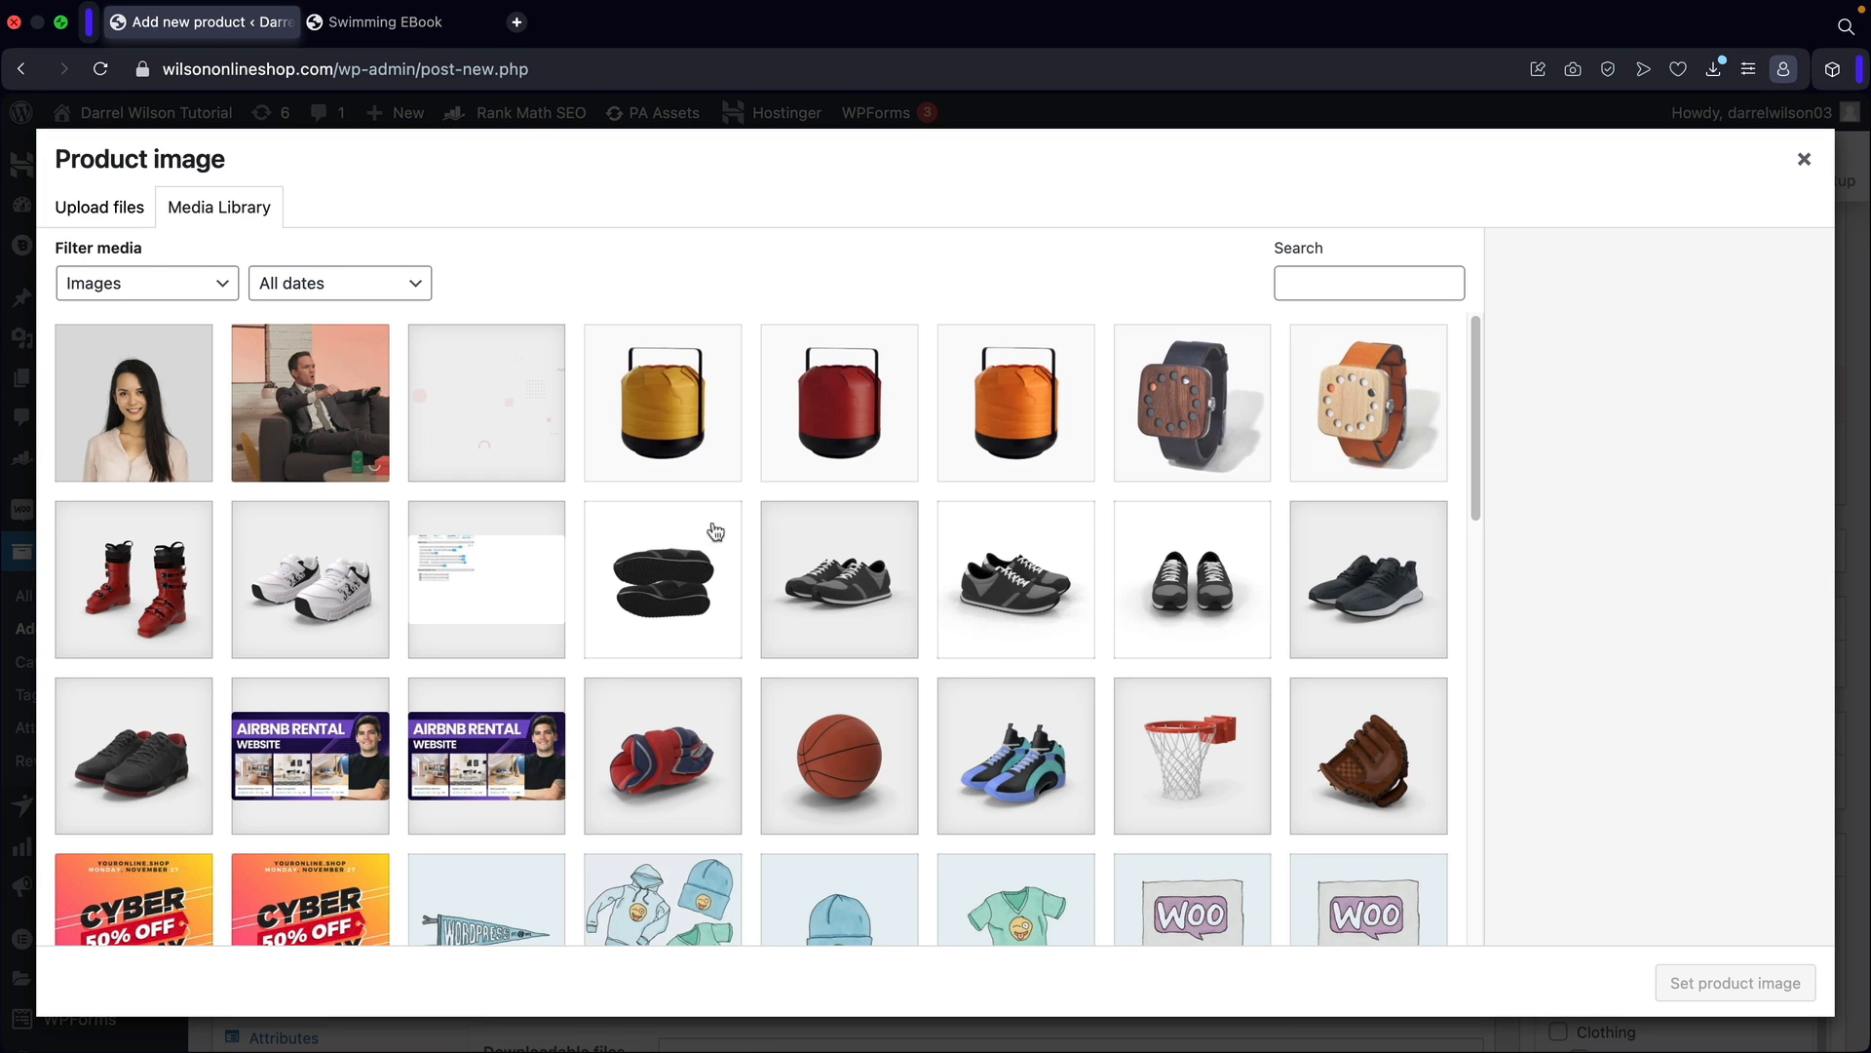
scroll(down, 3)
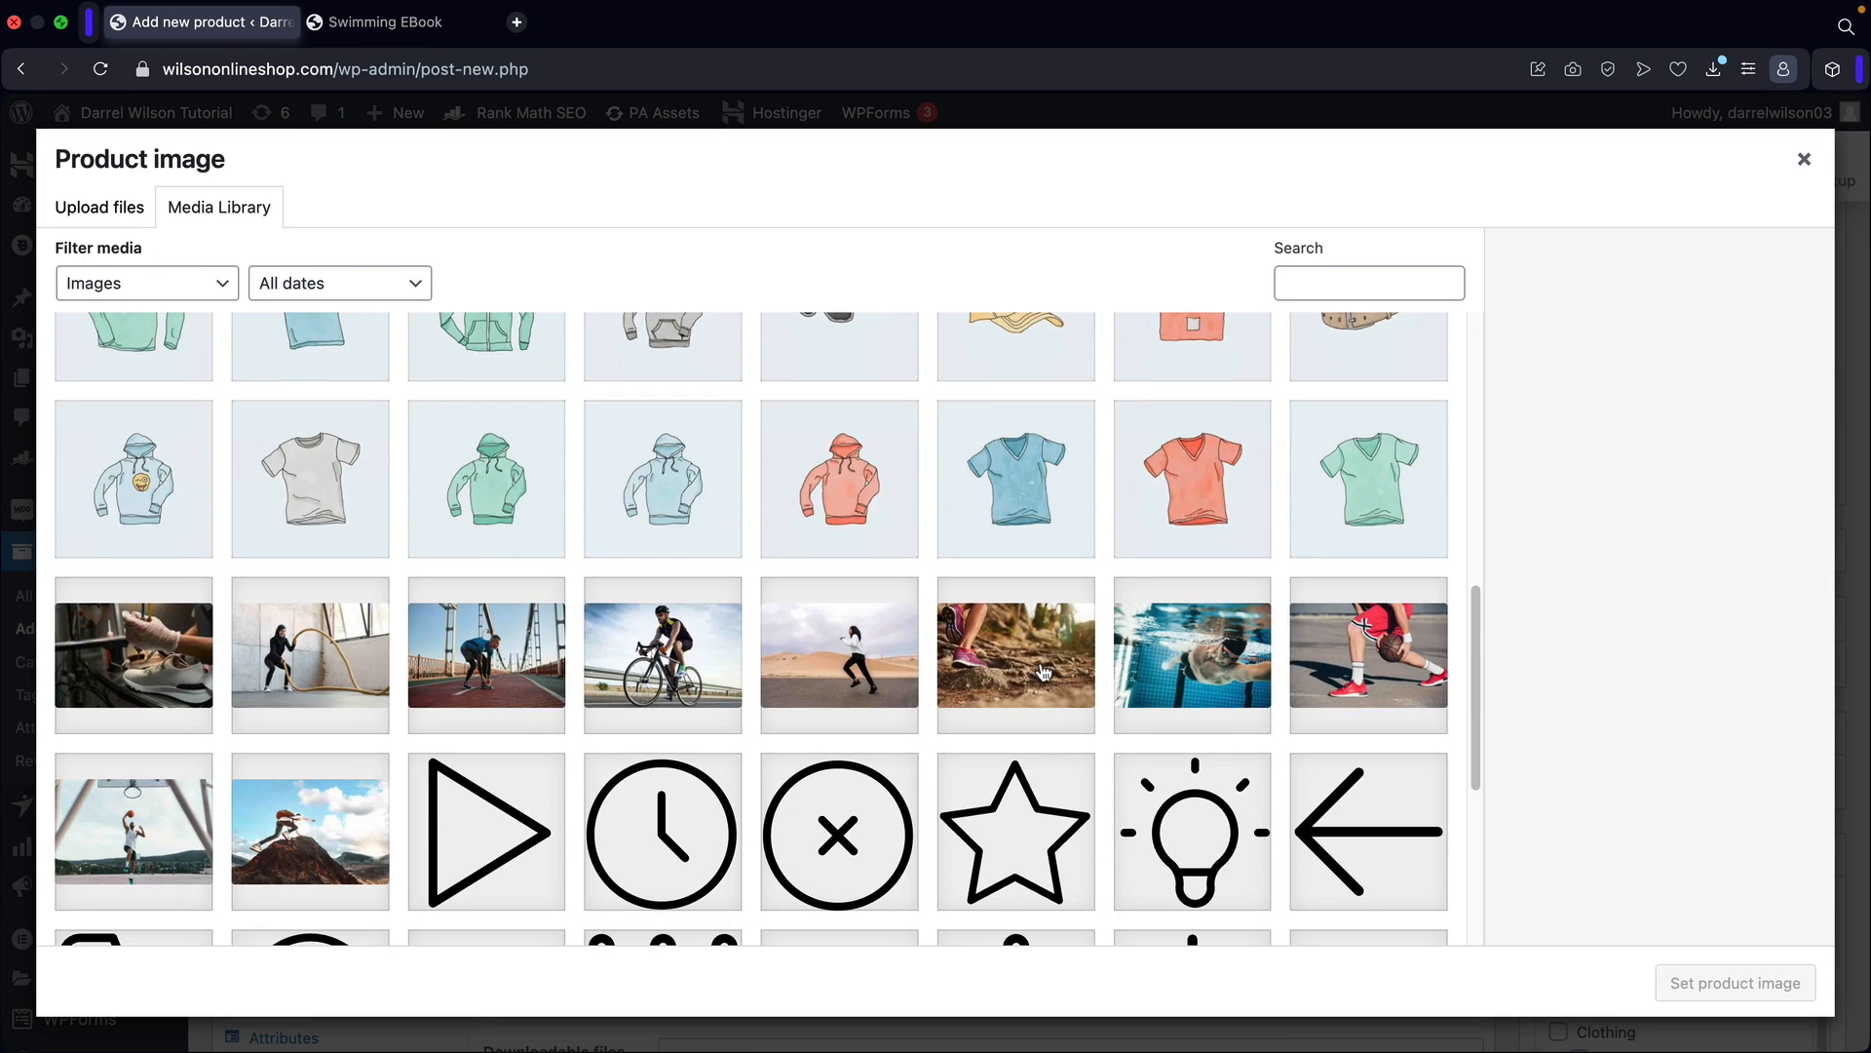
click(1369, 655)
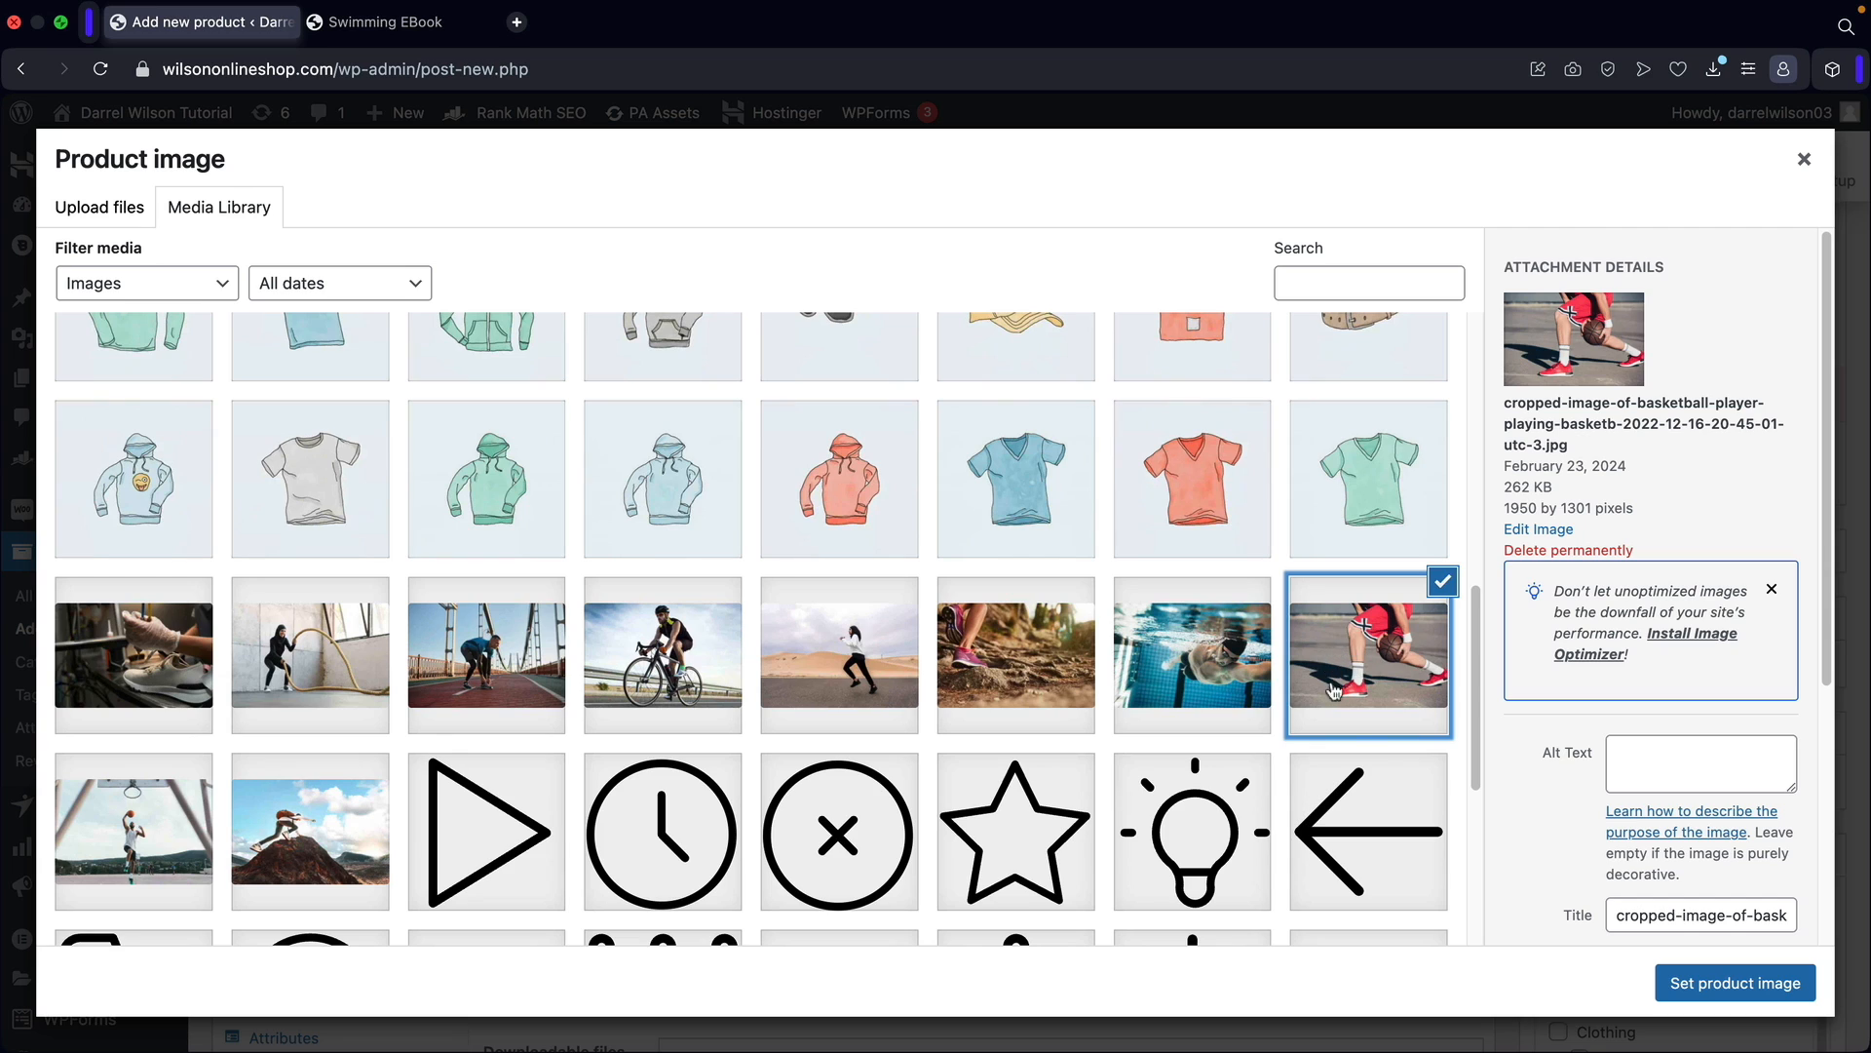
click(1735, 983)
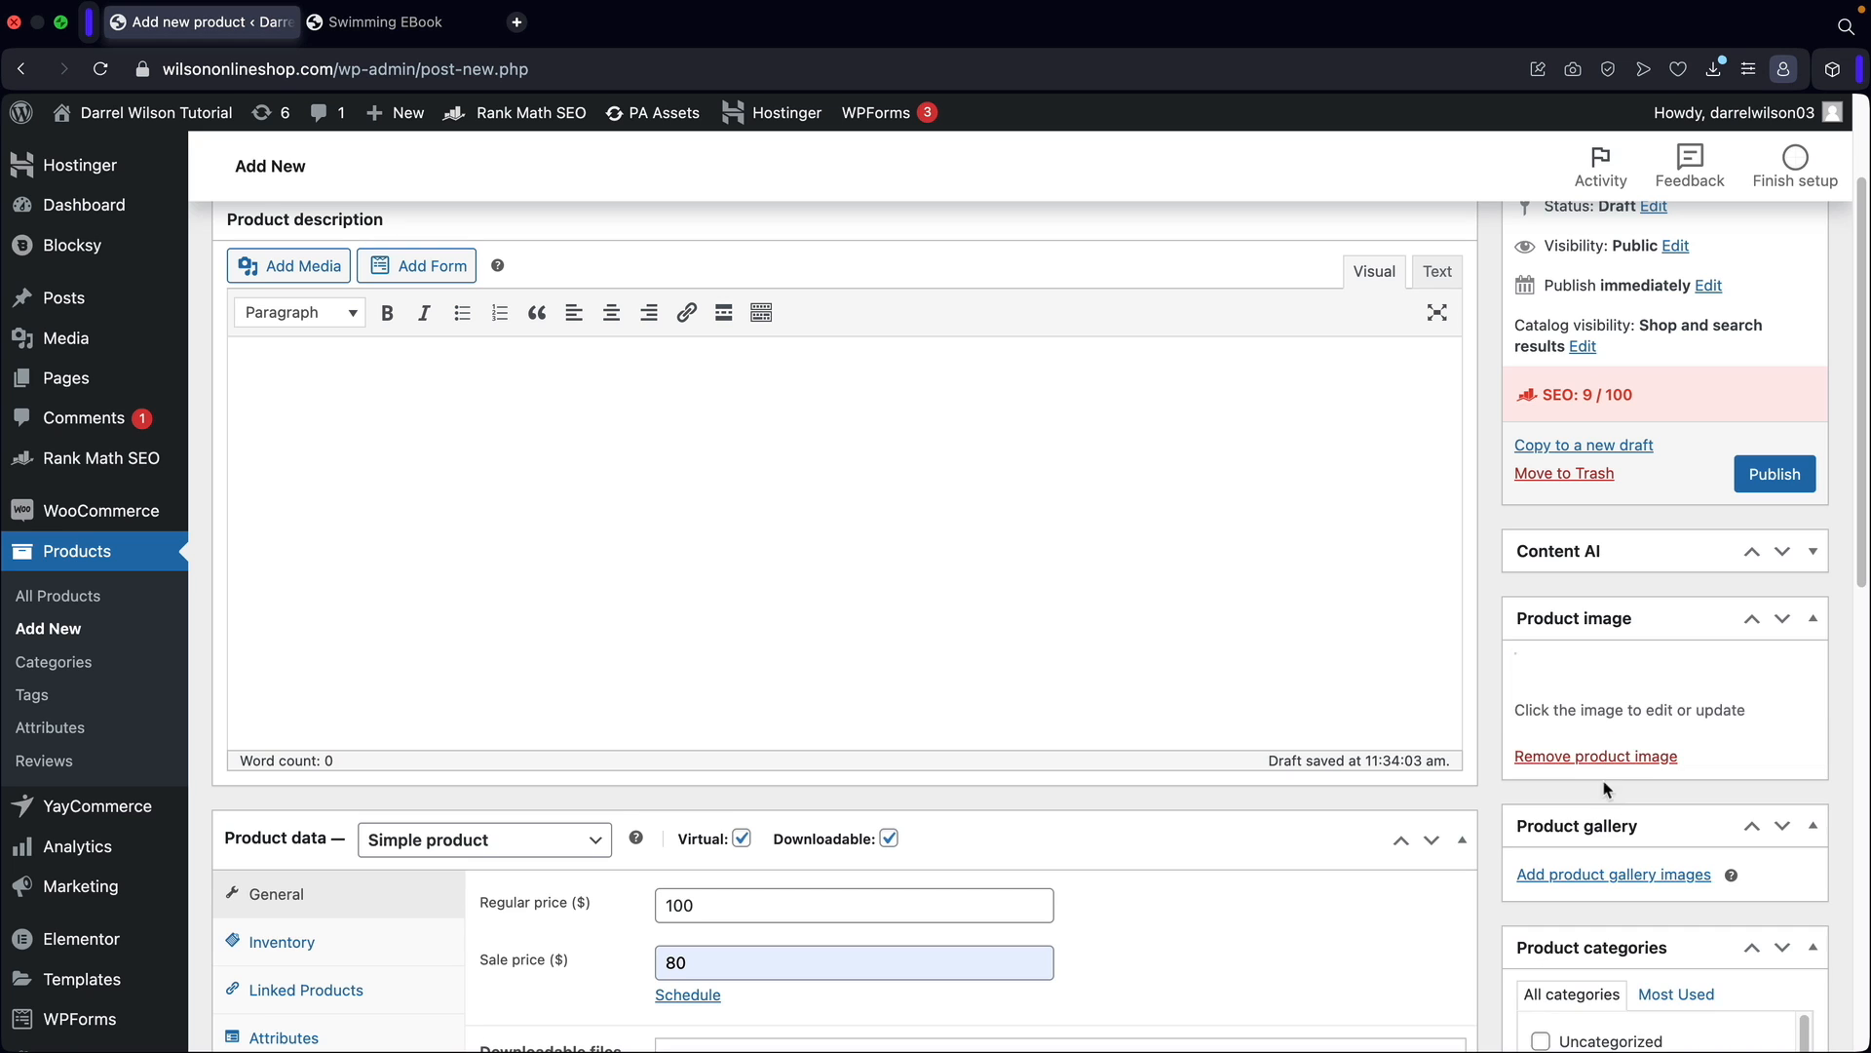
Add the basketball picture to the product gallery and collapse the gallery box
scroll(down, 3)
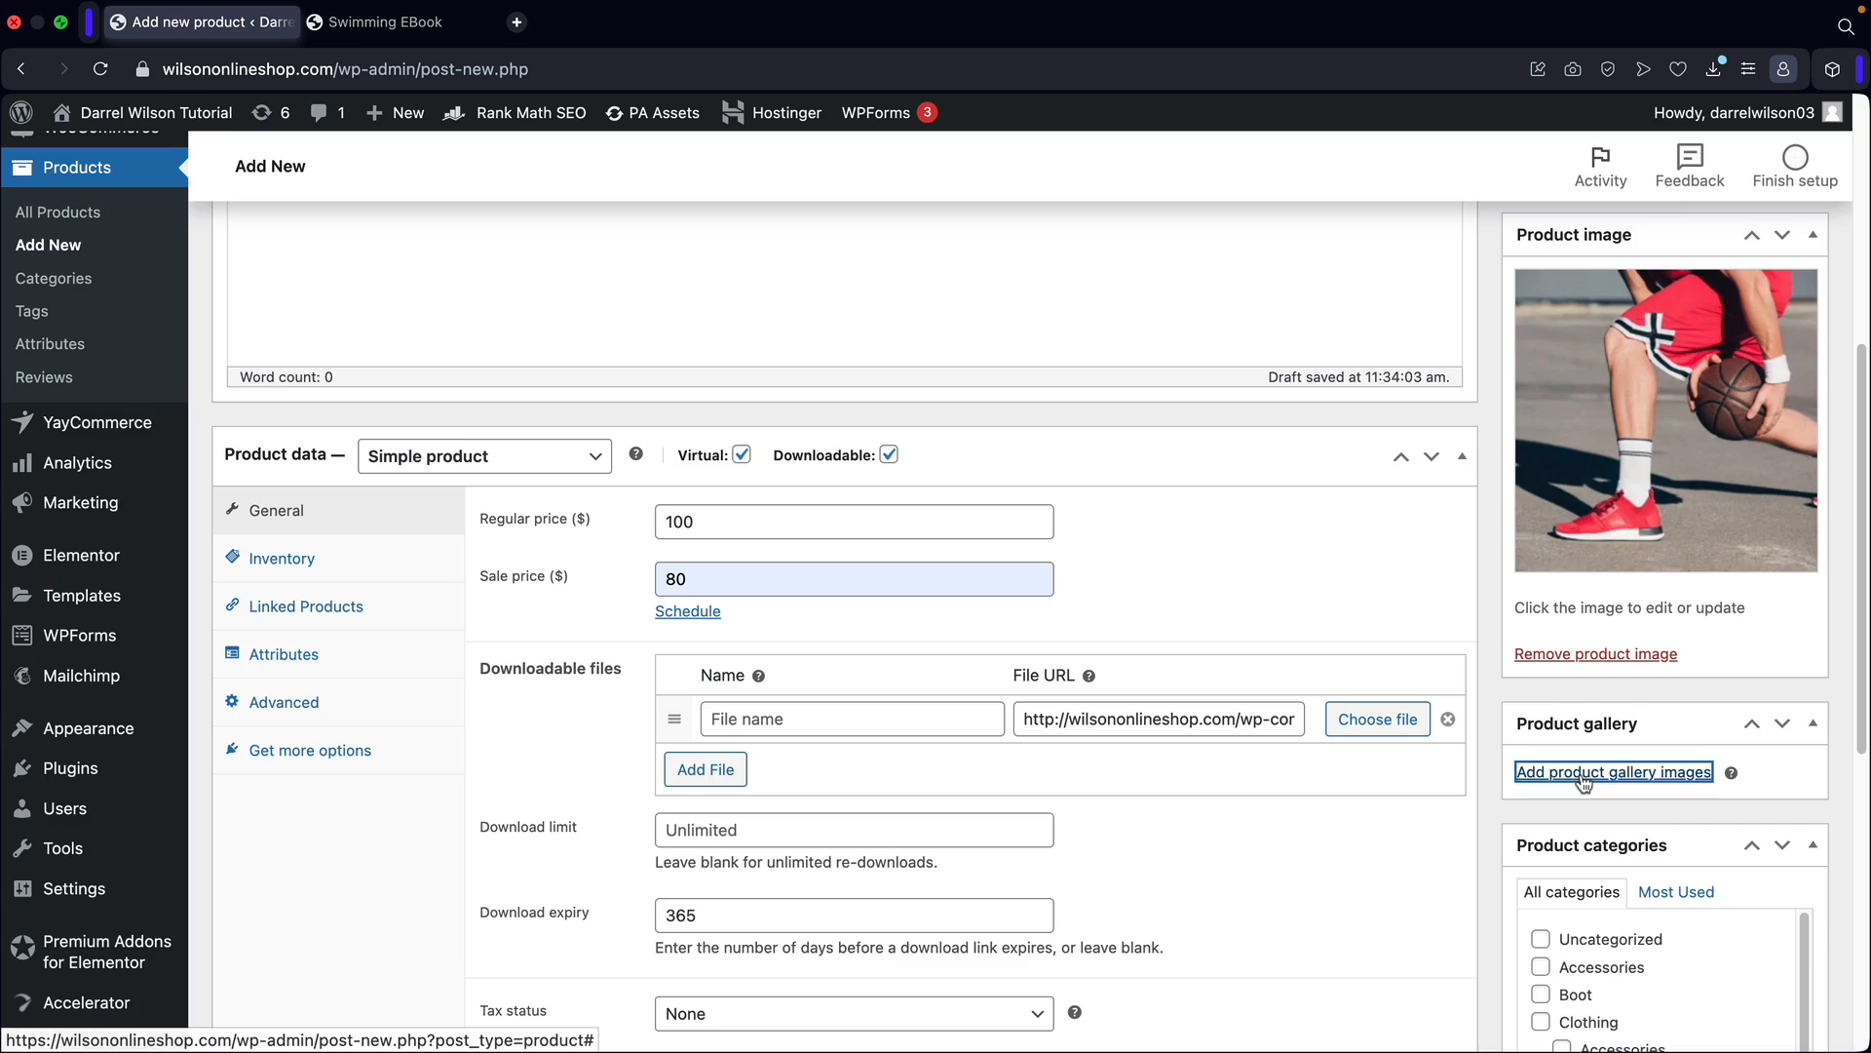
click(1612, 772)
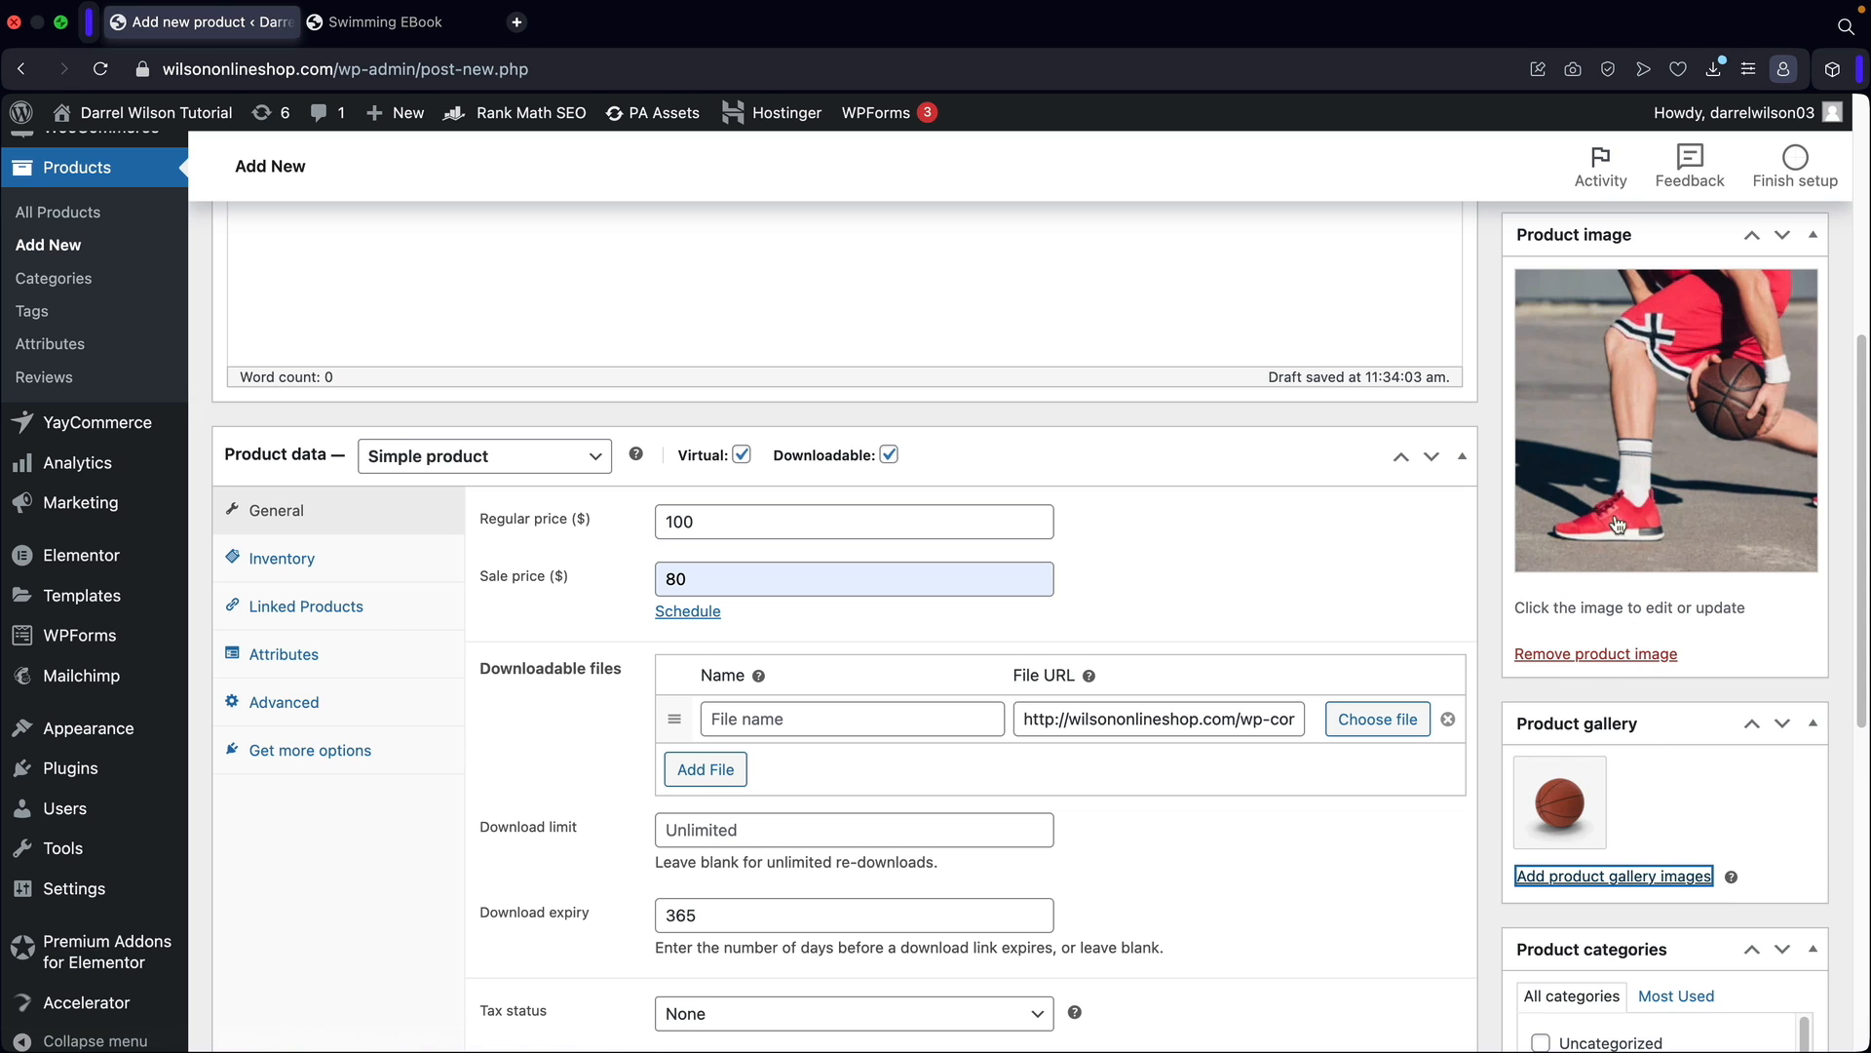
mouse_move(1620, 620)
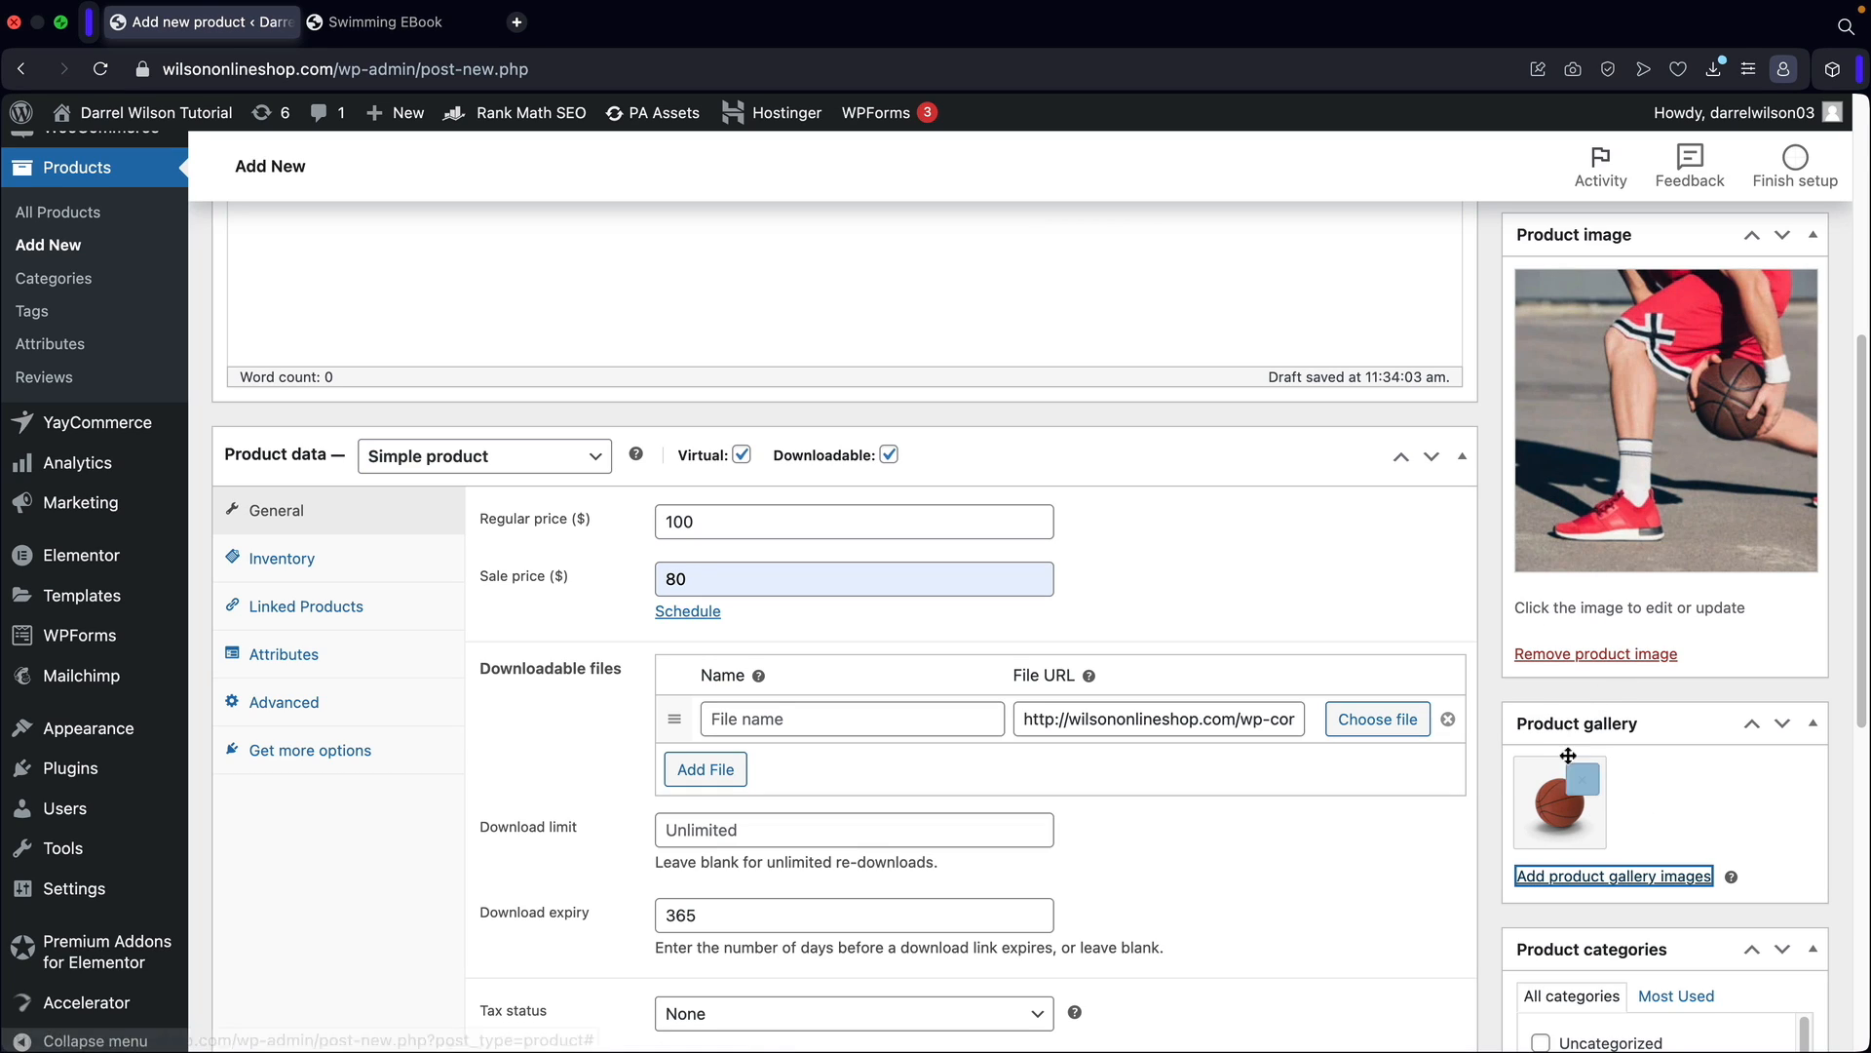
click(1811, 723)
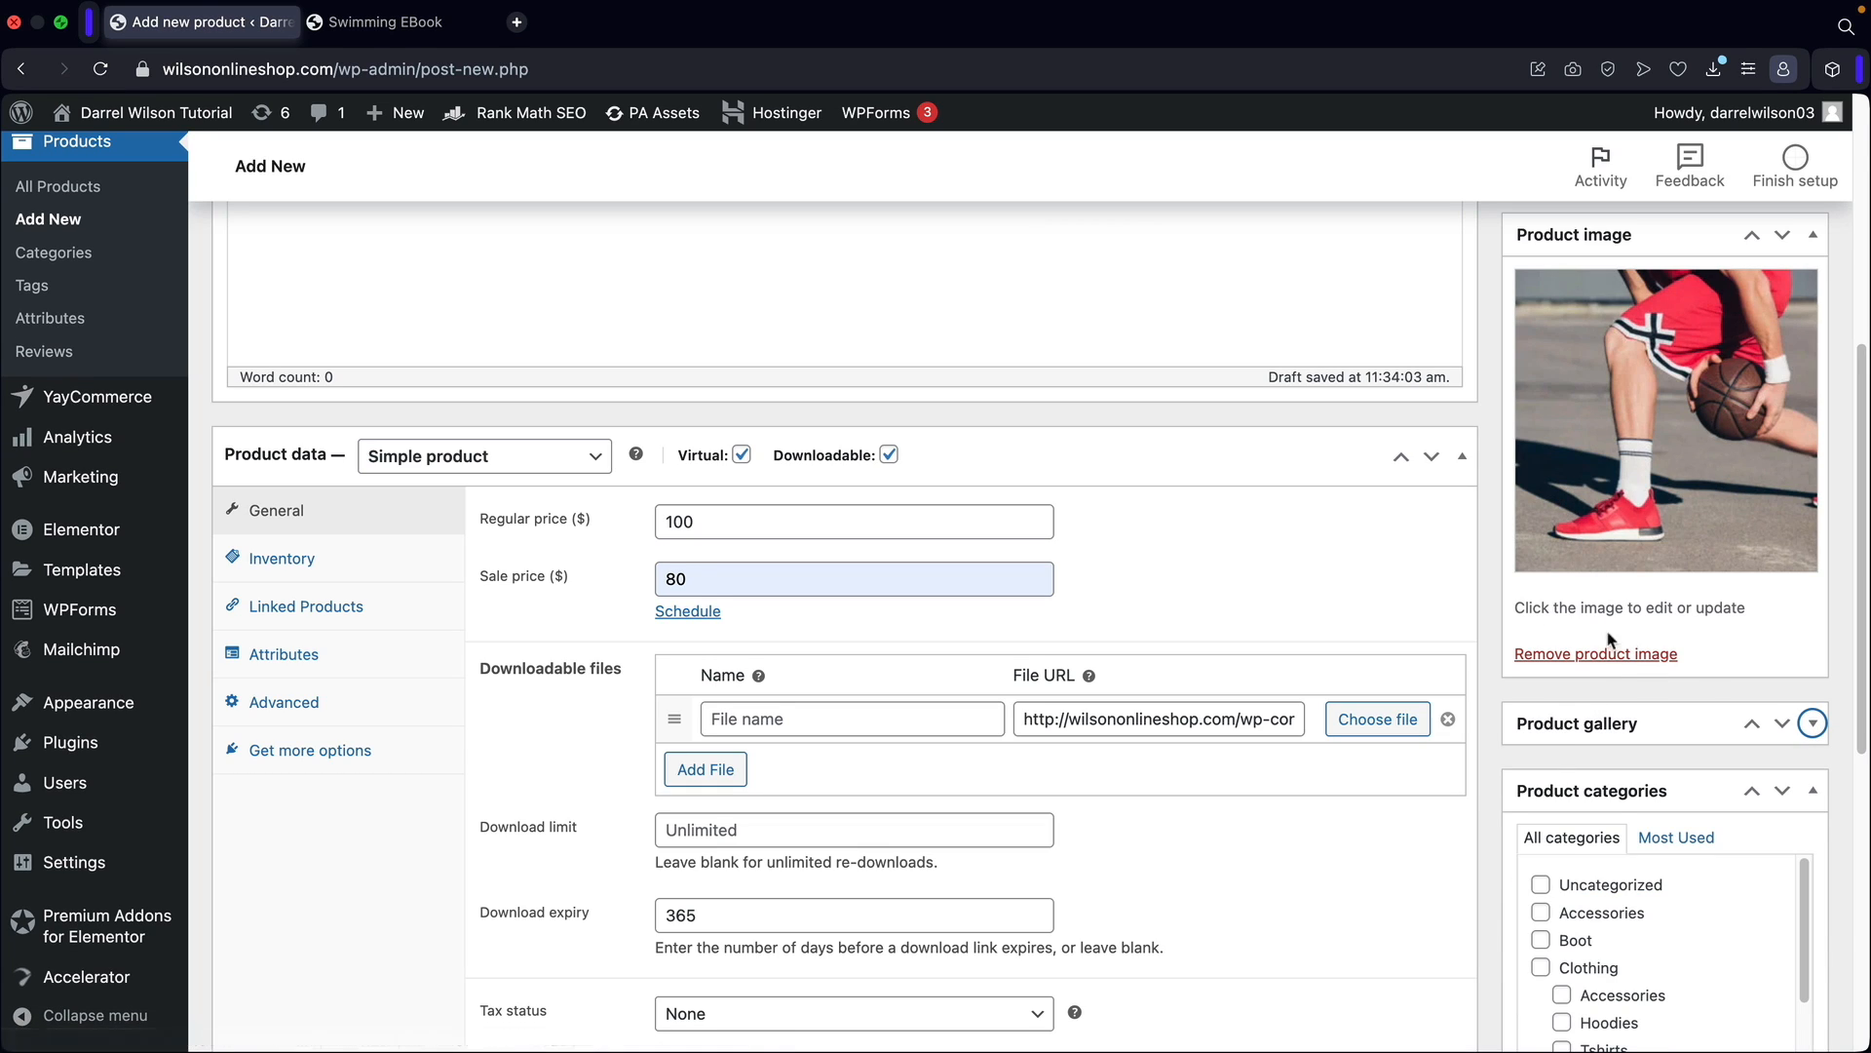
Assign the Sports category and publish Basketball PDF Download
scroll(down, 3)
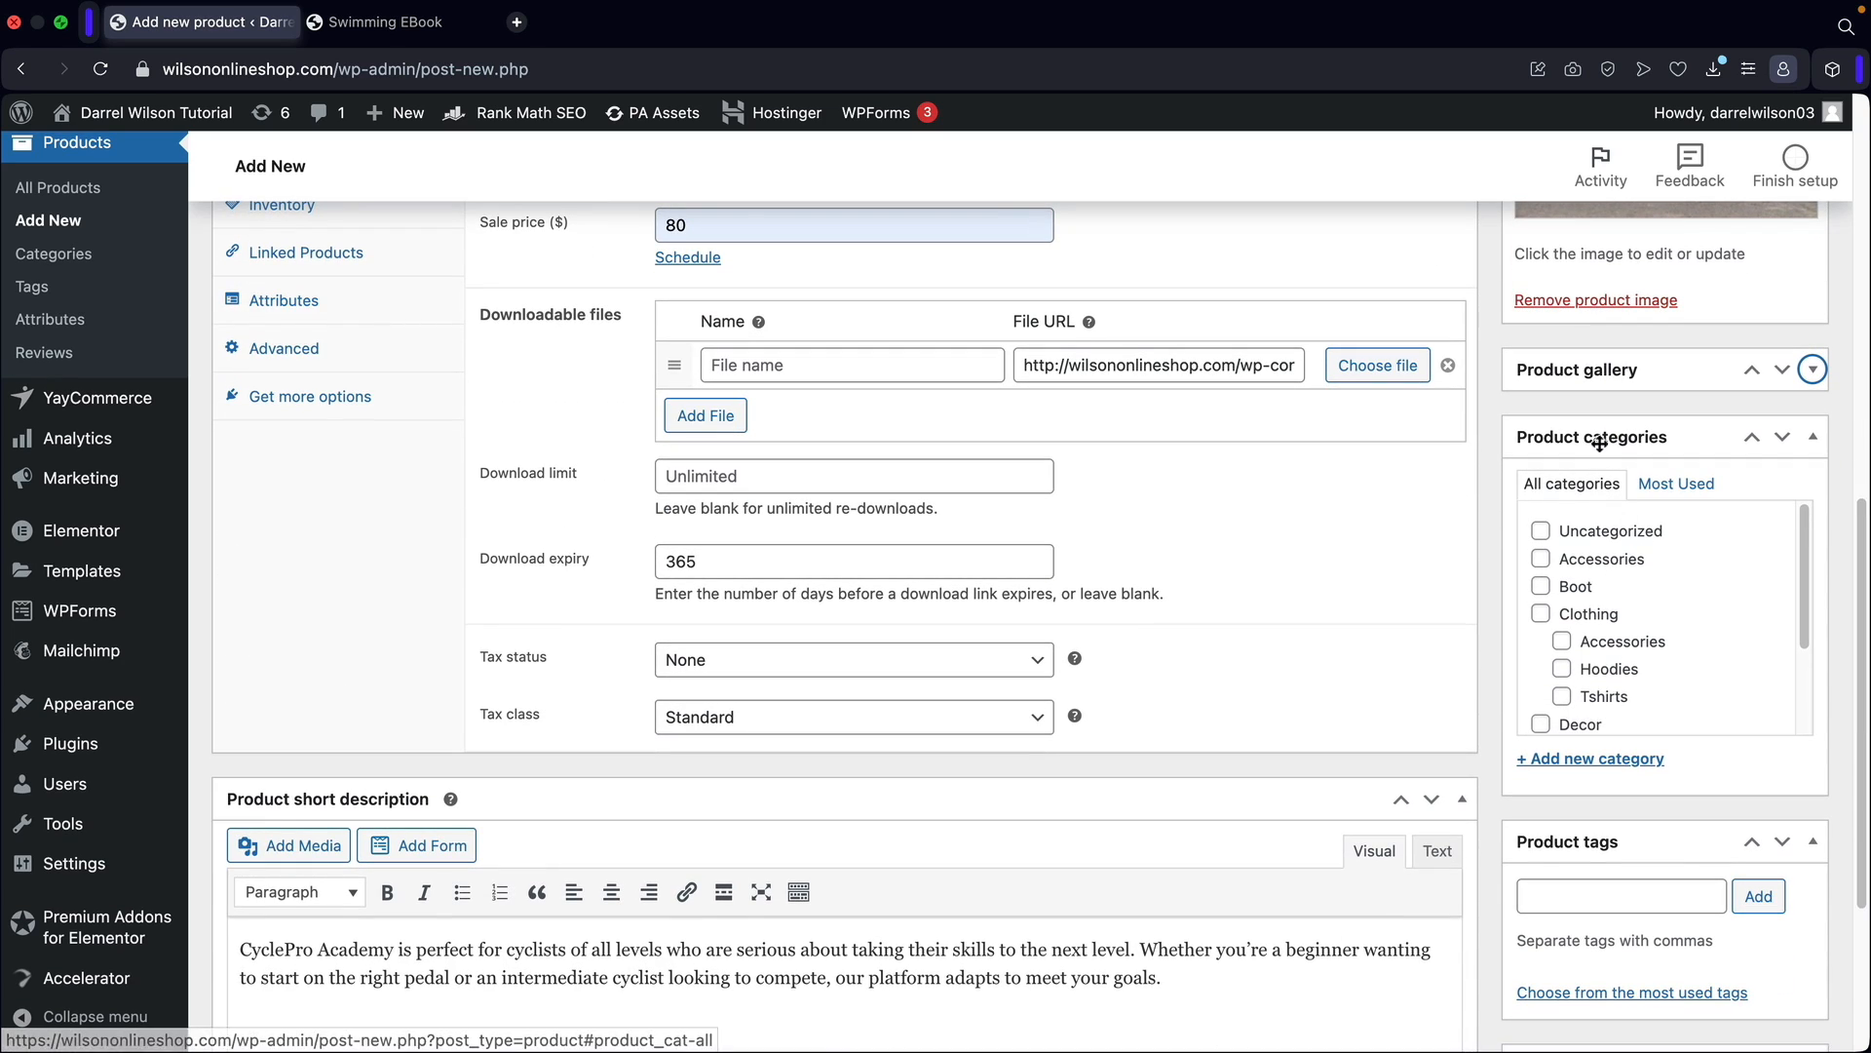
scroll(down, 3)
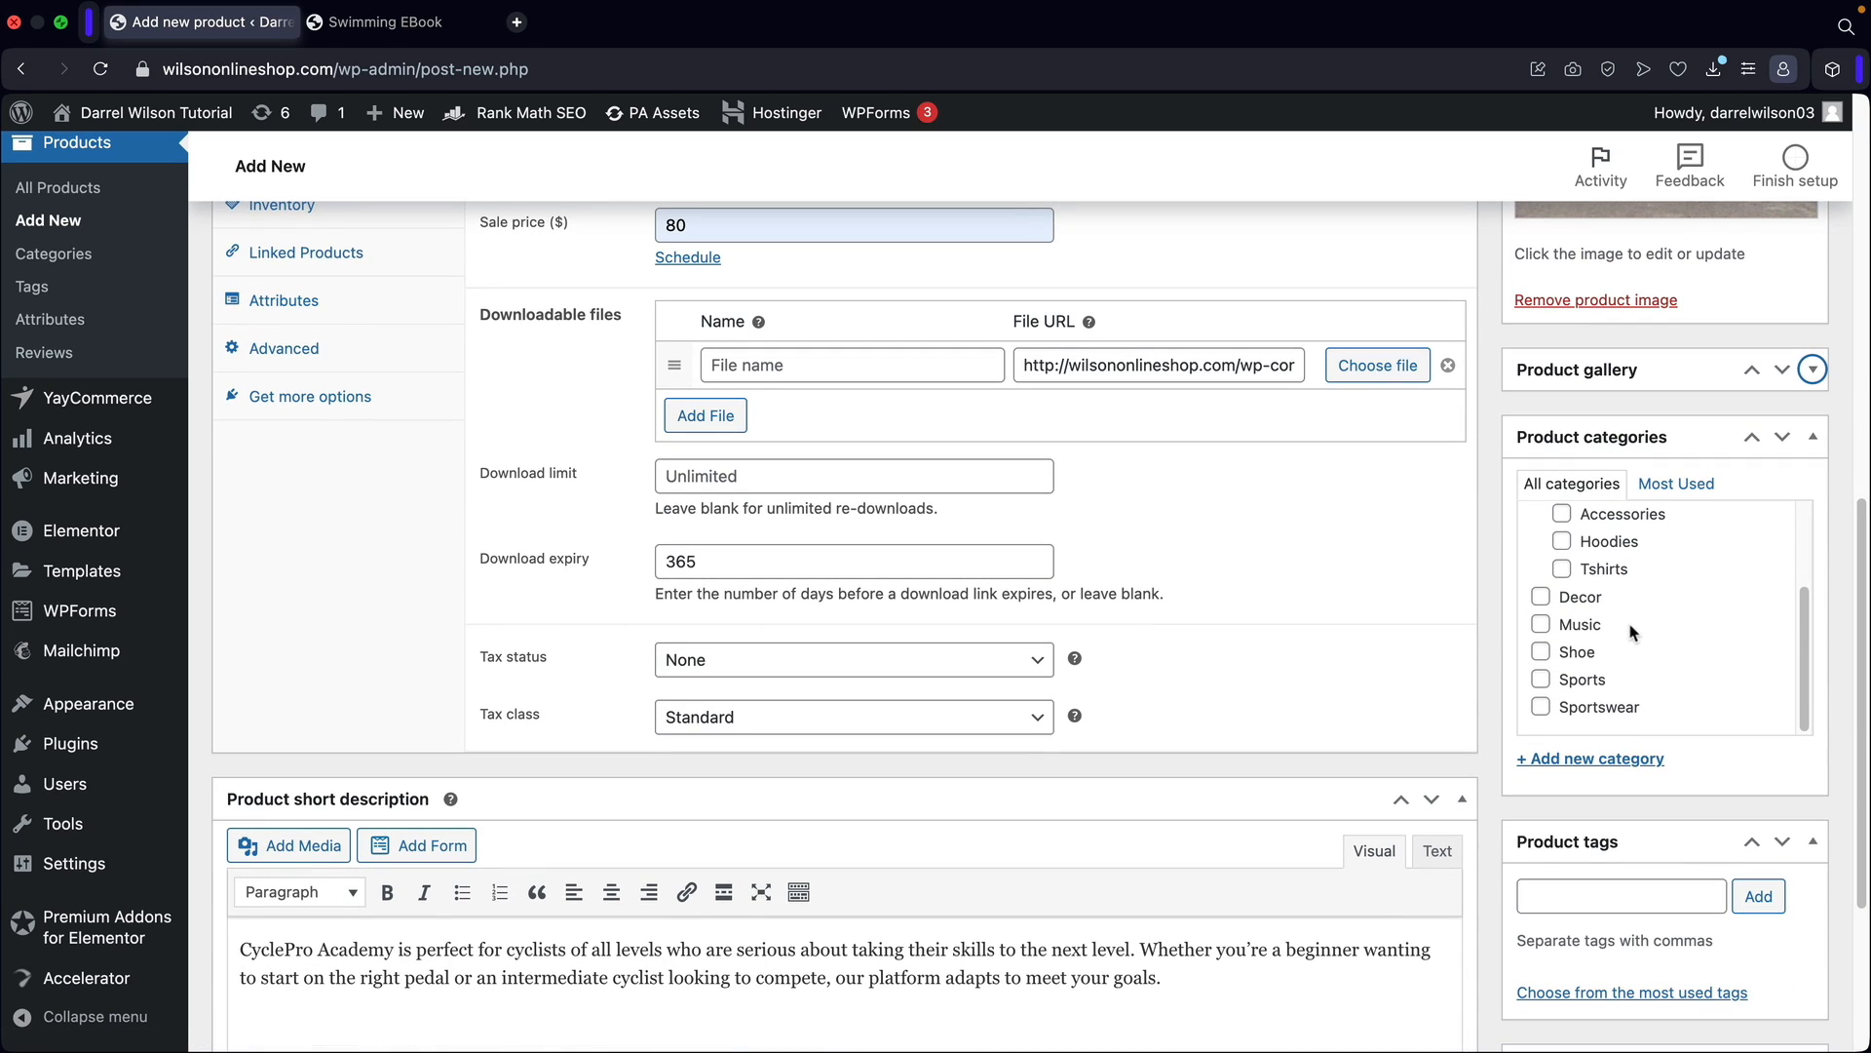
click(1541, 679)
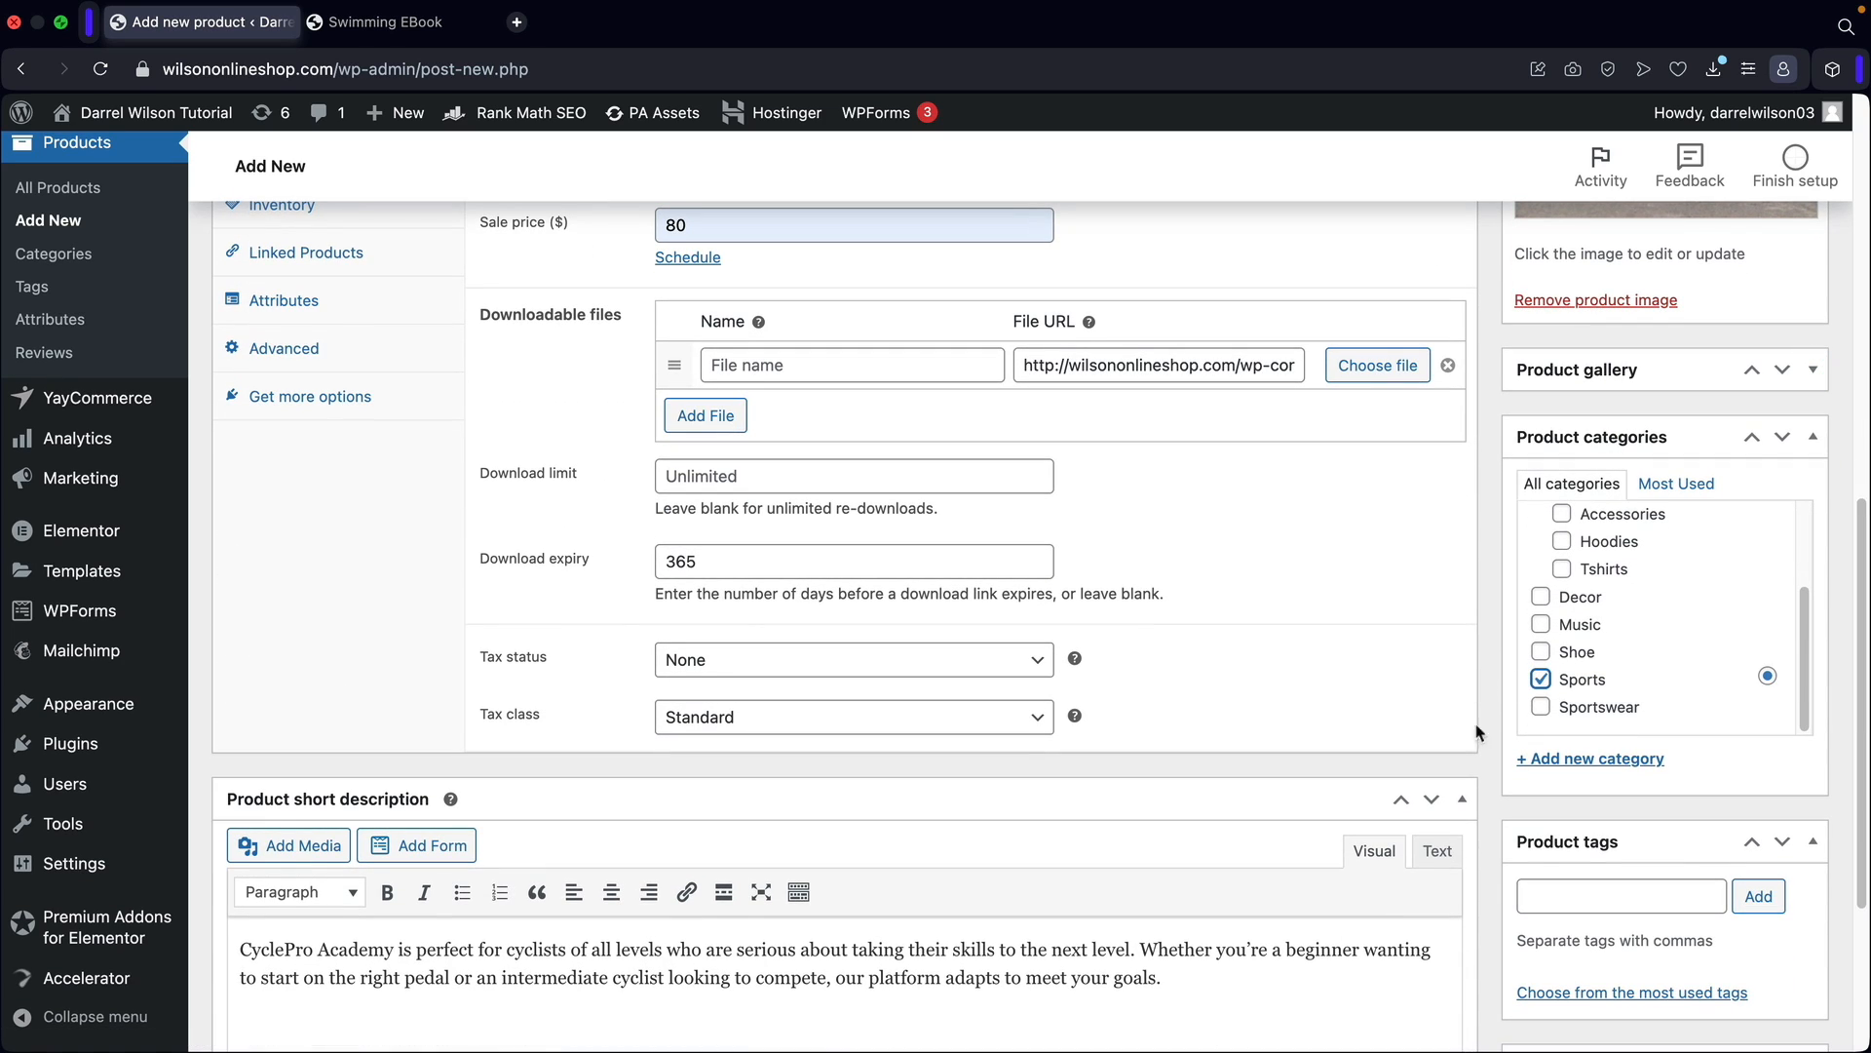
scroll(down, 3)
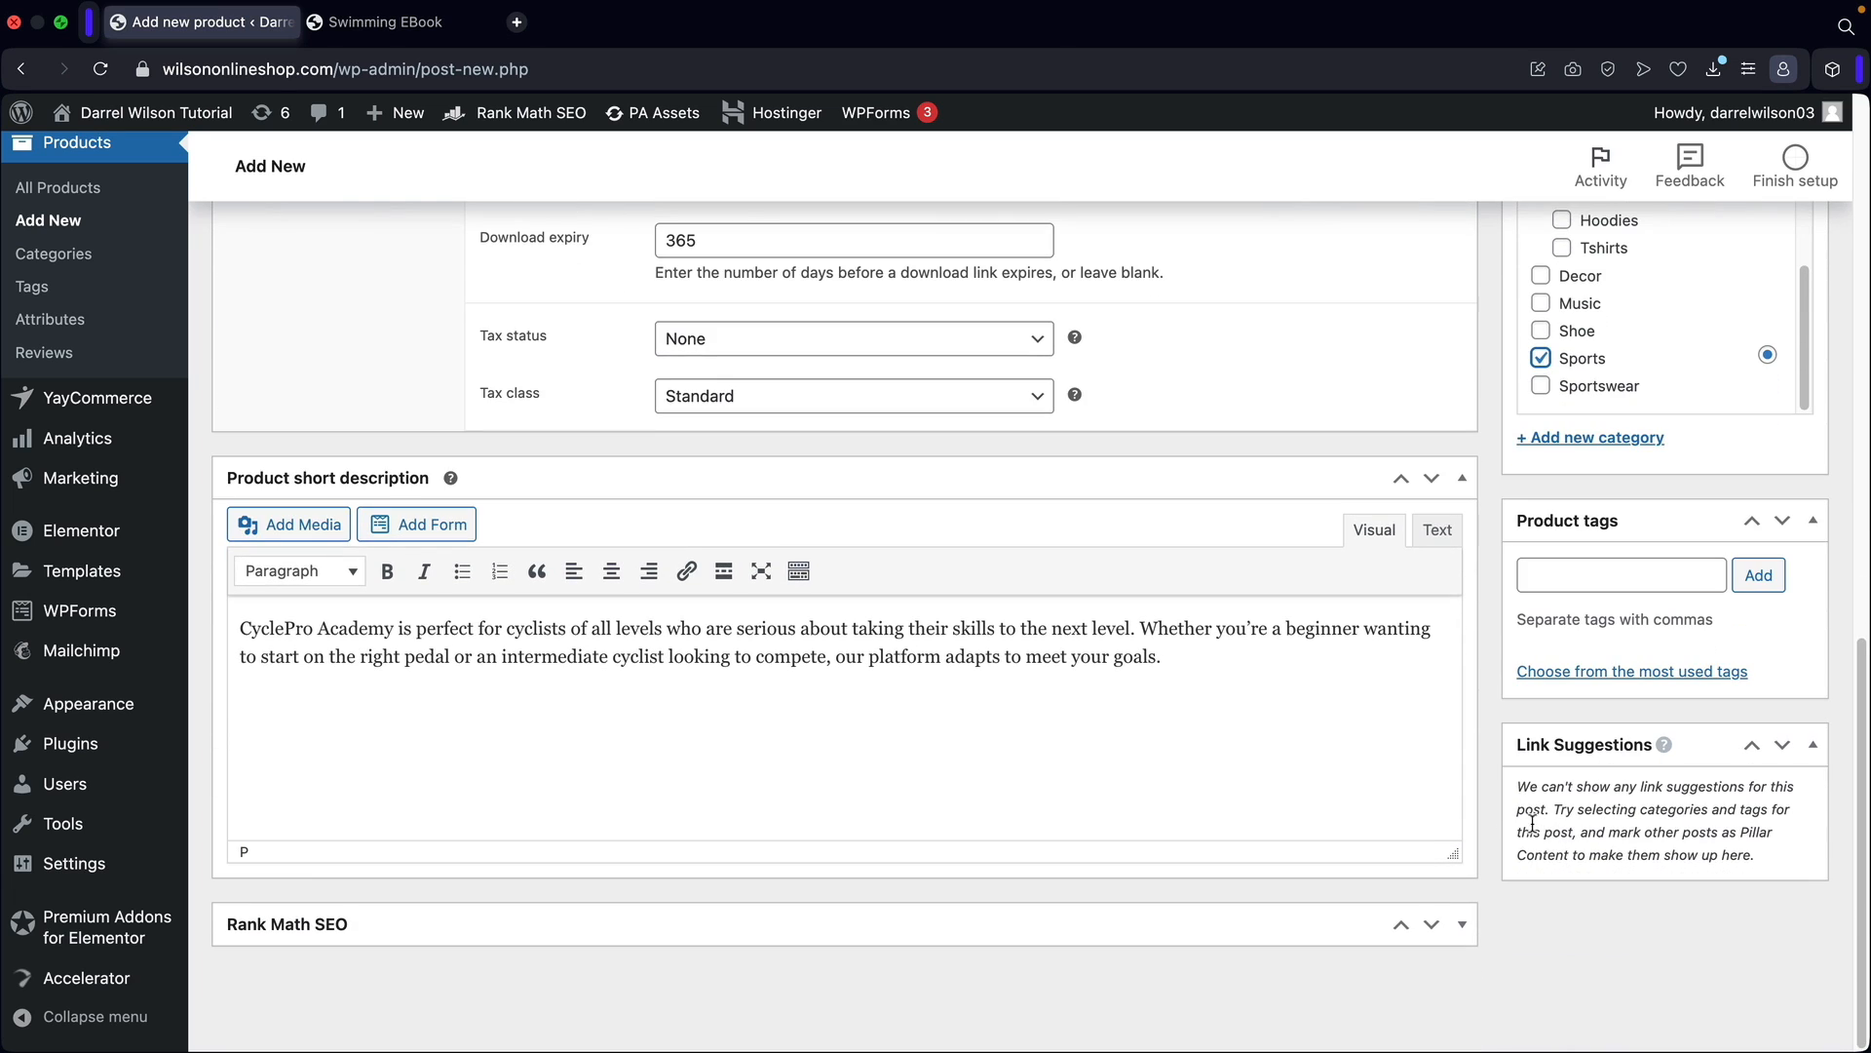
scroll(up, 3)
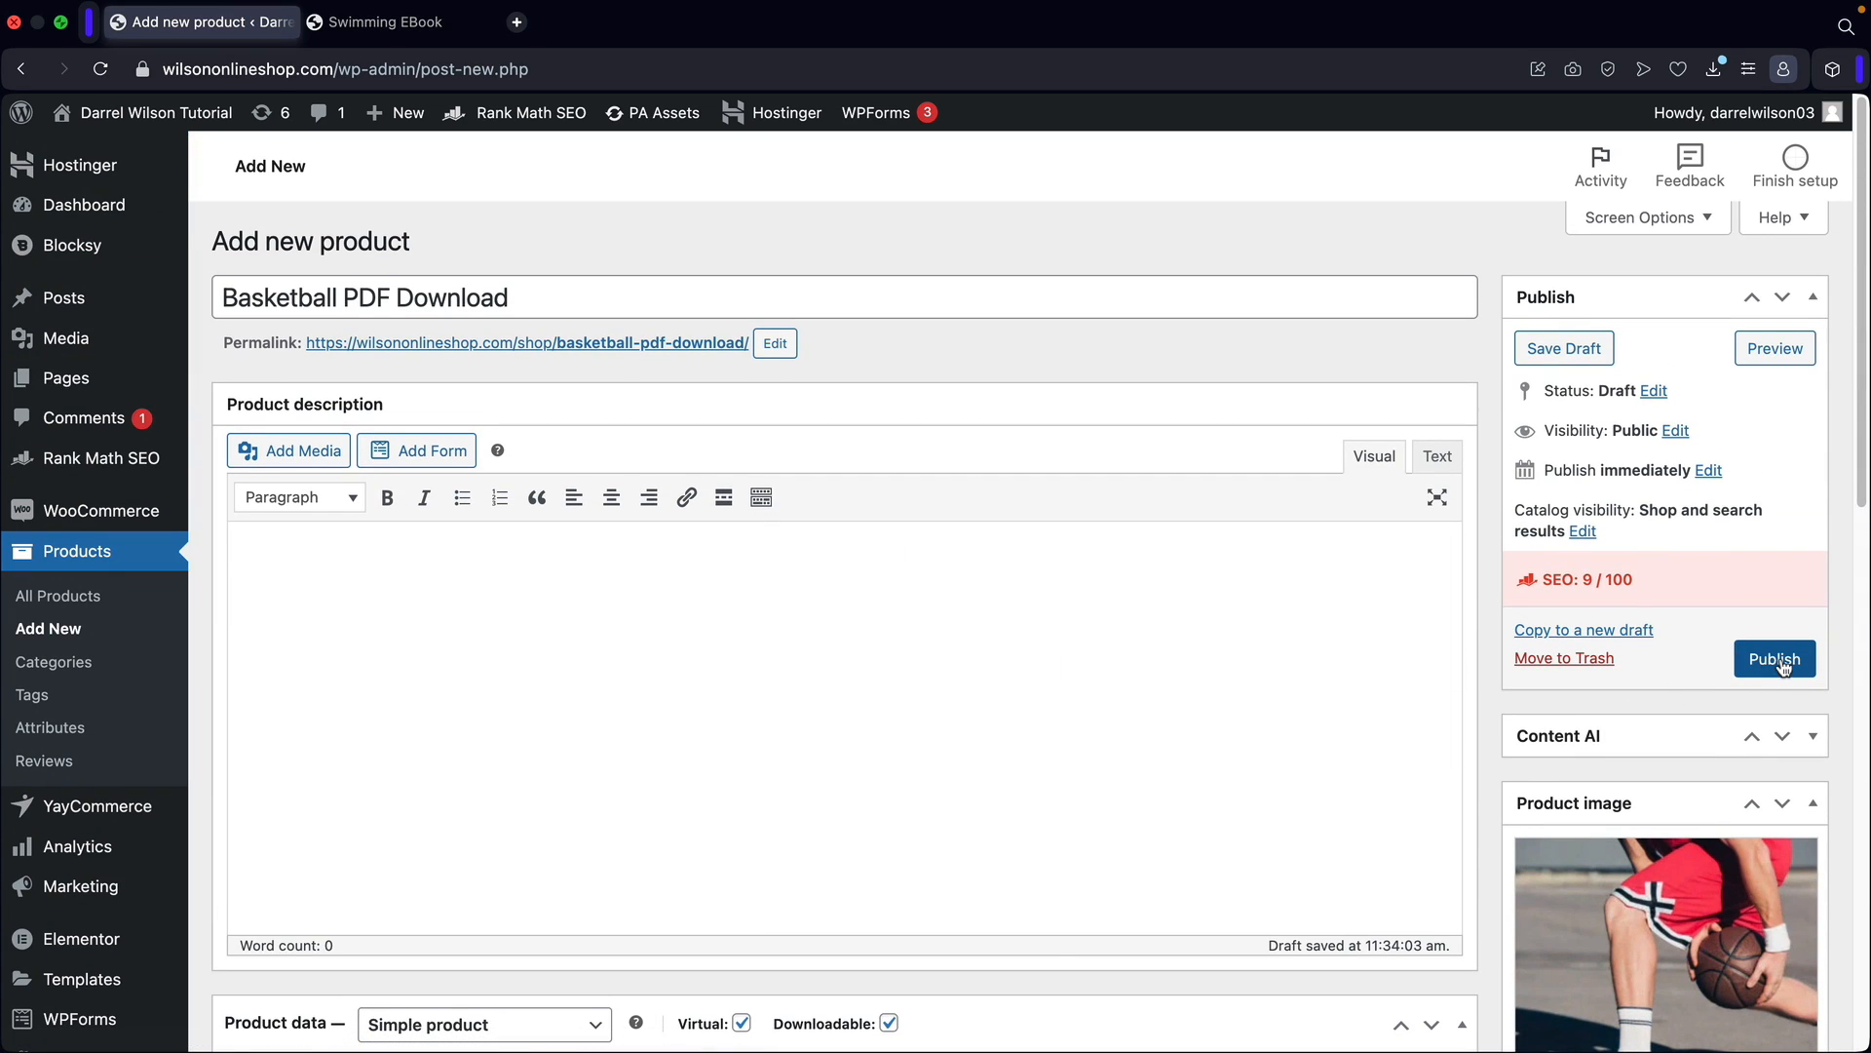
click(1773, 659)
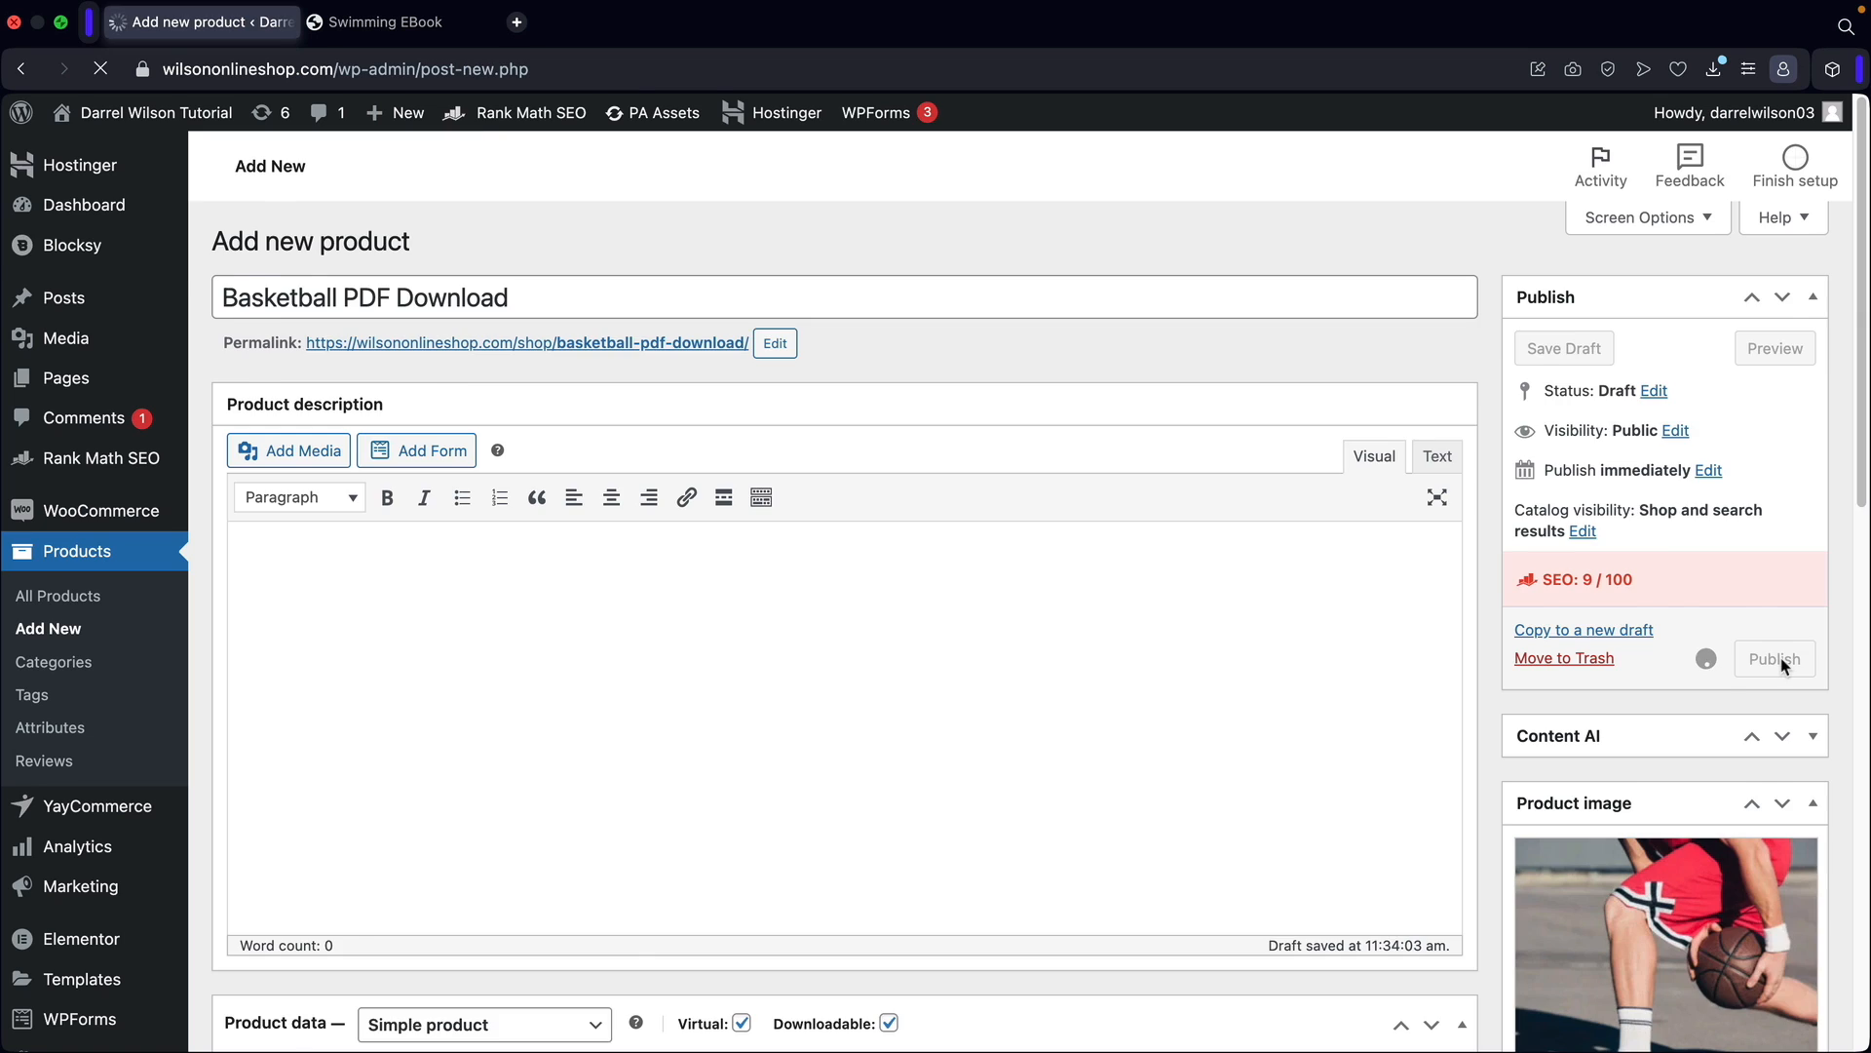
click(1774, 659)
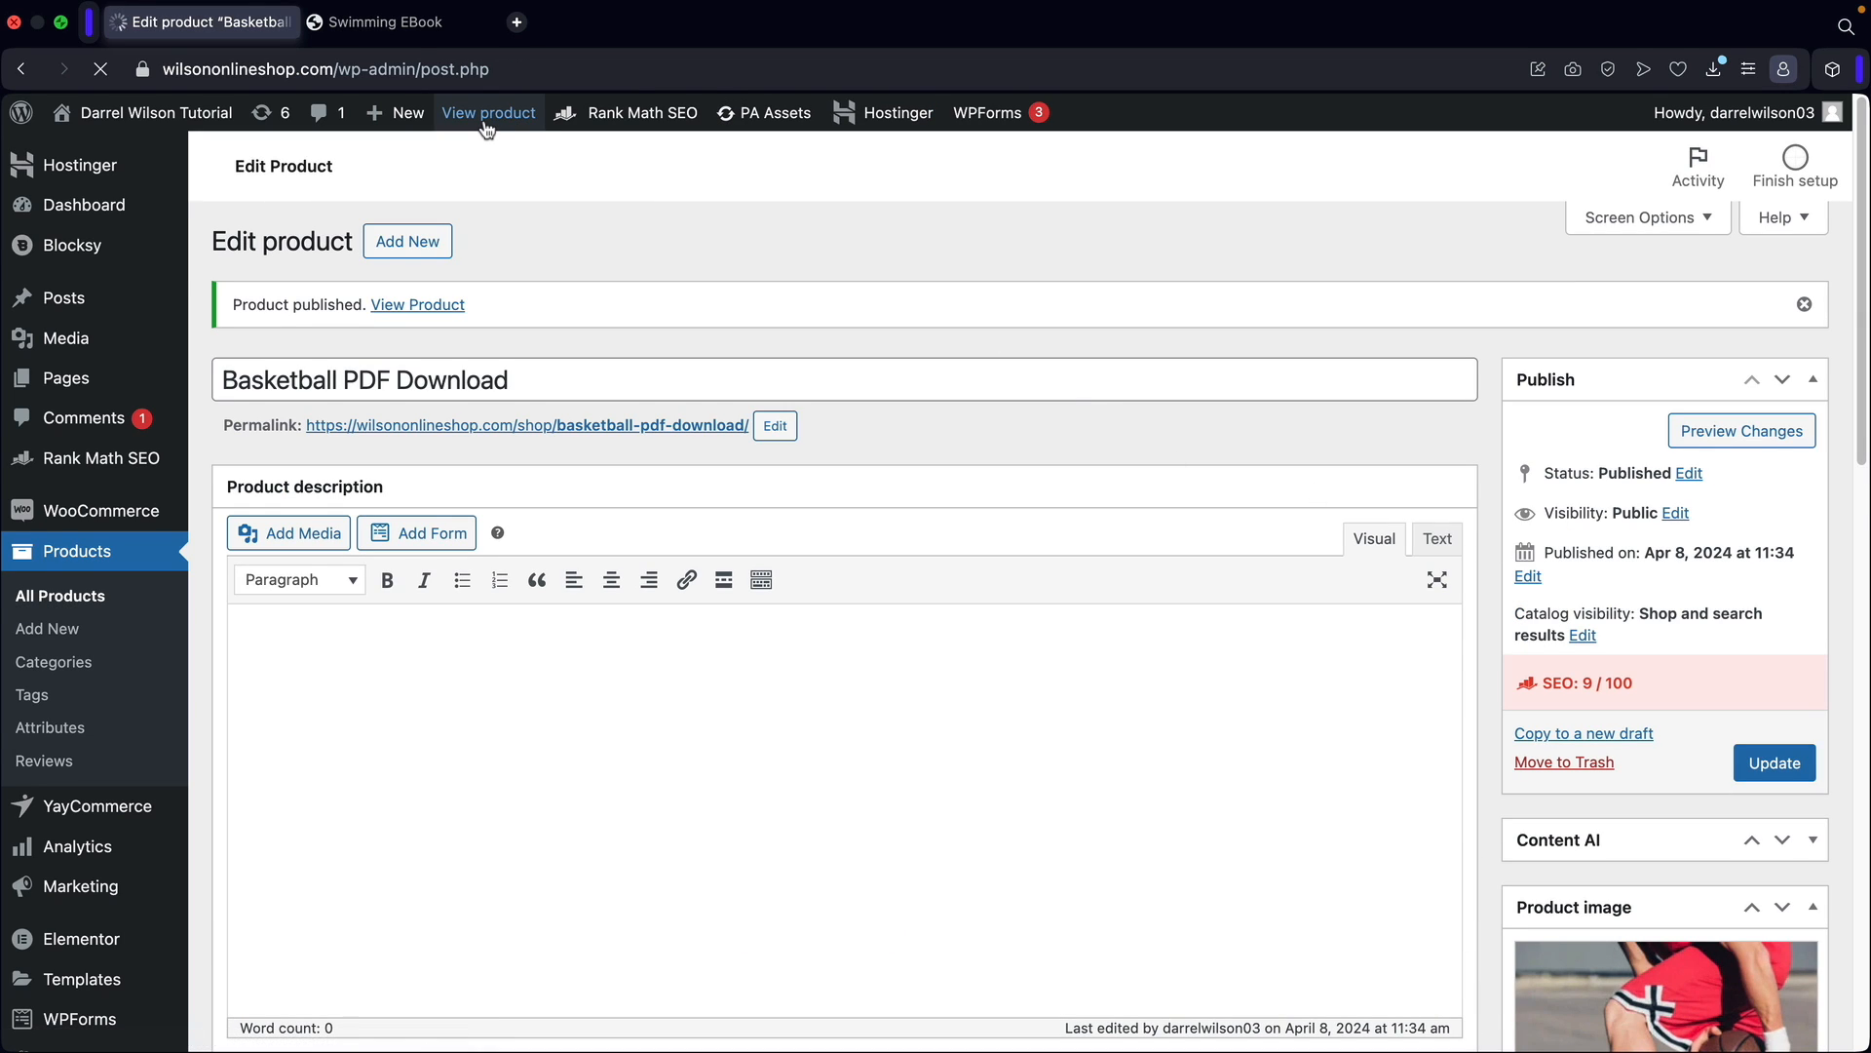
Add Basketball PDF Download to the cart from its storefront page and proceed to checkout
click(487, 113)
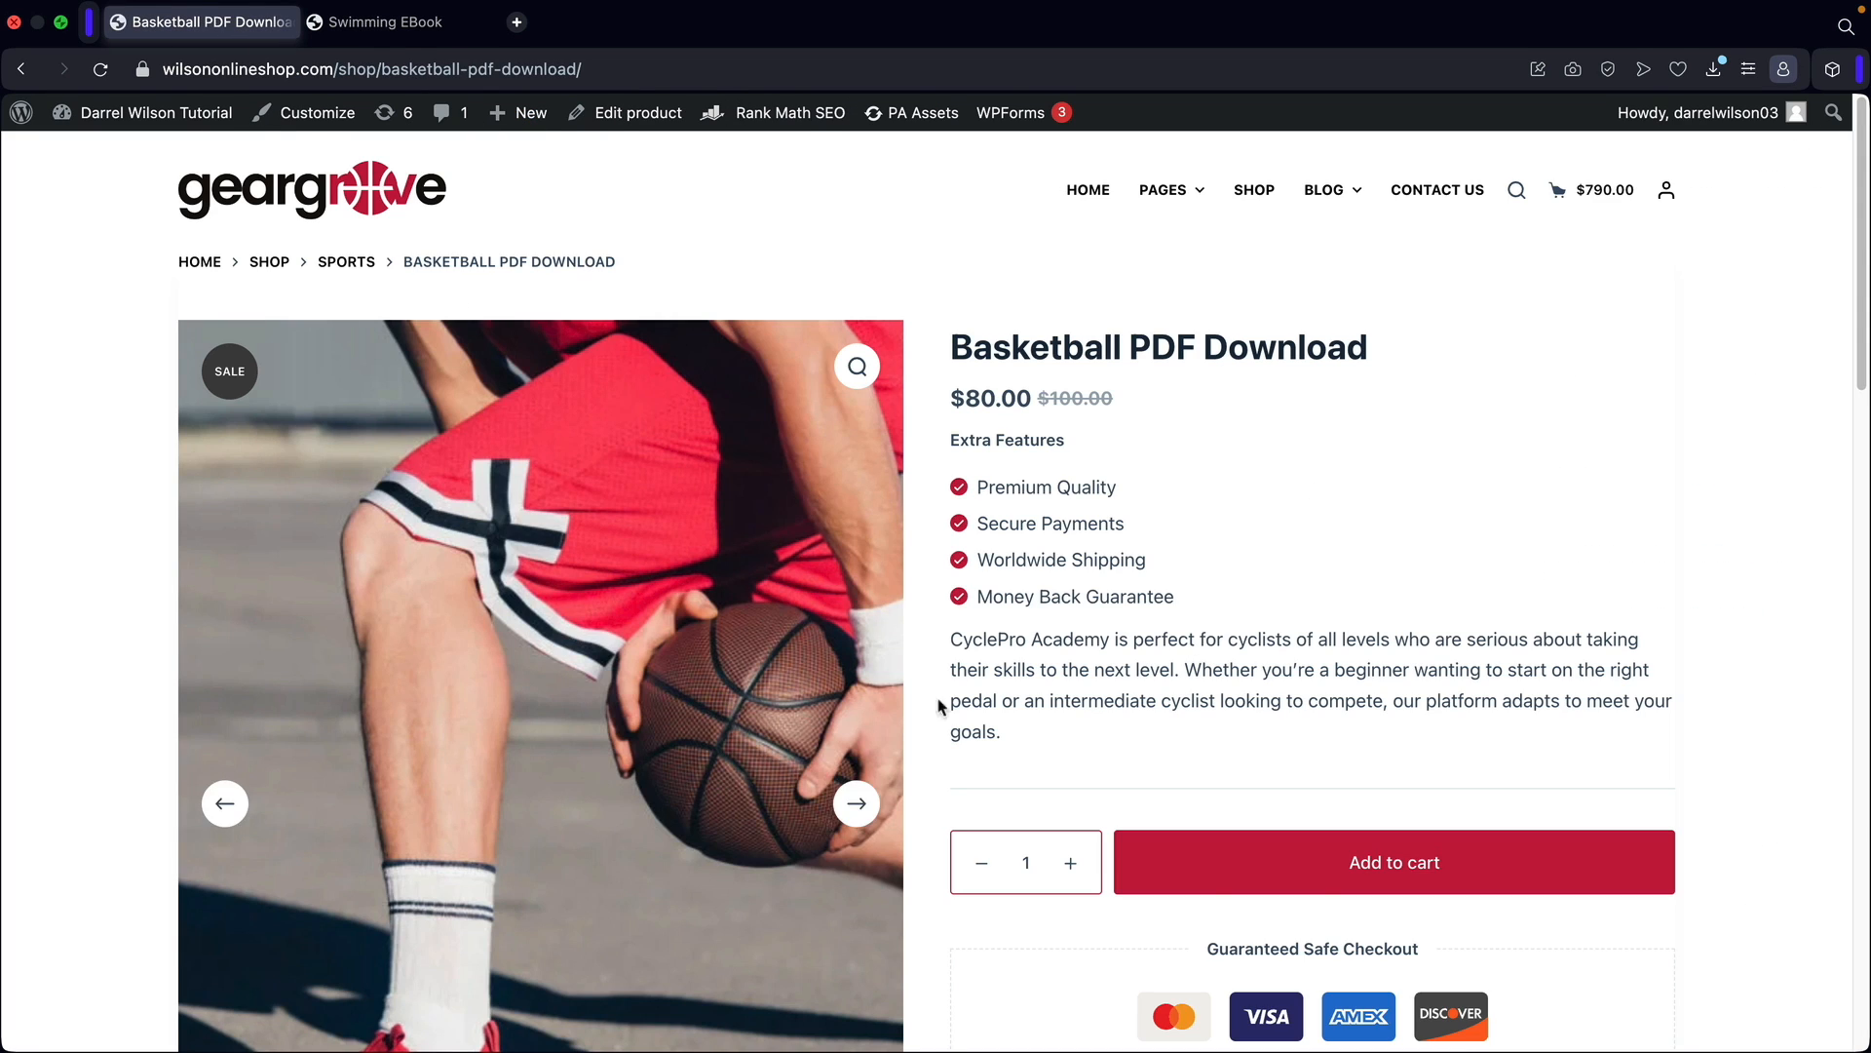
click(1392, 862)
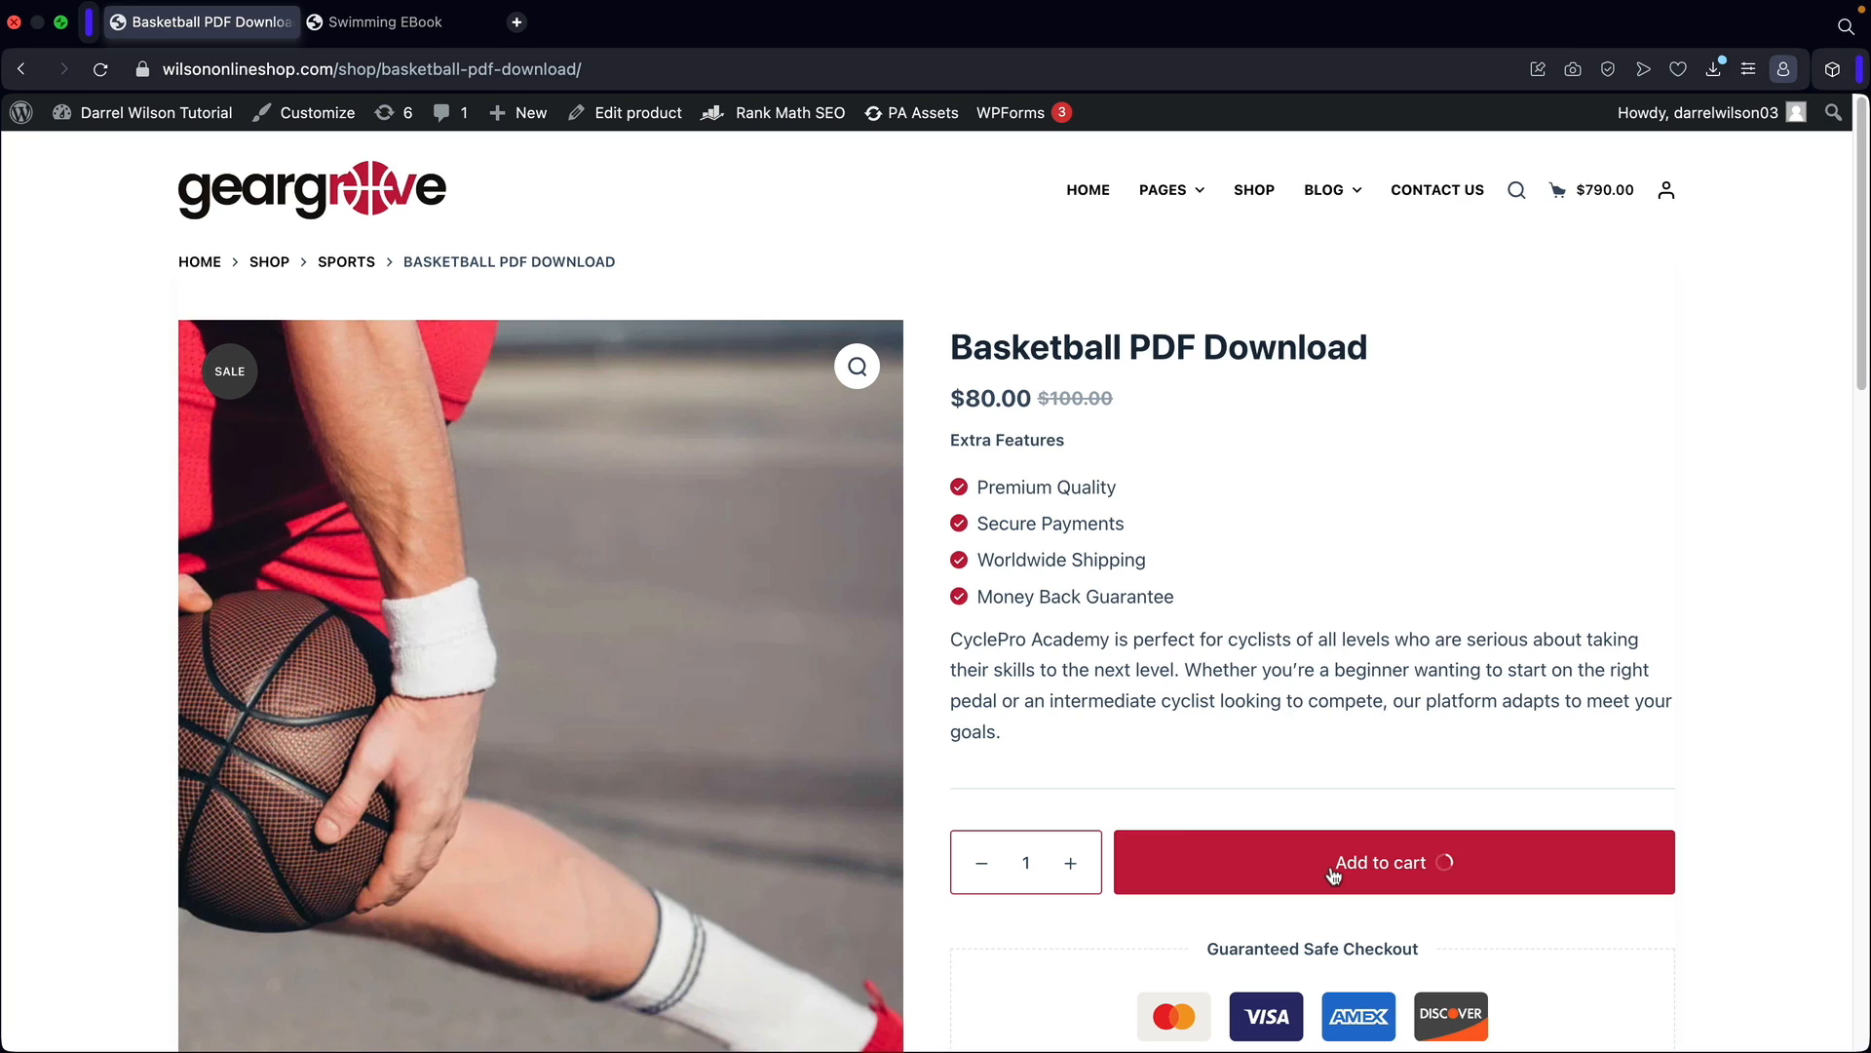
click(1392, 862)
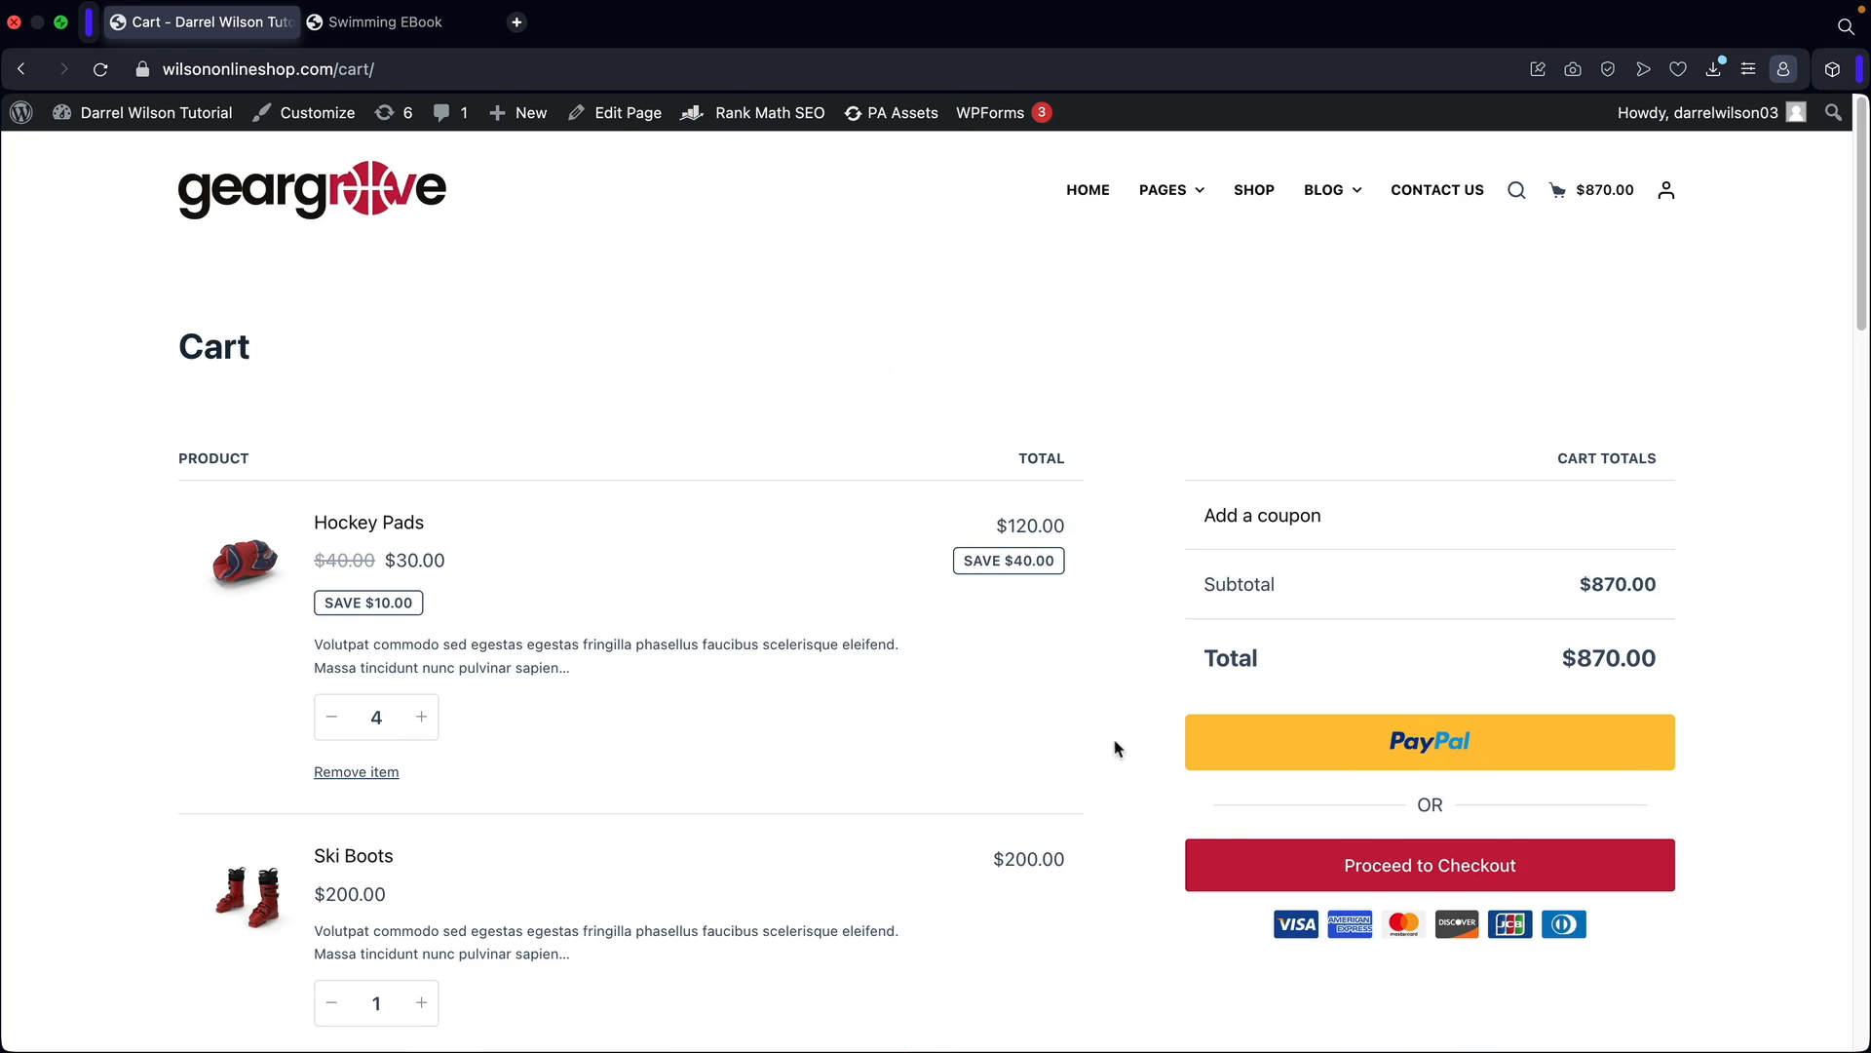
click(1429, 863)
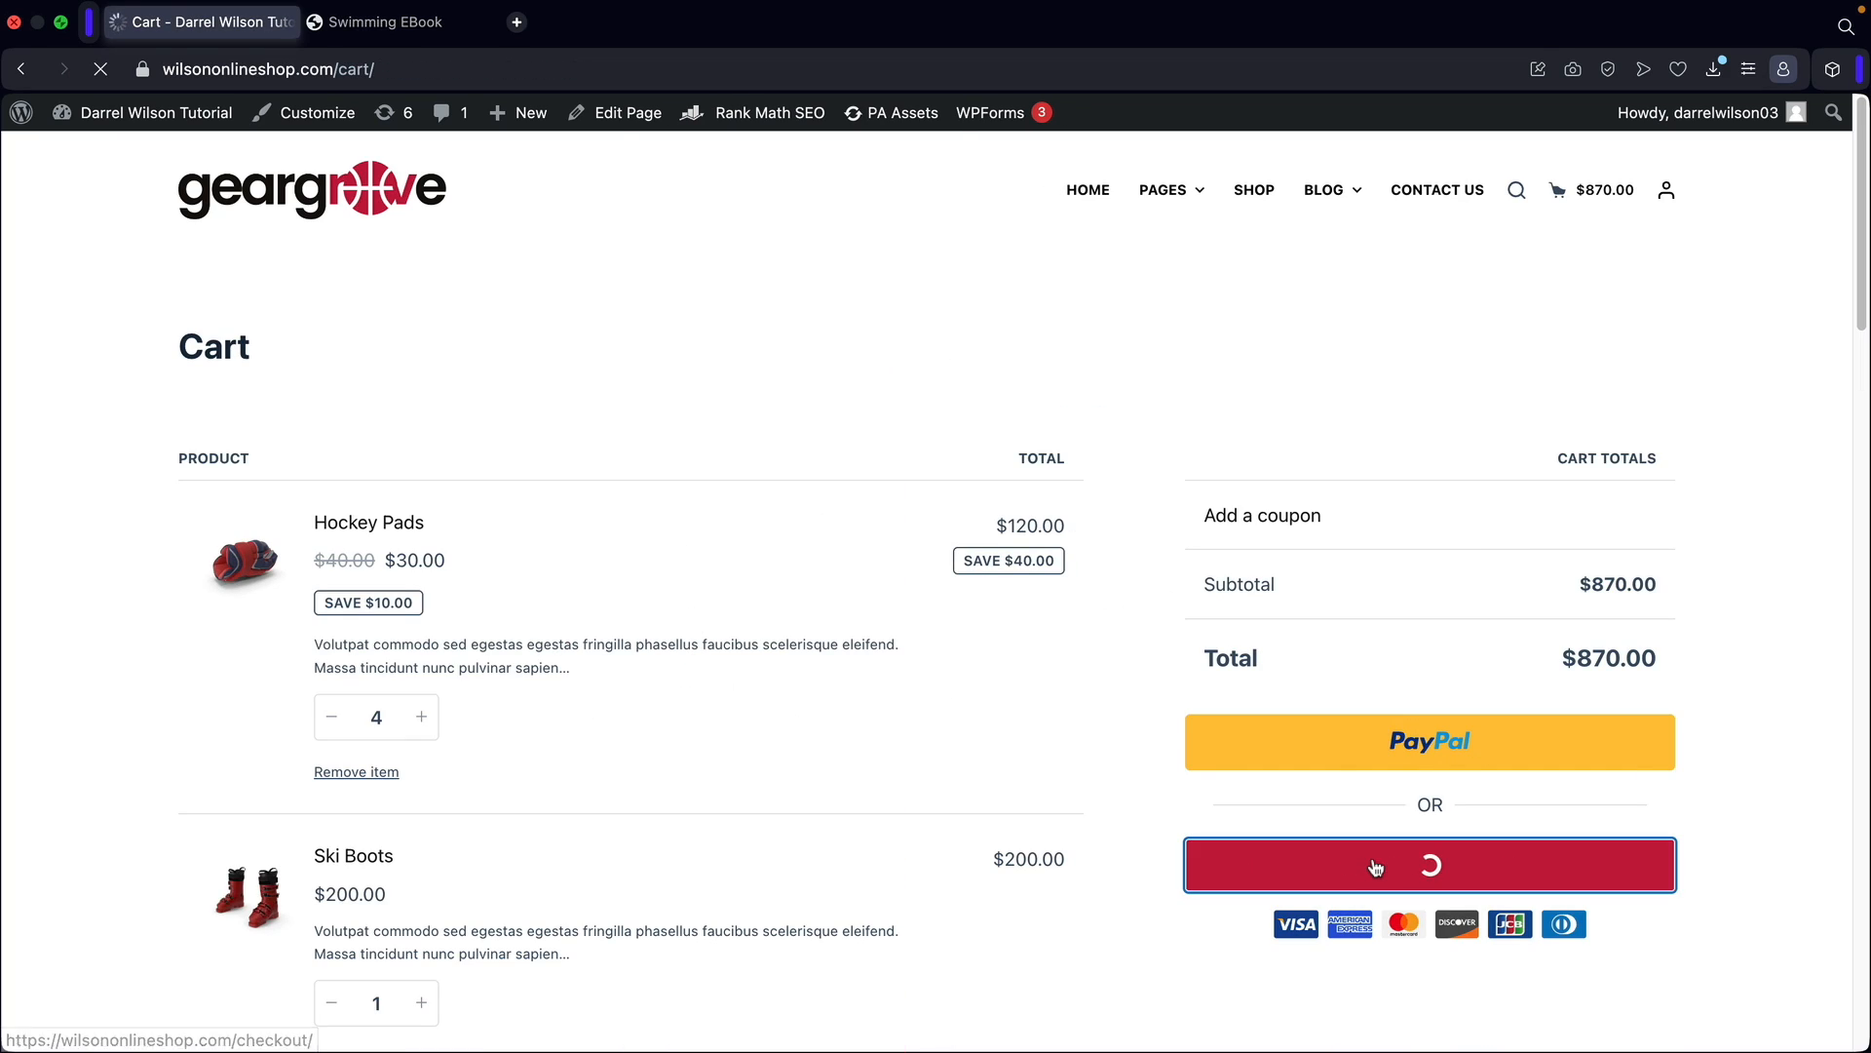
click(1429, 864)
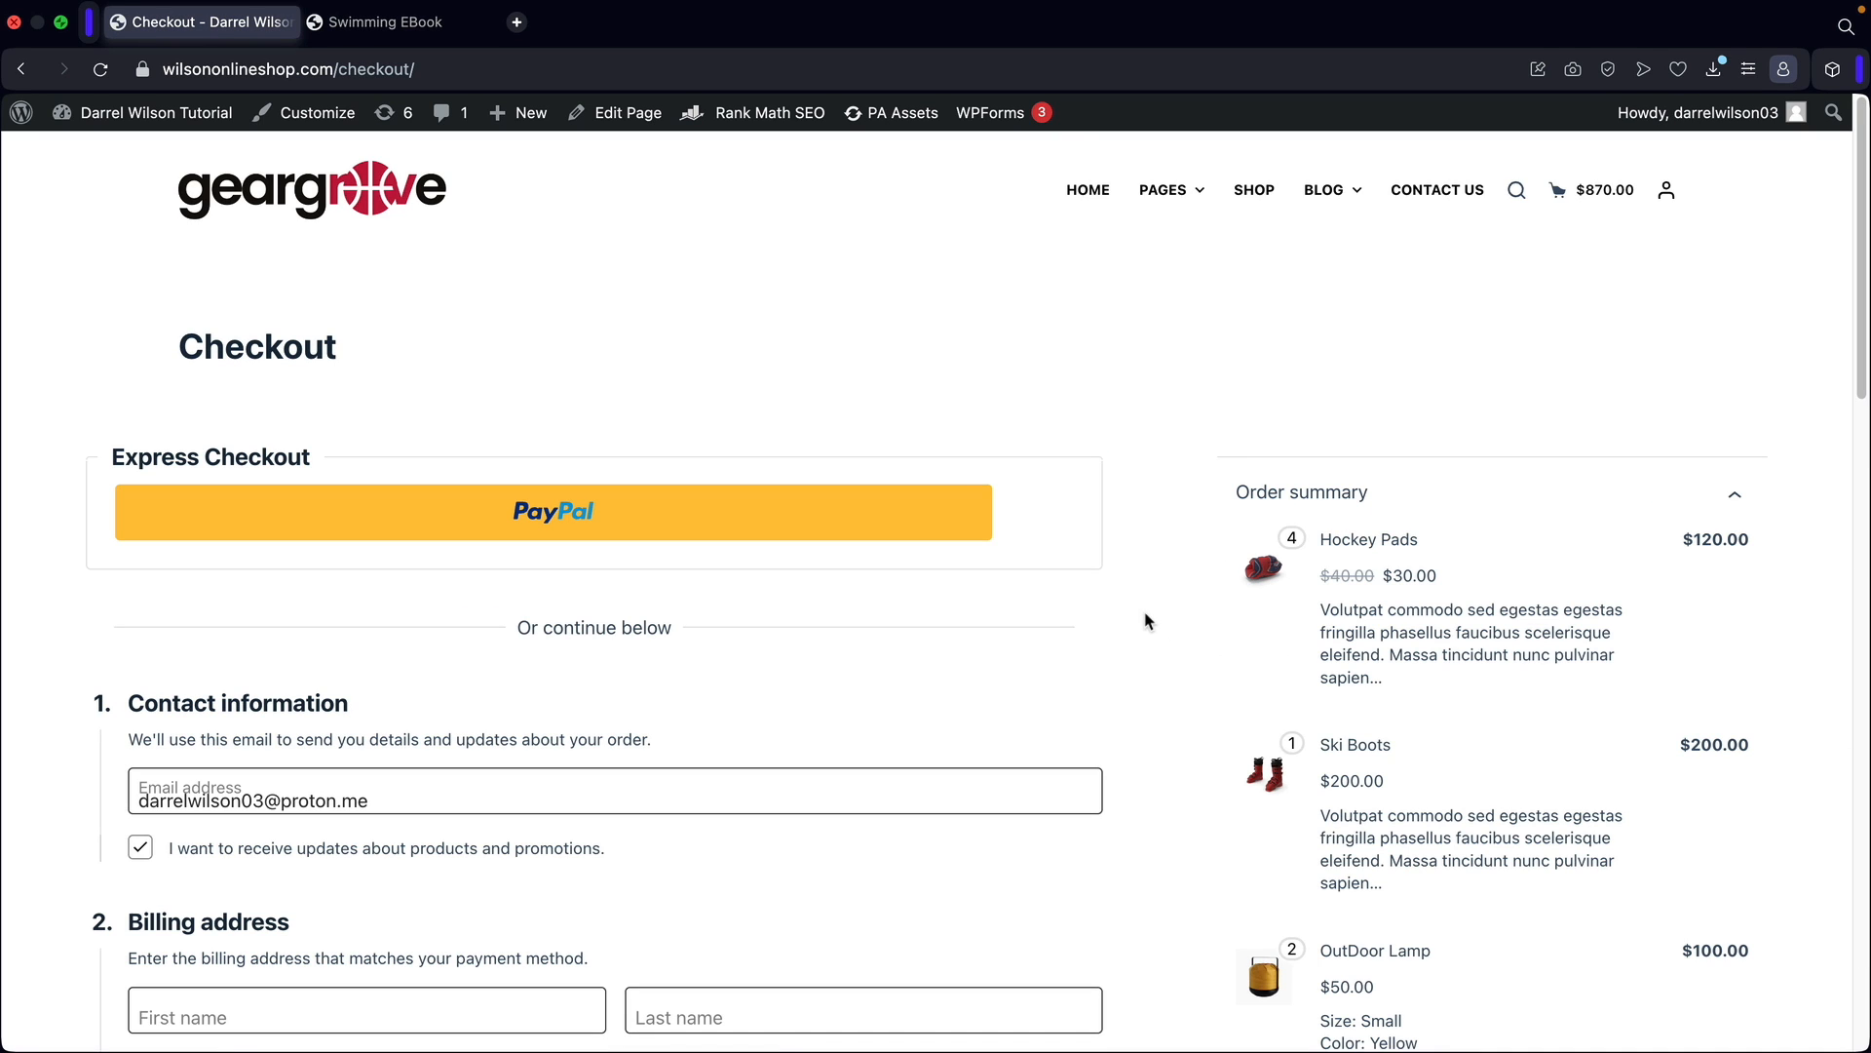
scroll(down, 3)
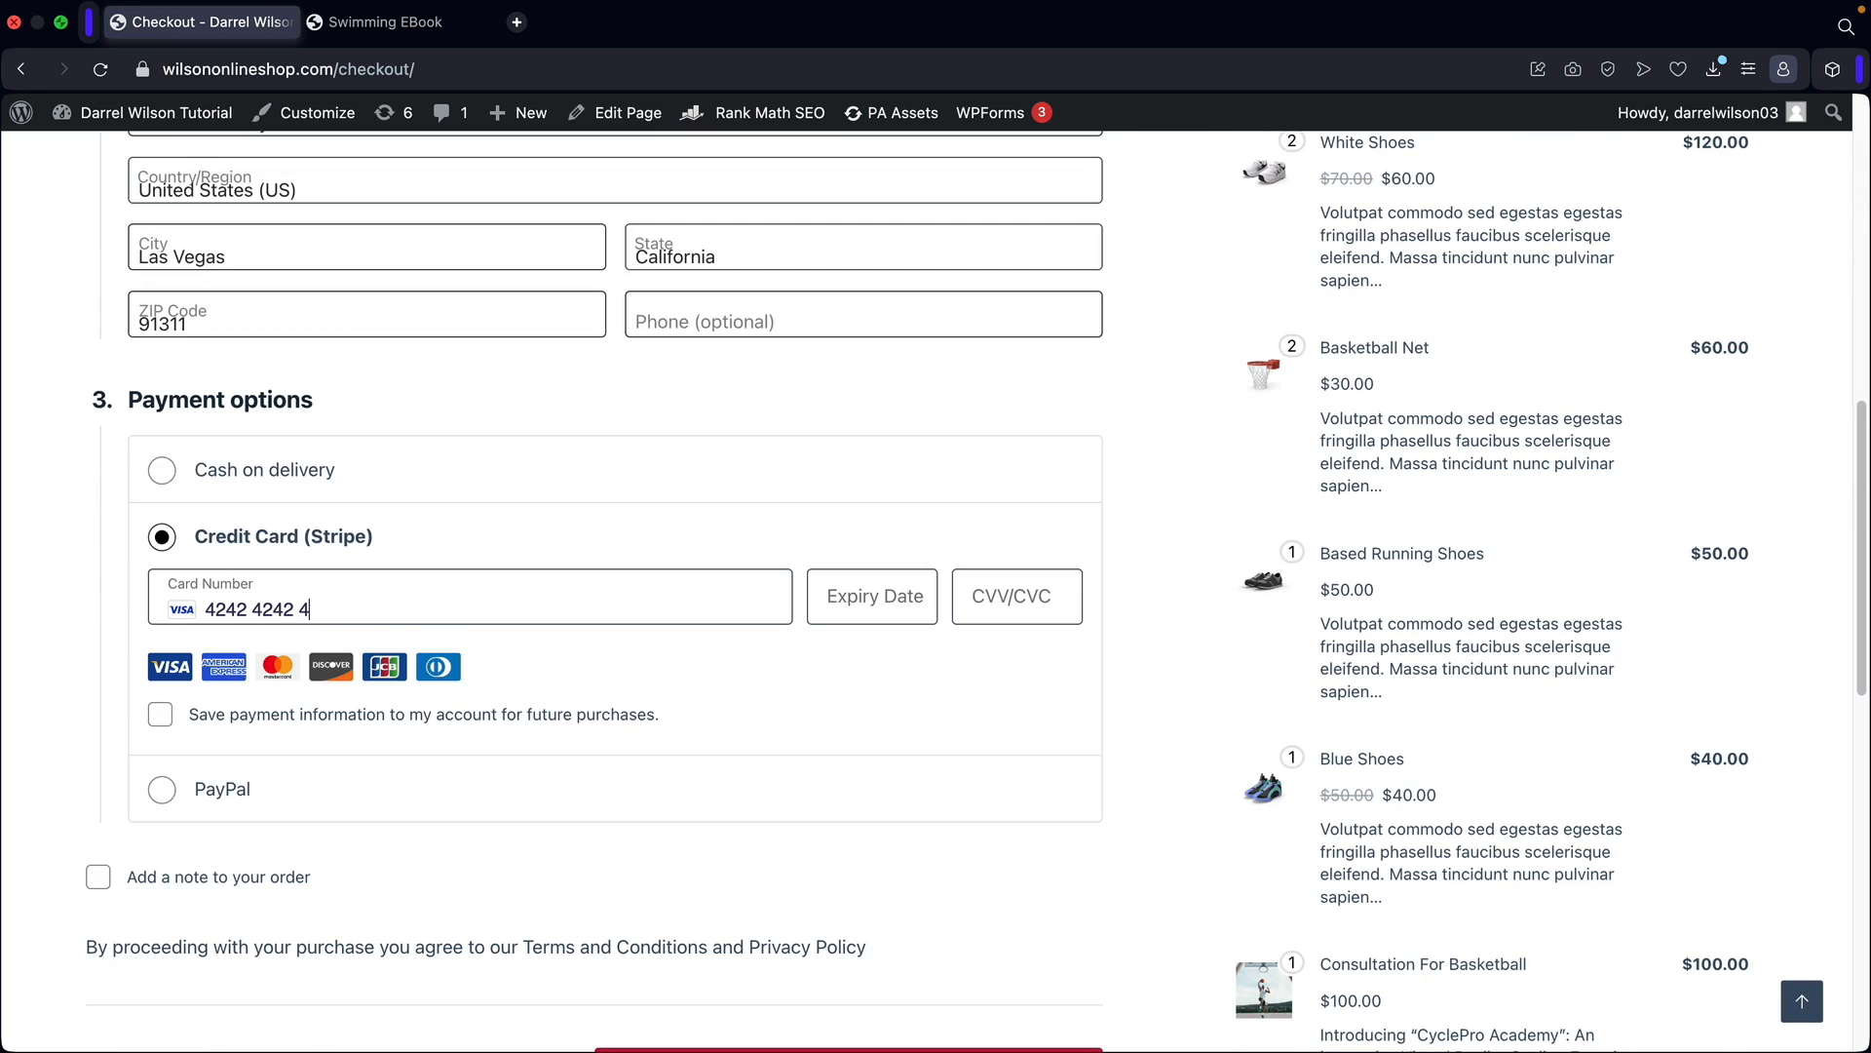
text(242 4242 4242 4242)
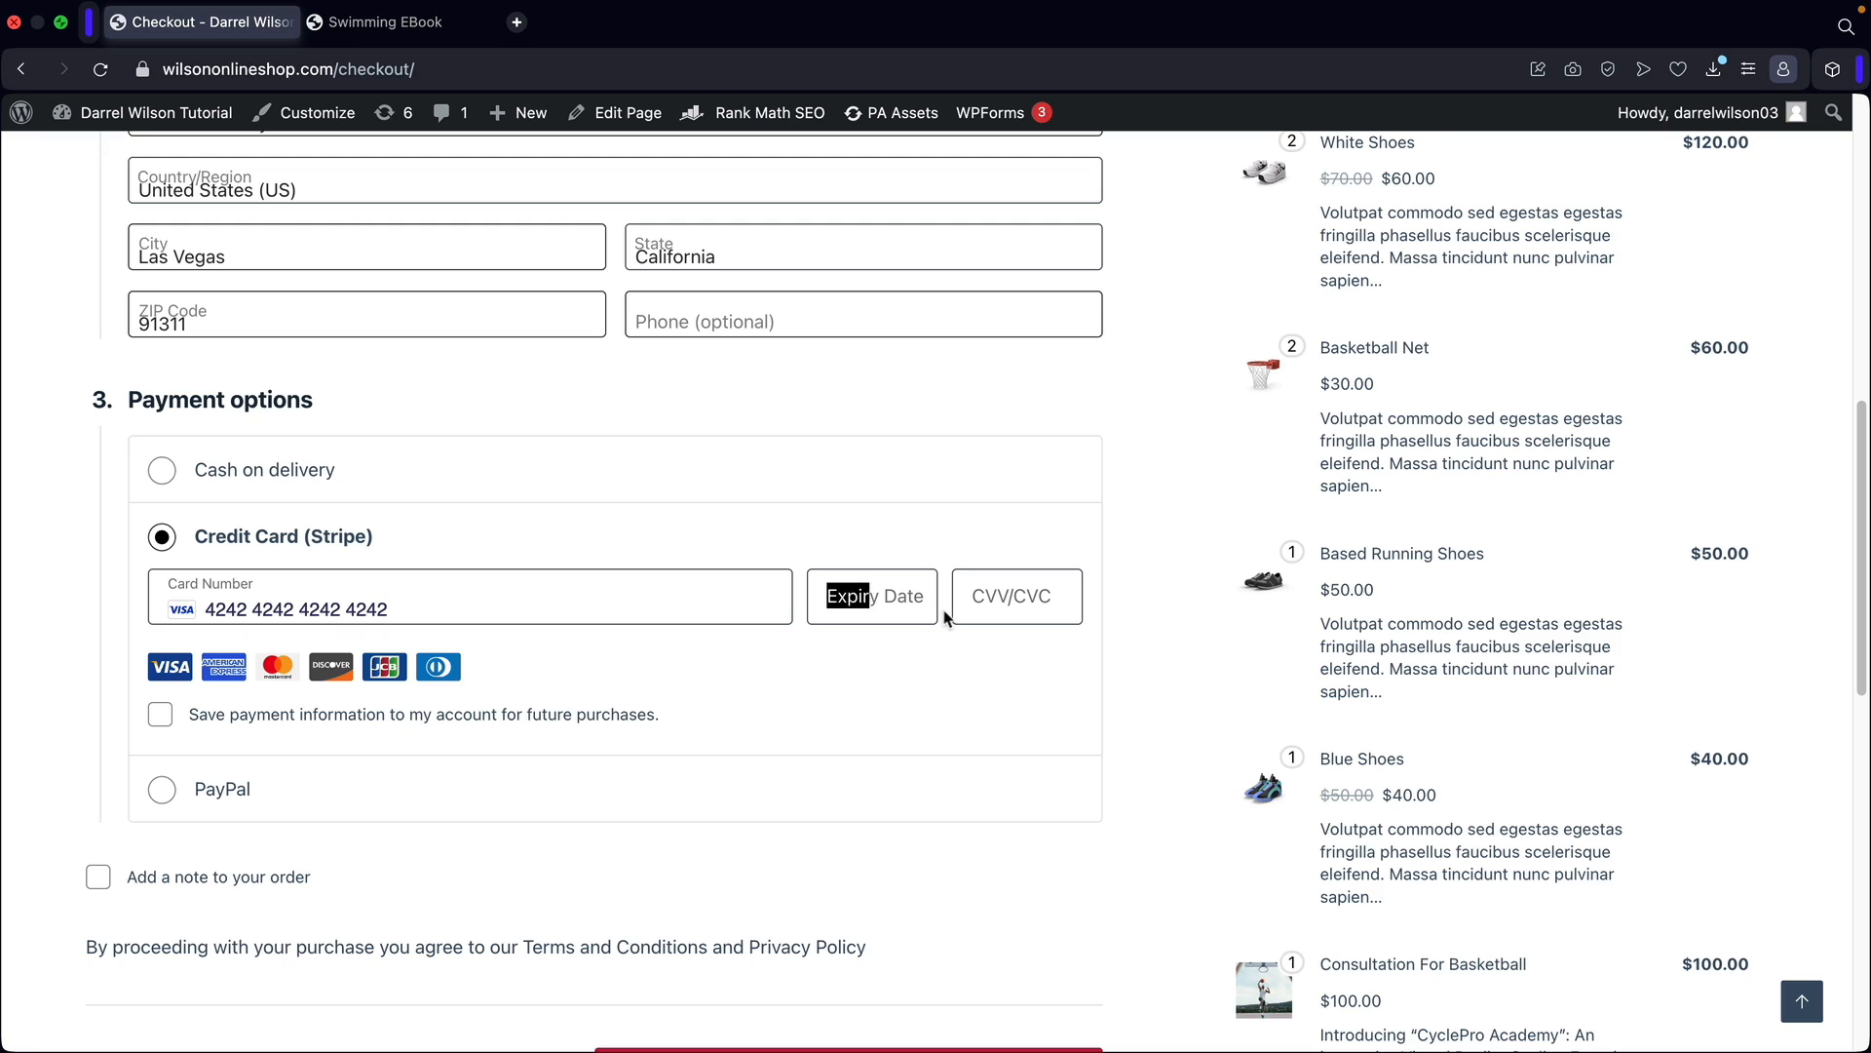
text(12 / 34)
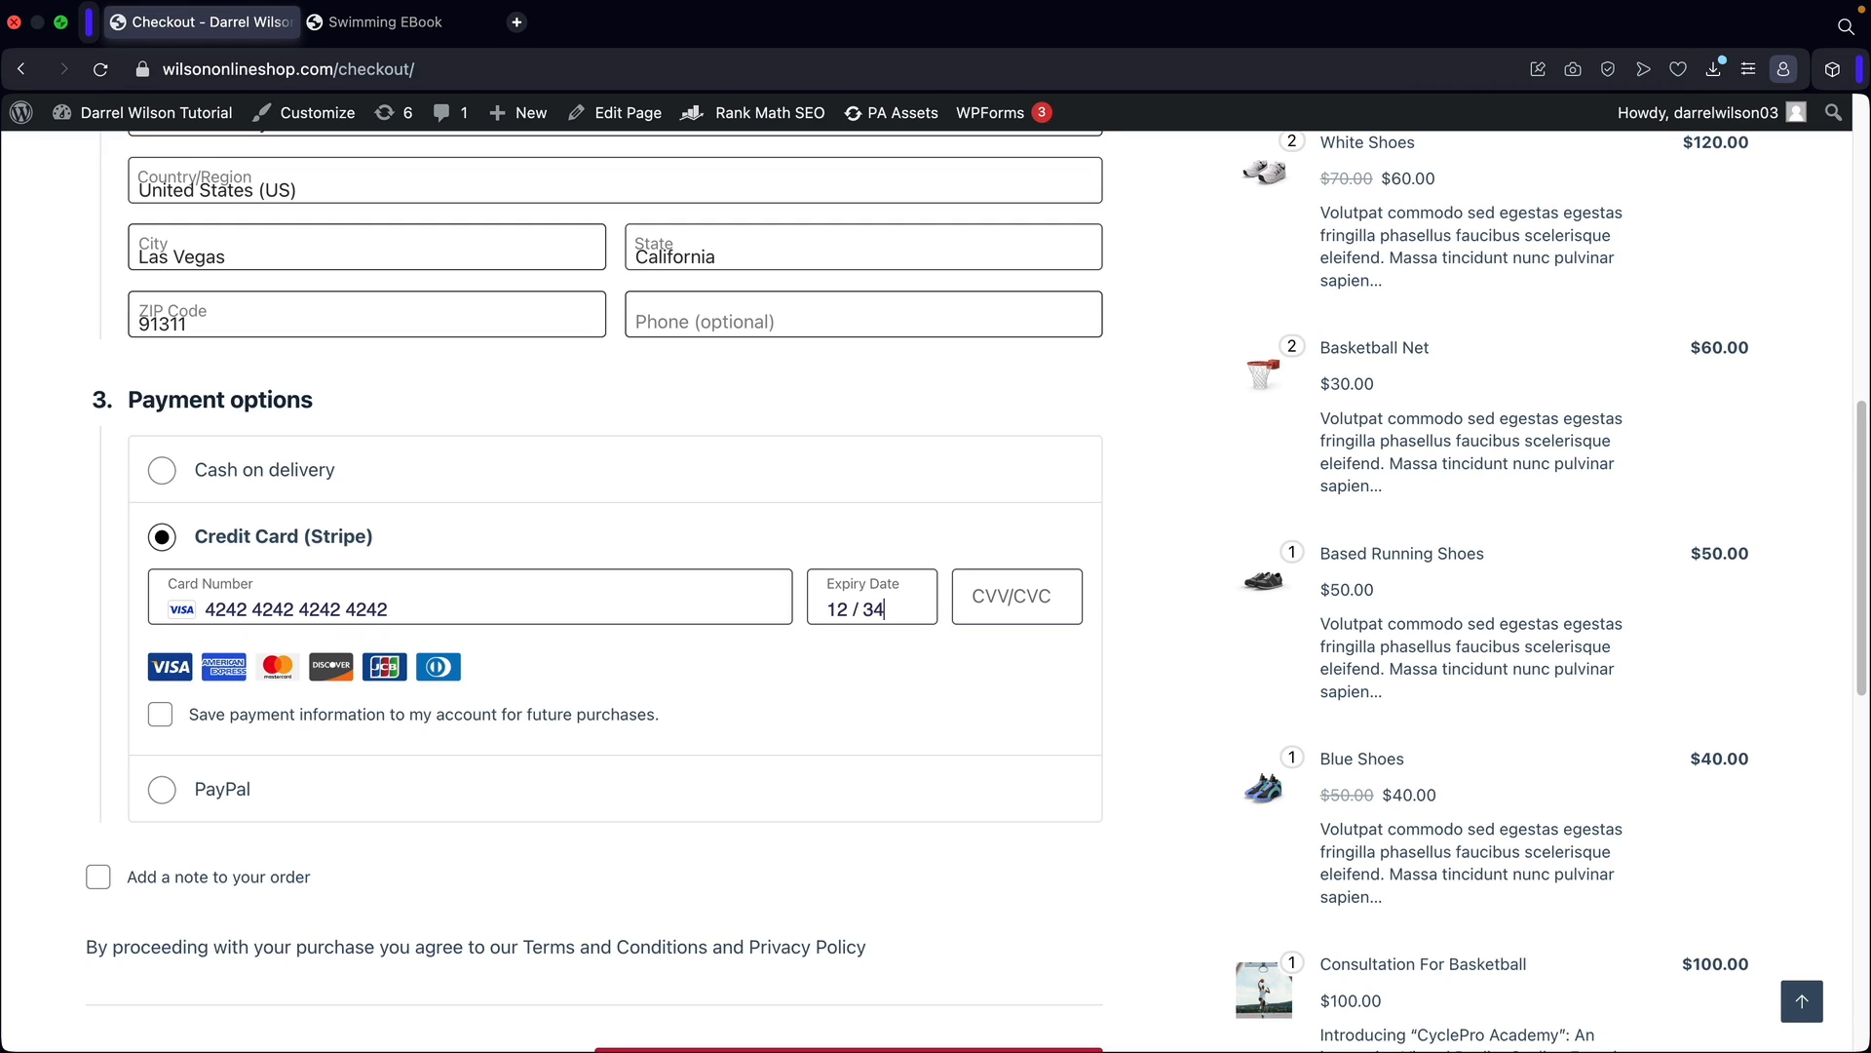
text(123)
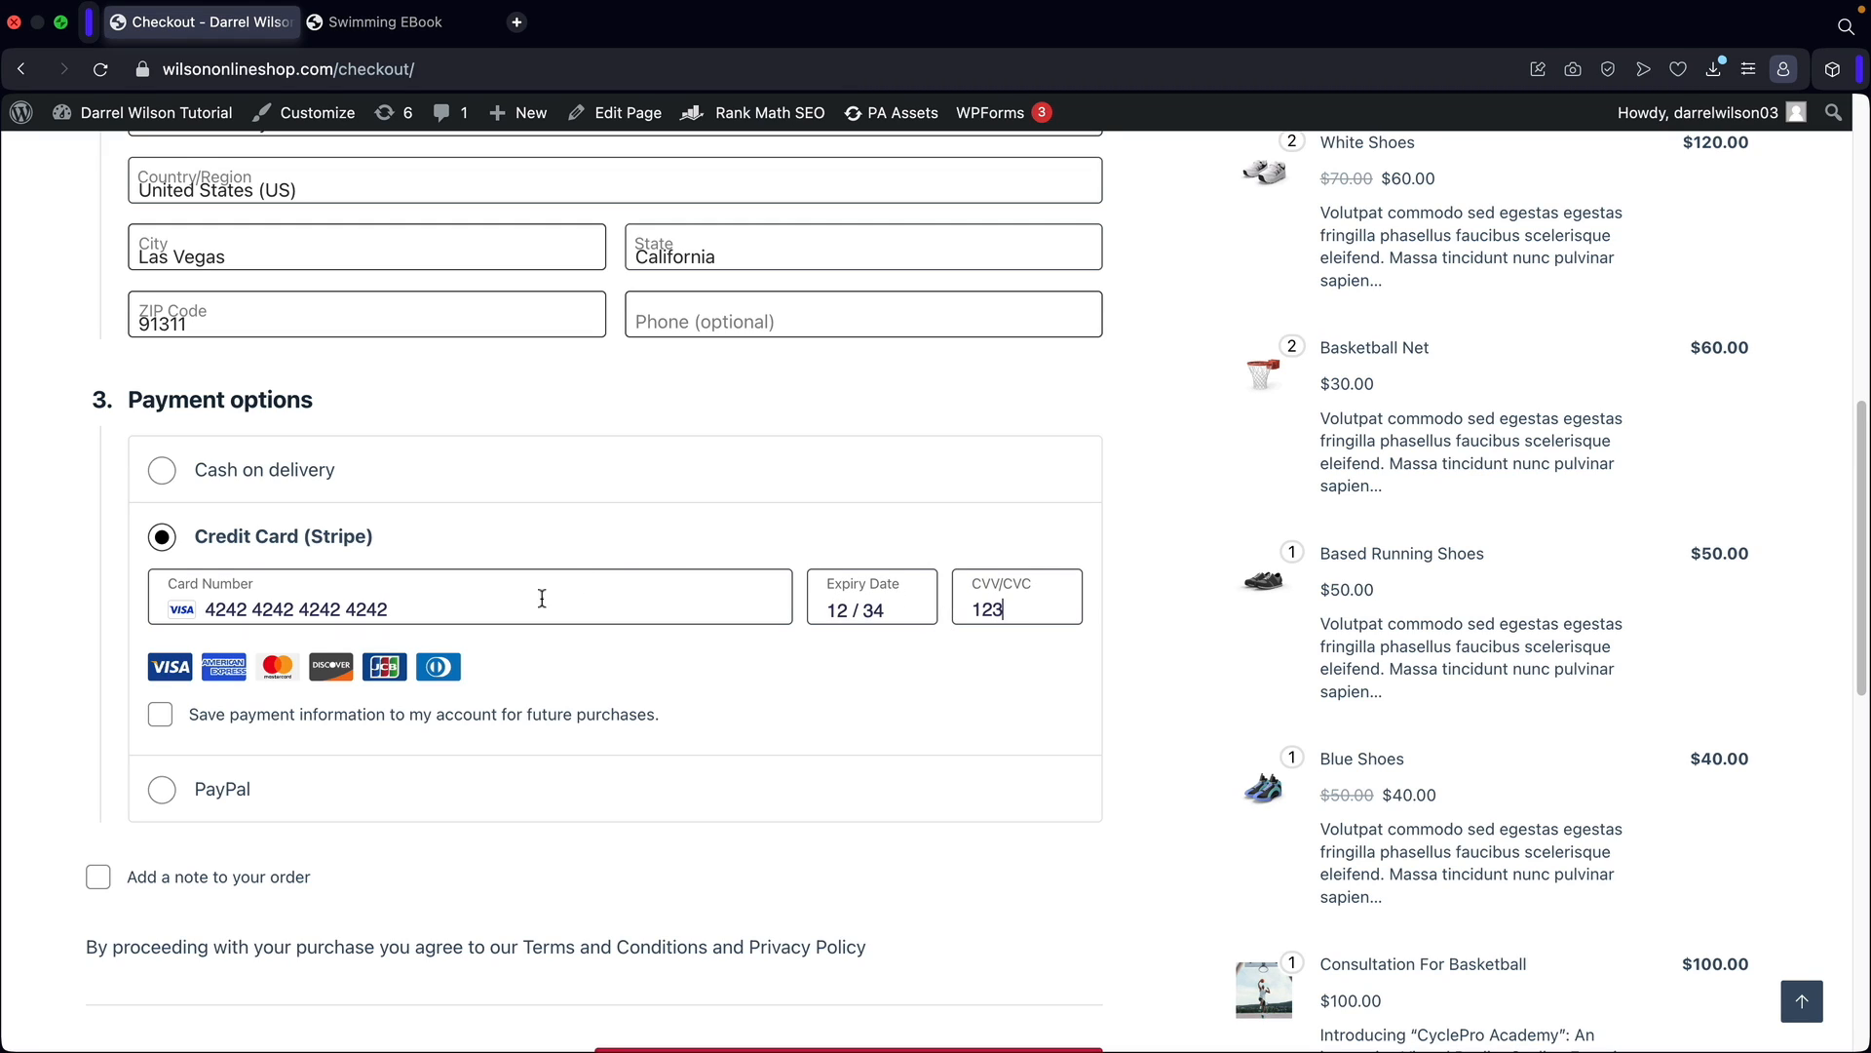
mouse_move(287, 632)
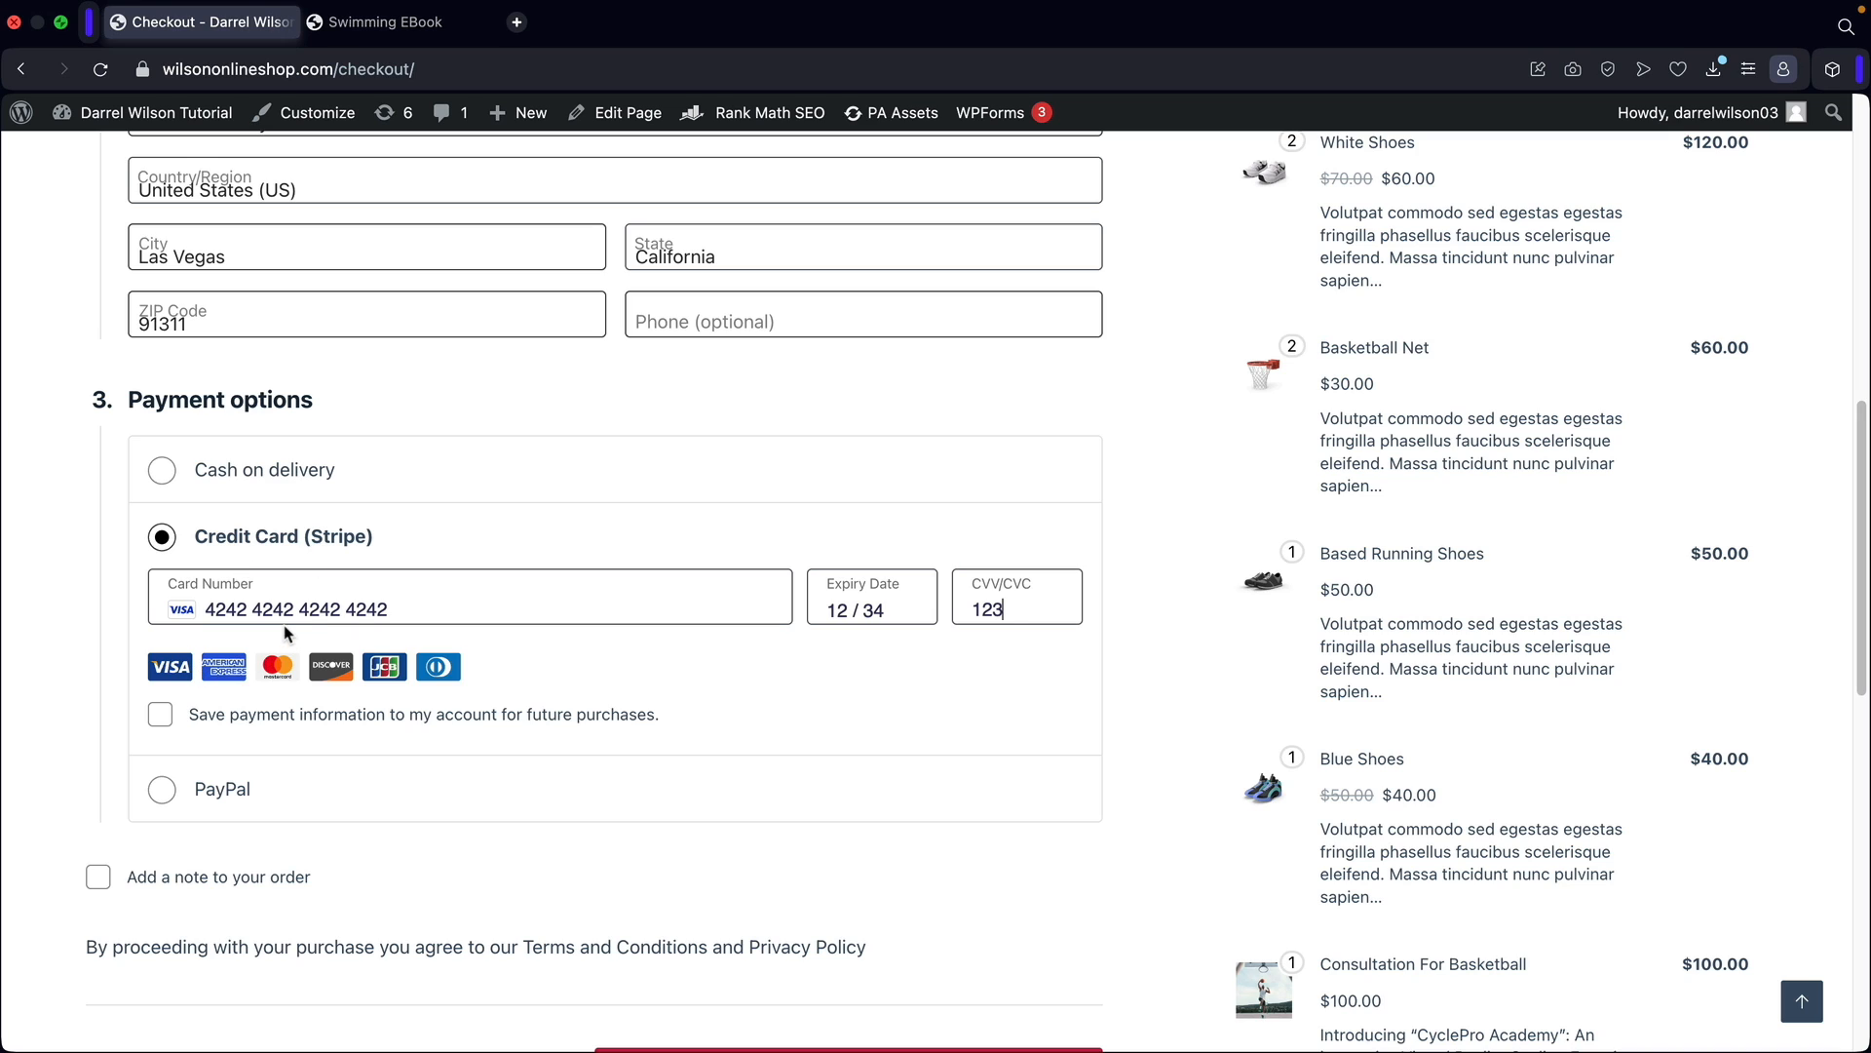
Place the order with the test card details
scroll(down, 3)
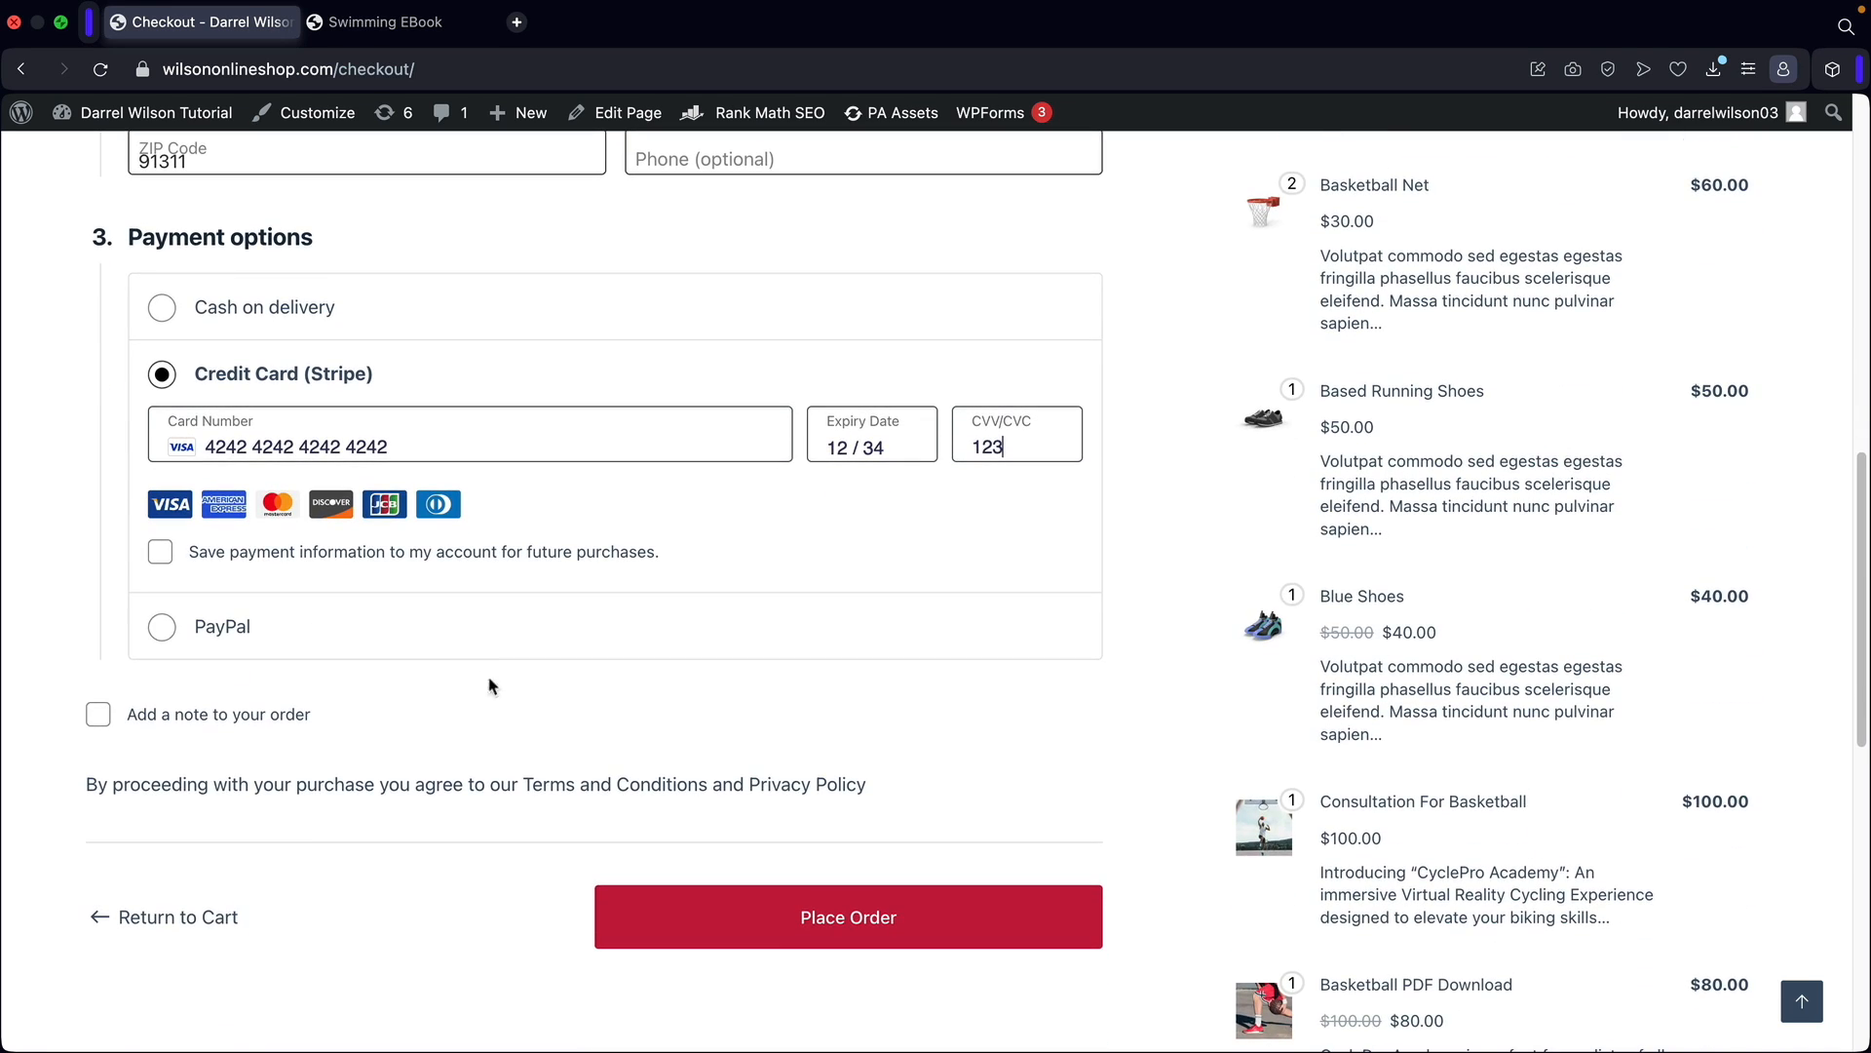
click(848, 917)
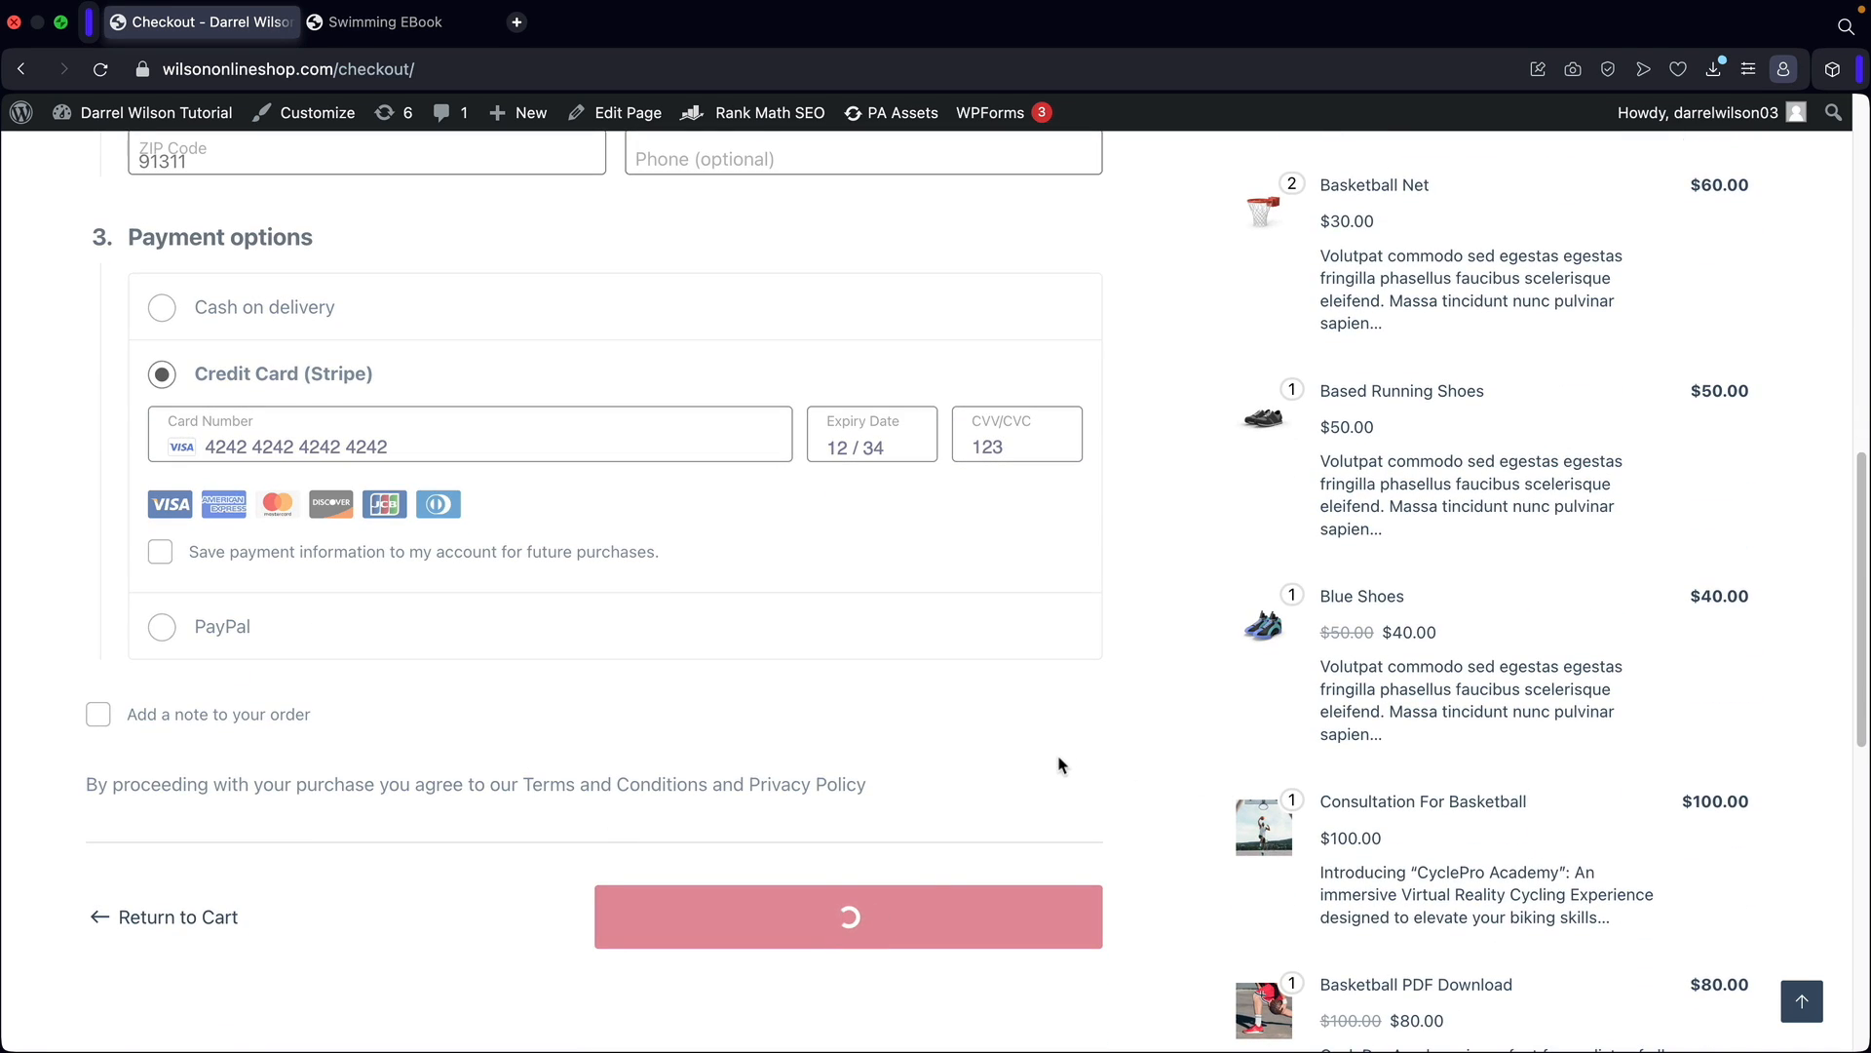
mouse_move(452, 392)
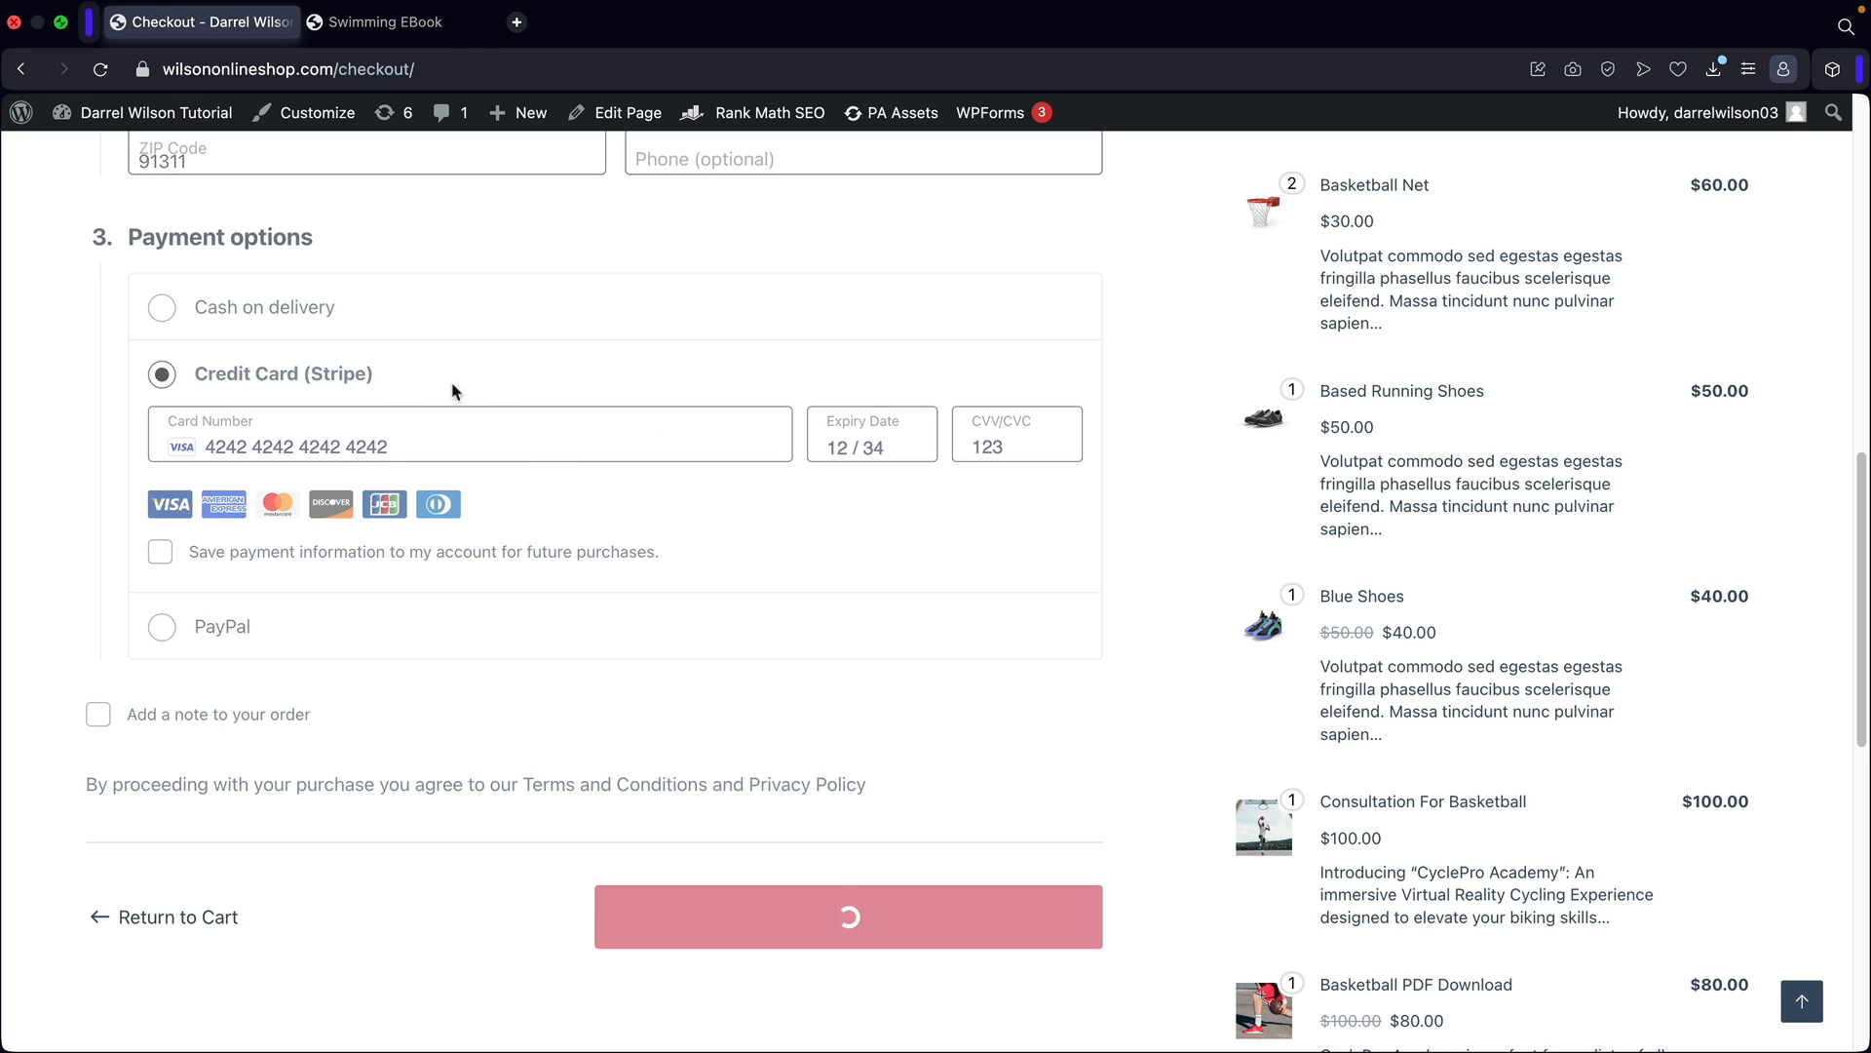
mouse_move(632, 470)
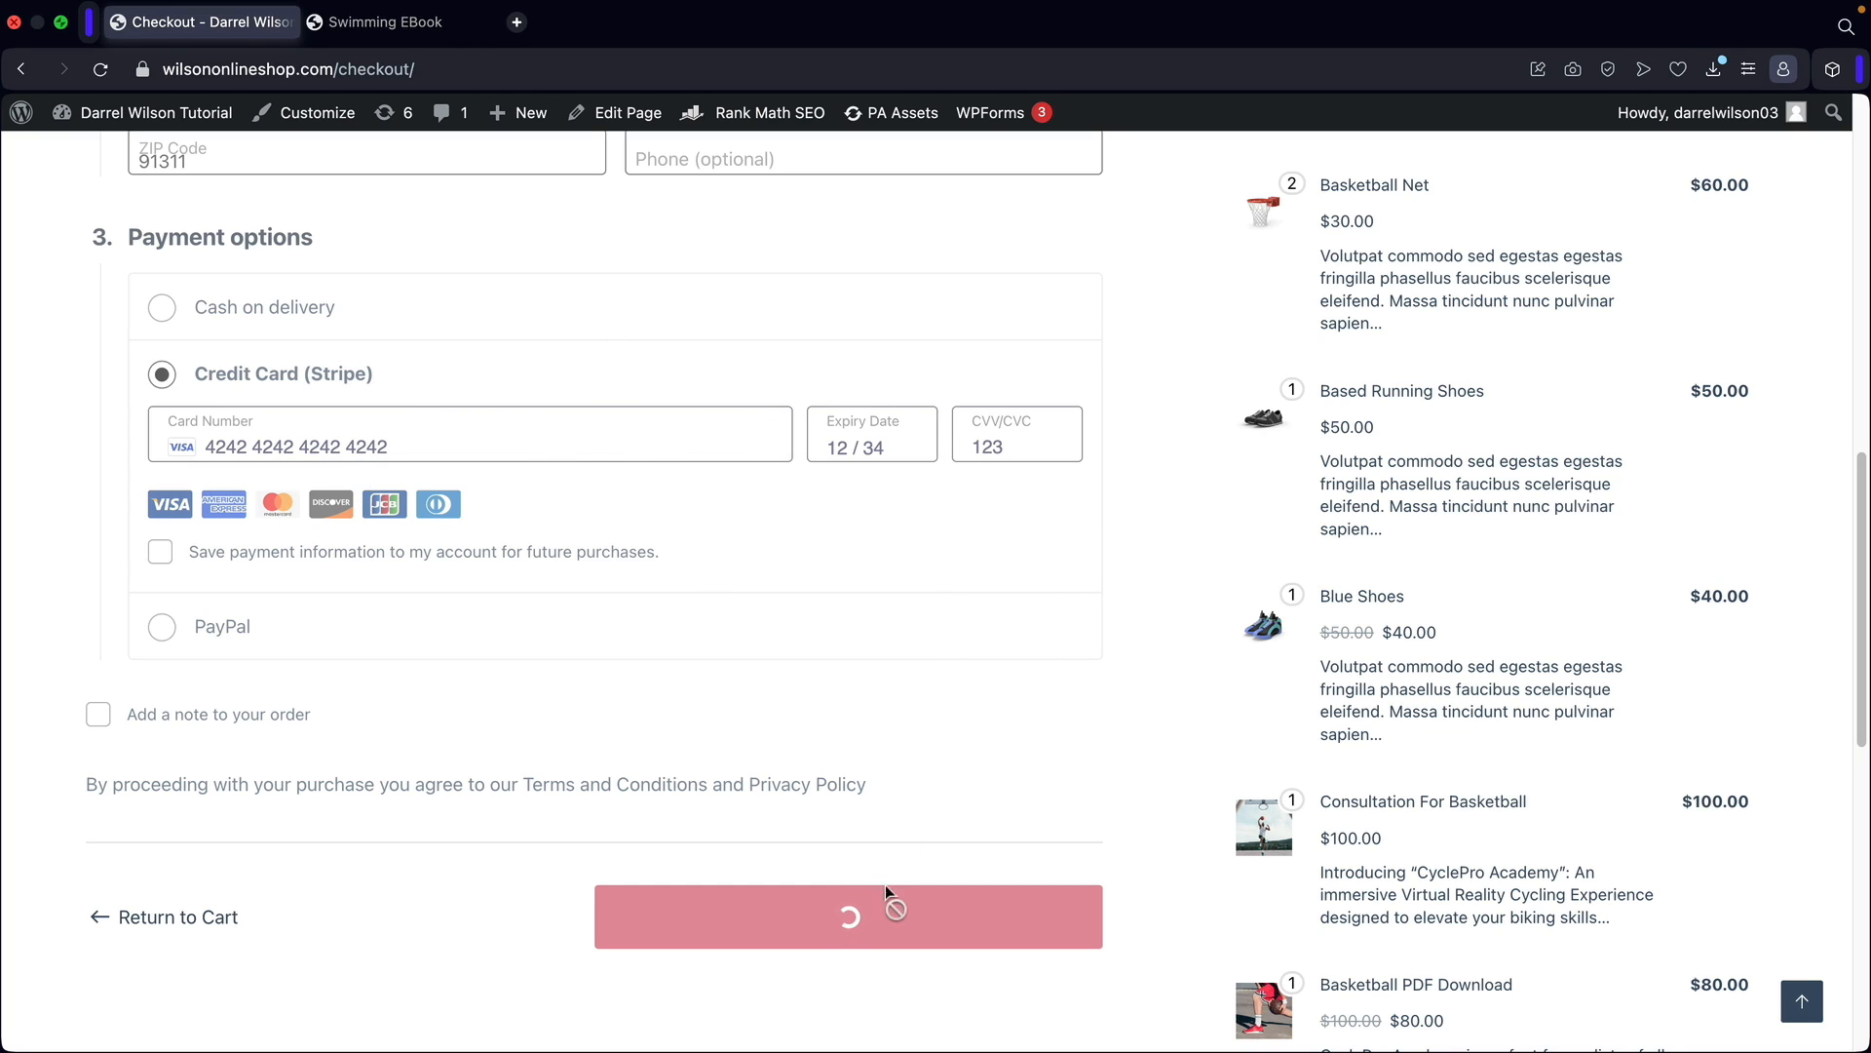
click(848, 916)
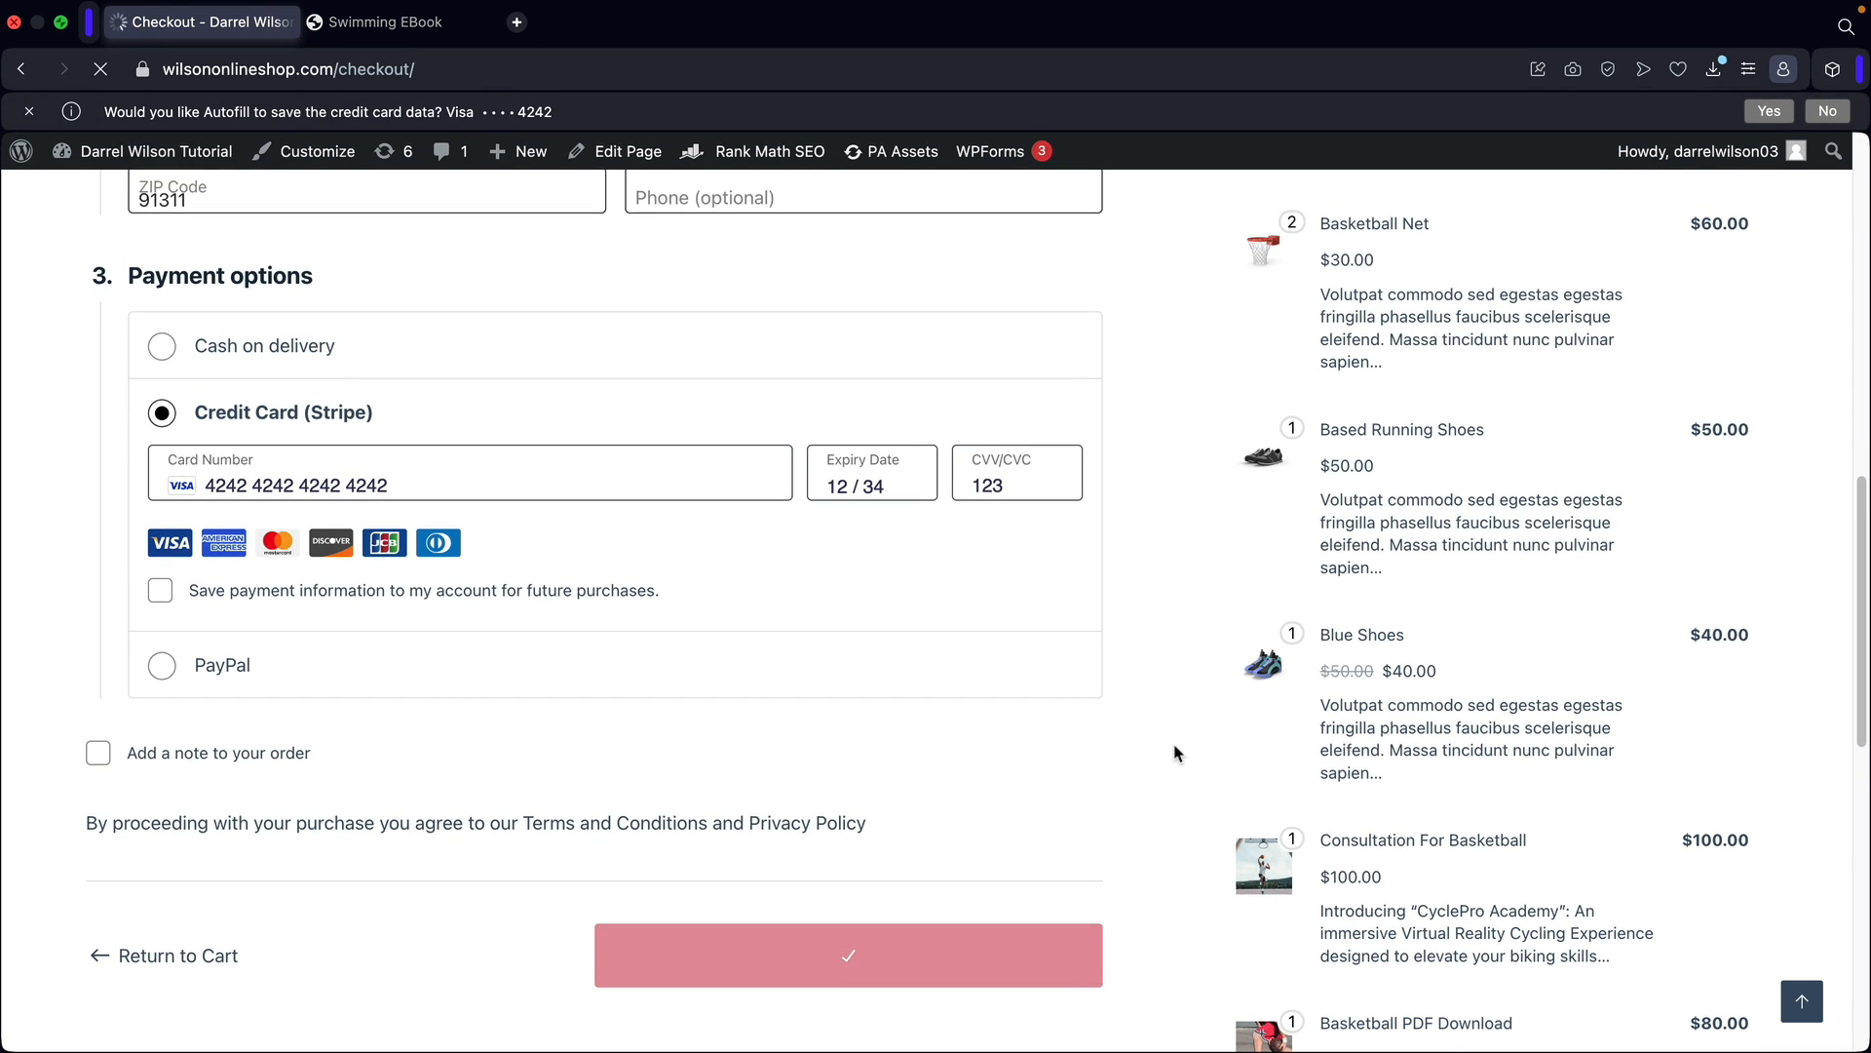
On the order 679 confirmation page, download Accelerator-8-vinuj8.zip from the Downloads table
click(848, 955)
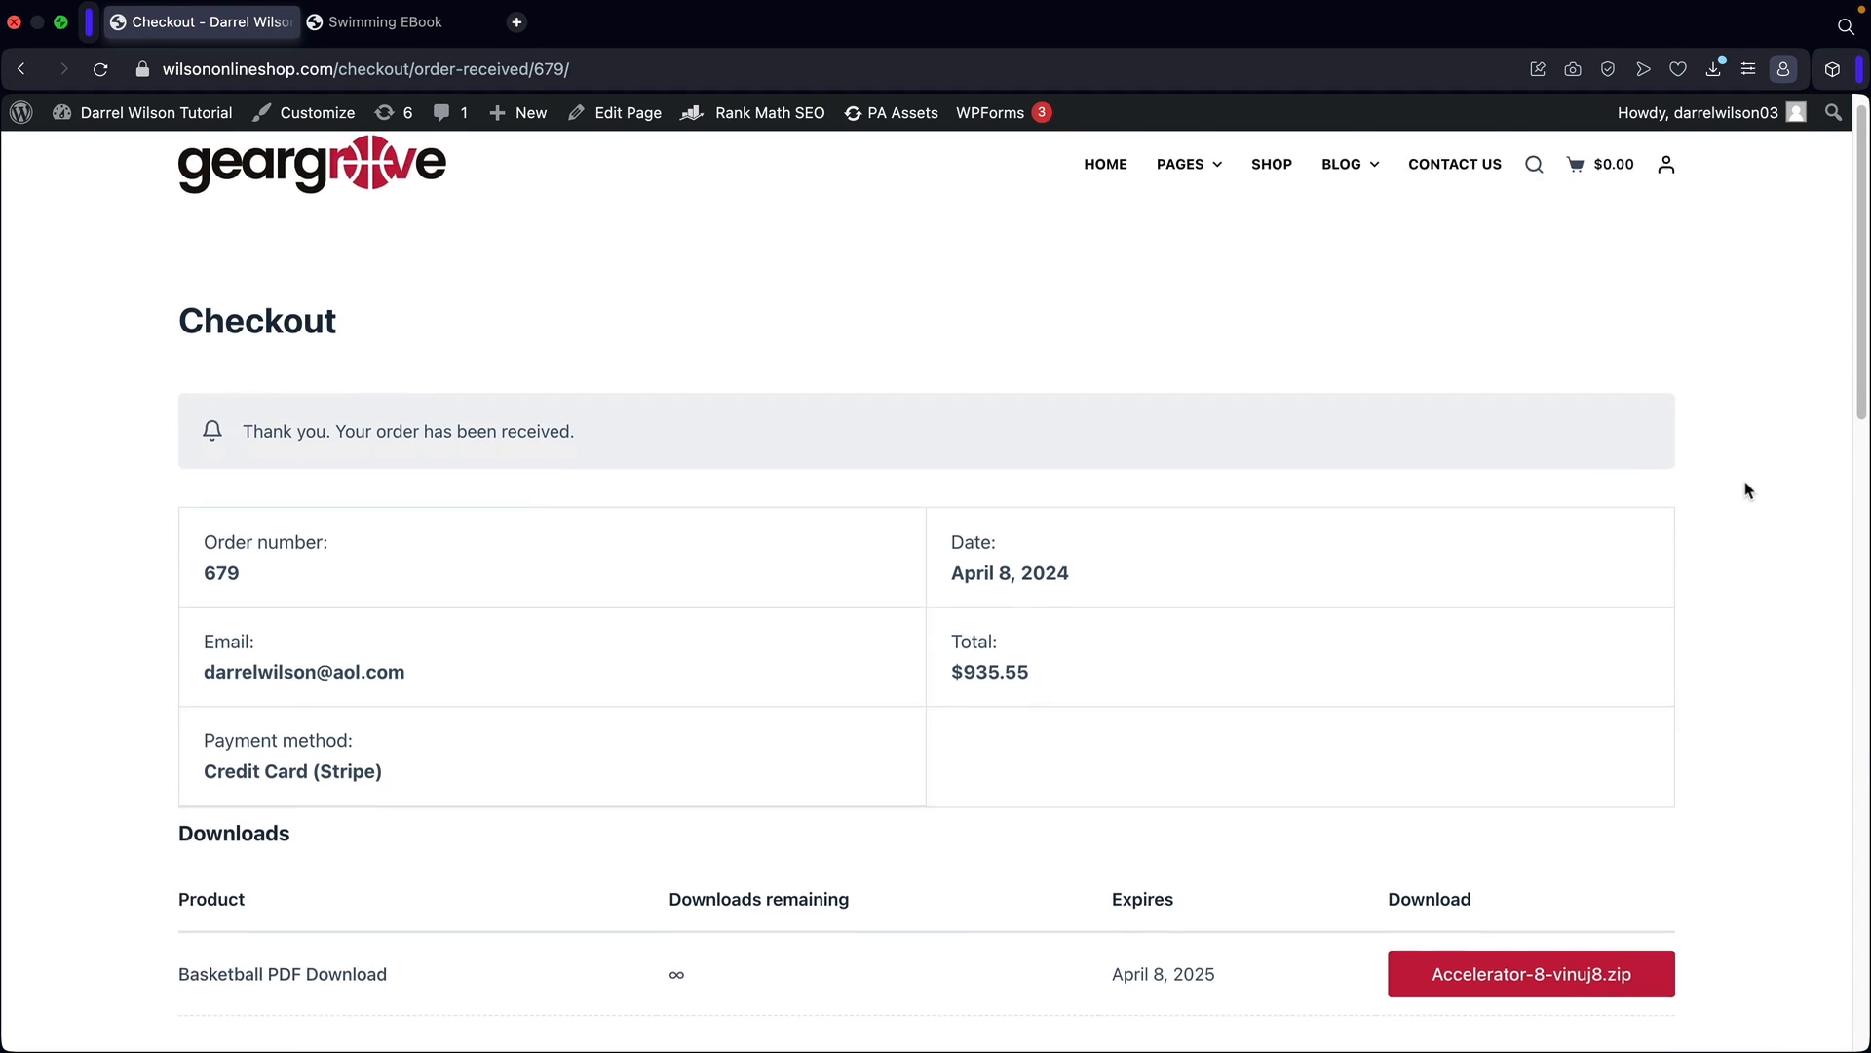
scroll(down, 3)
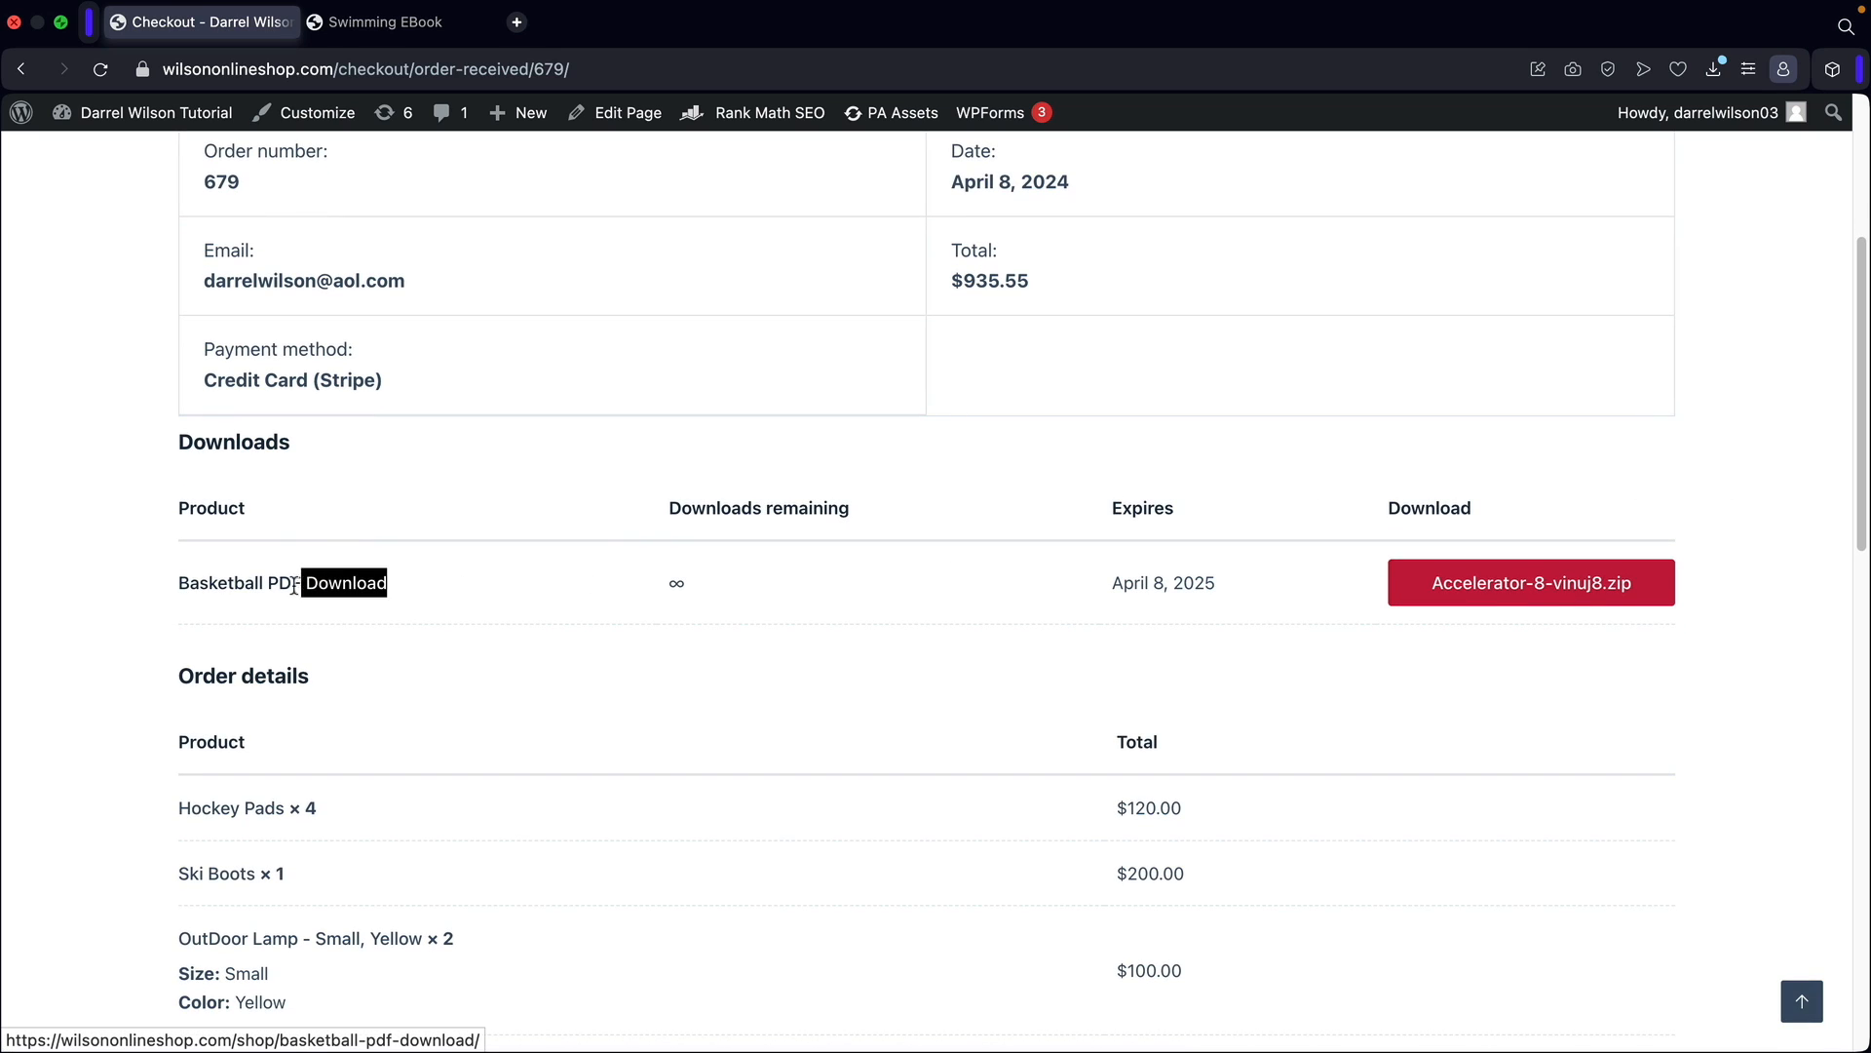
mouse_move(1459, 602)
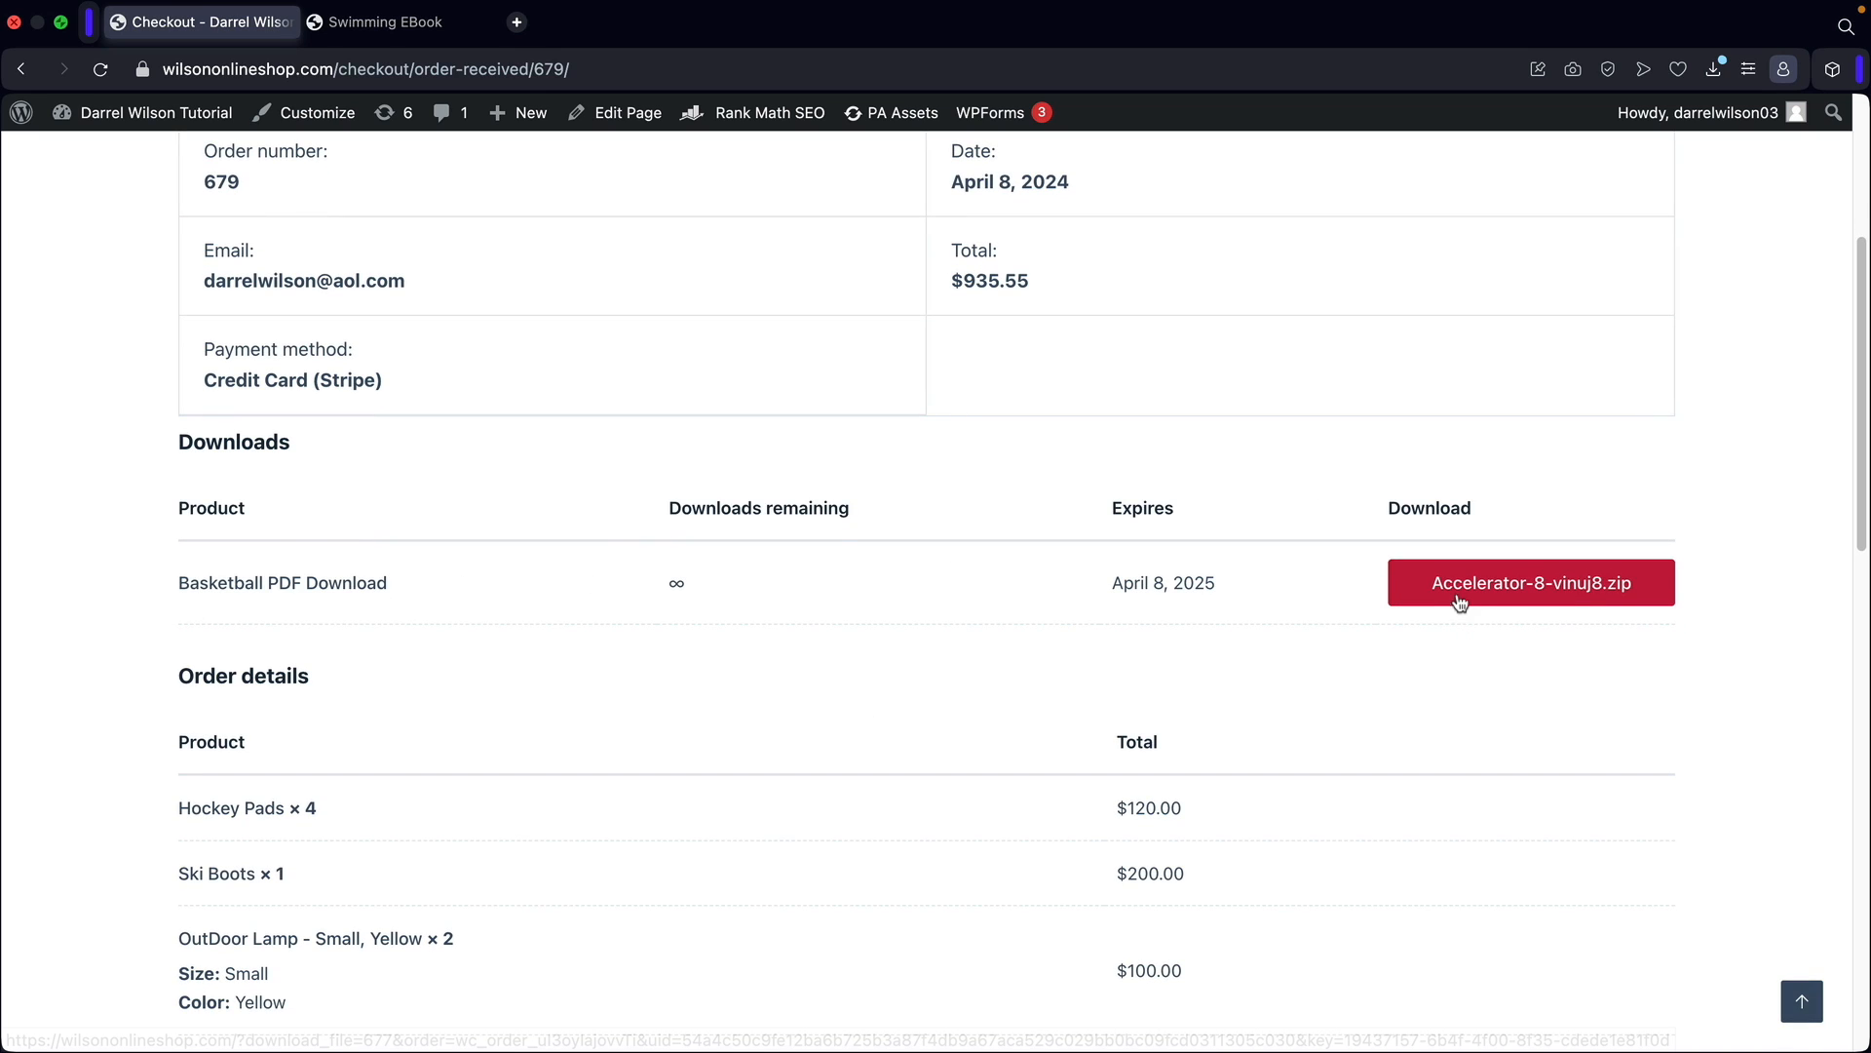
click(1531, 583)
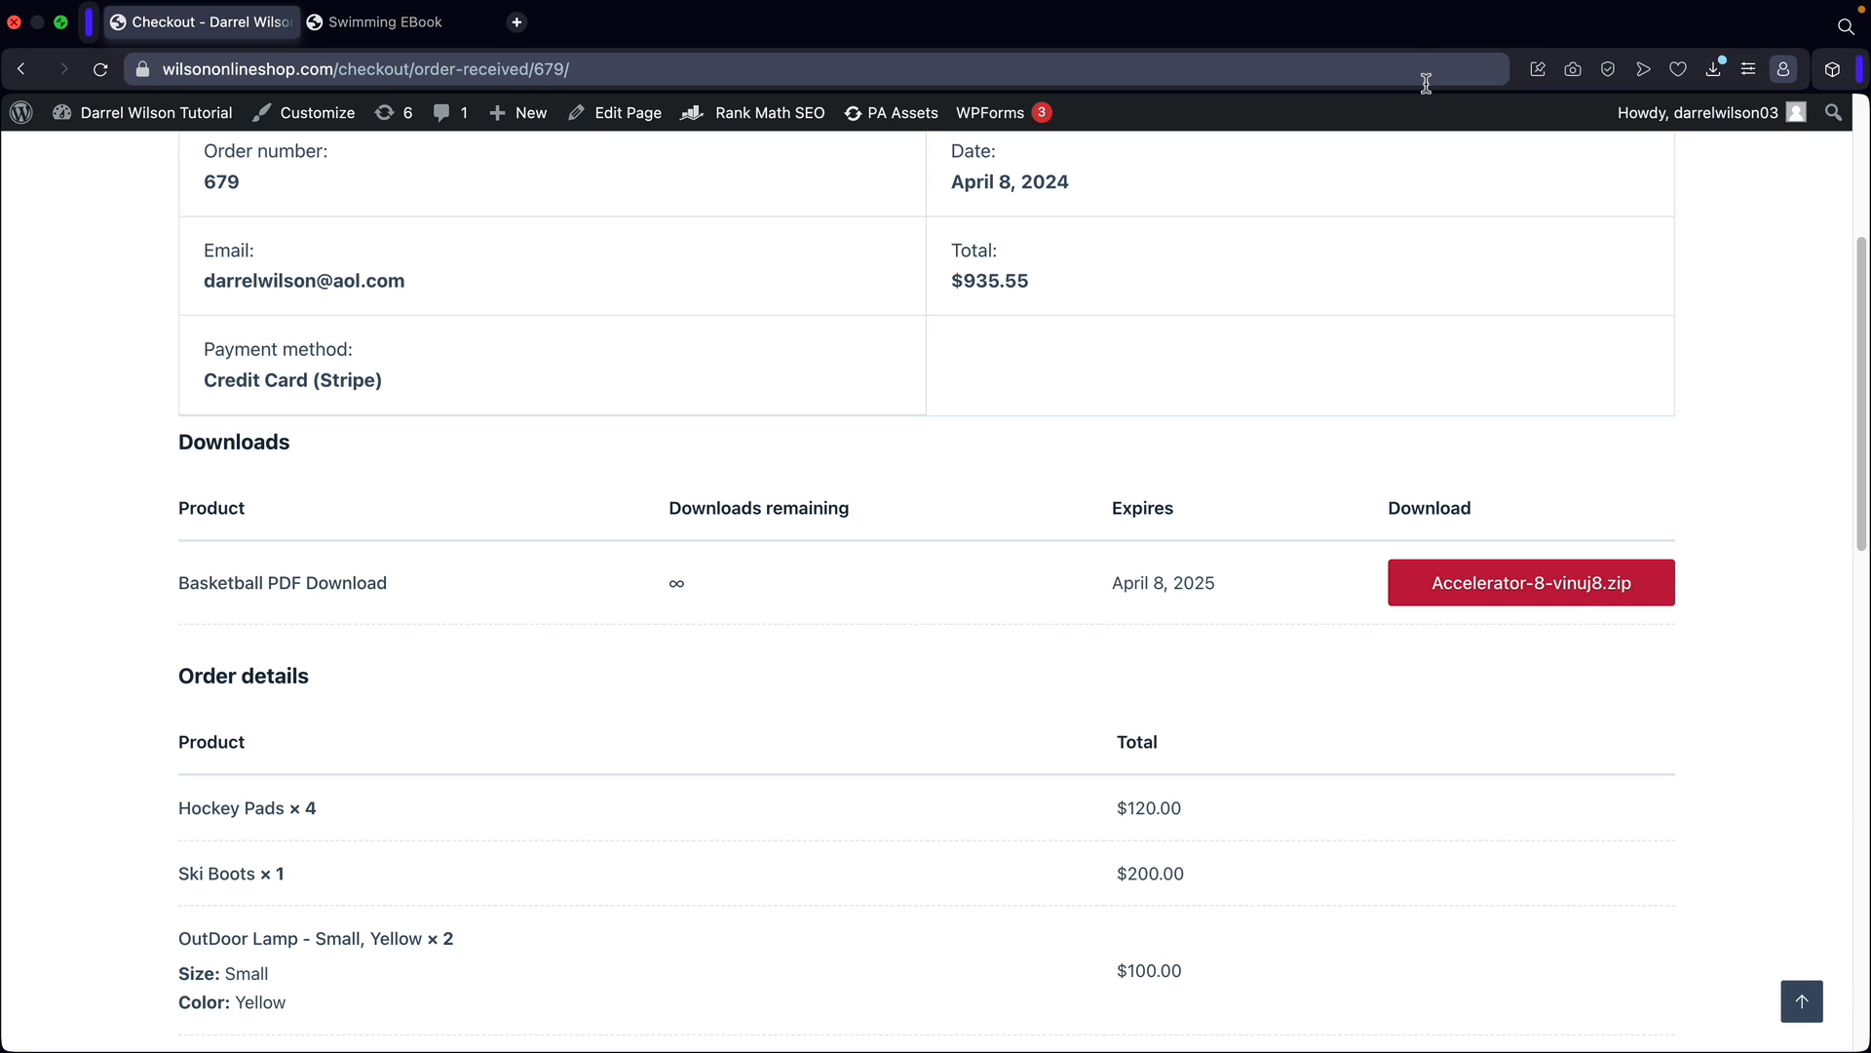
scroll(up, 3)
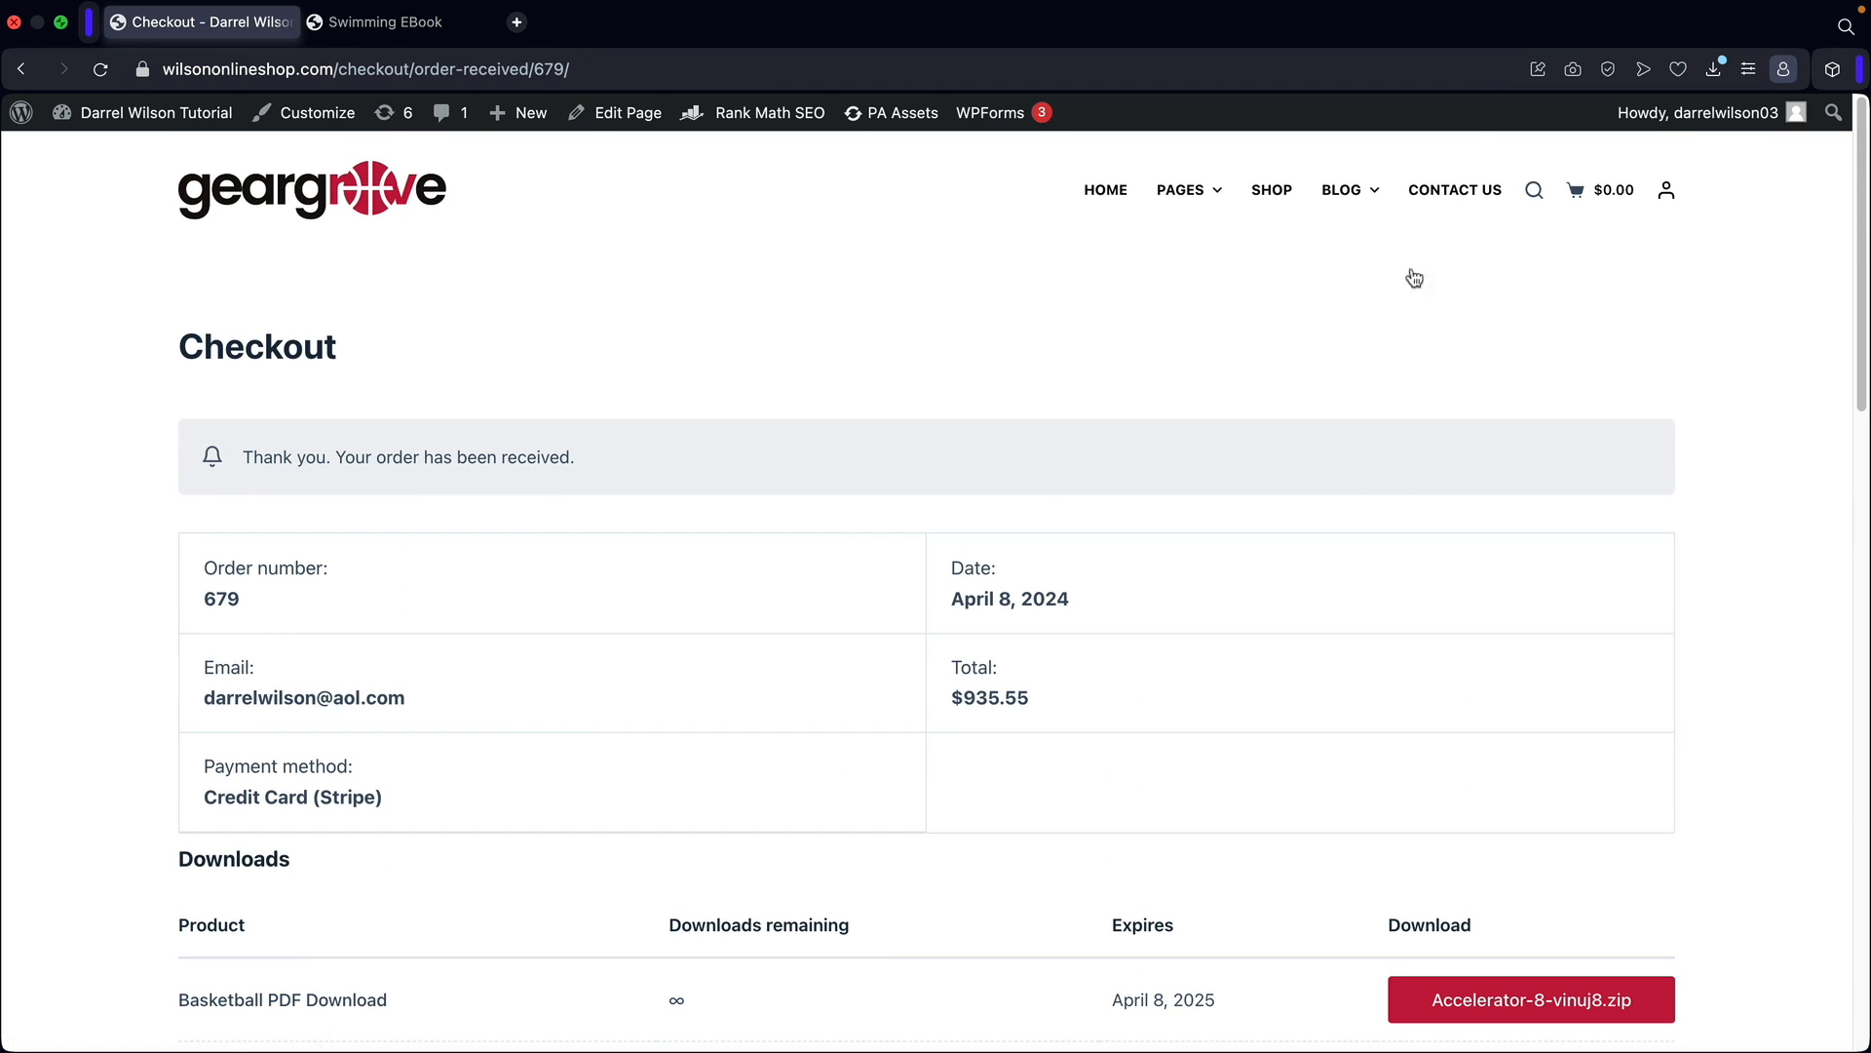
mouse_move(1388, 683)
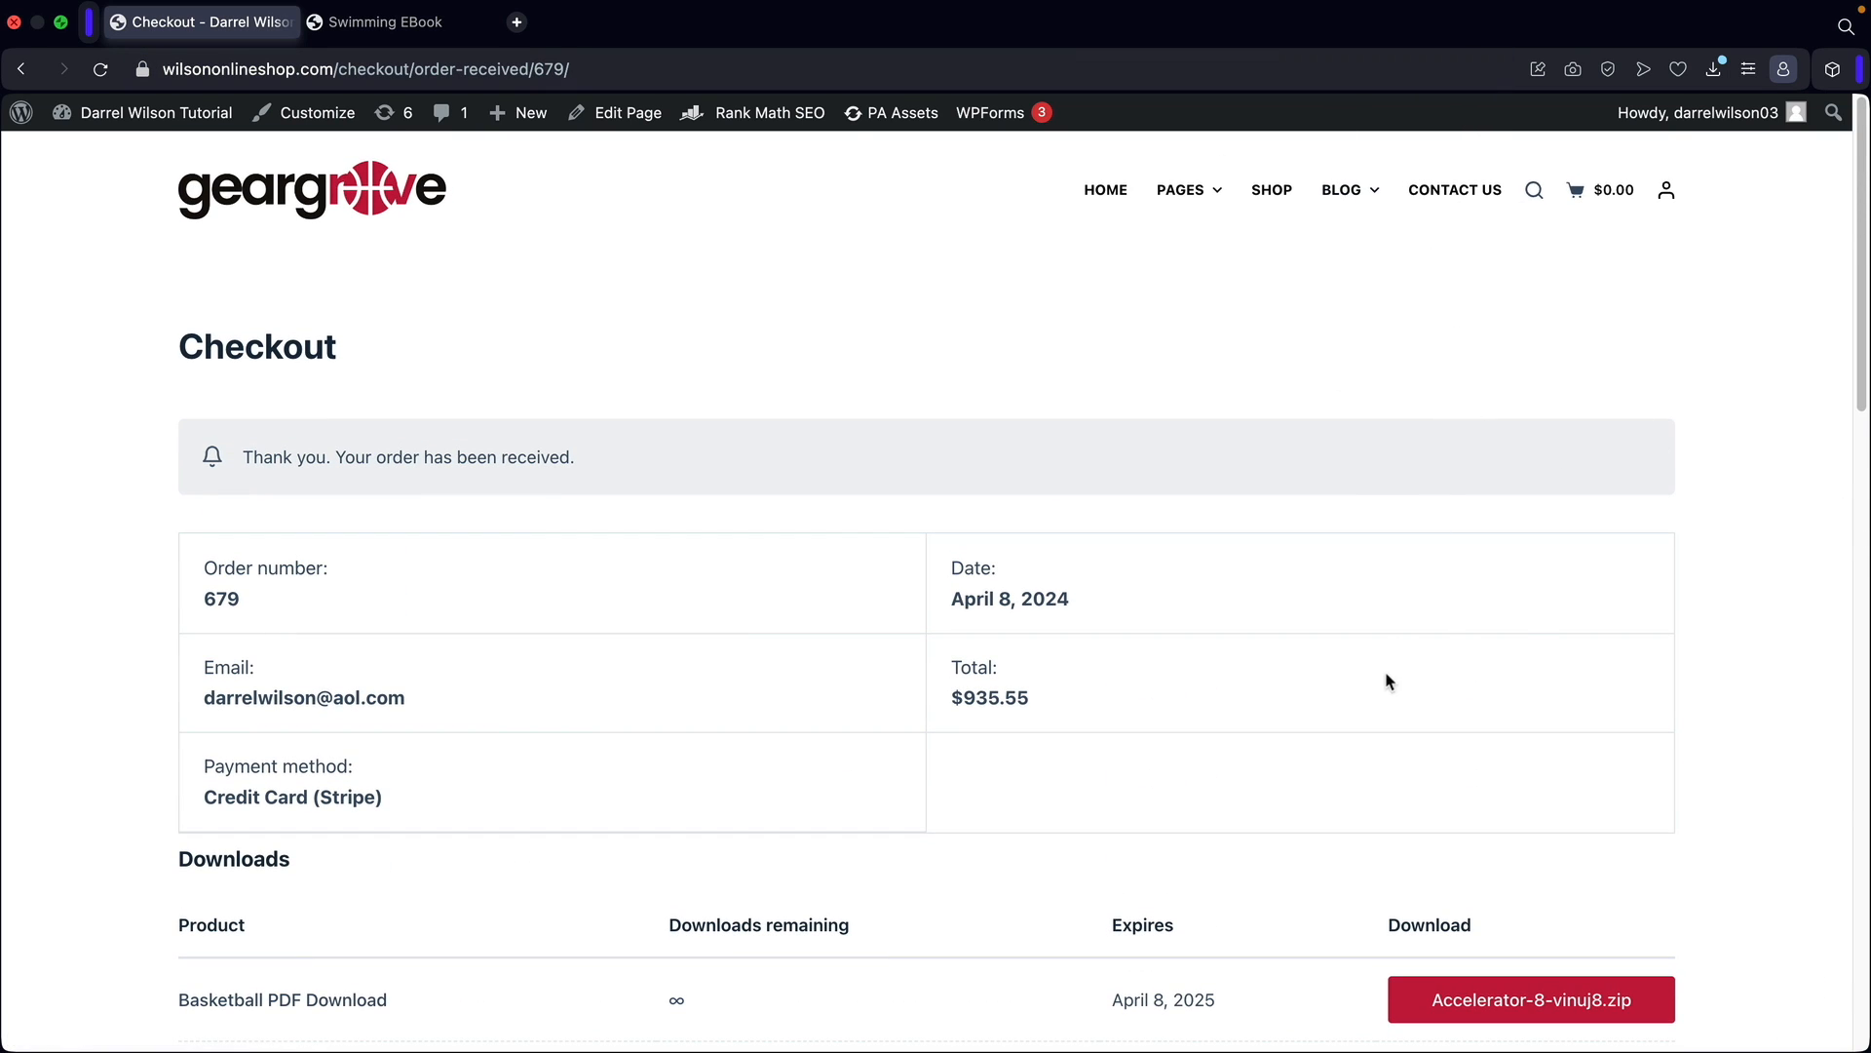
mouse_move(1530, 999)
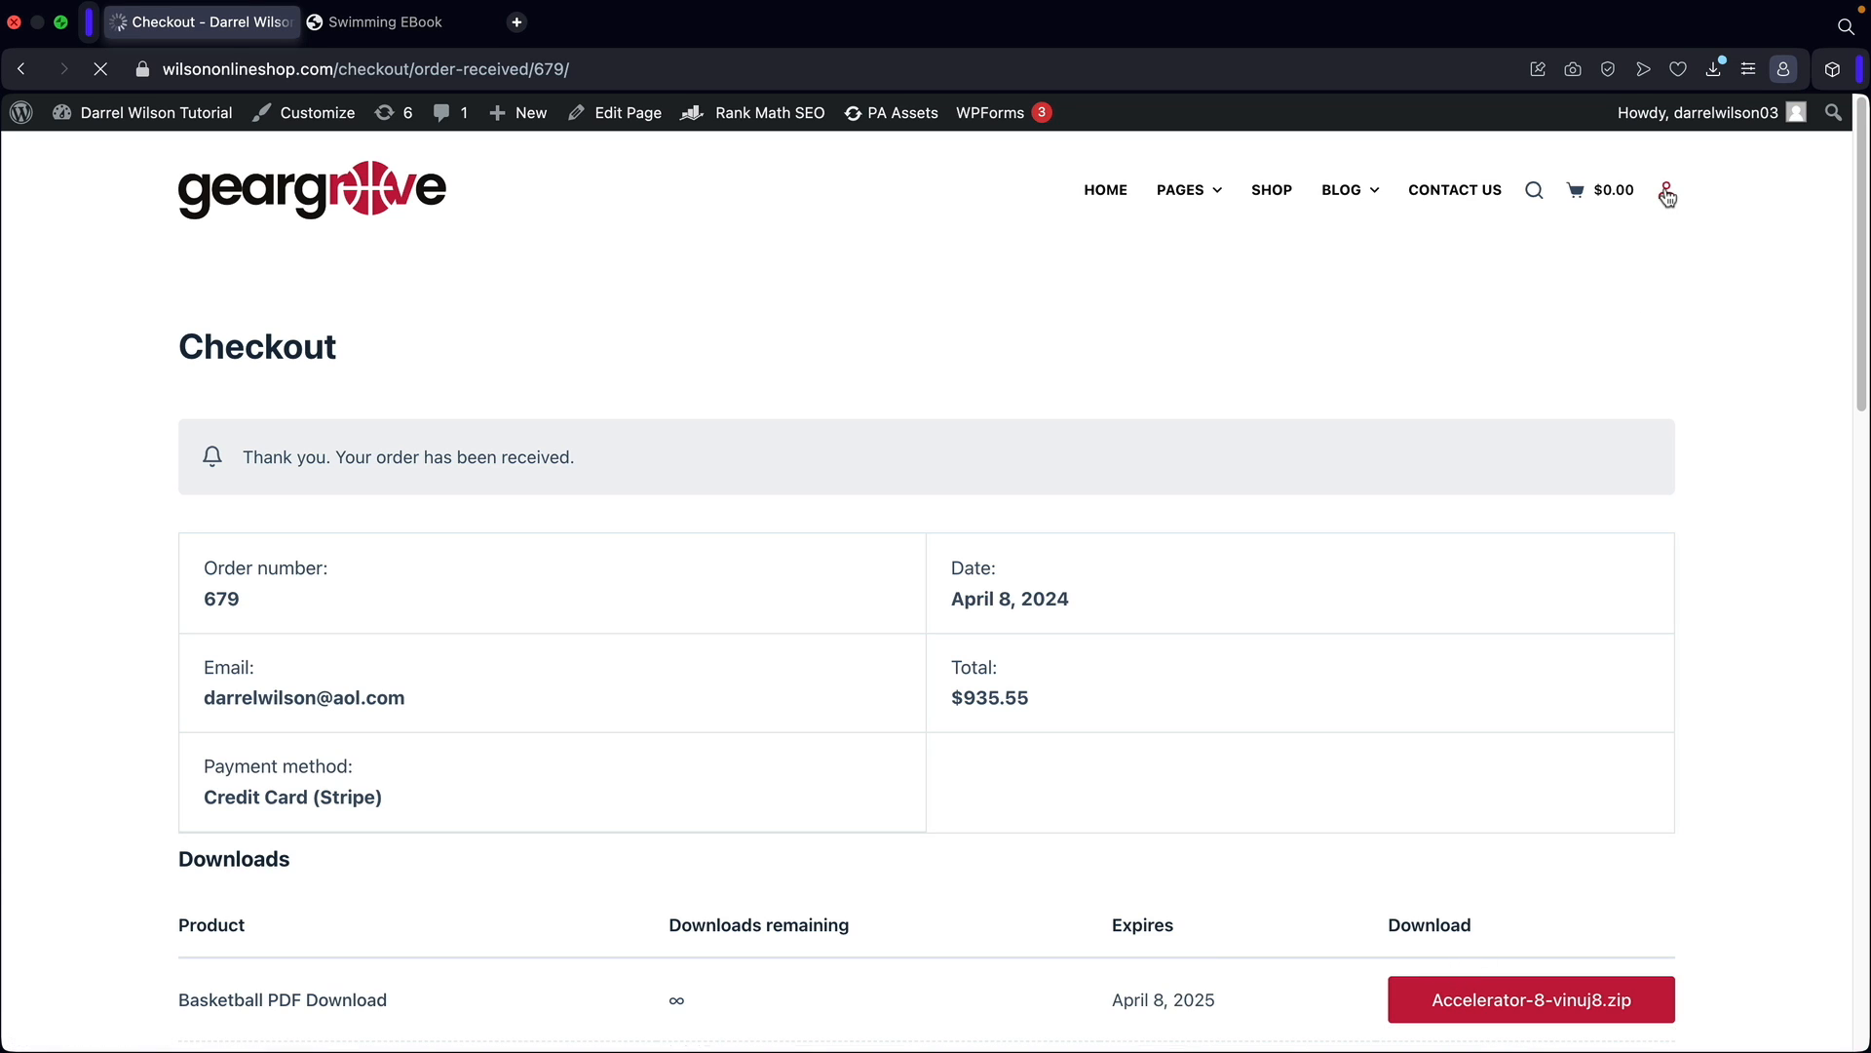
Confirm Basketball PDF Download appears in My Account downloads and download the zip
click(1667, 191)
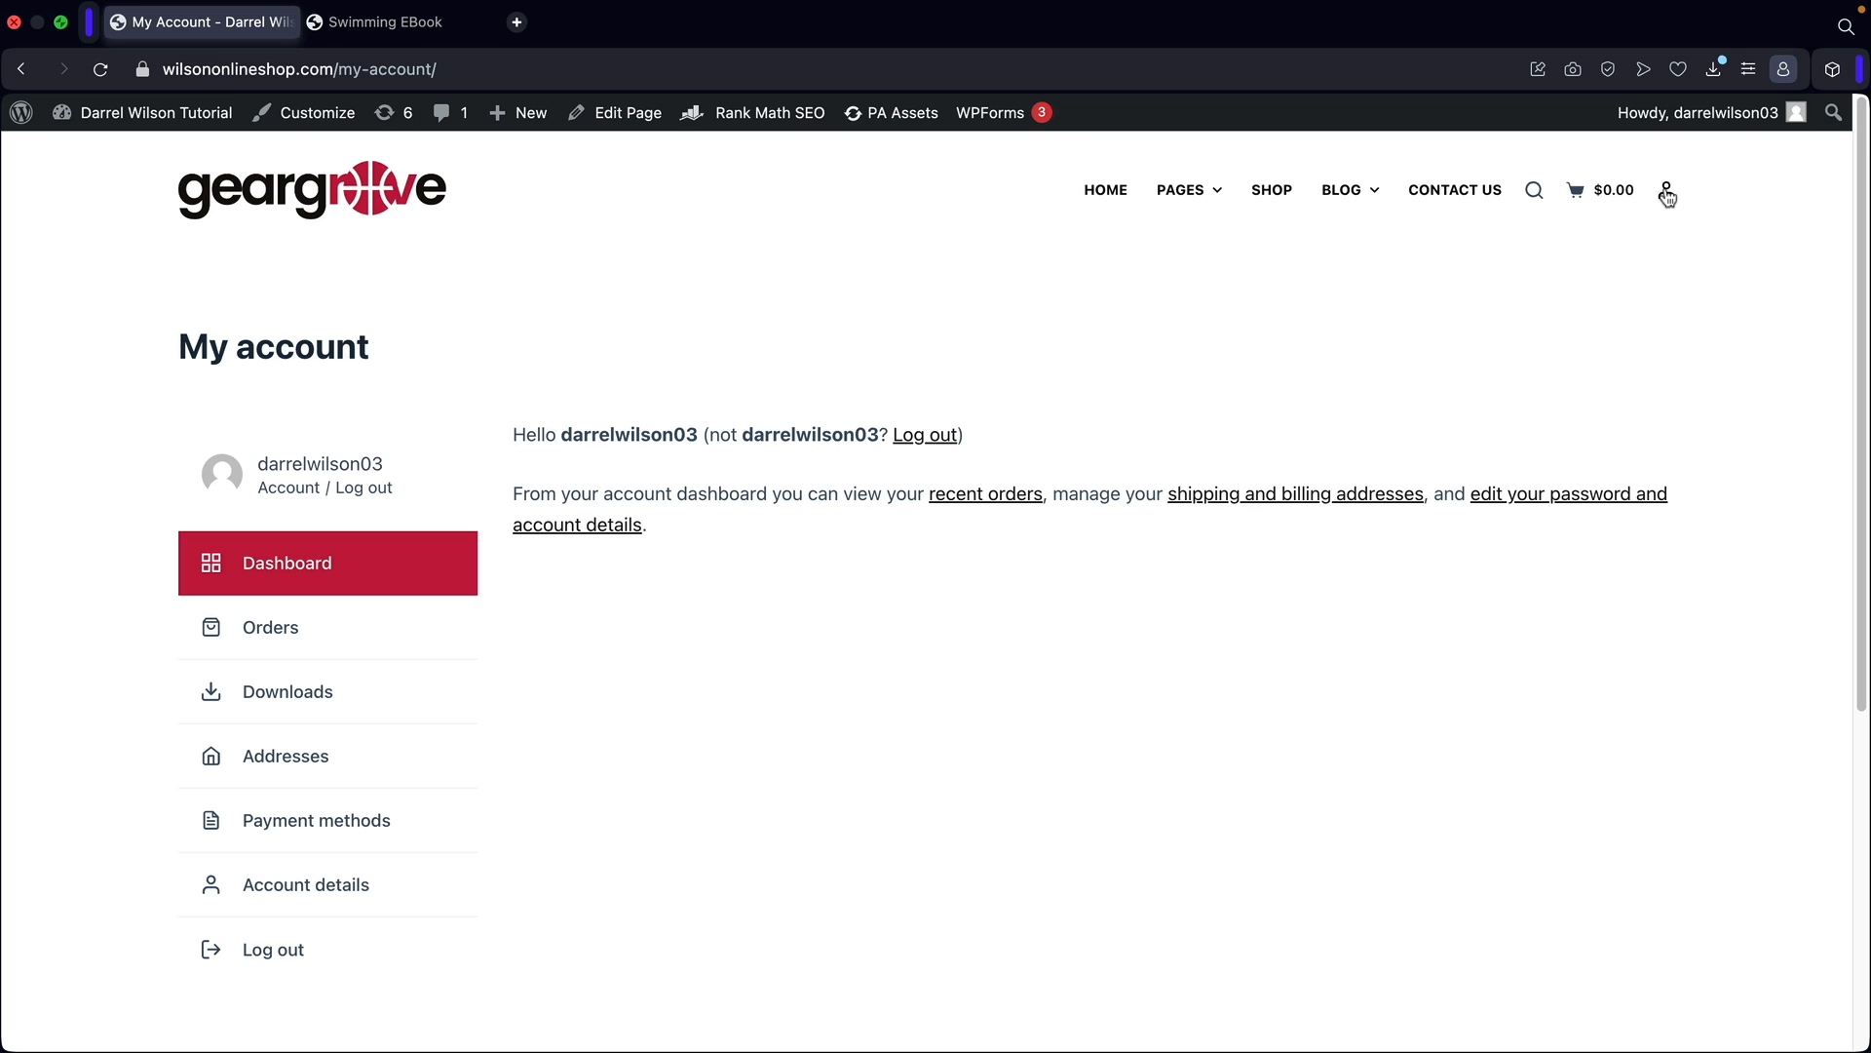
mouse_move(304, 691)
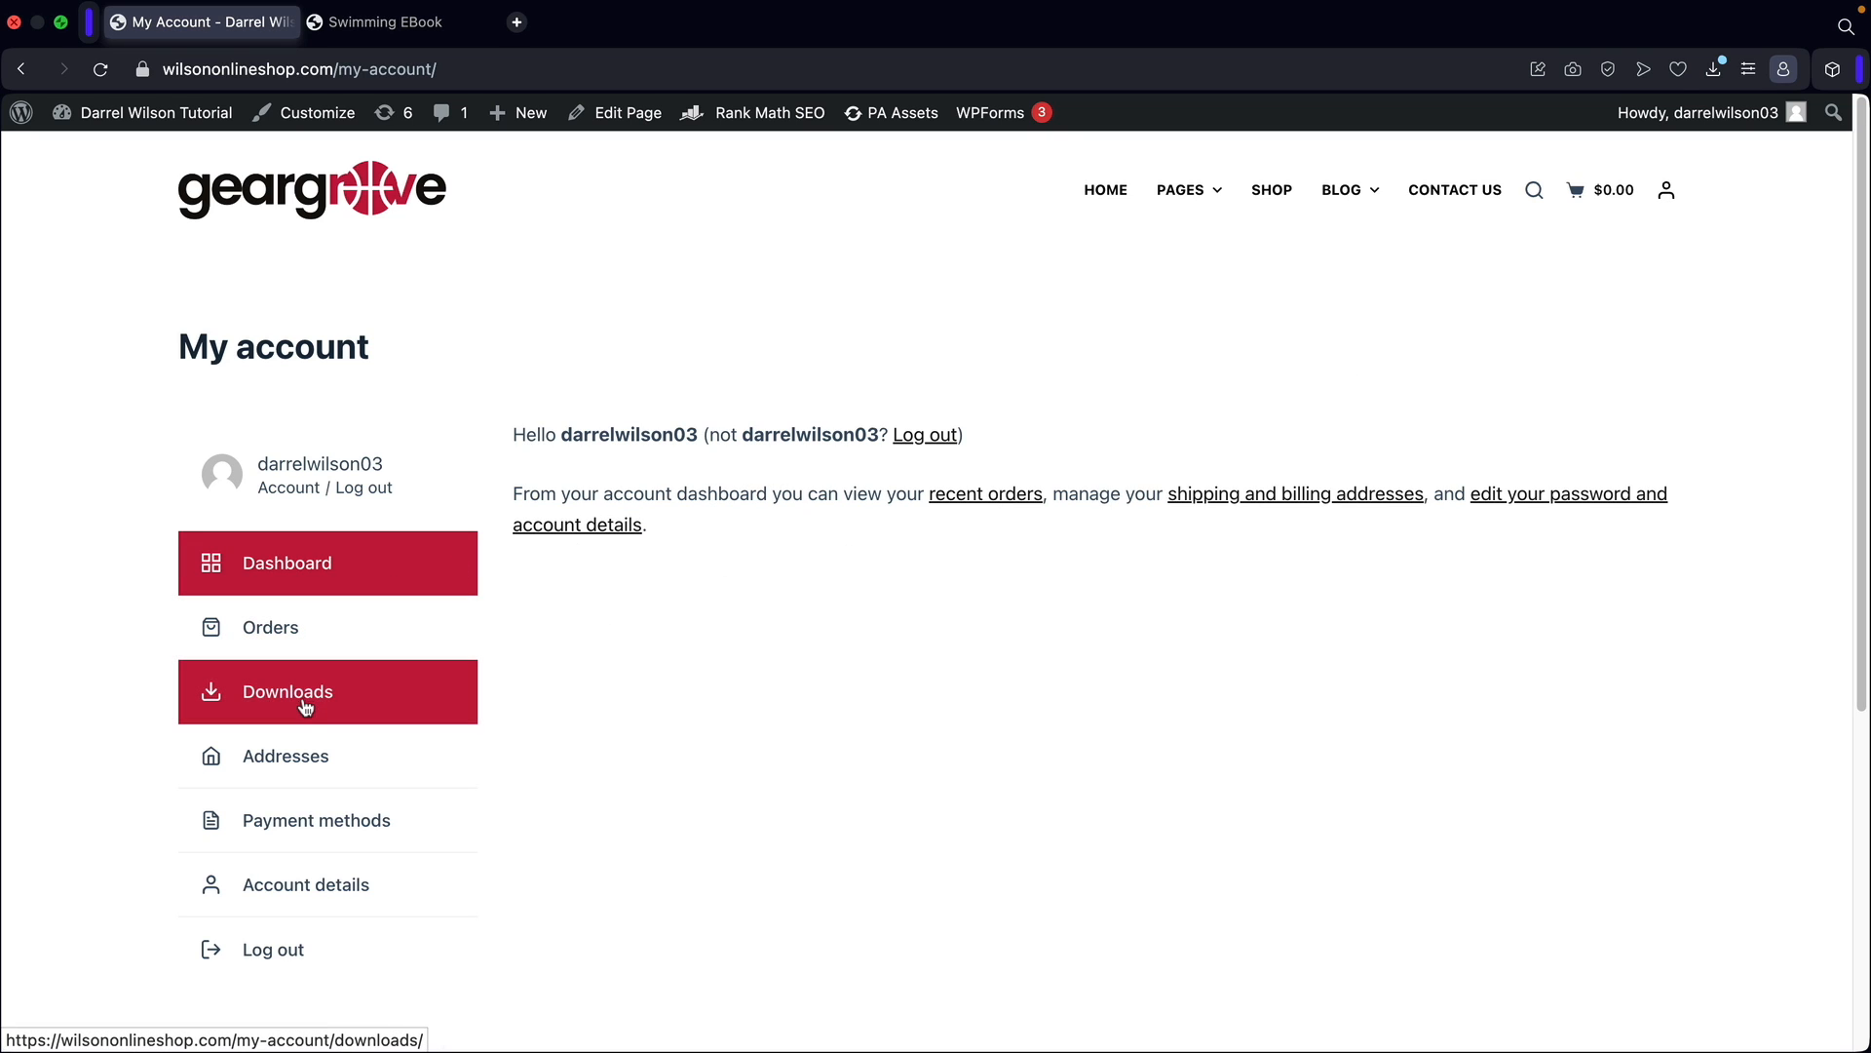
click(286, 690)
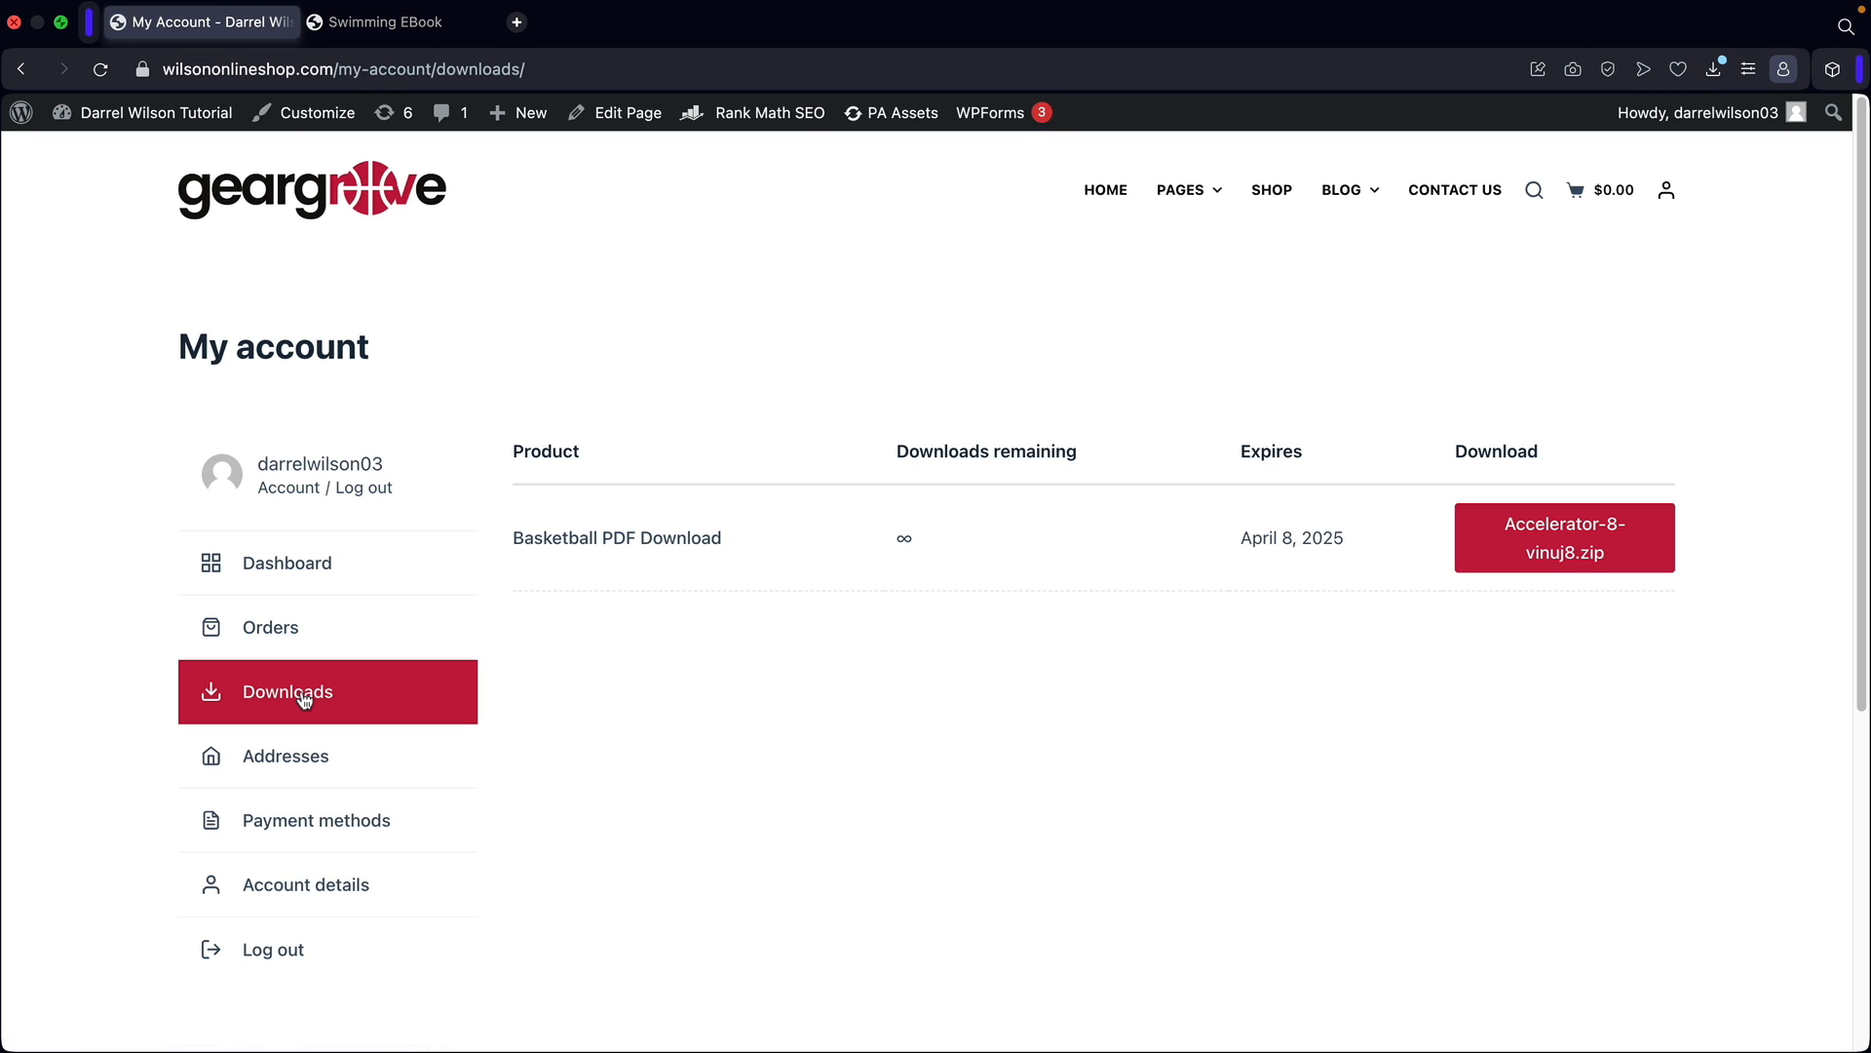
click(1564, 538)
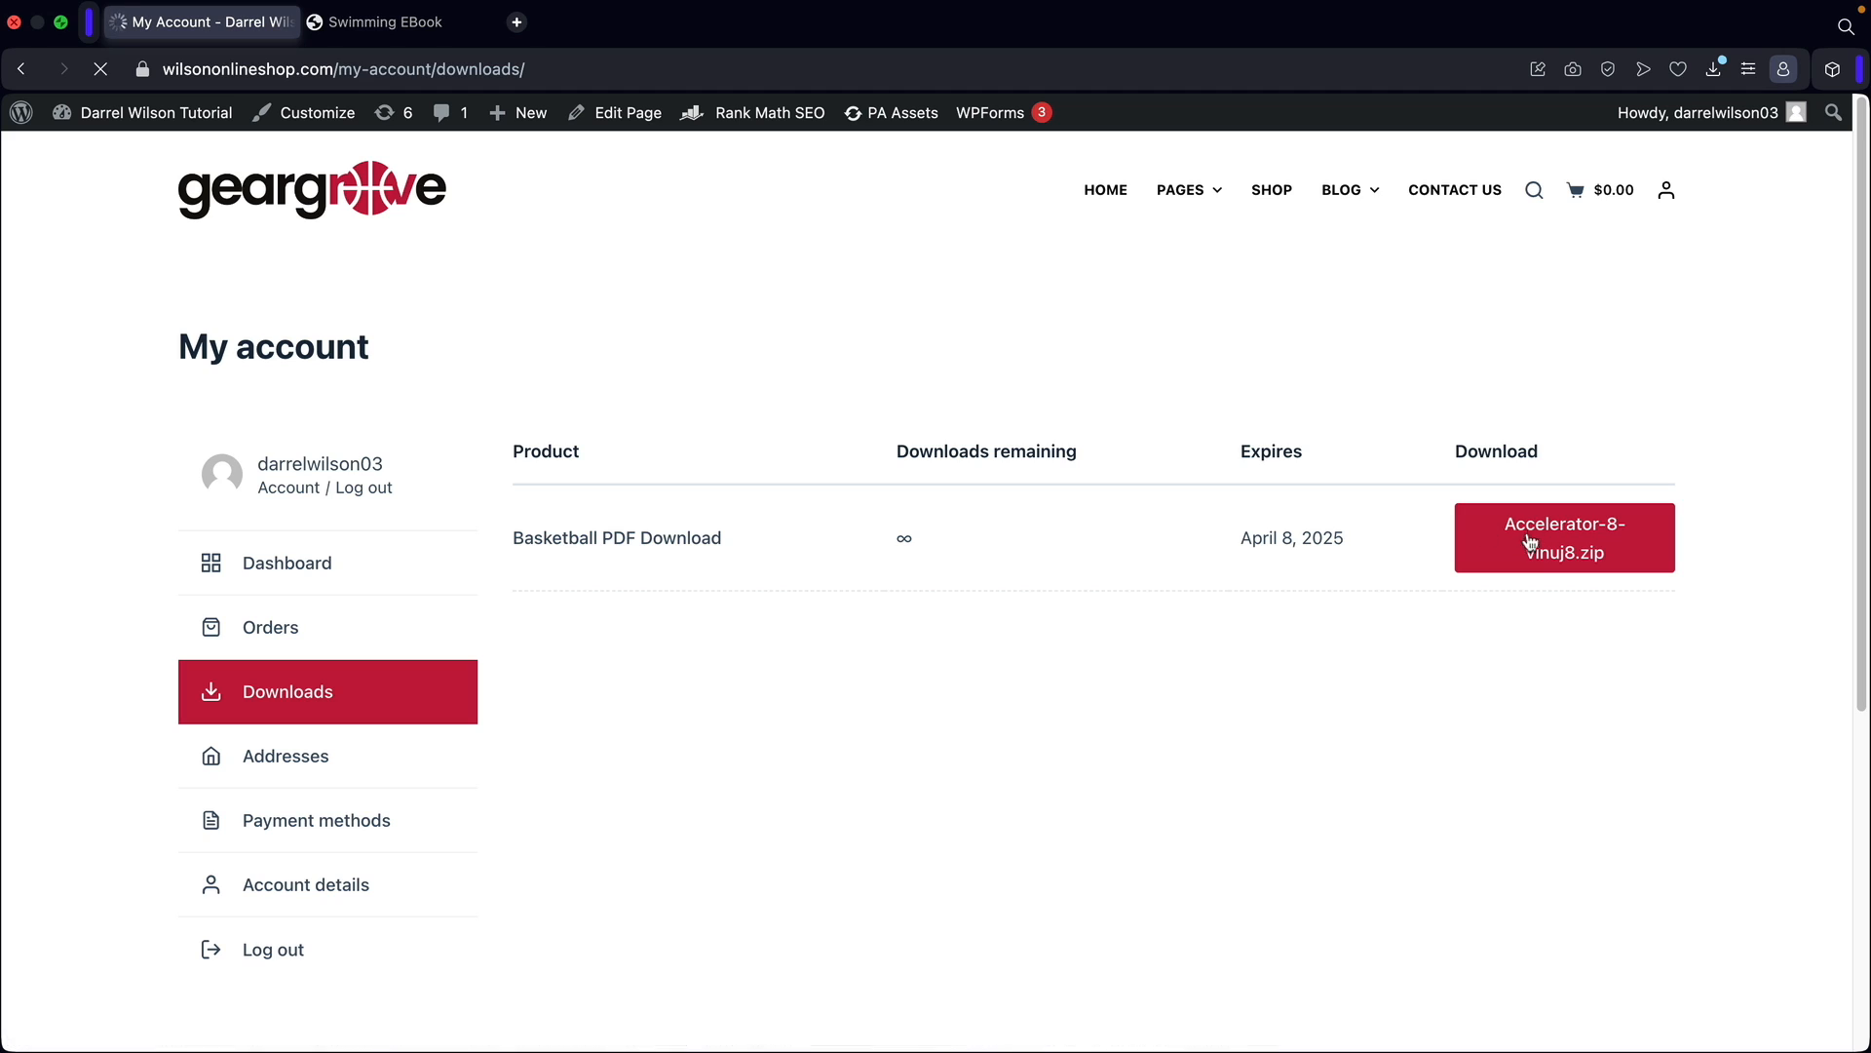
click(1566, 538)
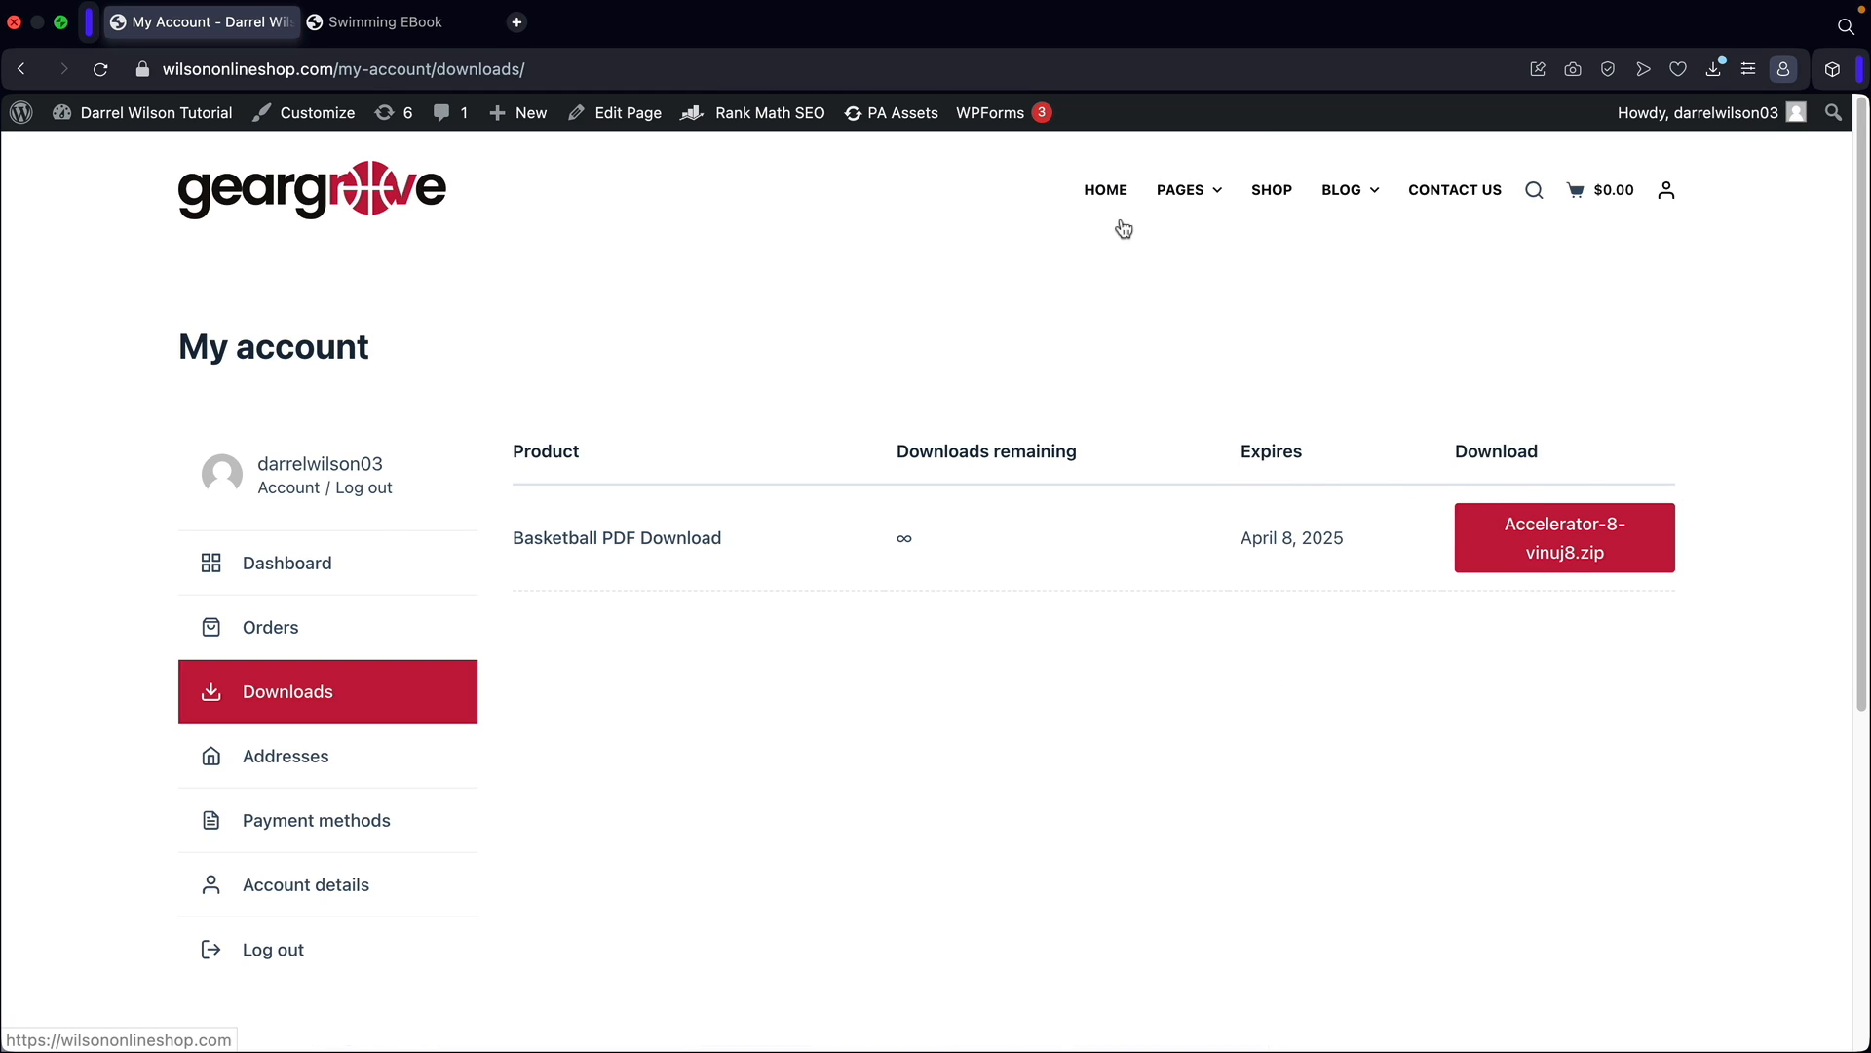
Return to the store homepage via HOME in the site menu
click(1103, 189)
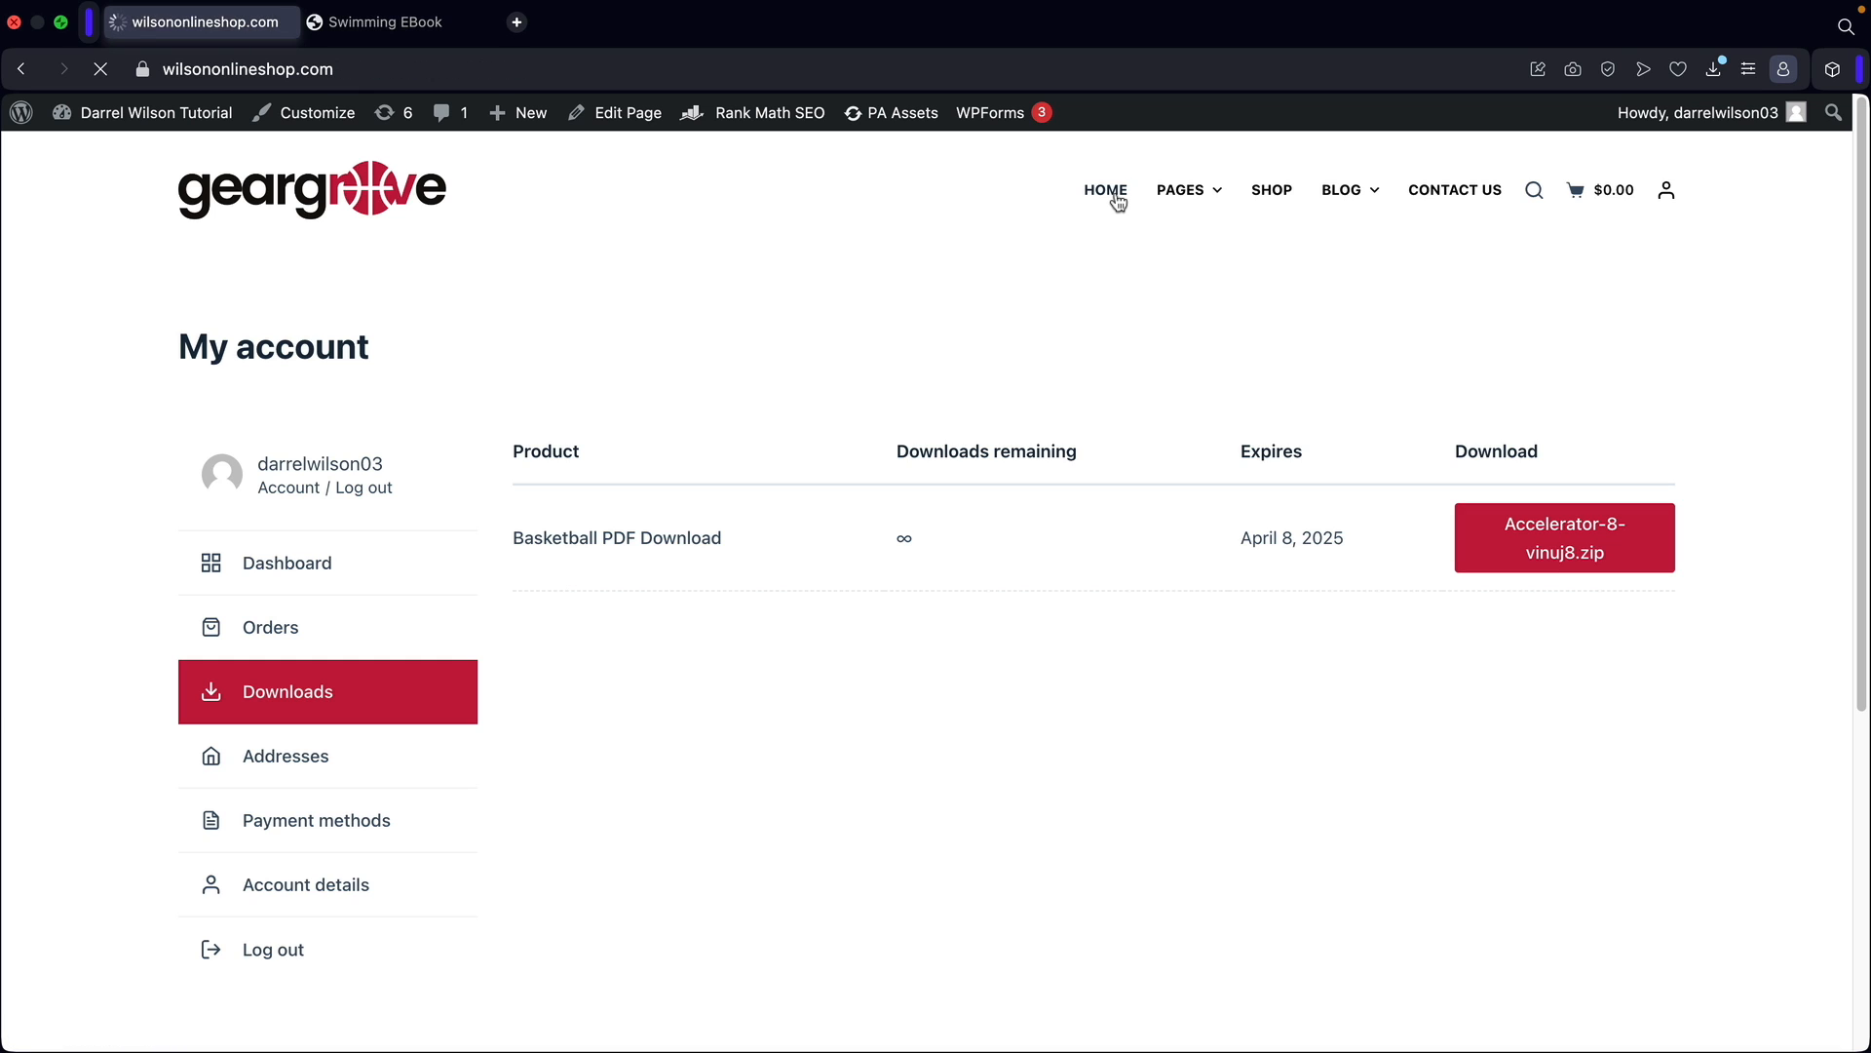
click(1104, 189)
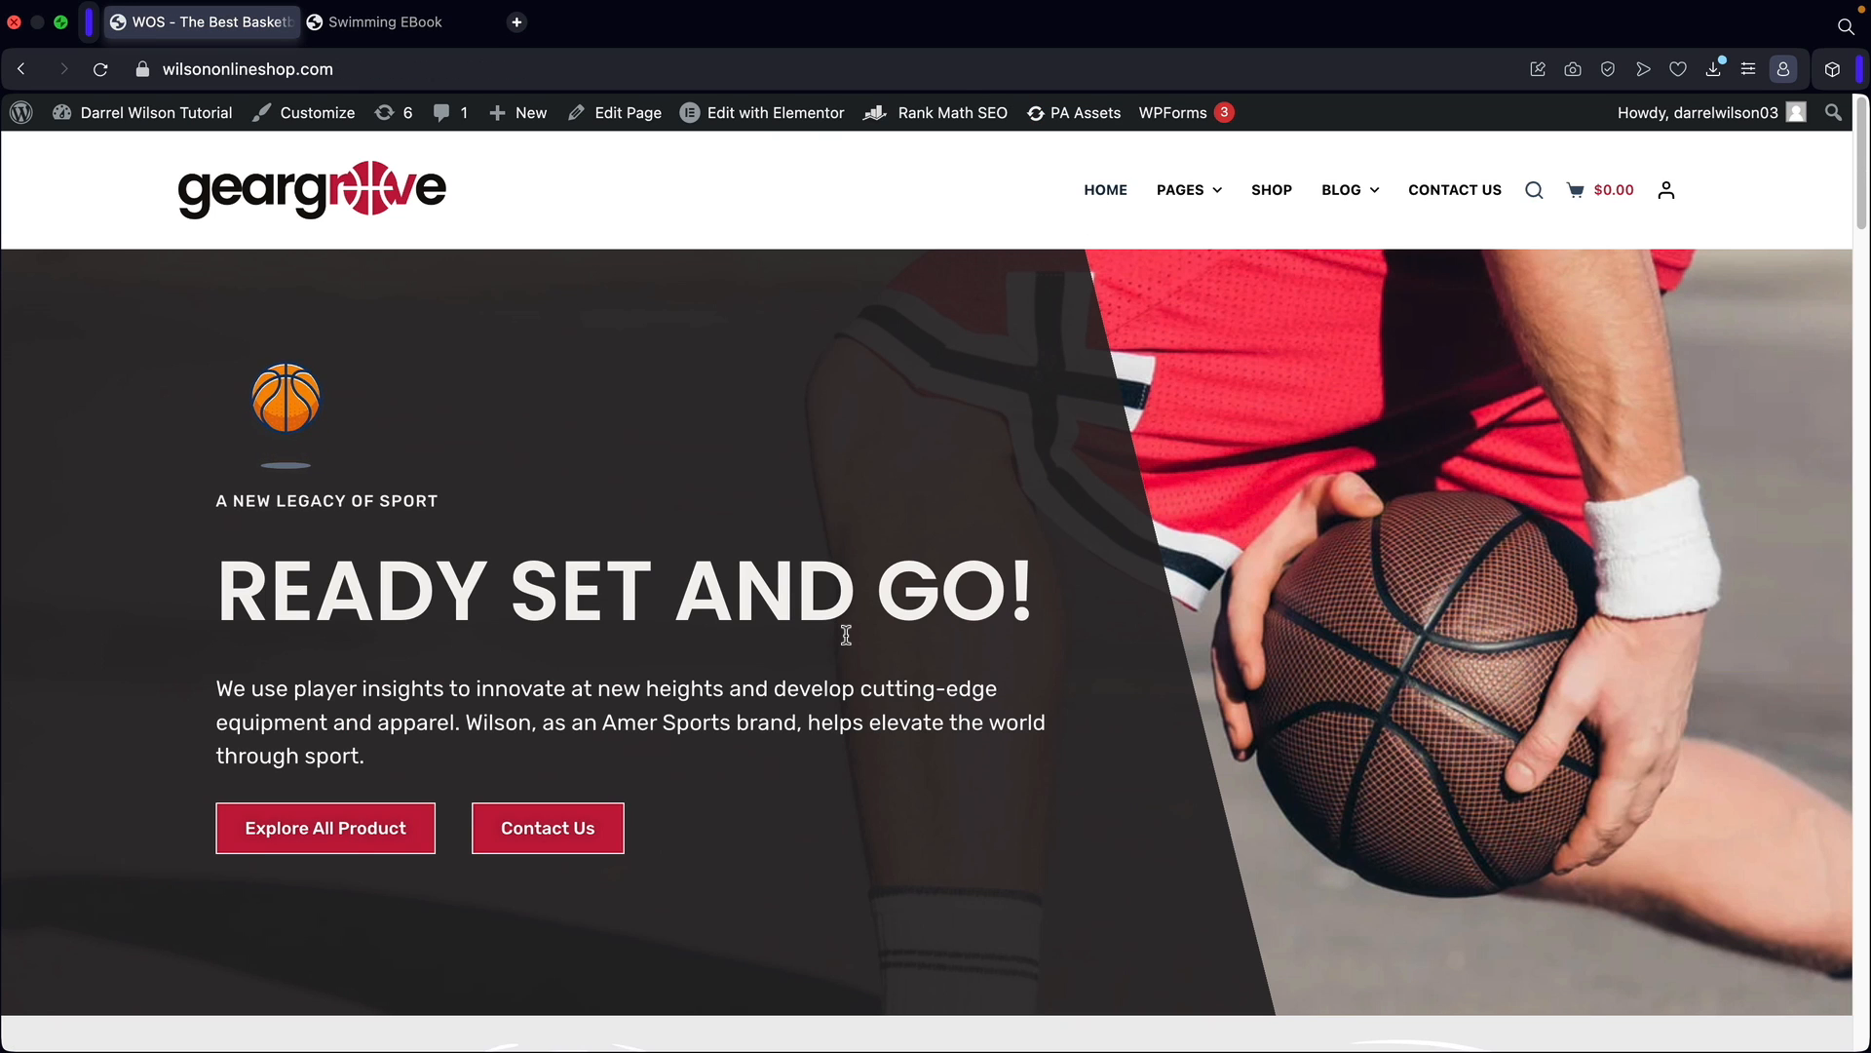